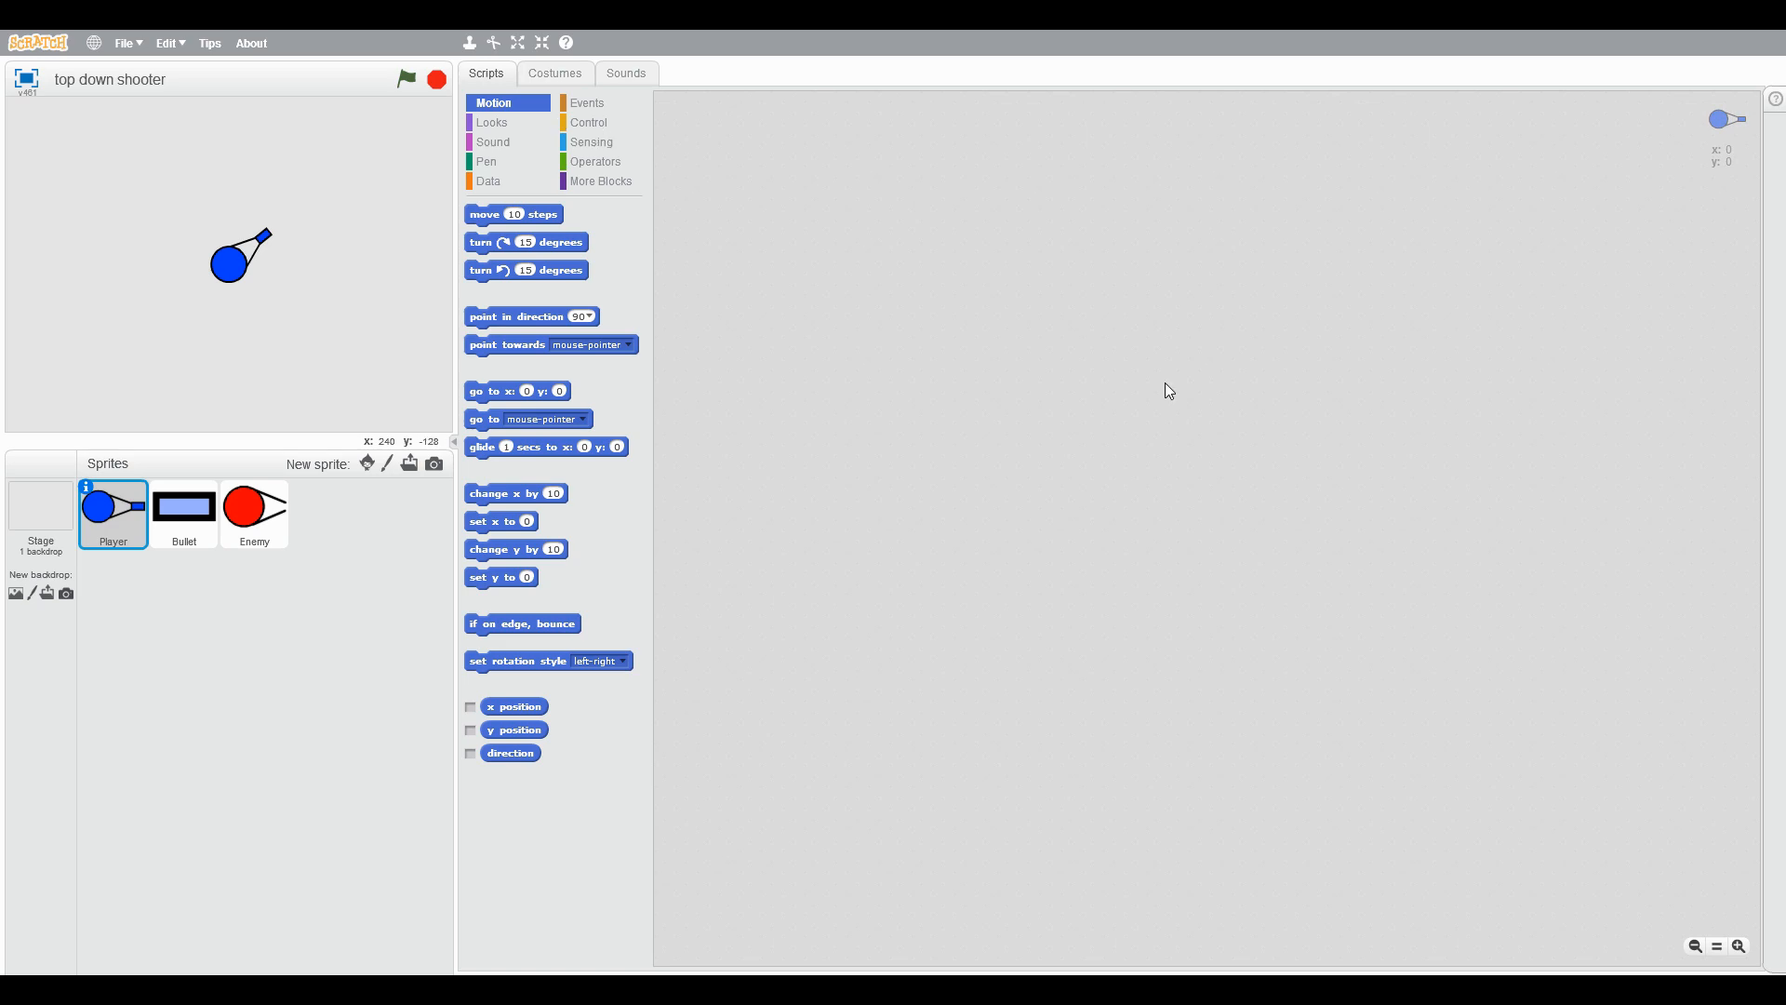
{"action": "mouse_move", "coordinate": [1044, 267]}
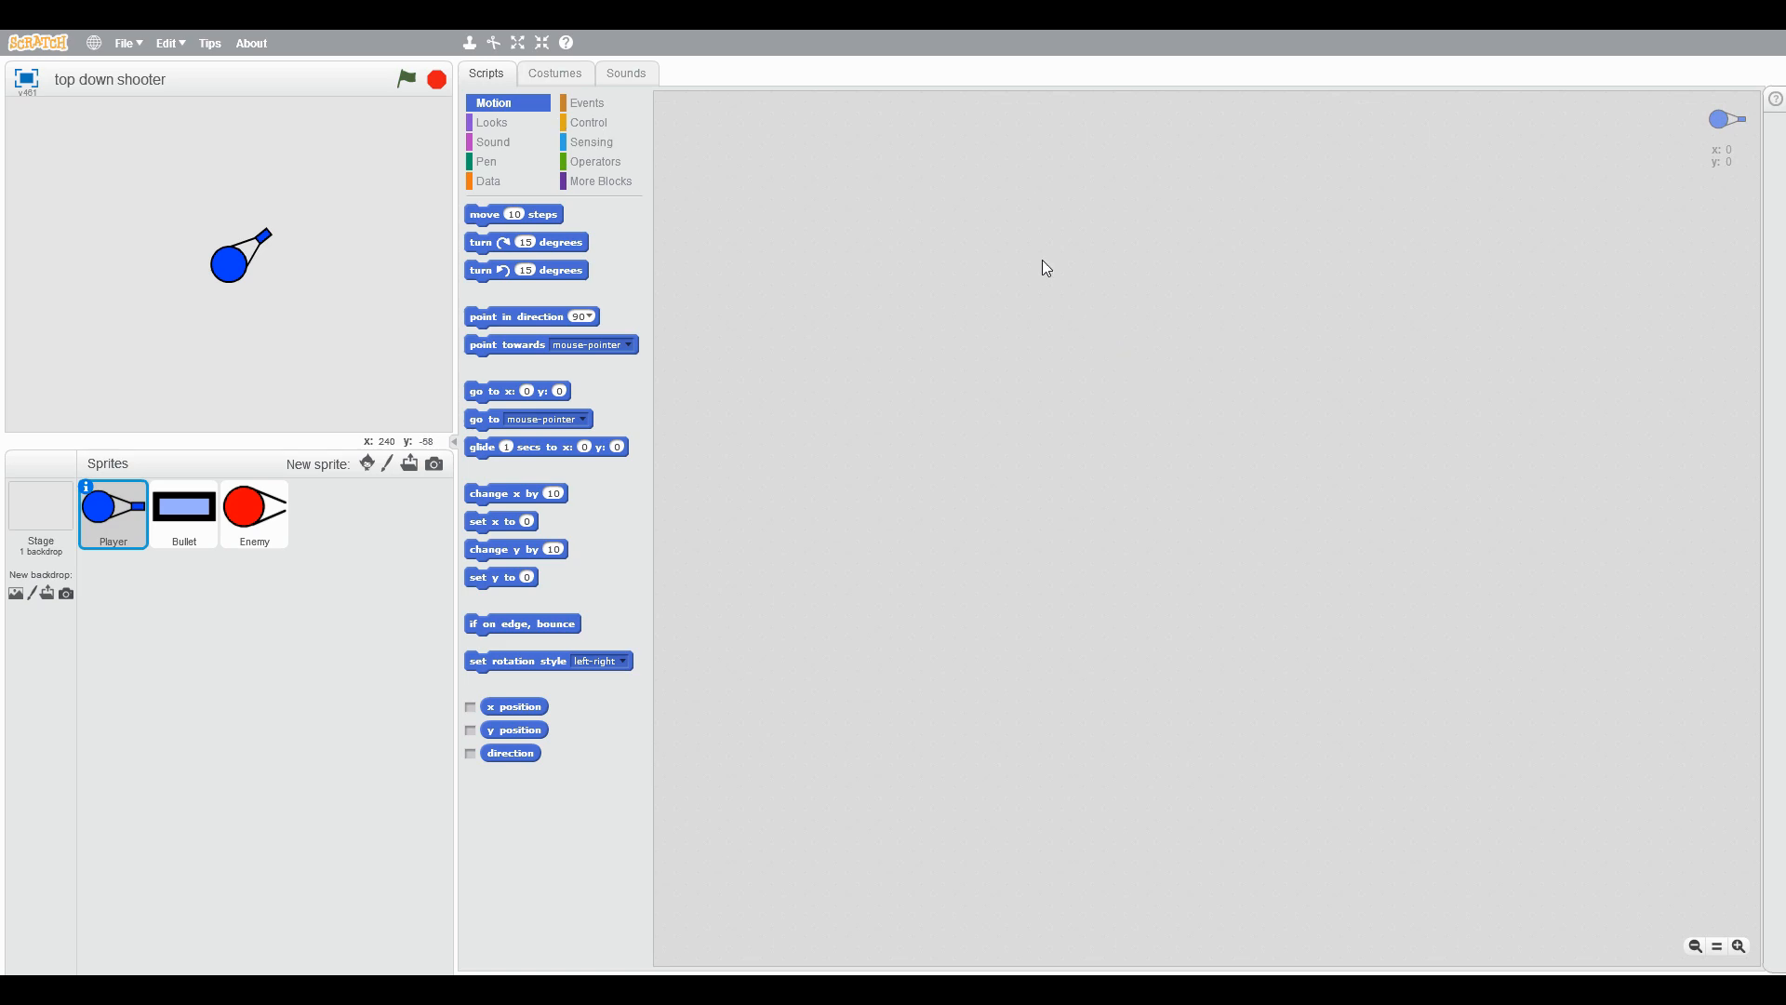
Step: Look over the Player sprite's costume zoomed to 800% and its sounds
{"action": "left_click", "coordinate": [586, 103]}
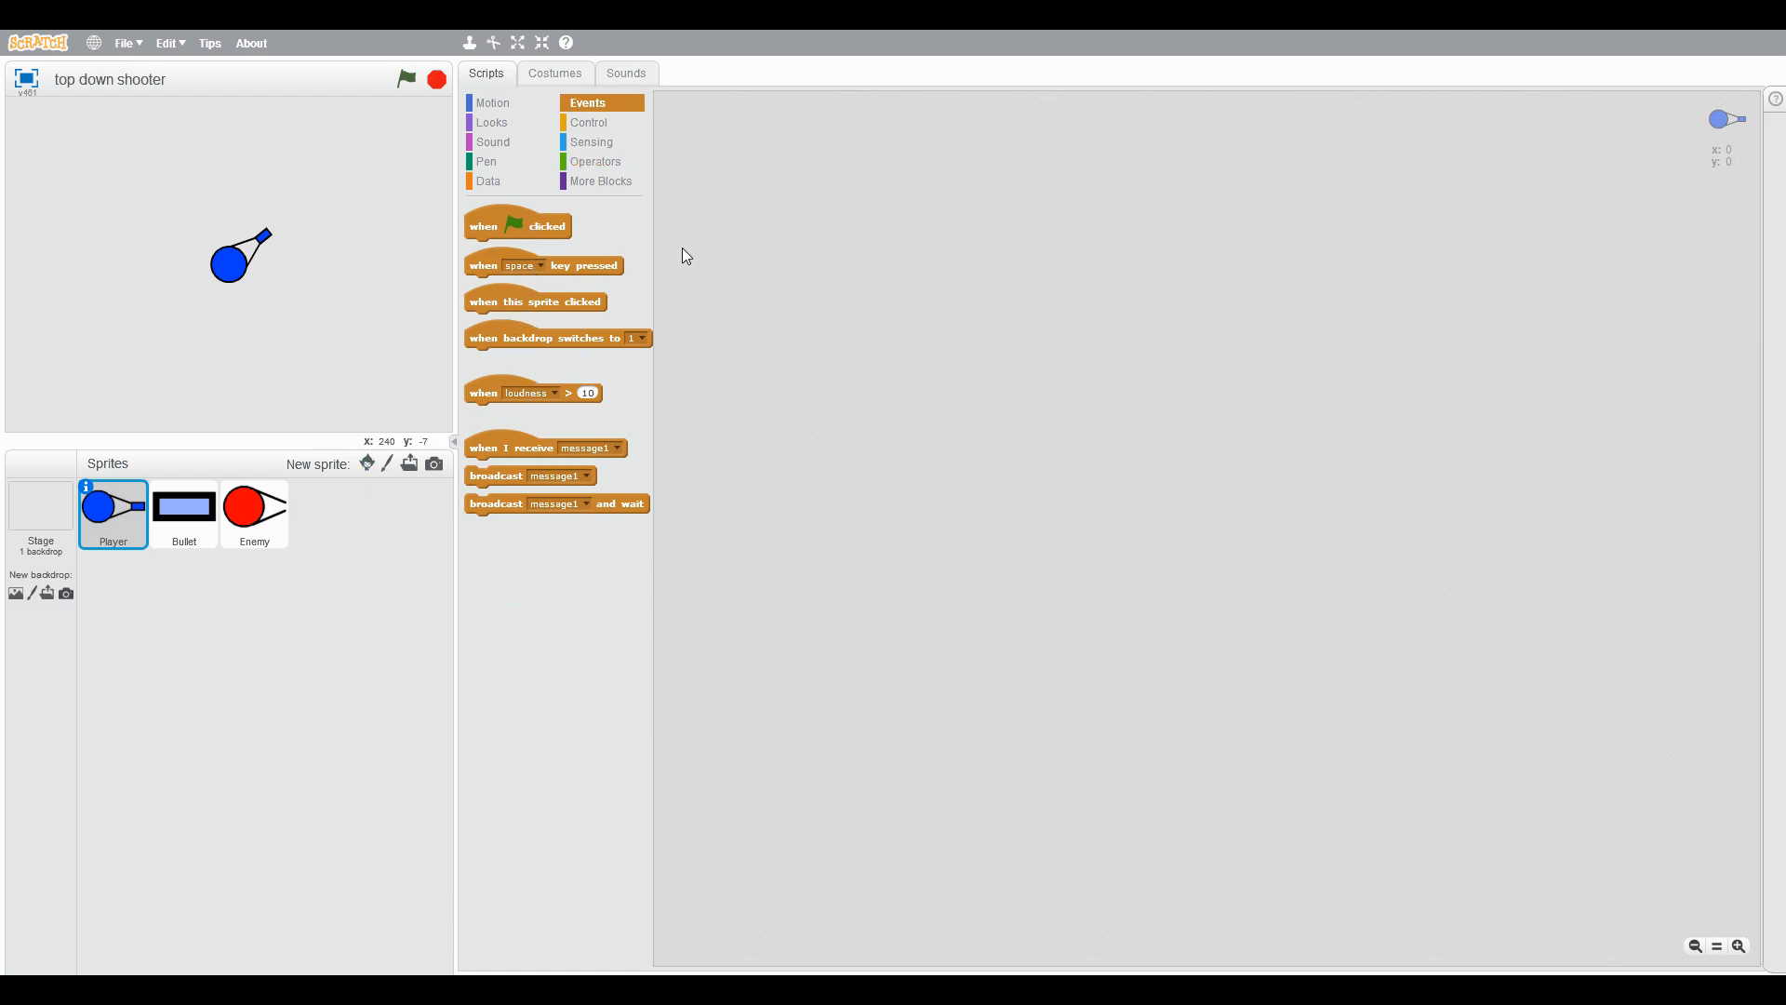
{"action": "left_click", "coordinate": [491, 102]}
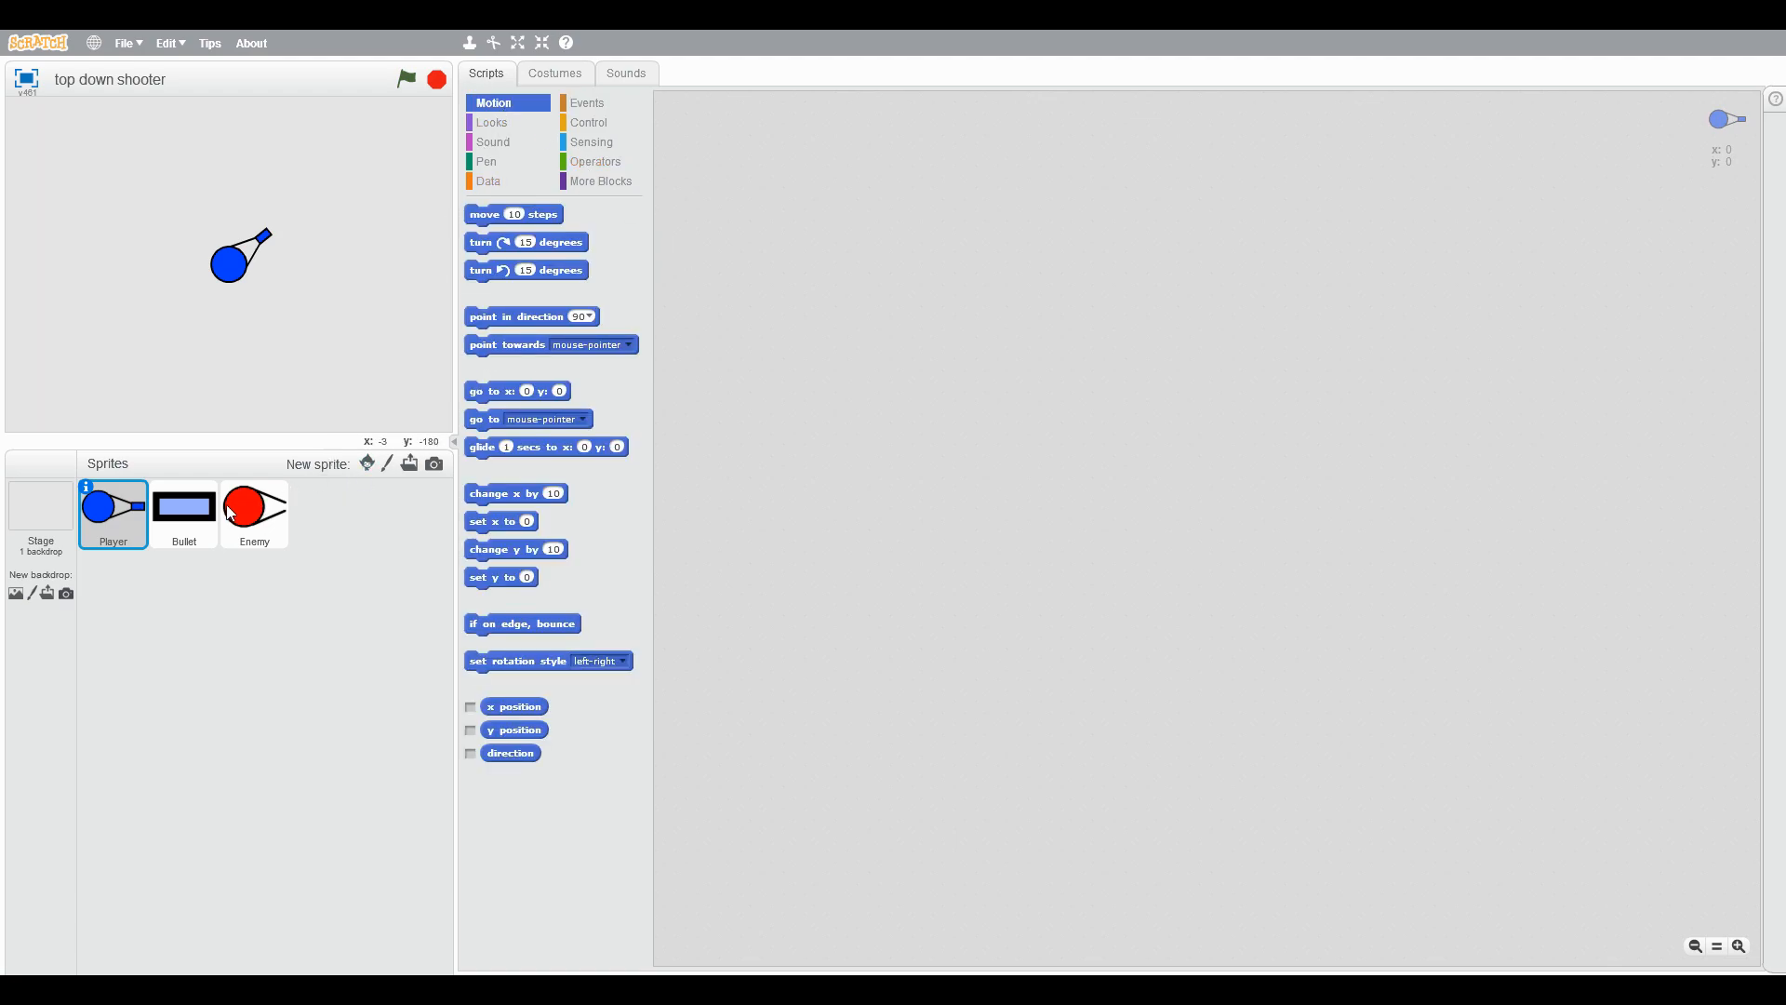
{"action": "mouse_move", "coordinate": [322, 238]}
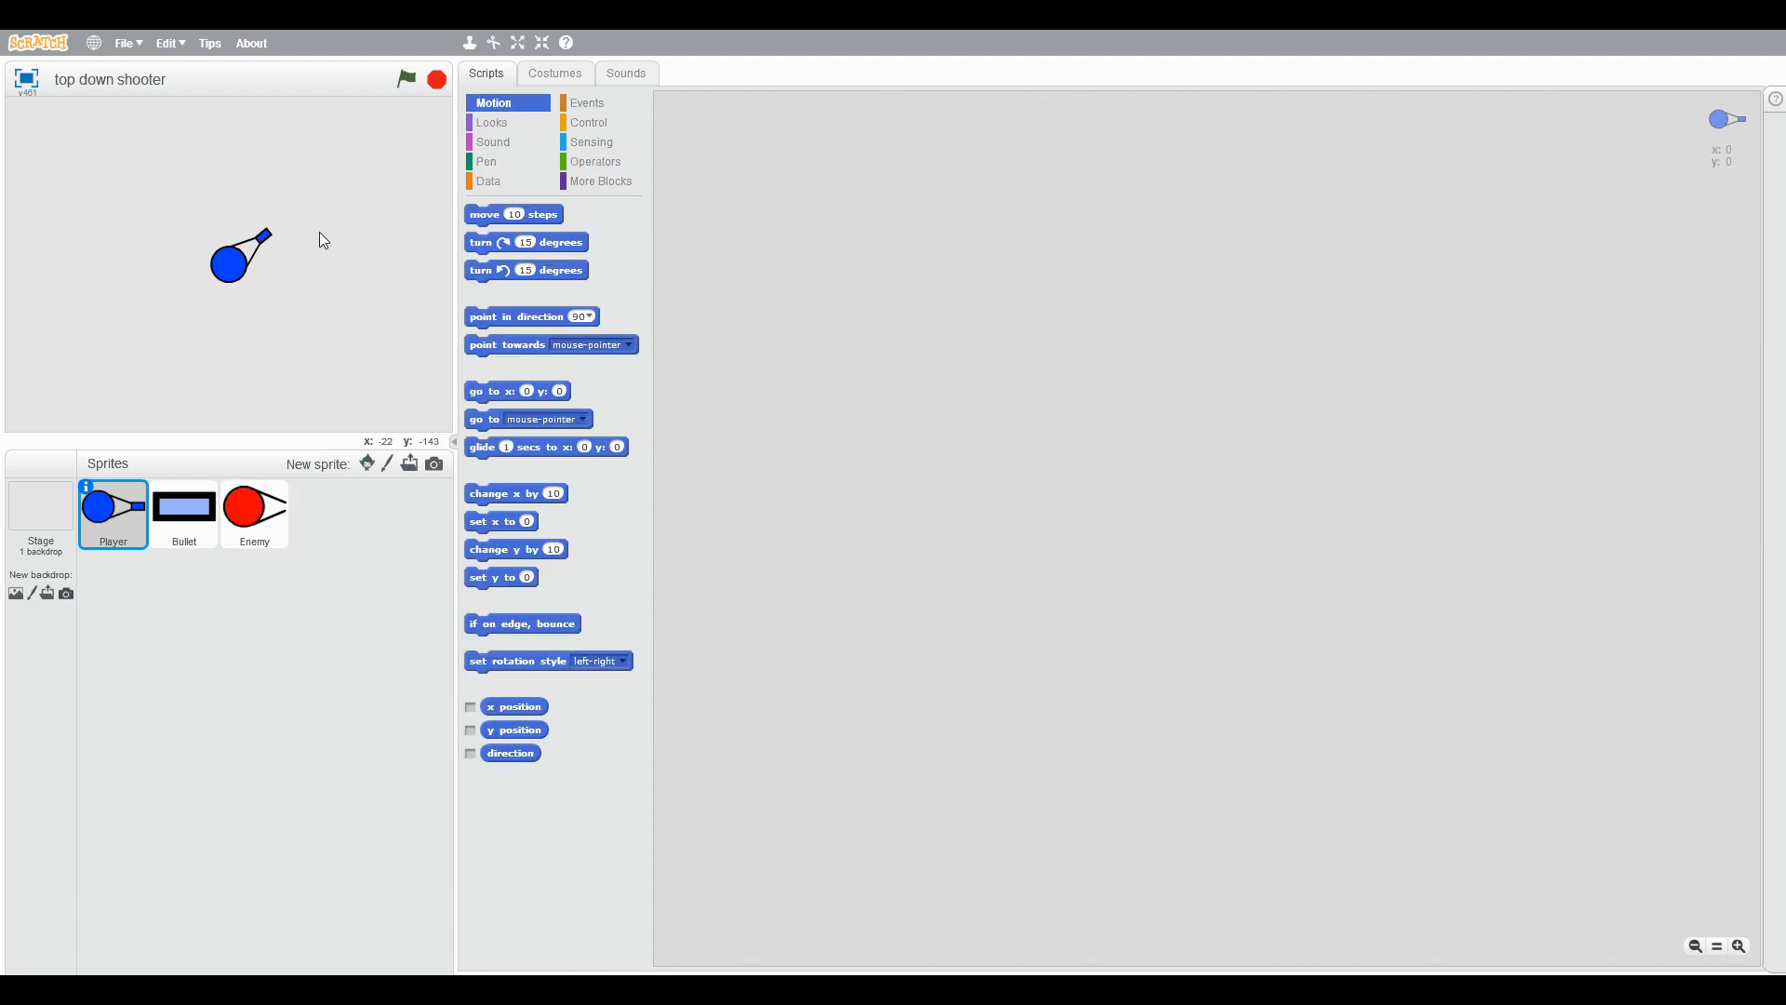
{"action": "left_click", "coordinate": [554, 73]}
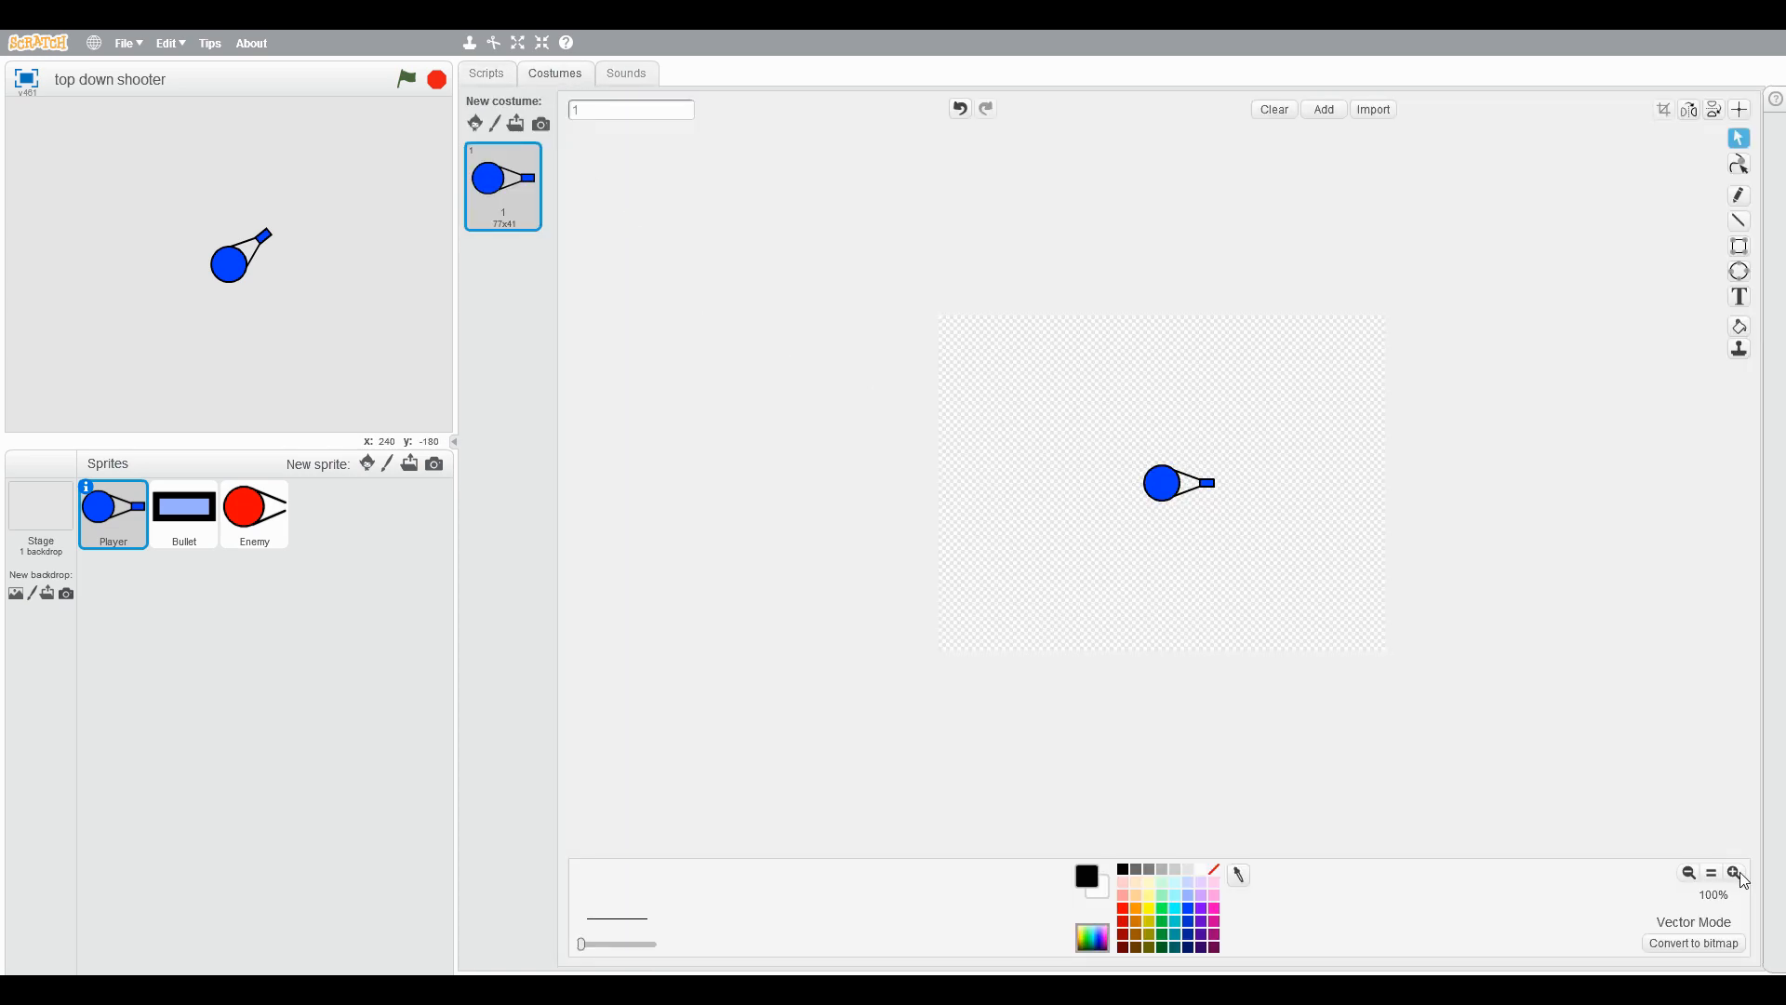
{"action": "left_click", "coordinate": [1731, 873]}
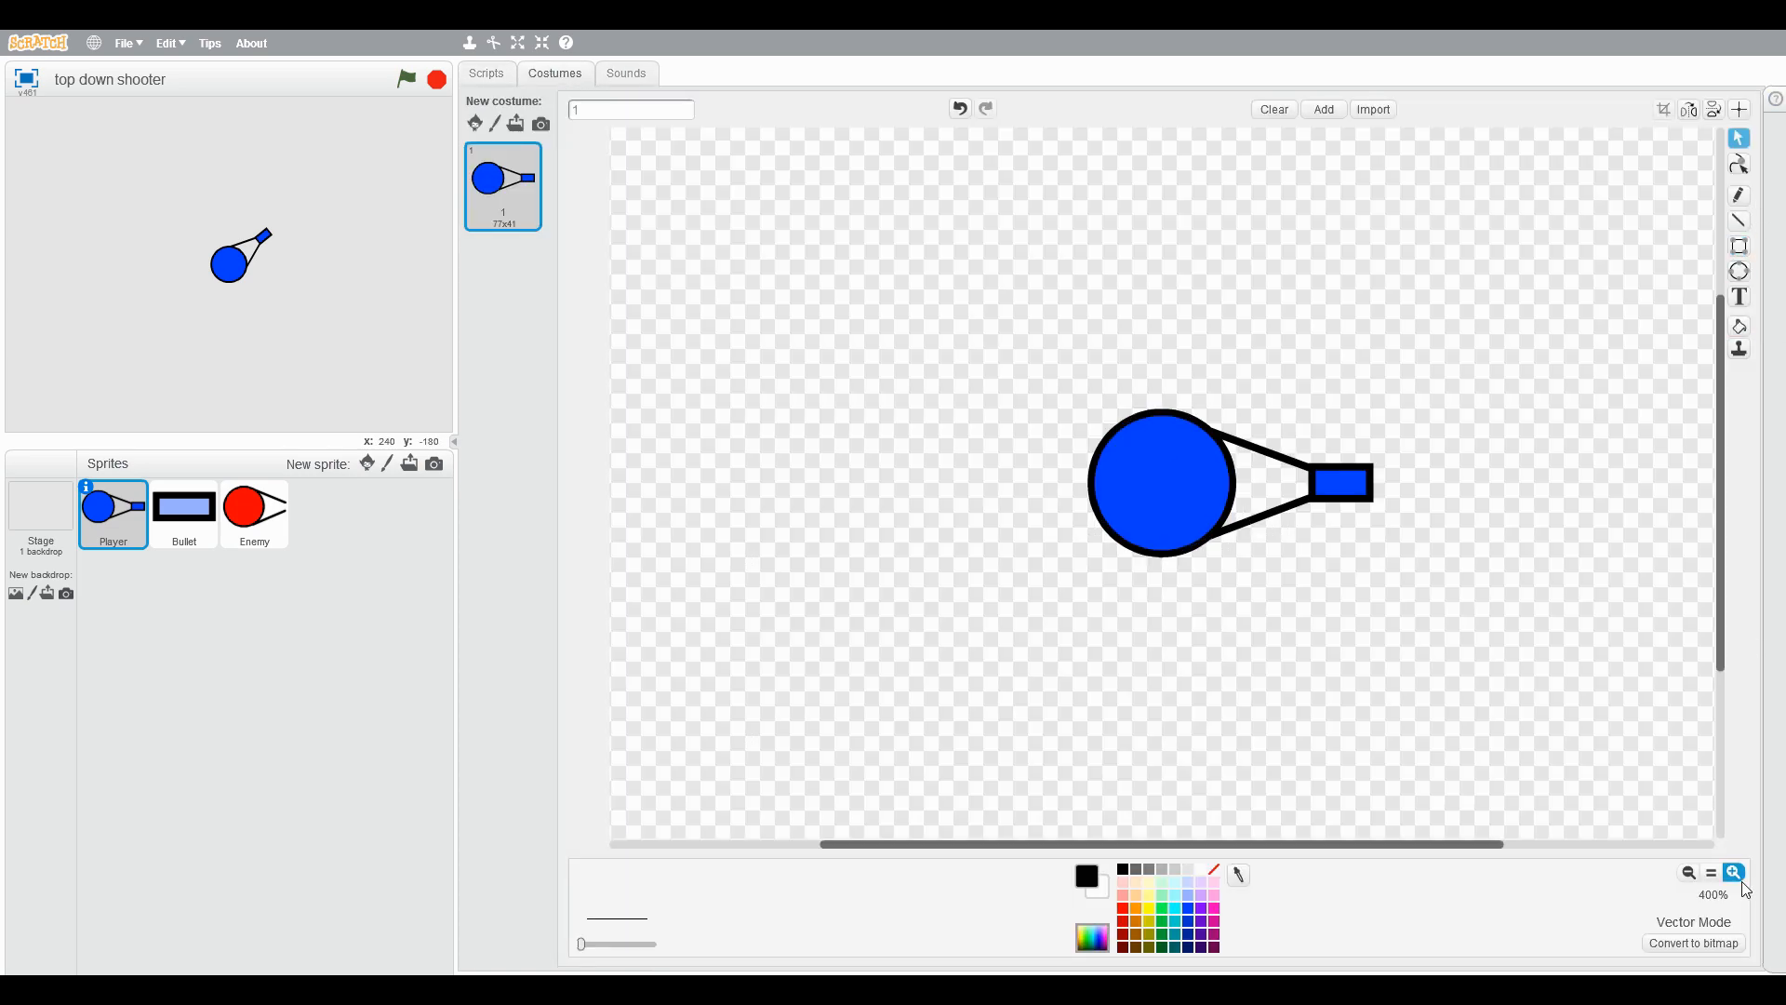
{"action": "left_click", "coordinate": [1734, 875]}
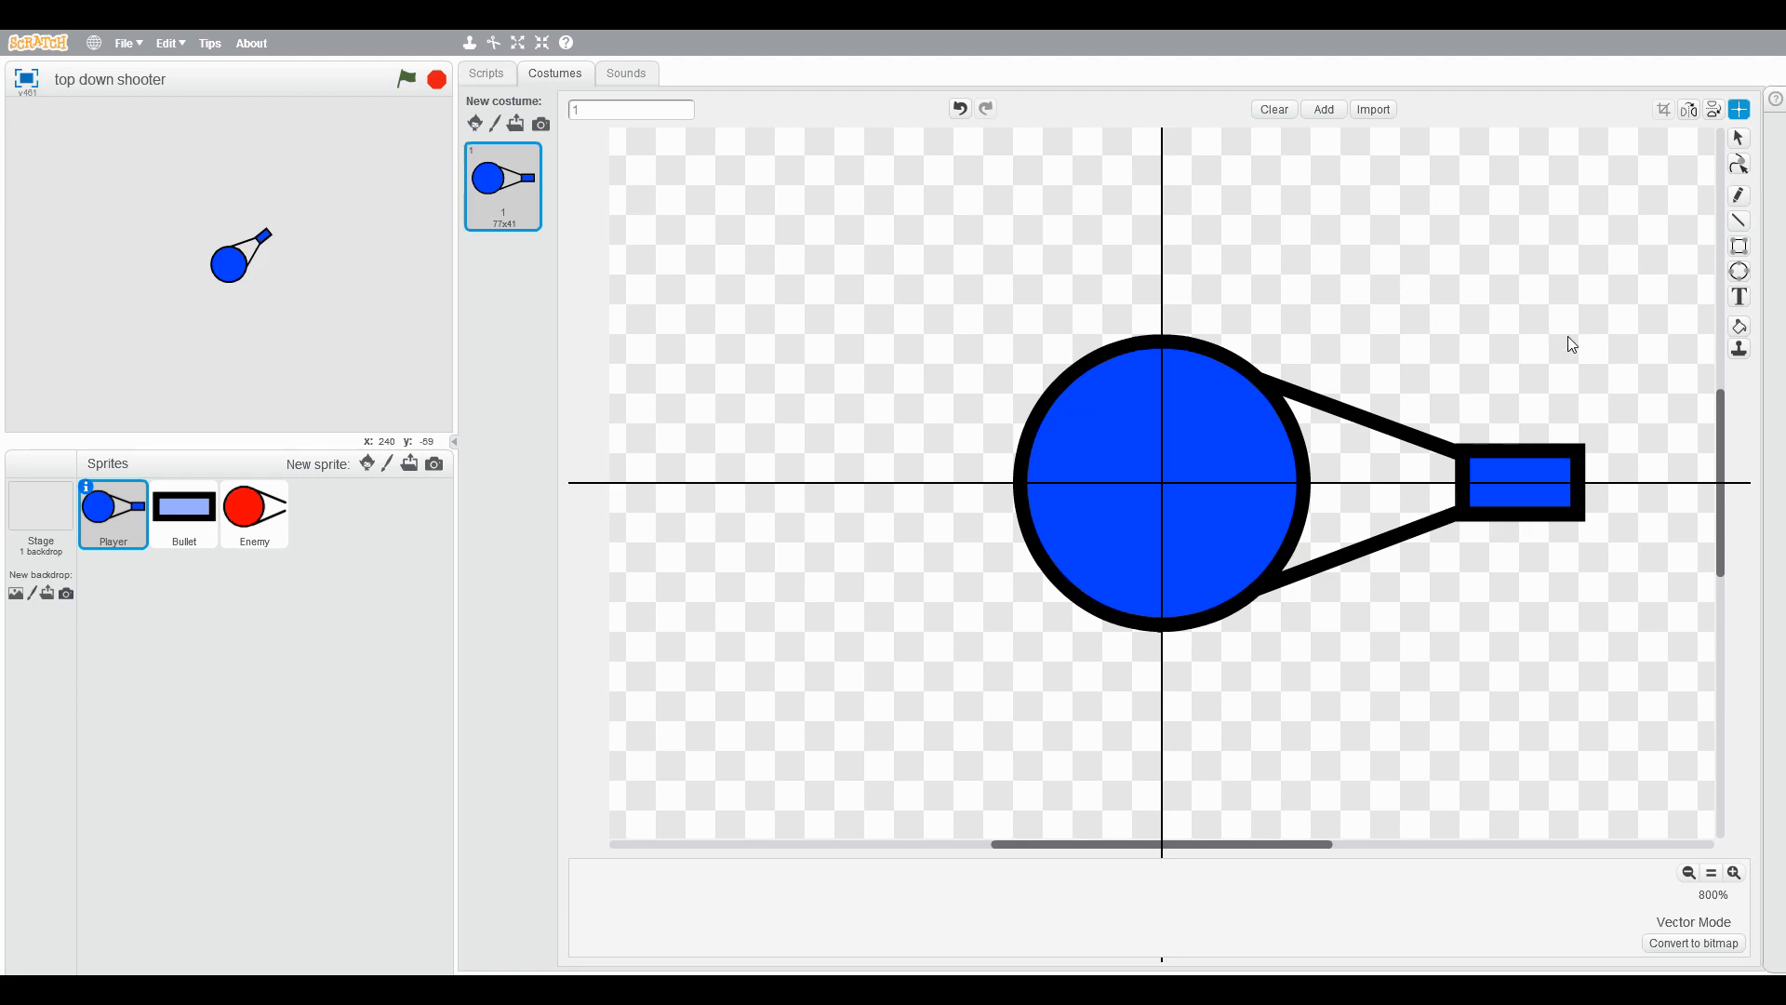
{"action": "mouse_move", "coordinate": [1403, 460]}
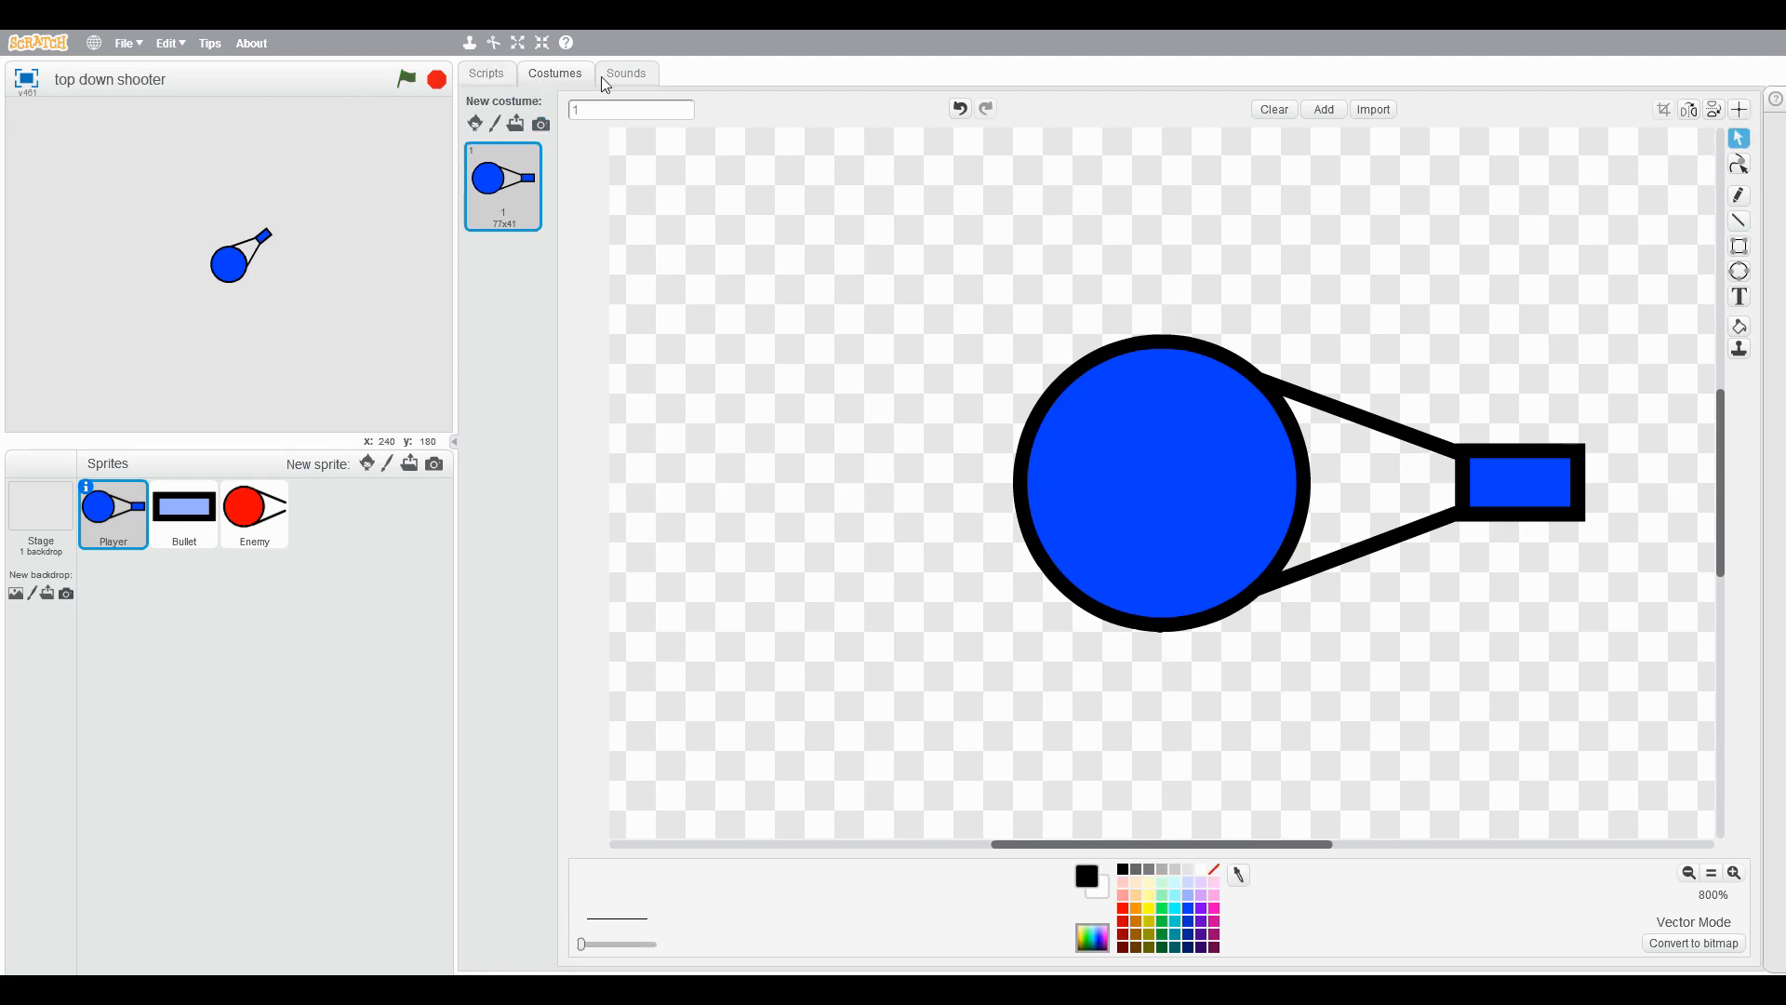
{"action": "left_click", "coordinate": [625, 72]}
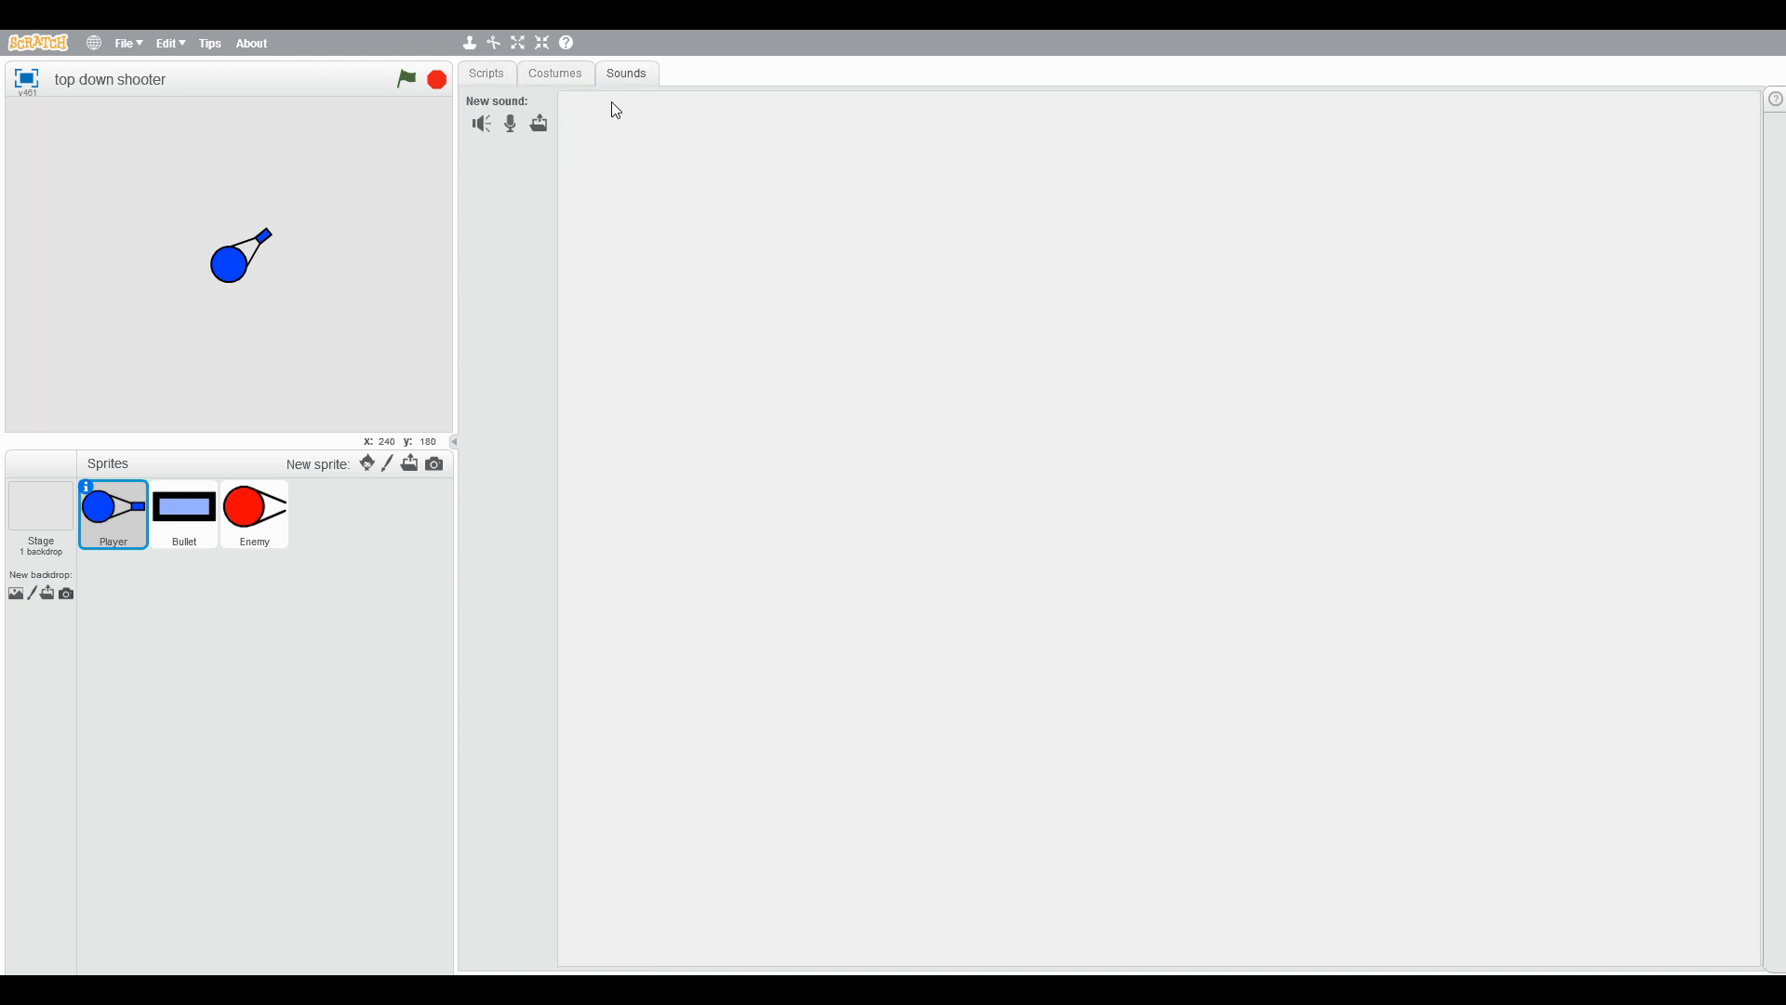
Step: Review the Bullet and Enemy costumes and the stage backdrop, ending on the stage's empty scripts
{"action": "left_click", "coordinate": [486, 73]}
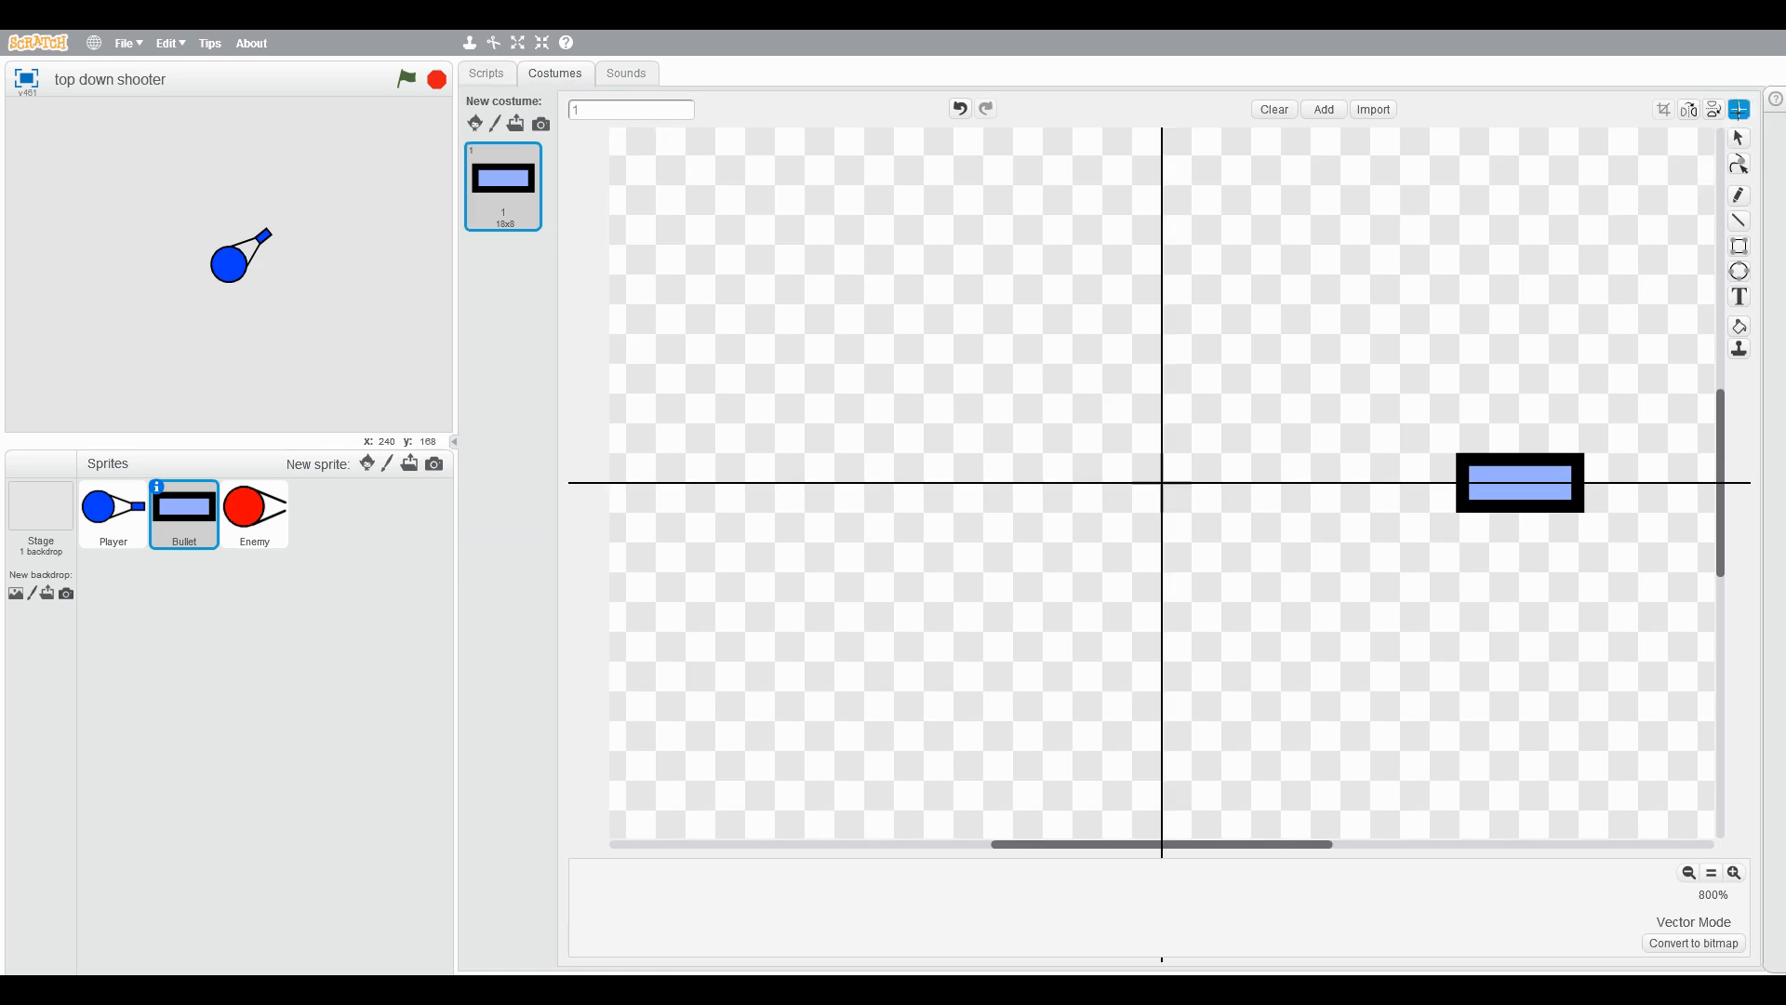
{"action": "left_click", "coordinate": [255, 513]}
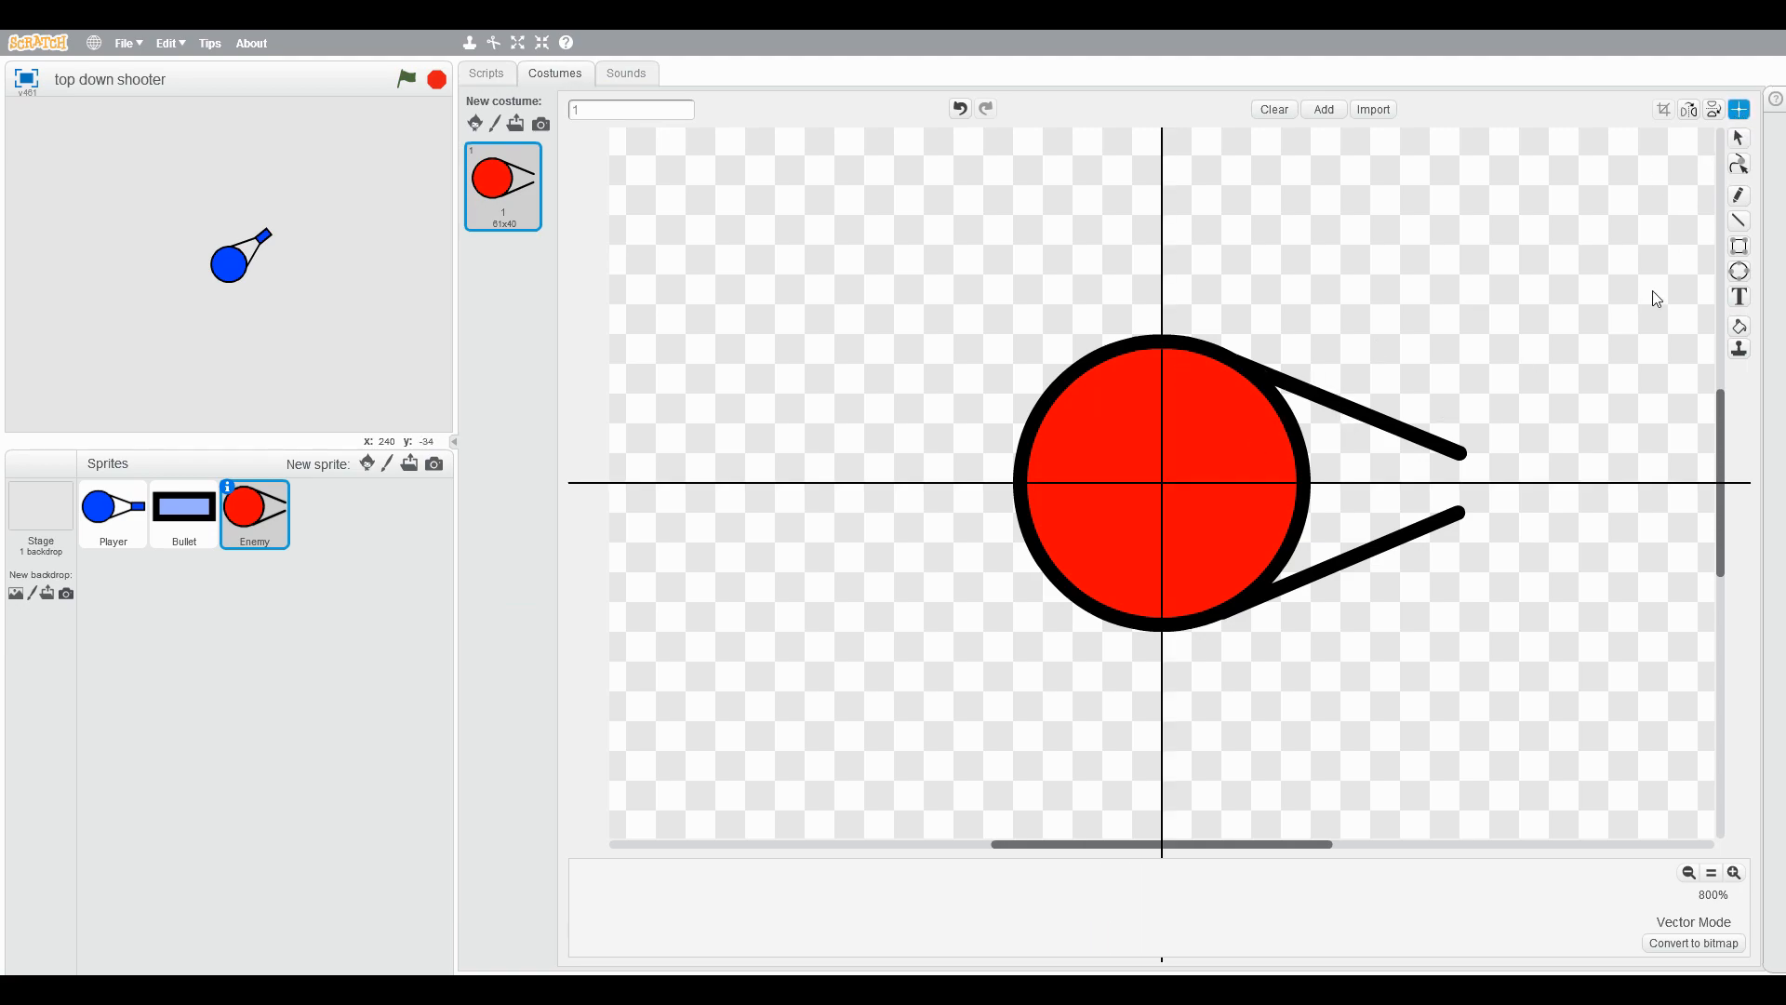
{"action": "left_click", "coordinate": [1737, 136]}
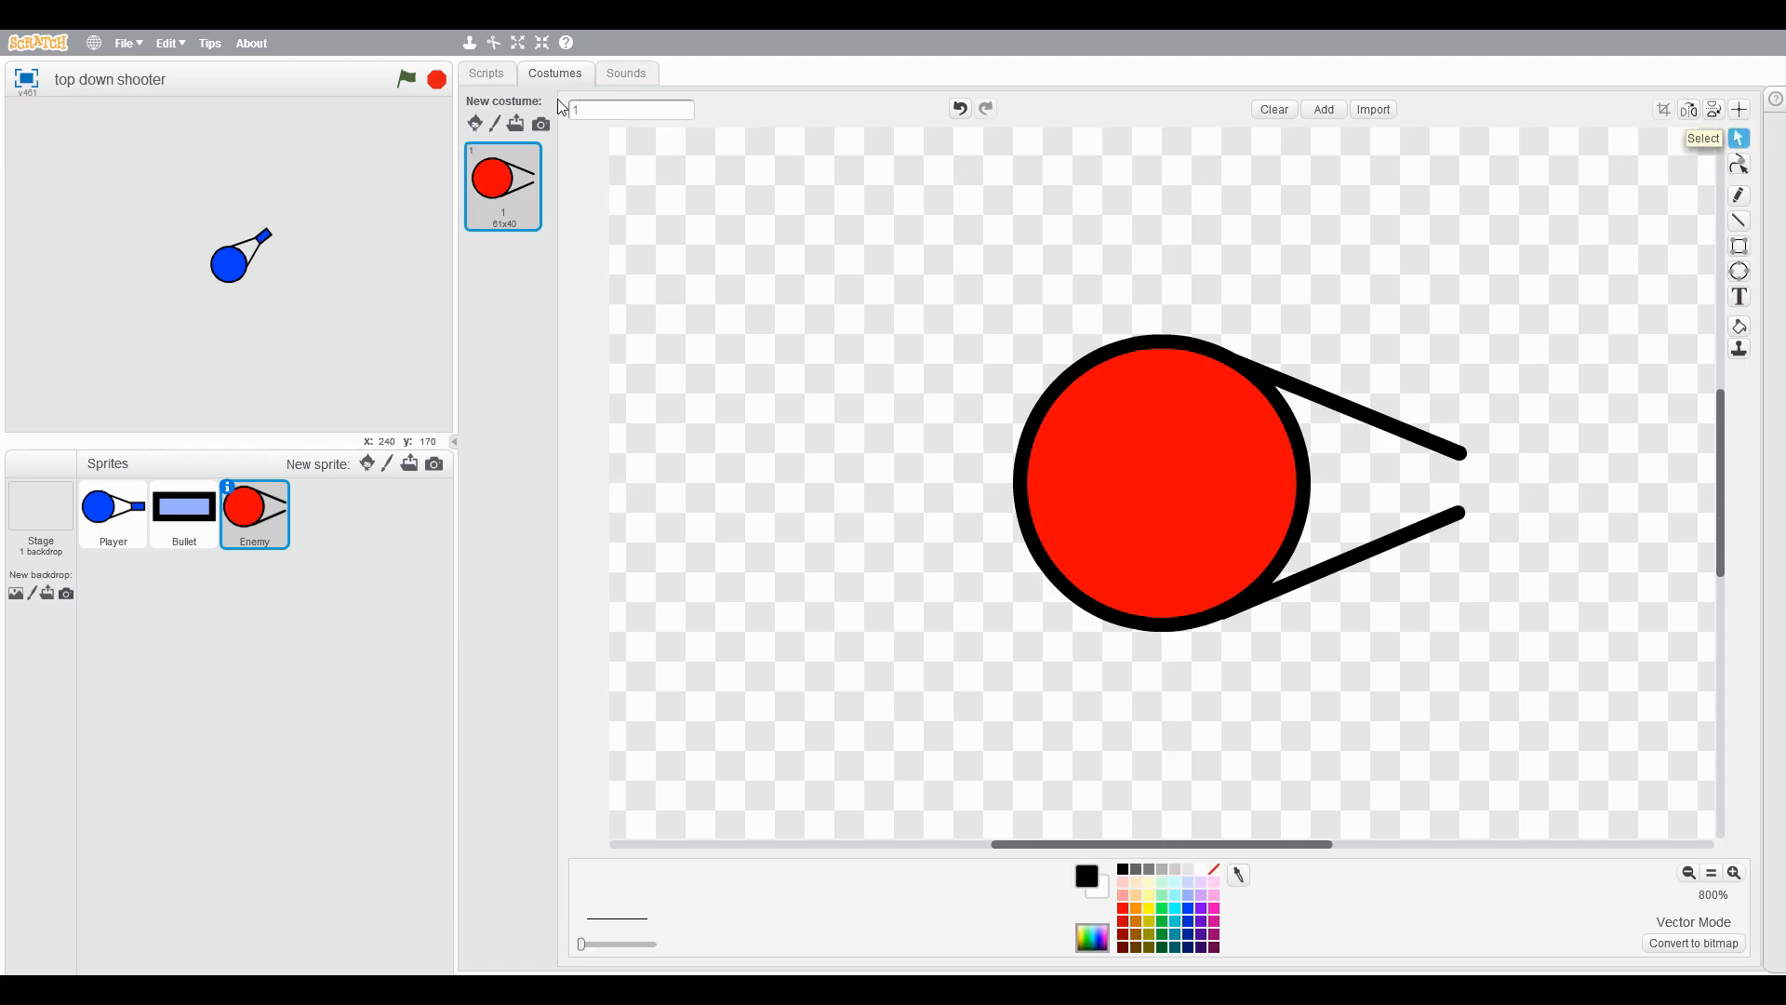
{"action": "left_click", "coordinate": [114, 514]}
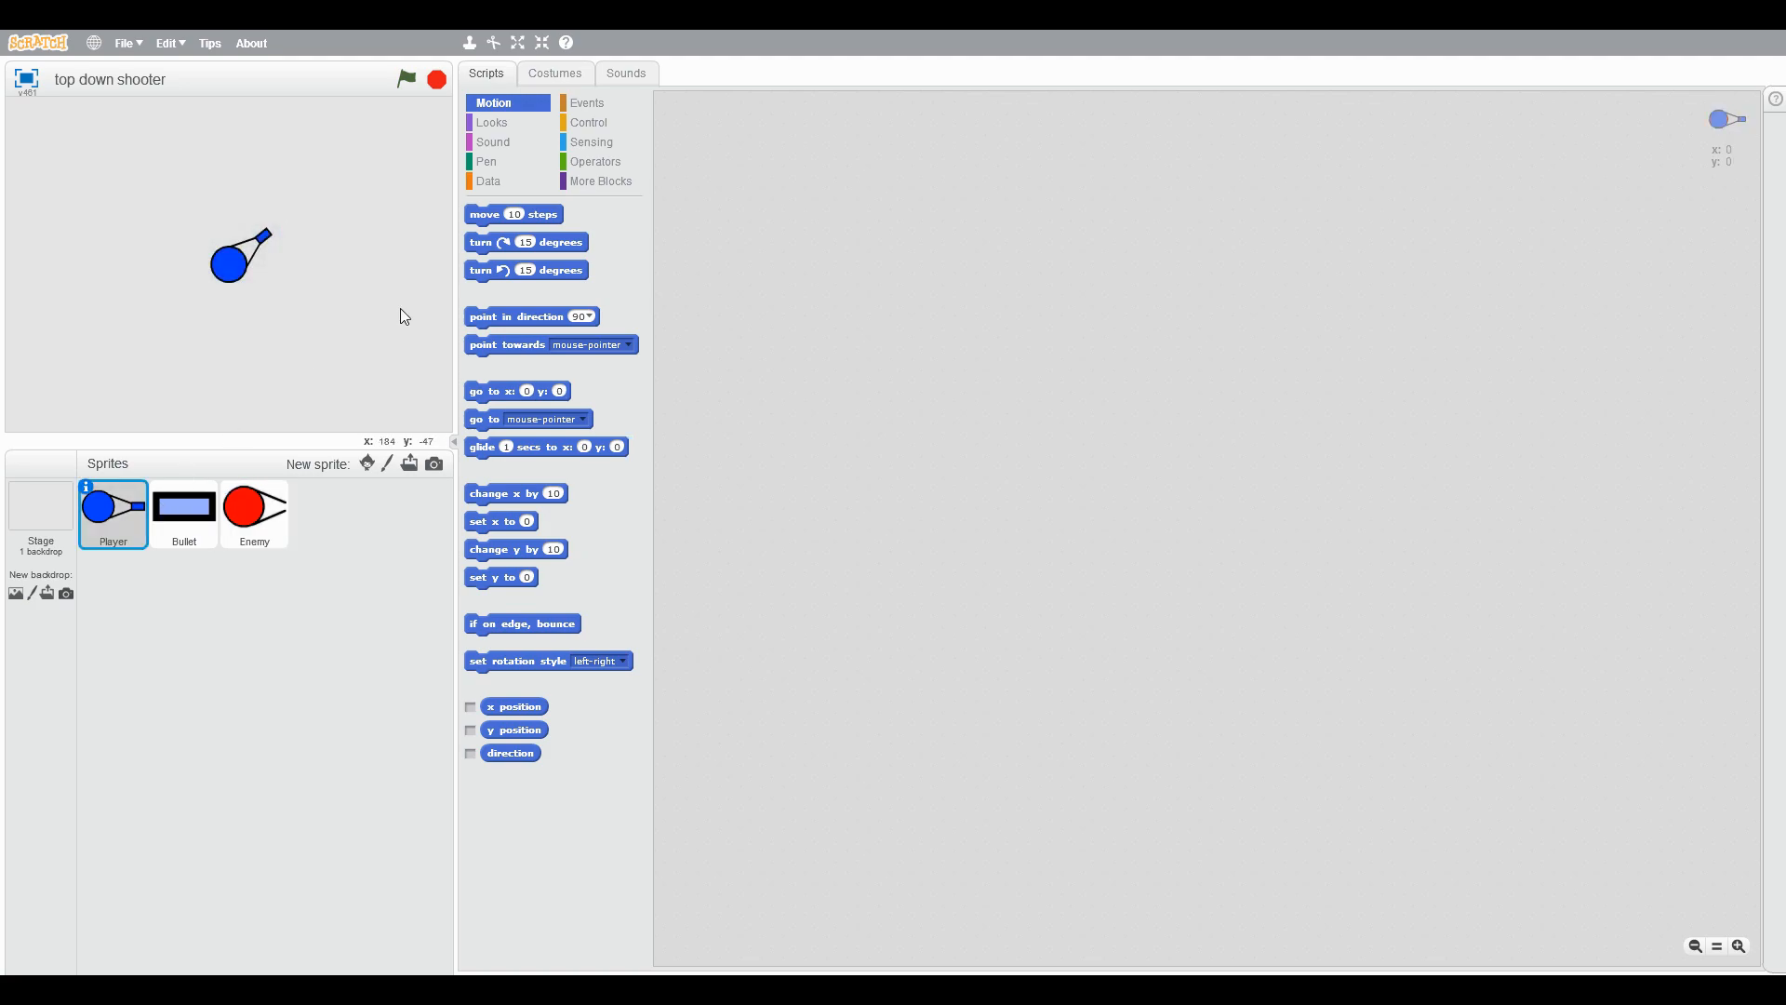
{"action": "left_click", "coordinate": [39, 513]}
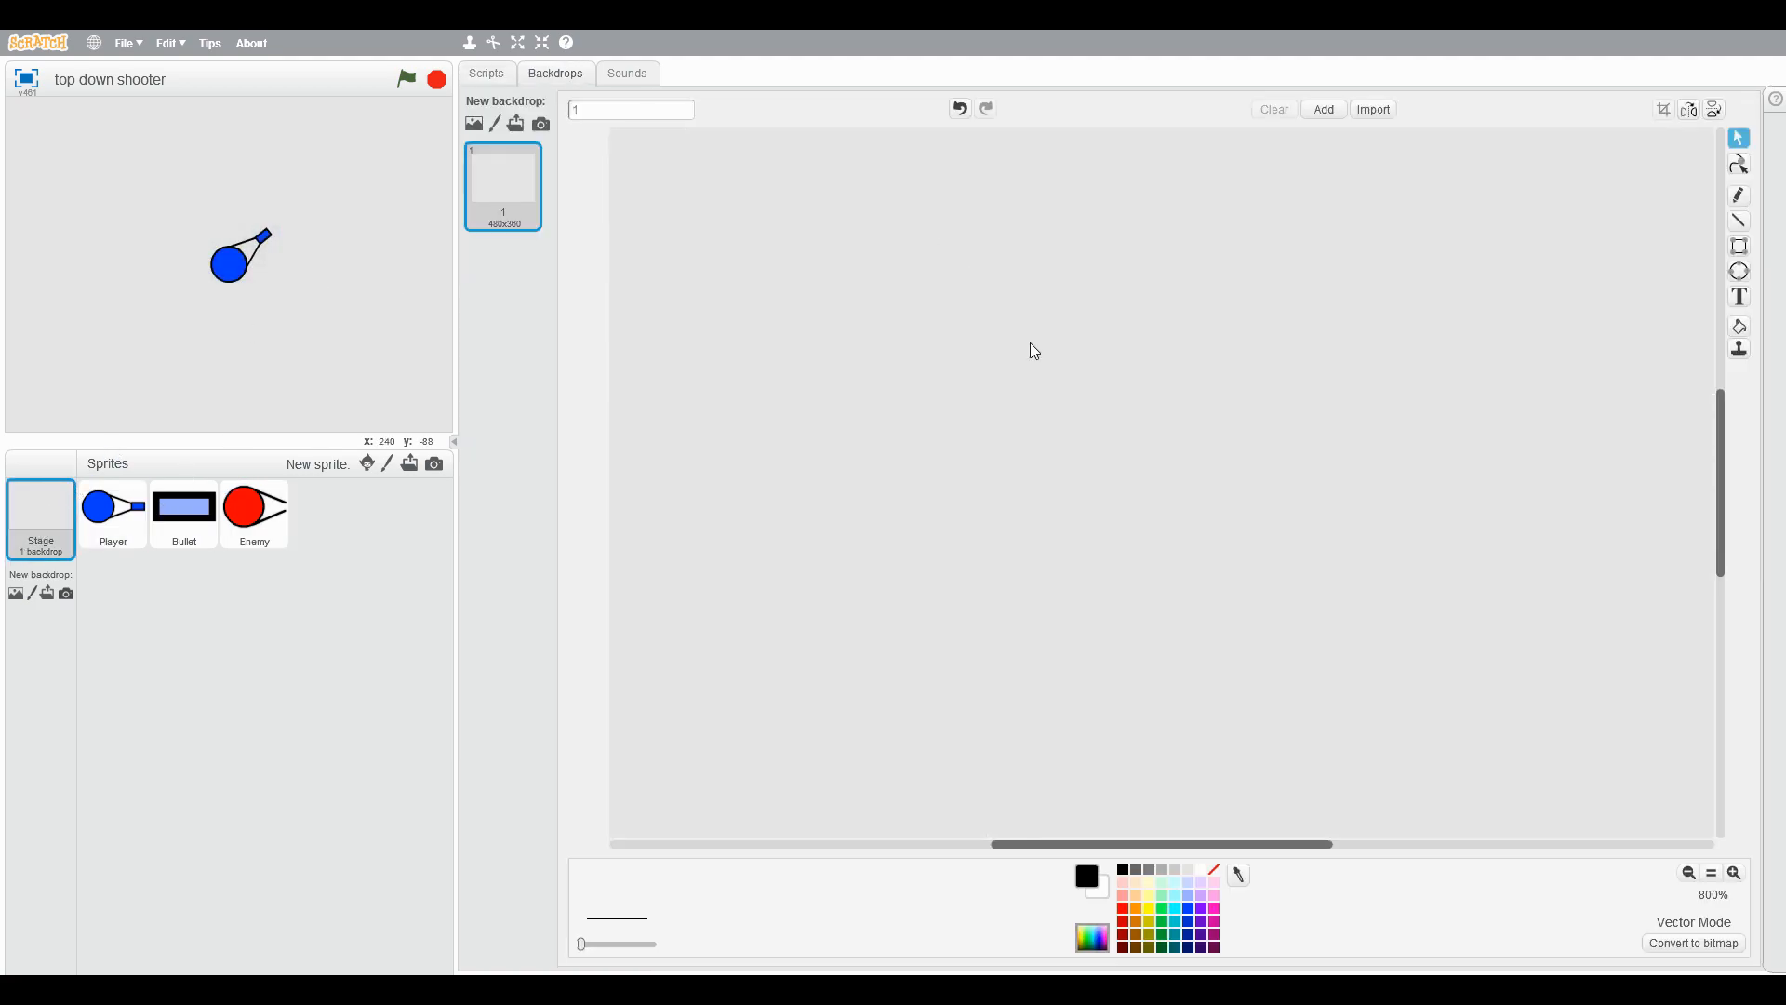
{"action": "left_click", "coordinate": [1687, 874]}
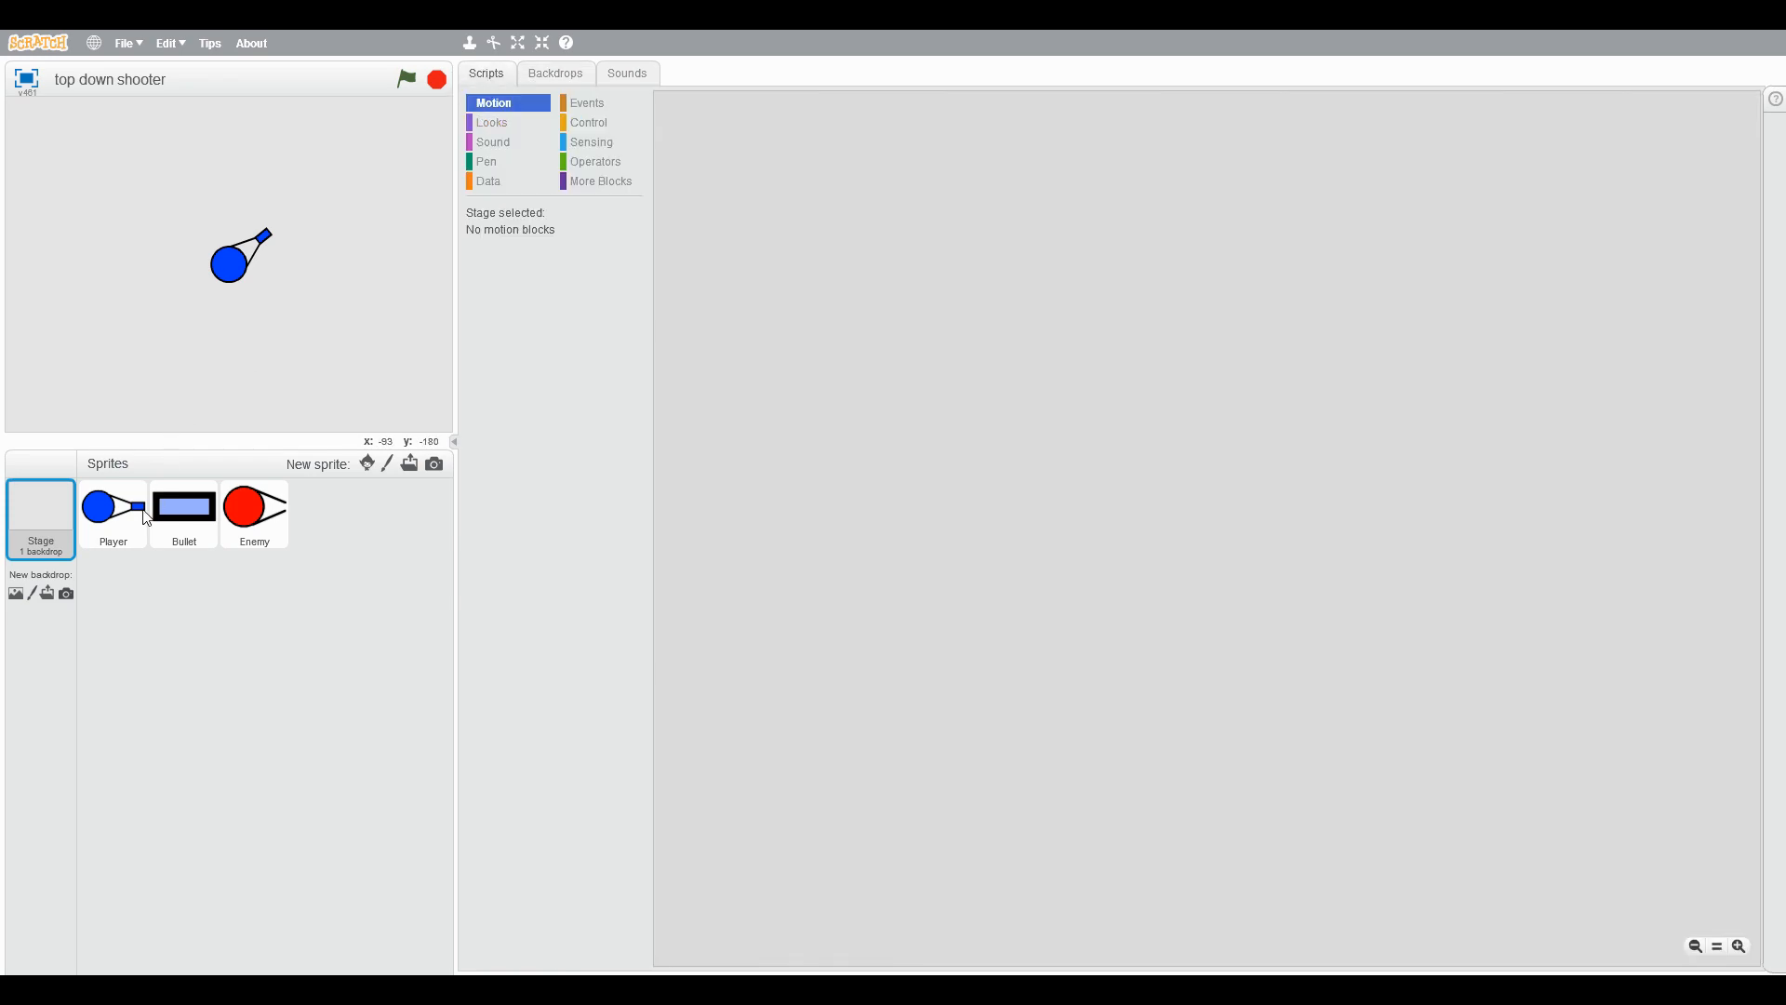
Step: Give the Player a forever loop with an if up-arrow pressed check changing y by 10
{"action": "left_click", "coordinate": [114, 513]}
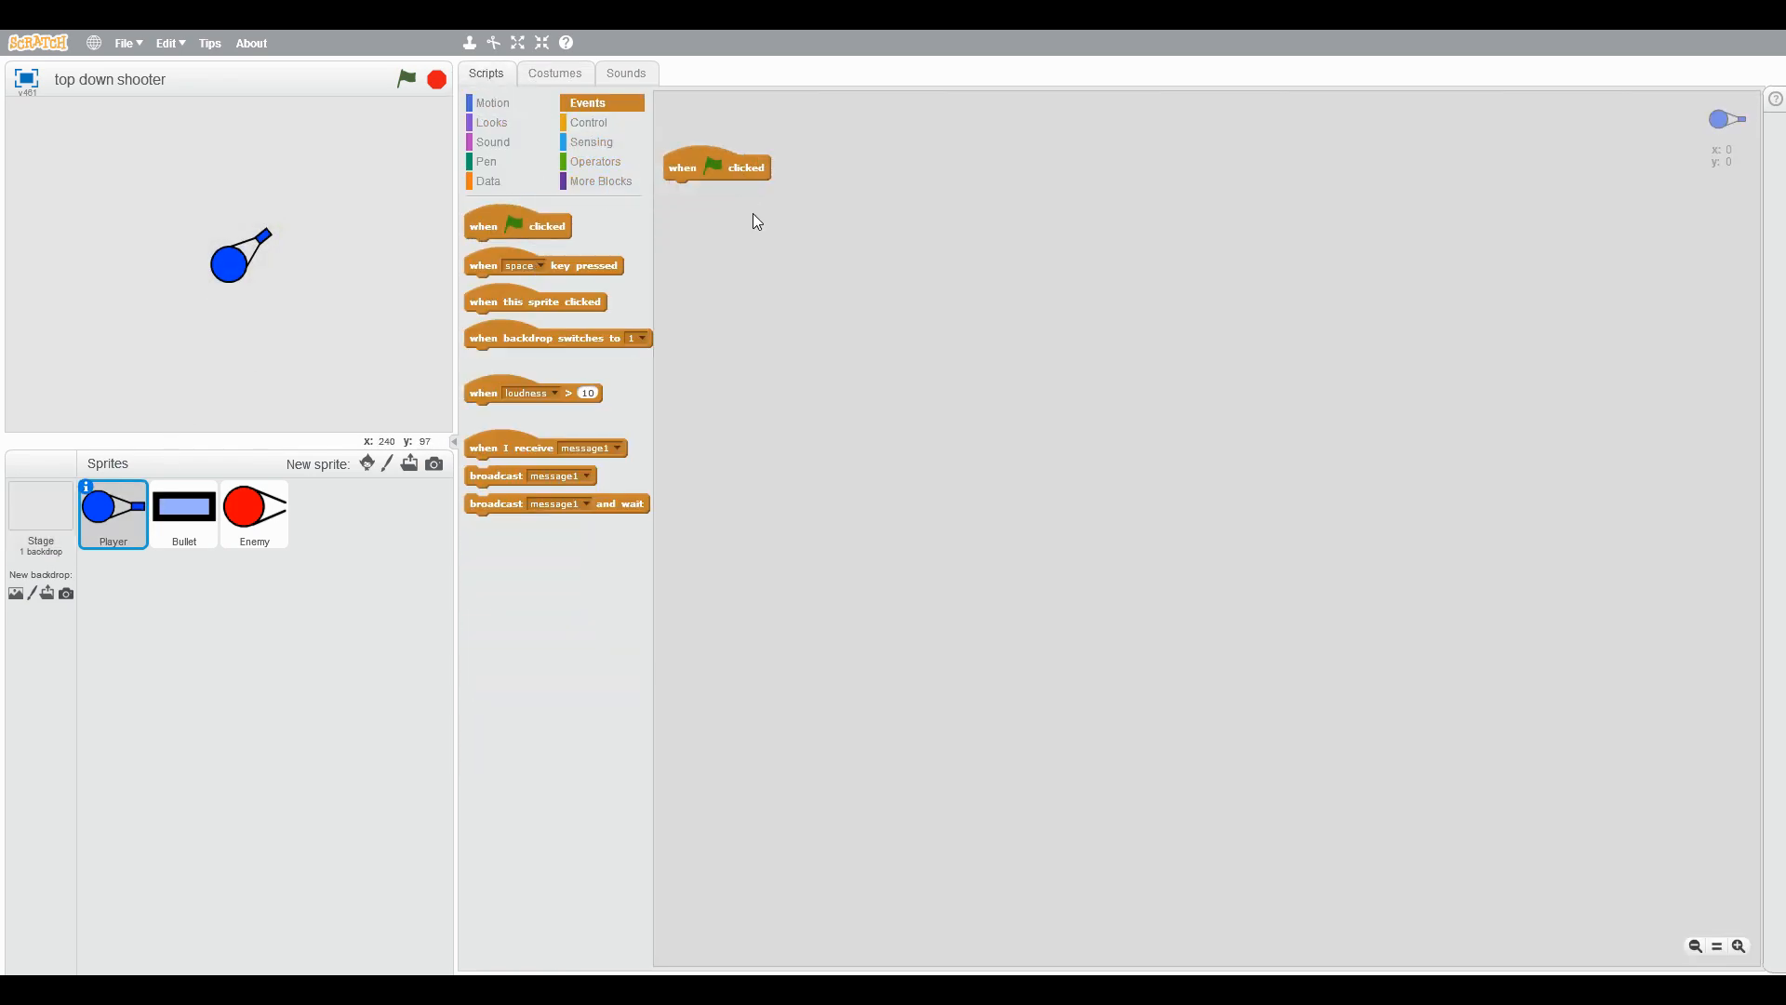
{"action": "left_click", "coordinate": [590, 123]}
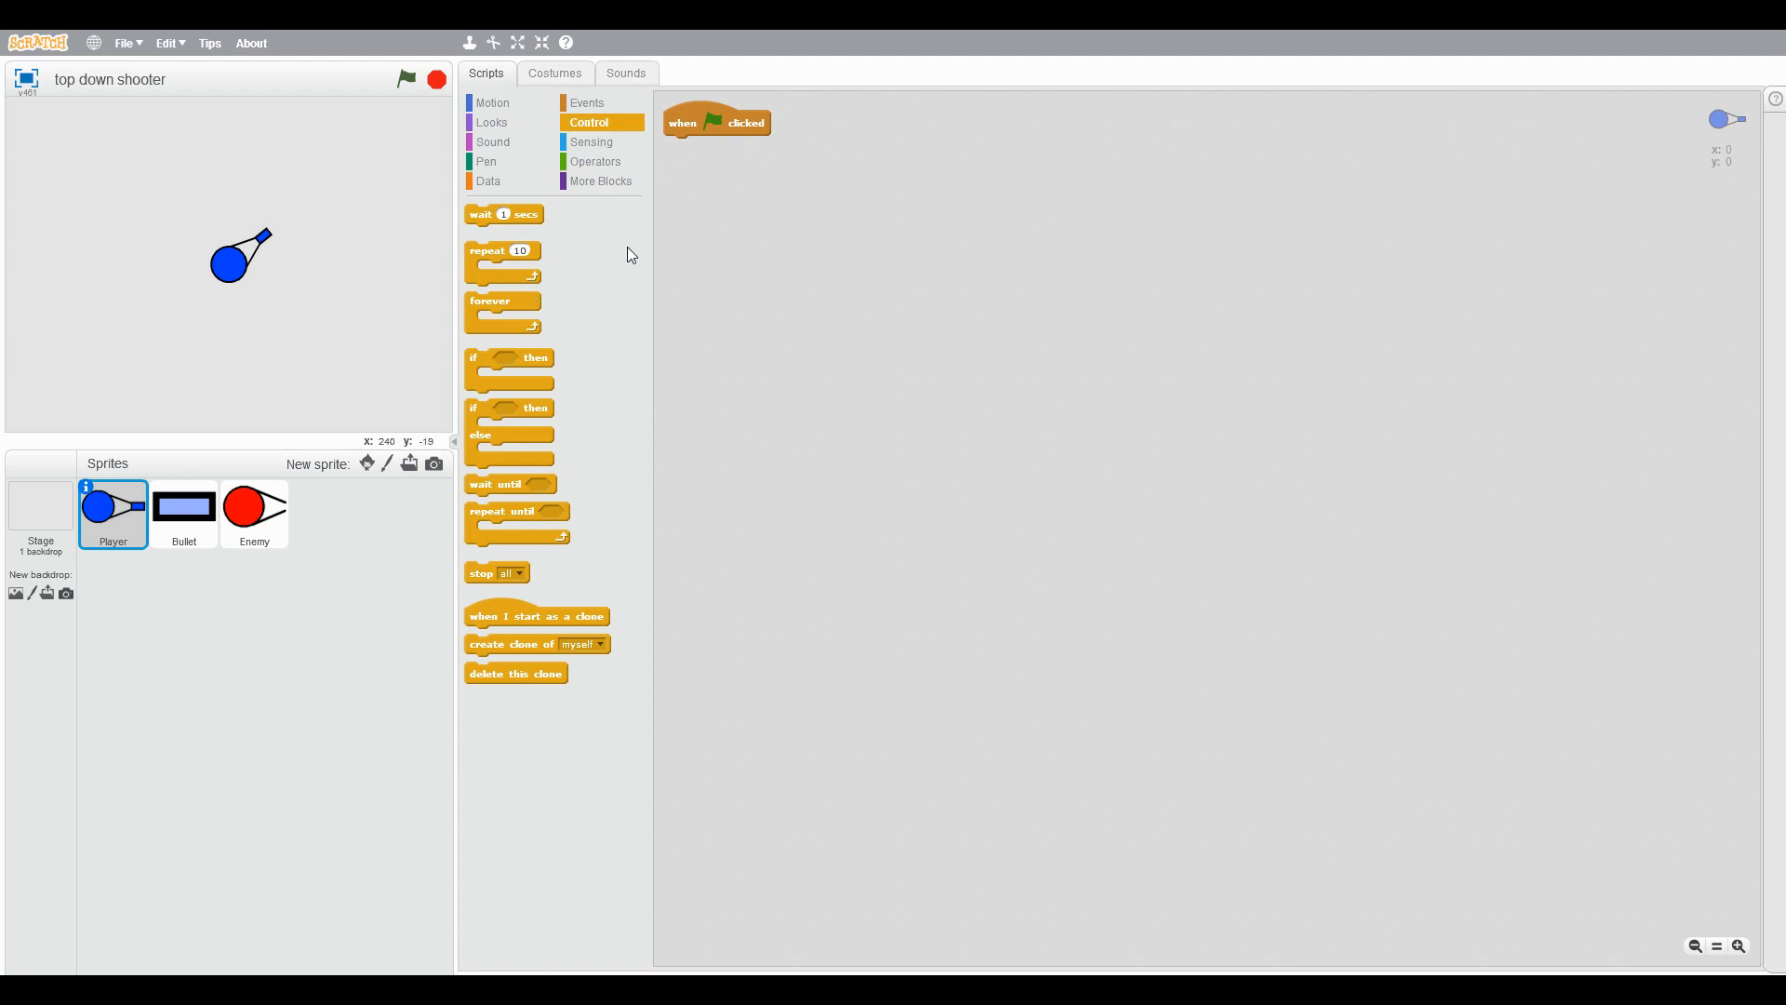
{"action": "left_click_drag", "start_coordinate": [500, 300], "coordinate": [701, 145]}
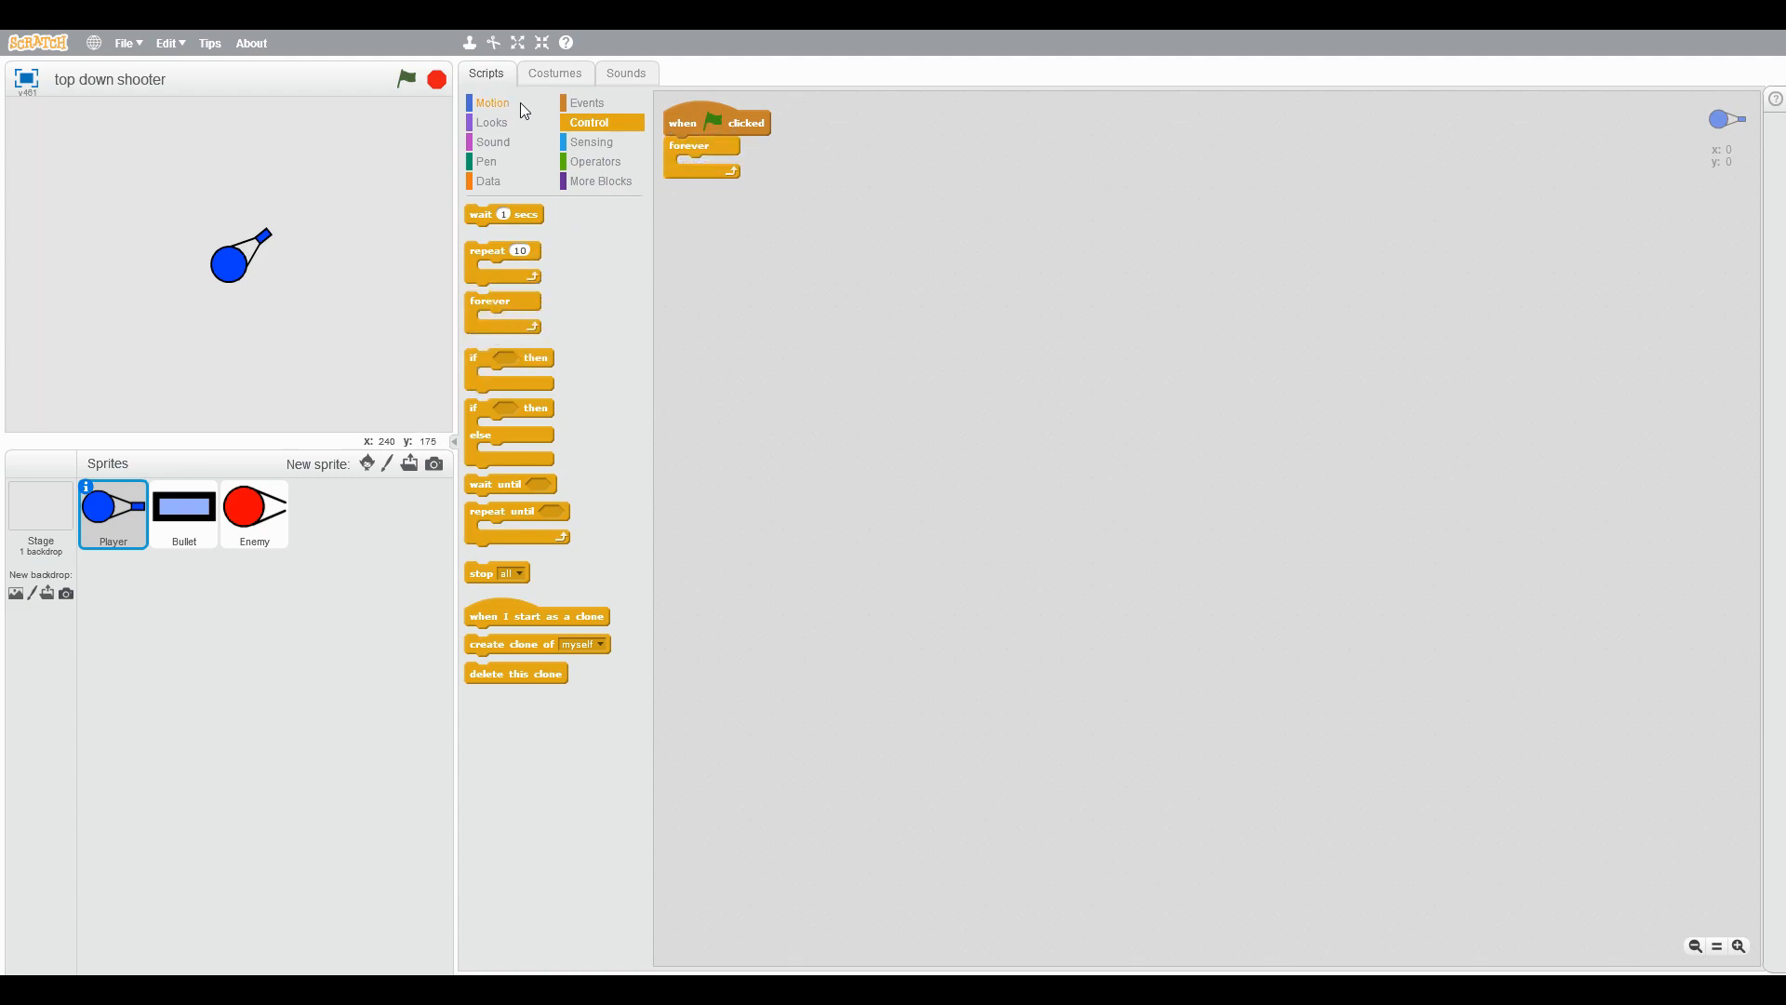
{"action": "left_click", "coordinate": [493, 102]}
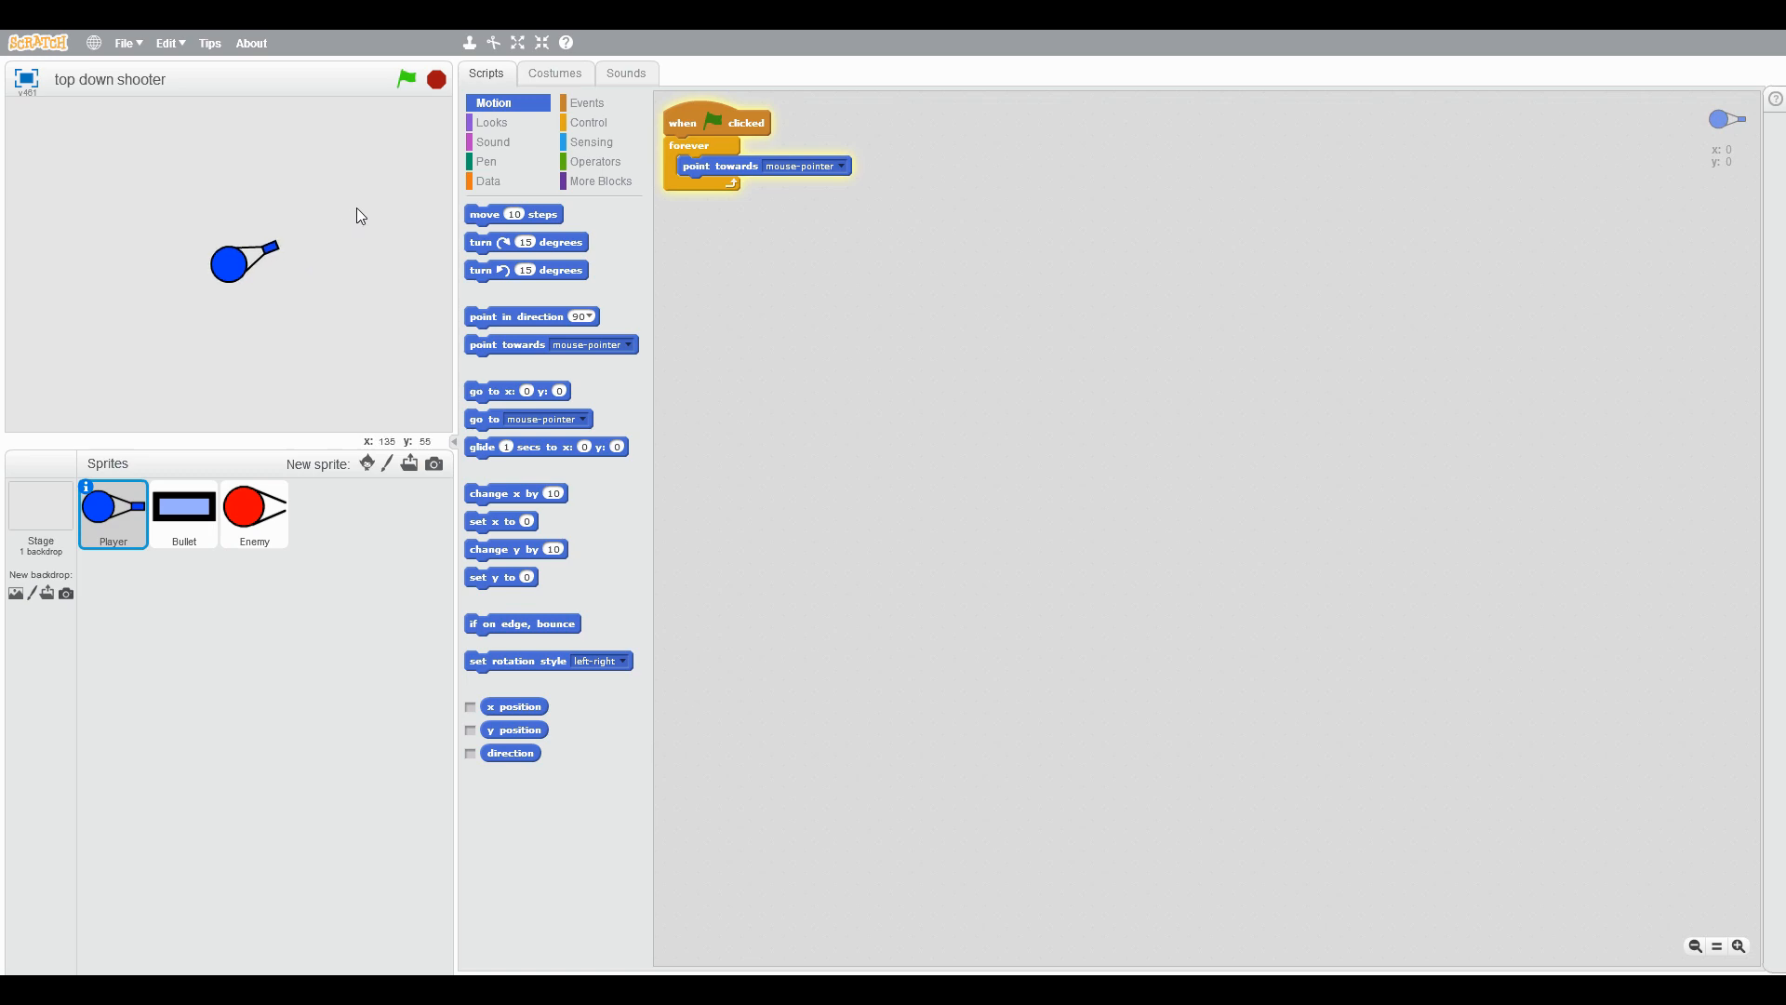
{"action": "left_click", "coordinate": [407, 80]}
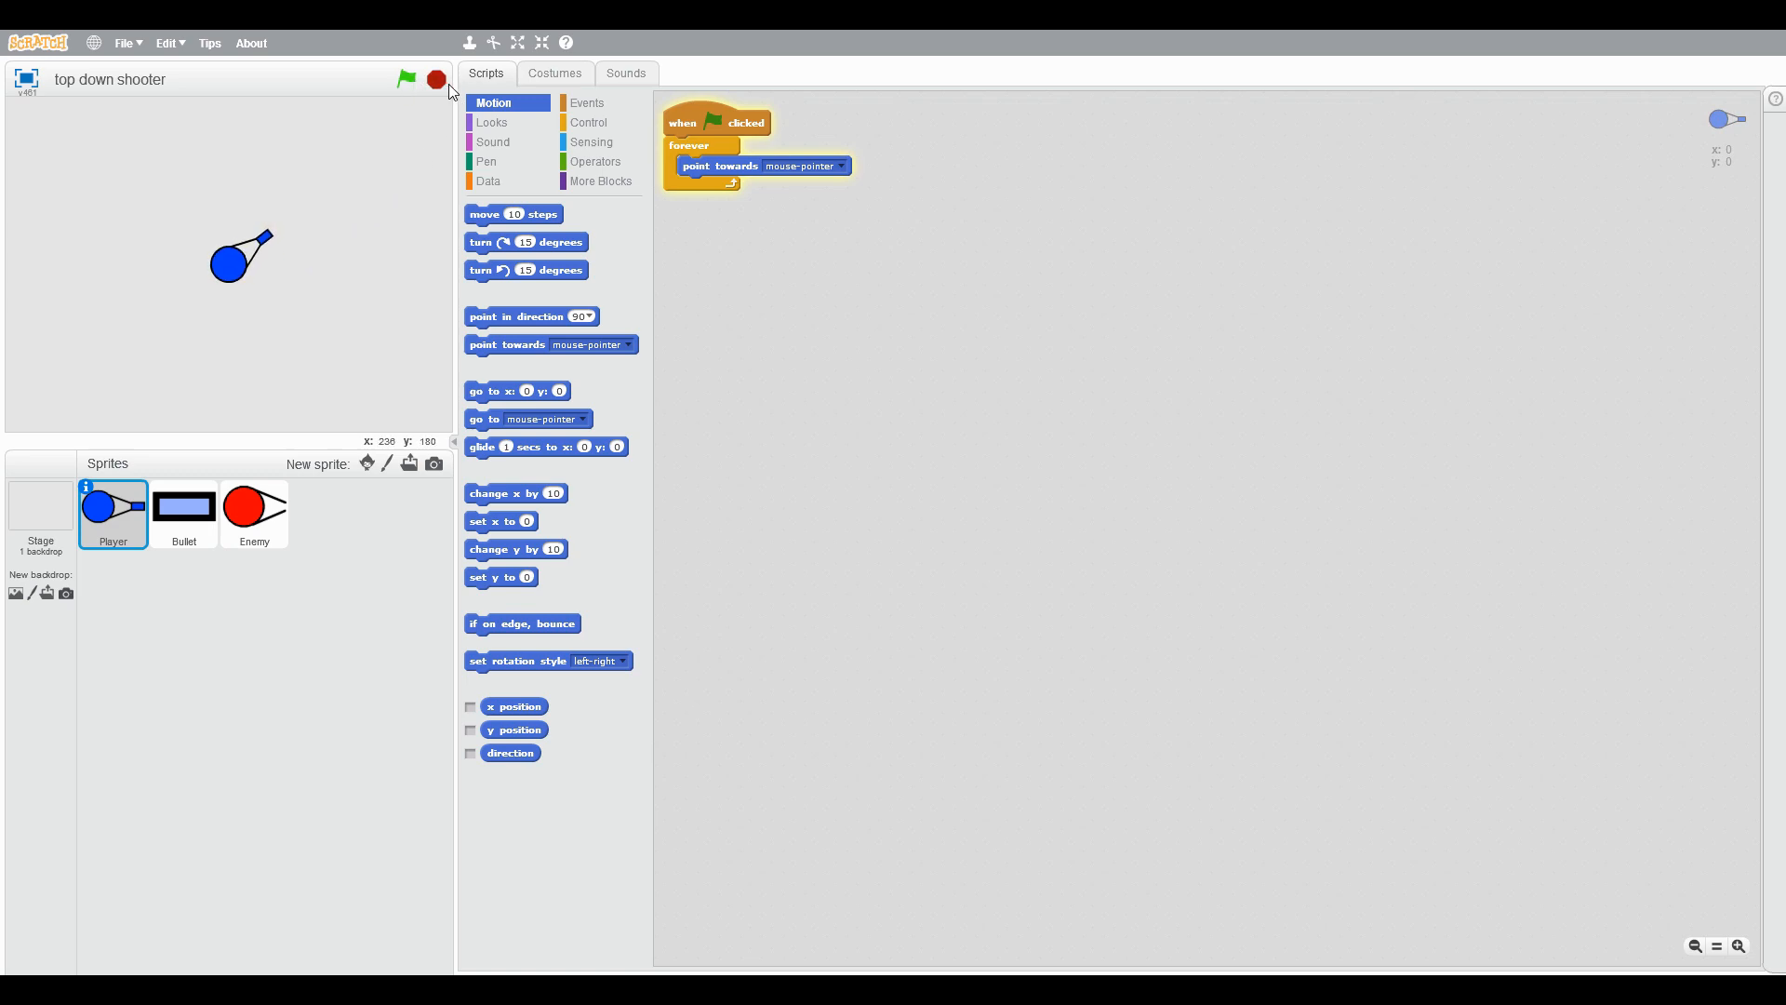
{"action": "left_click", "coordinate": [588, 122]}
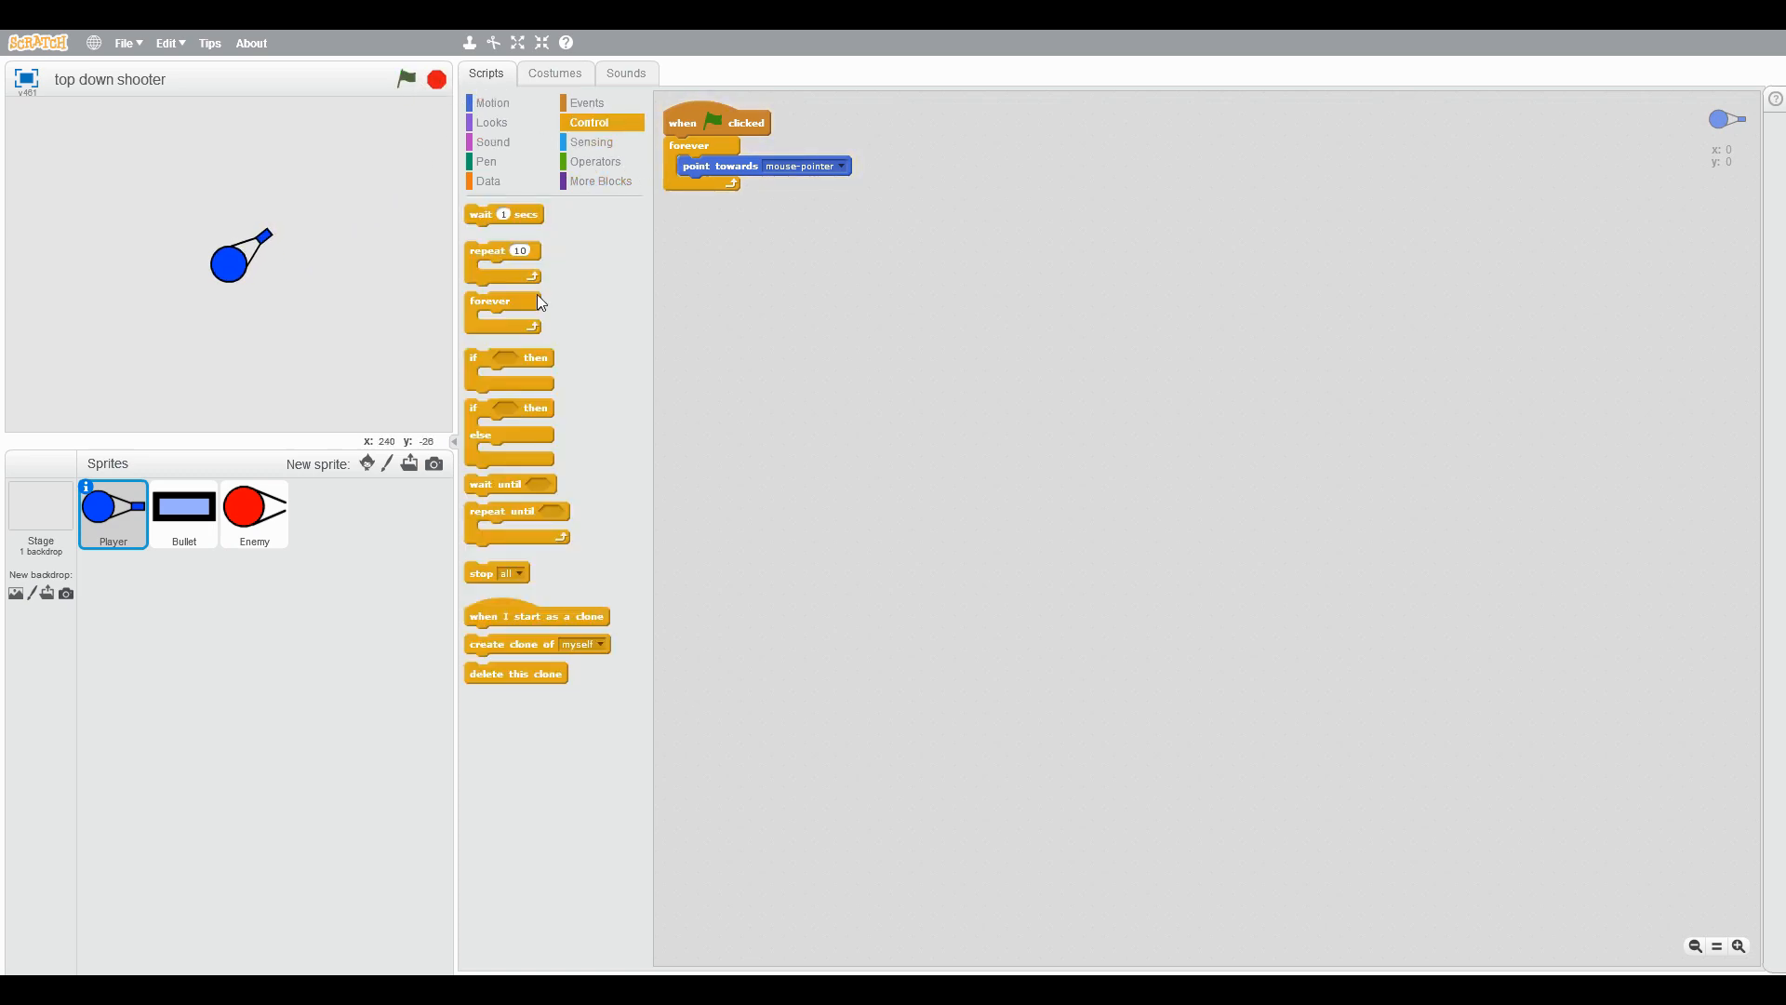
{"action": "left_click", "coordinate": [591, 142]}
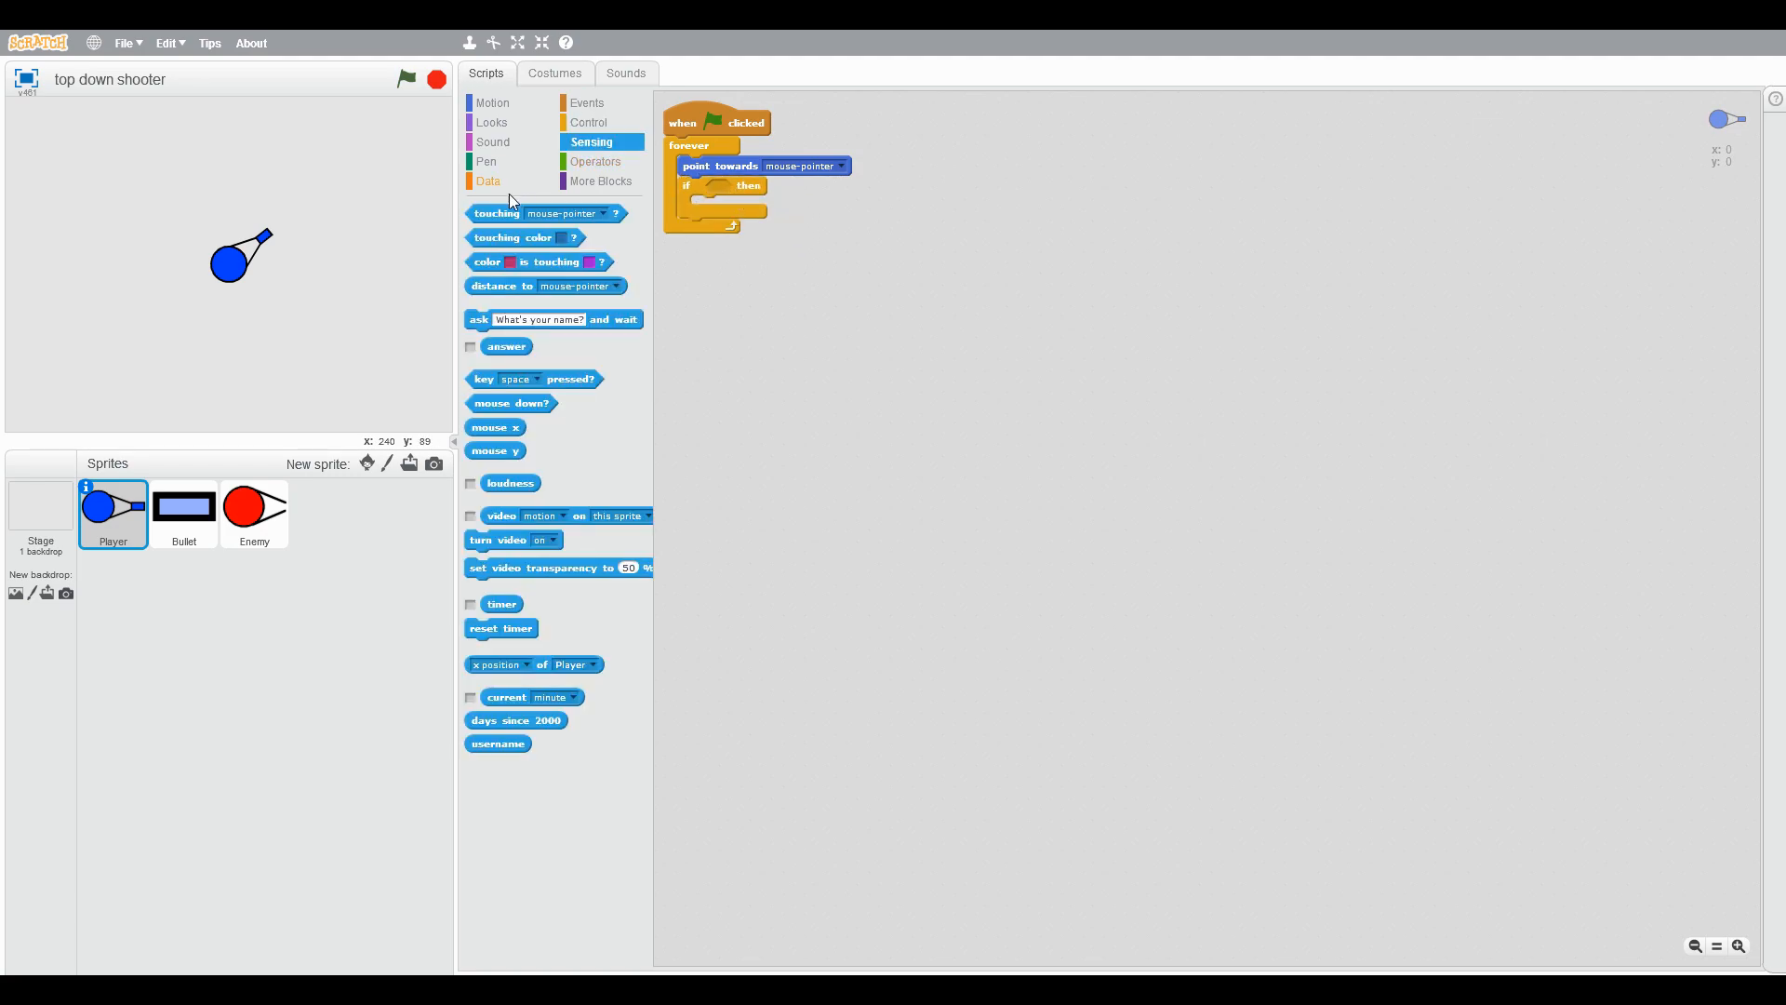
{"action": "left_click_drag", "start_coordinate": [534, 377], "coordinate": [773, 188]}
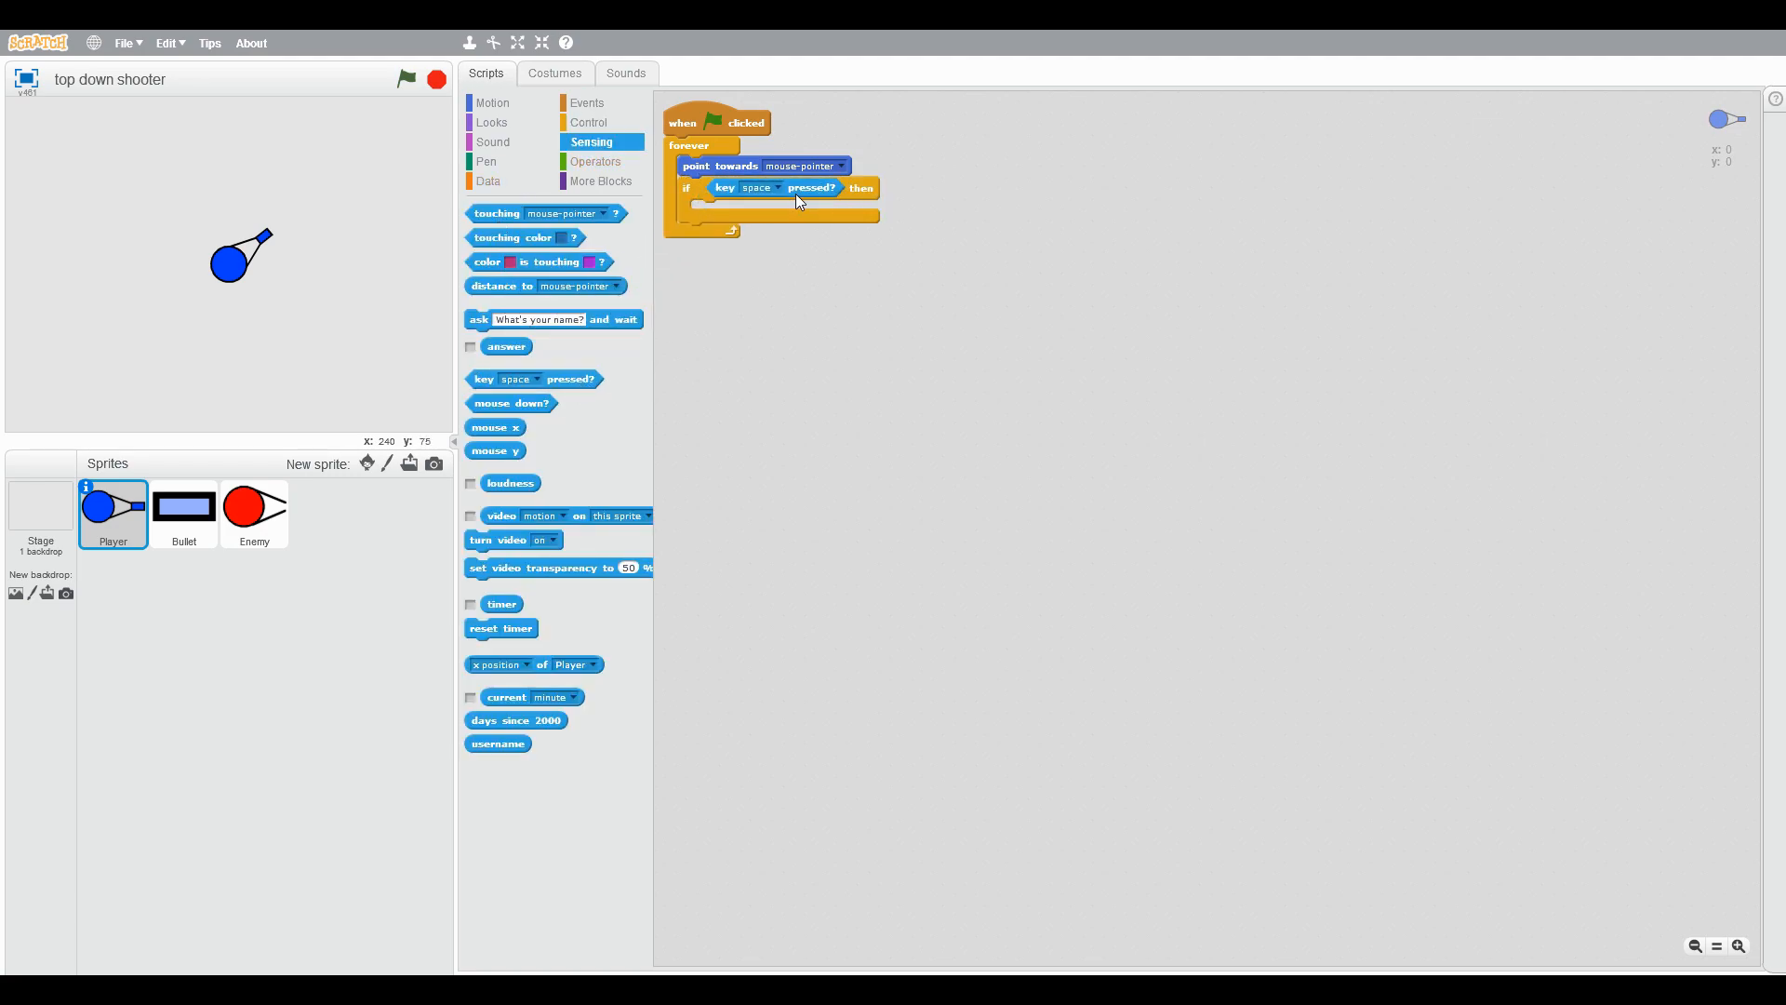
{"action": "left_click", "coordinate": [775, 186]}
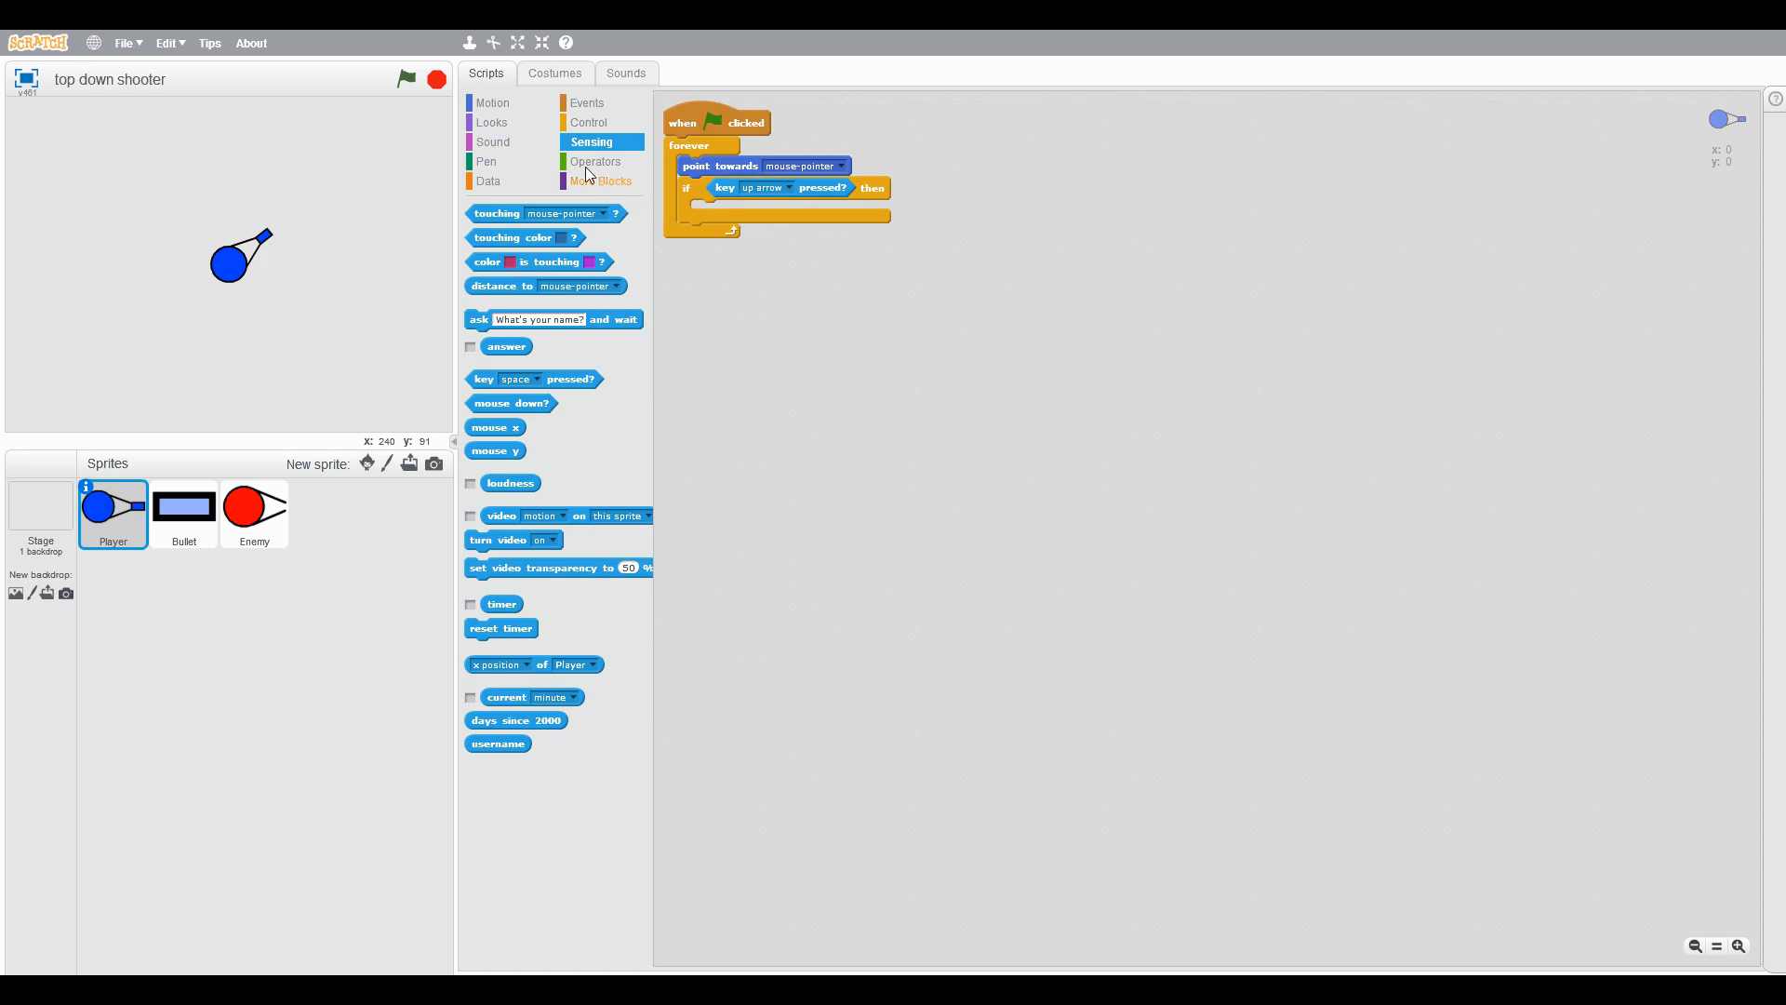
{"action": "left_click", "coordinate": [491, 102]}
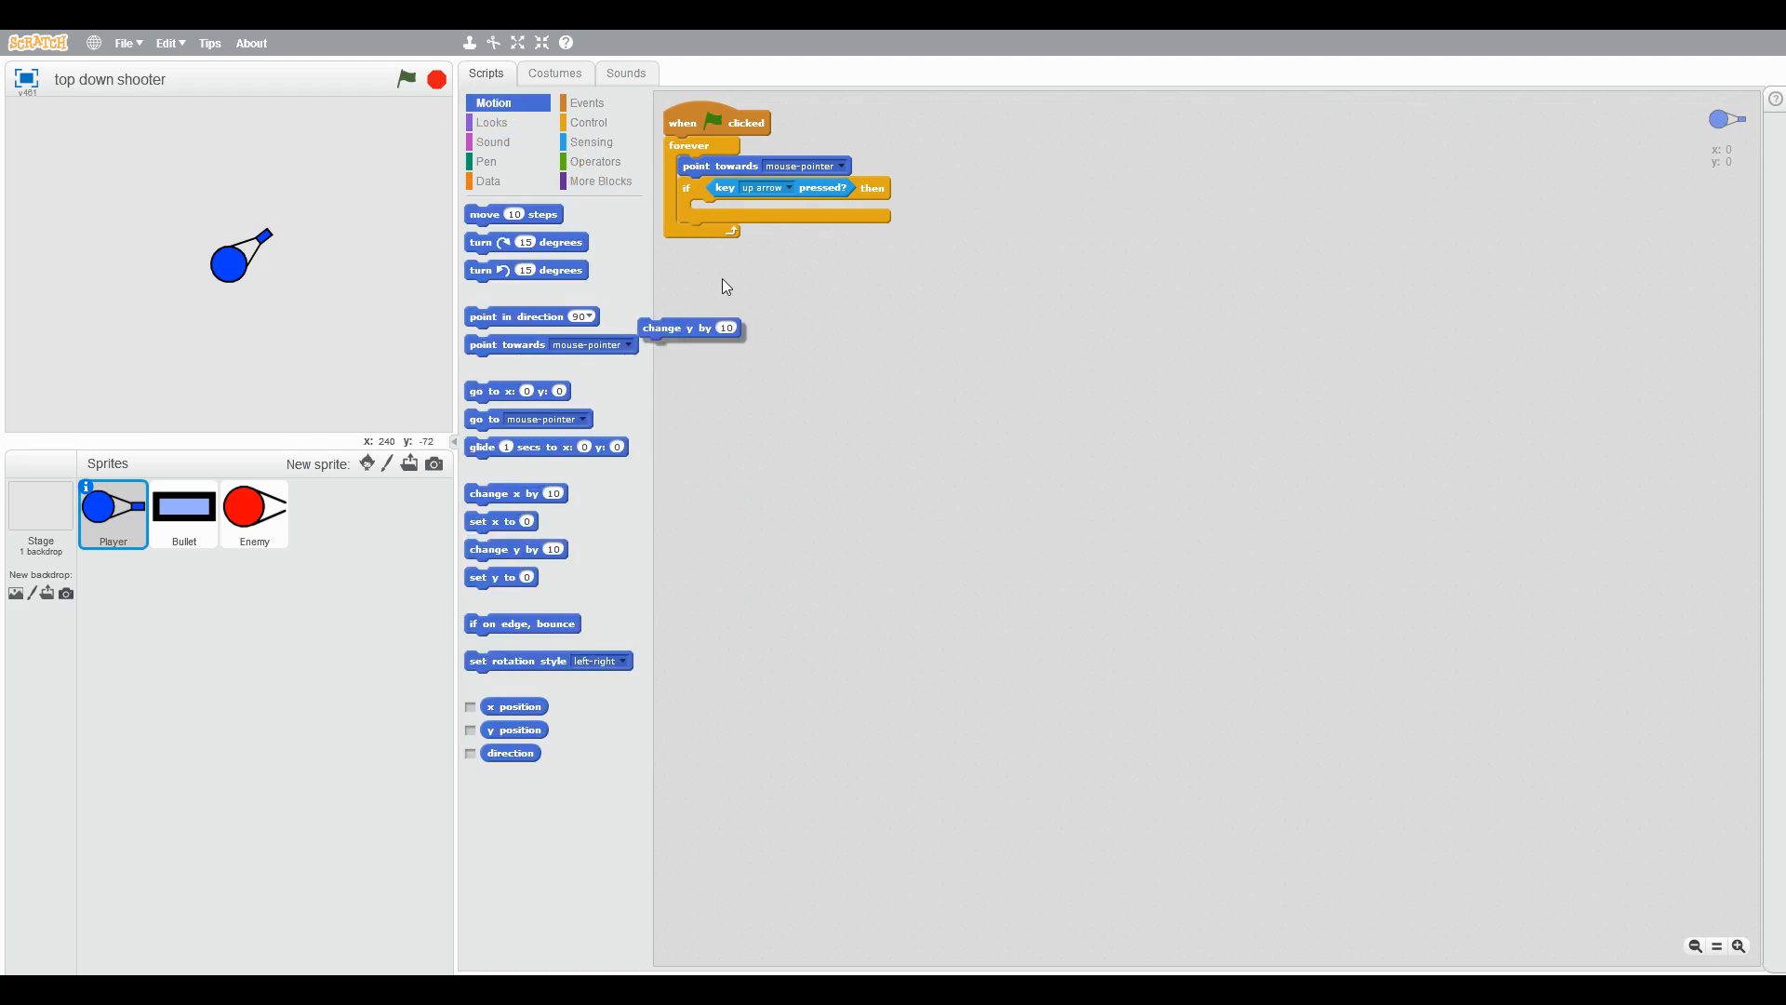
Step: Duplicate the key check for down and left arrows, changing y by -10 and x by -10
{"action": "right_click", "coordinate": [701, 201]}
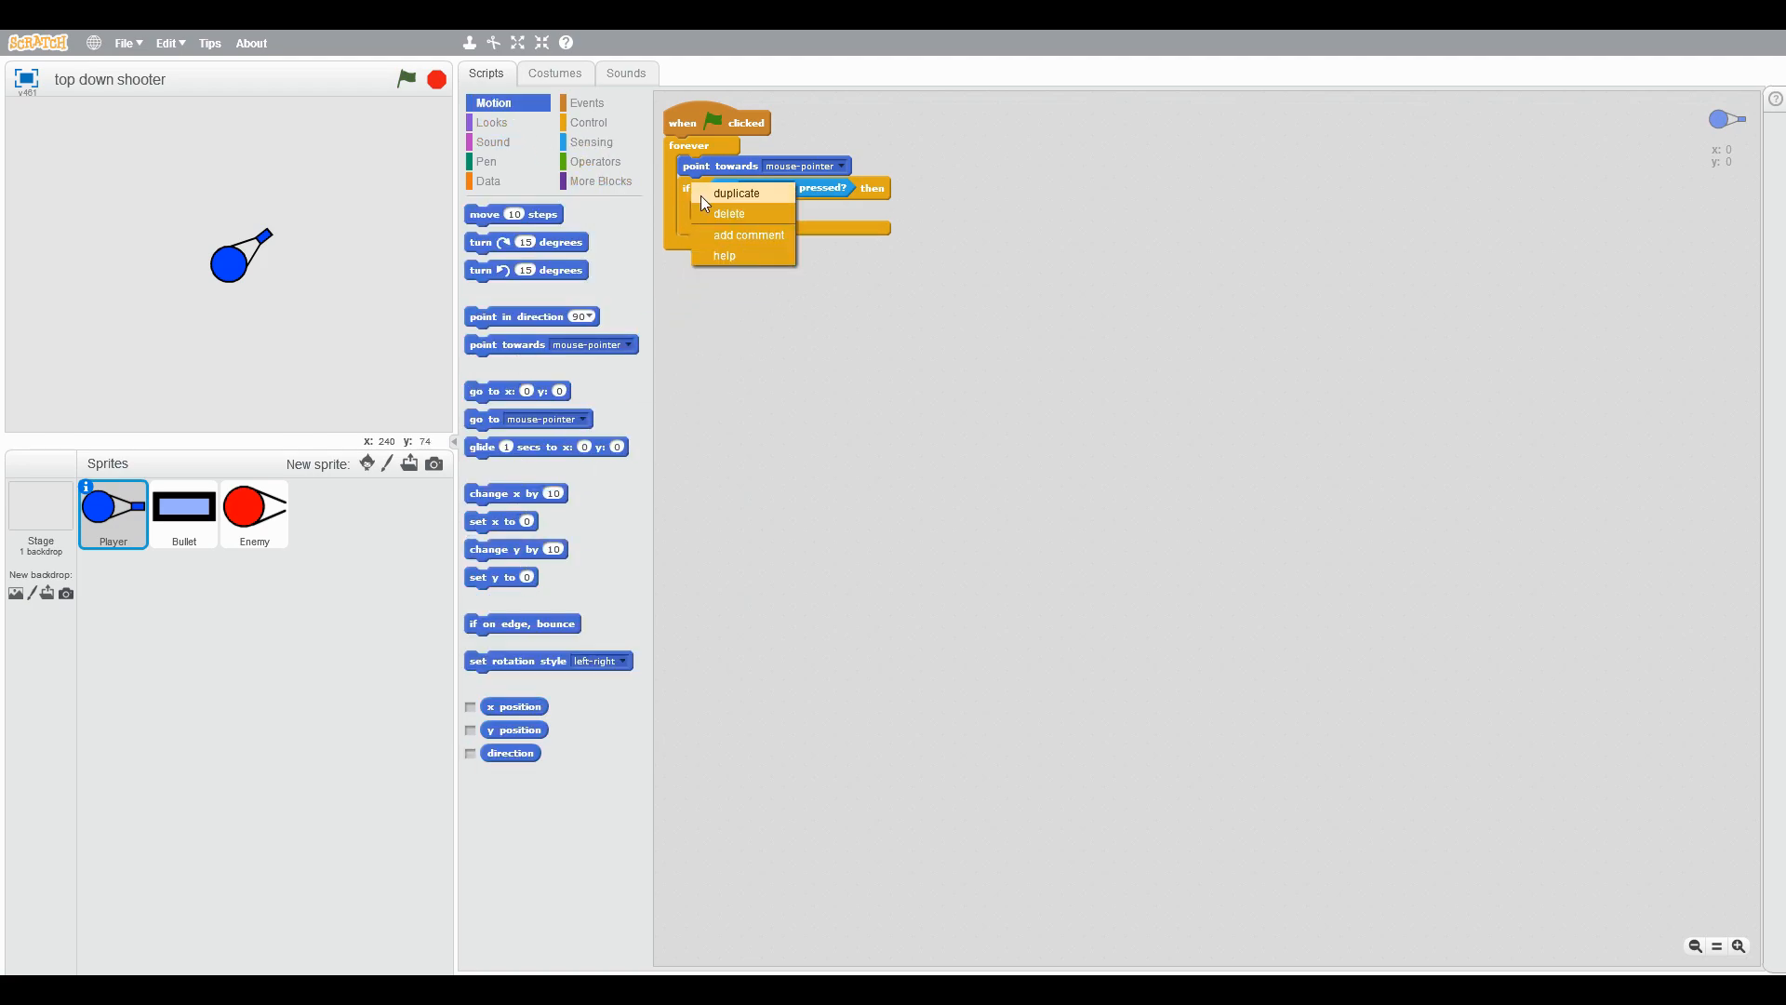
{"action": "left_click", "coordinate": [736, 191]}
{"action": "type", "text": "-10"}
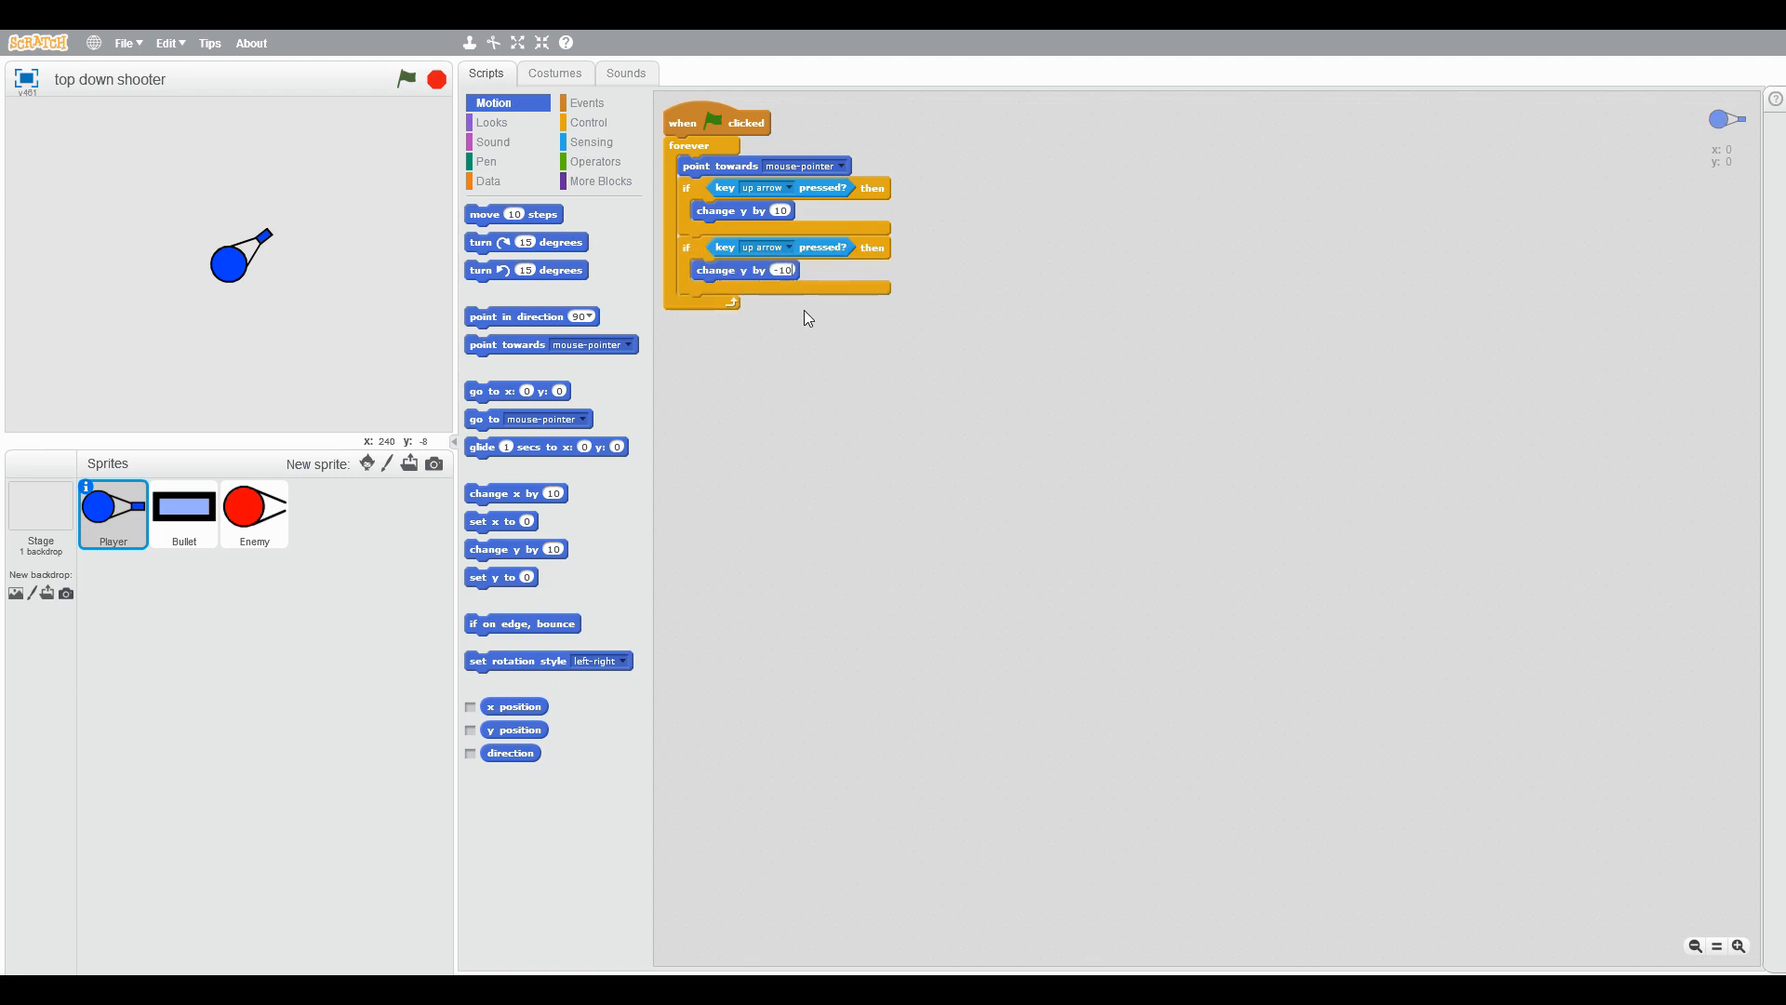
{"action": "left_click", "coordinate": [769, 248]}
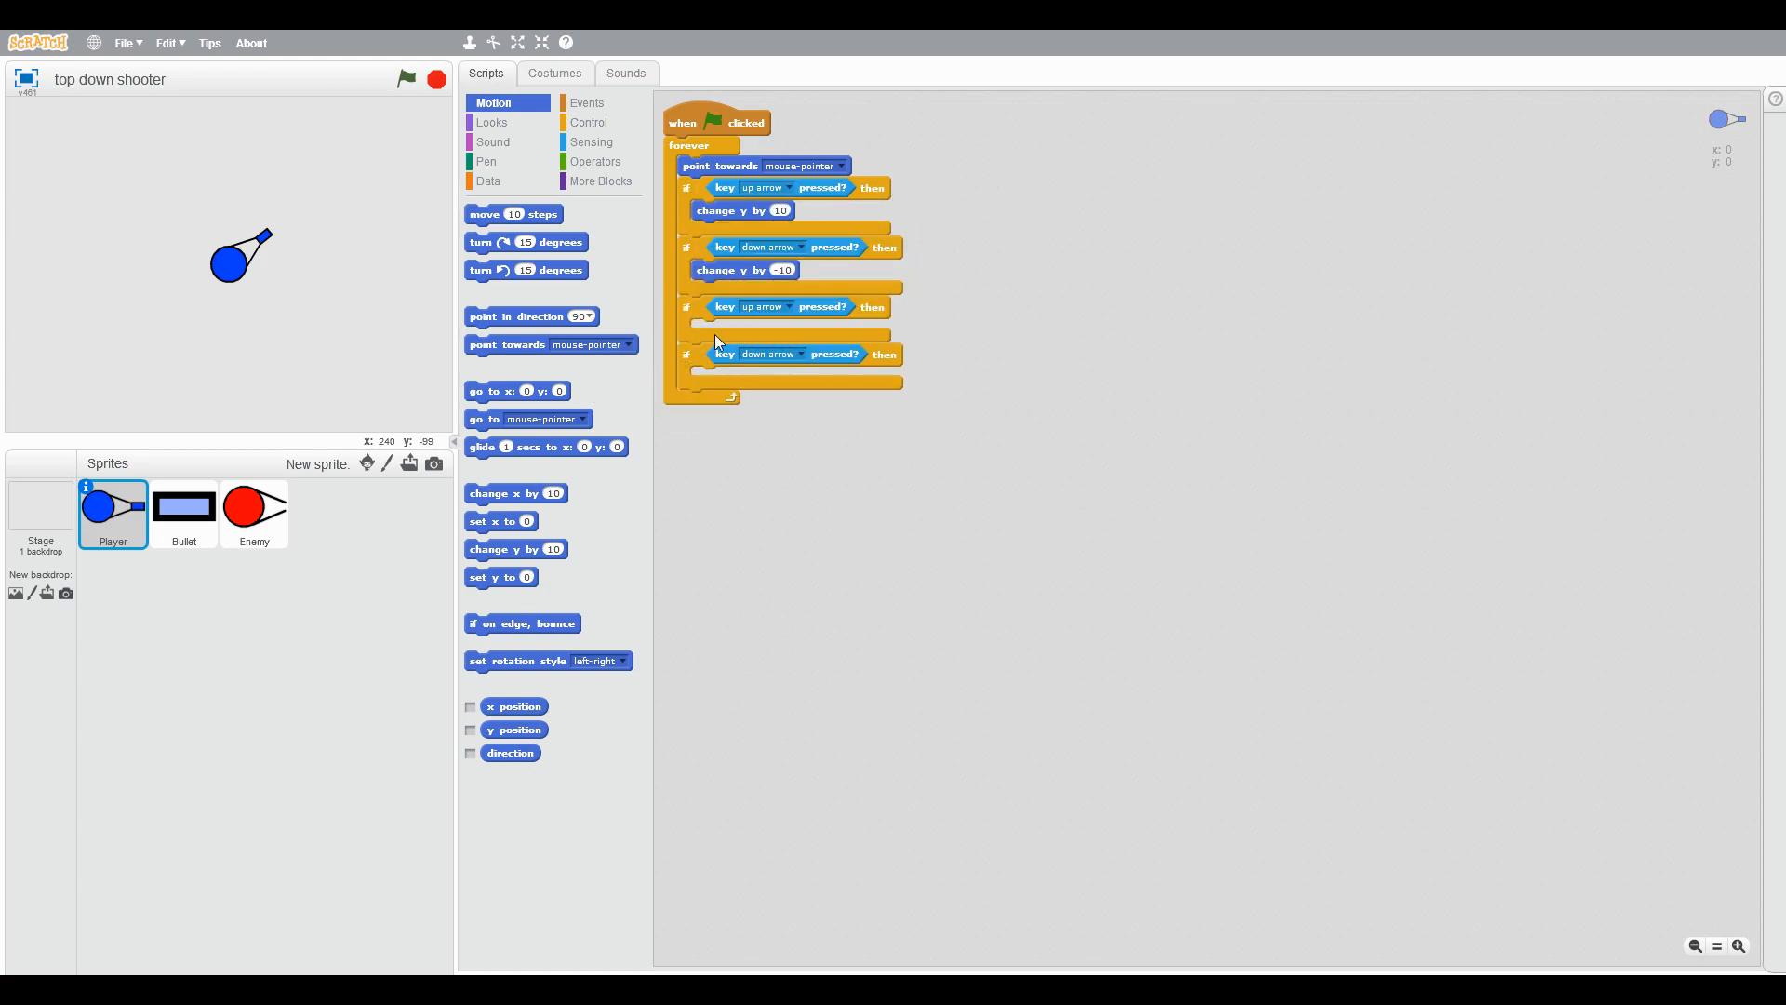
{"action": "left_click", "coordinate": [761, 307]}
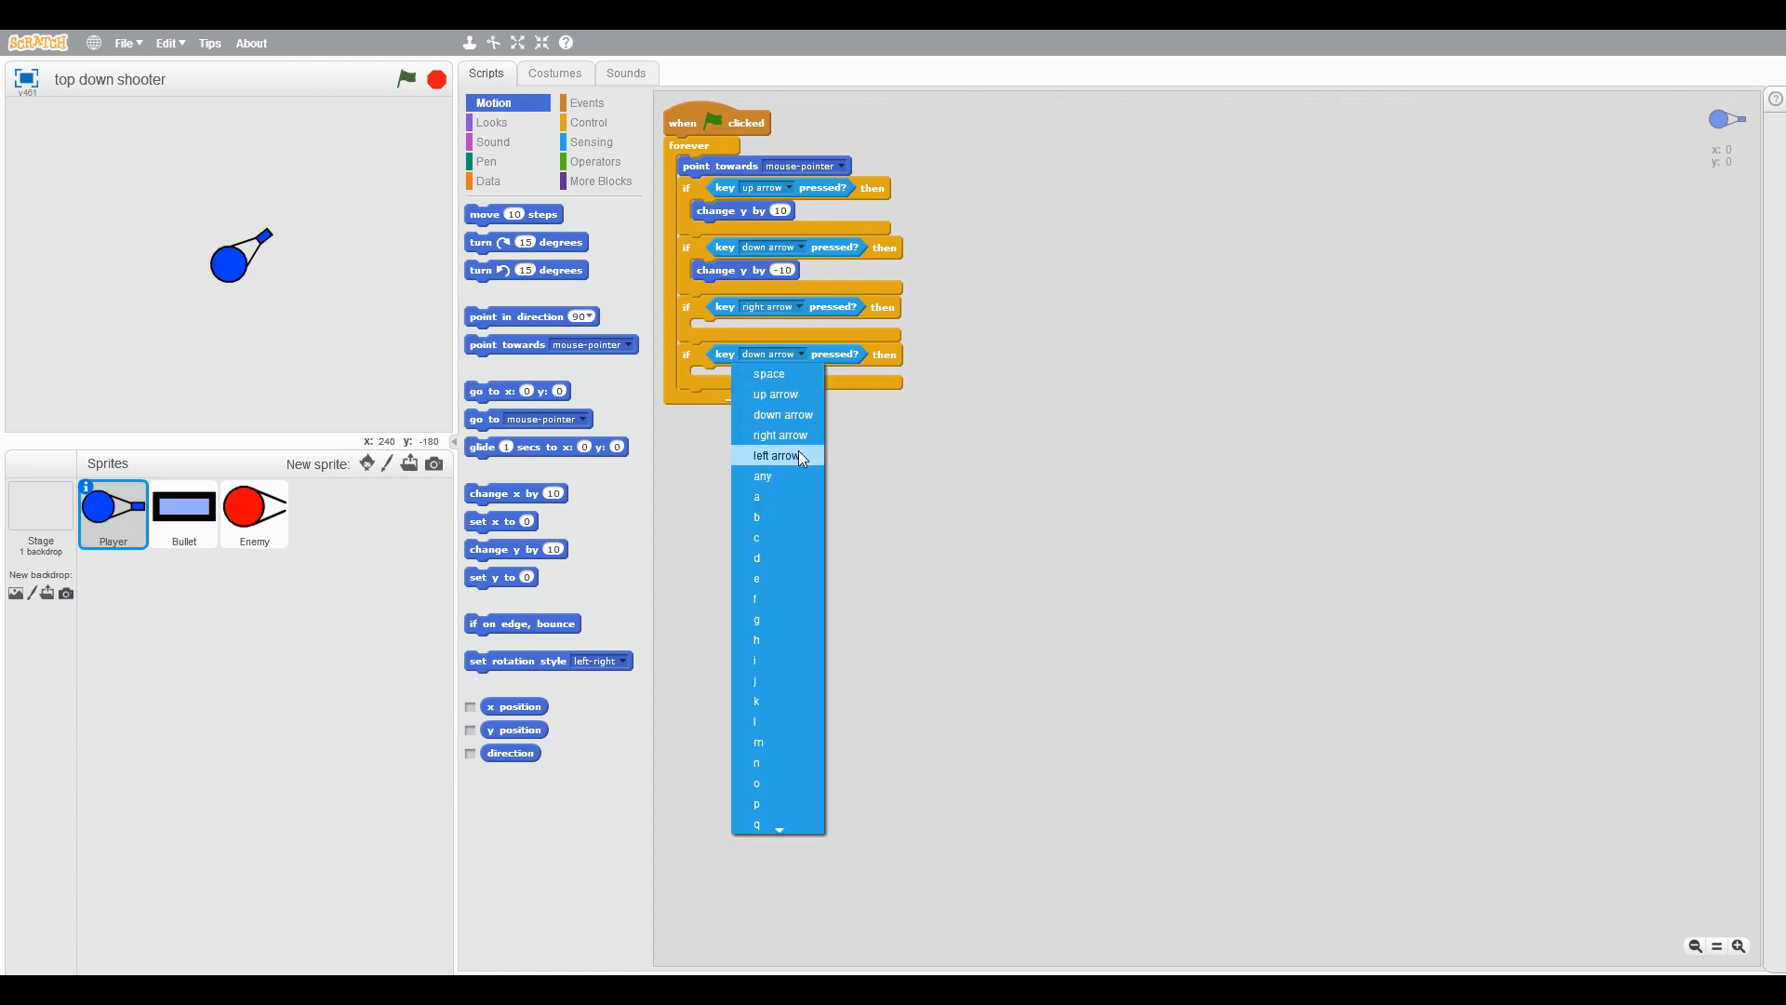
{"action": "left_click", "coordinate": [776, 453]}
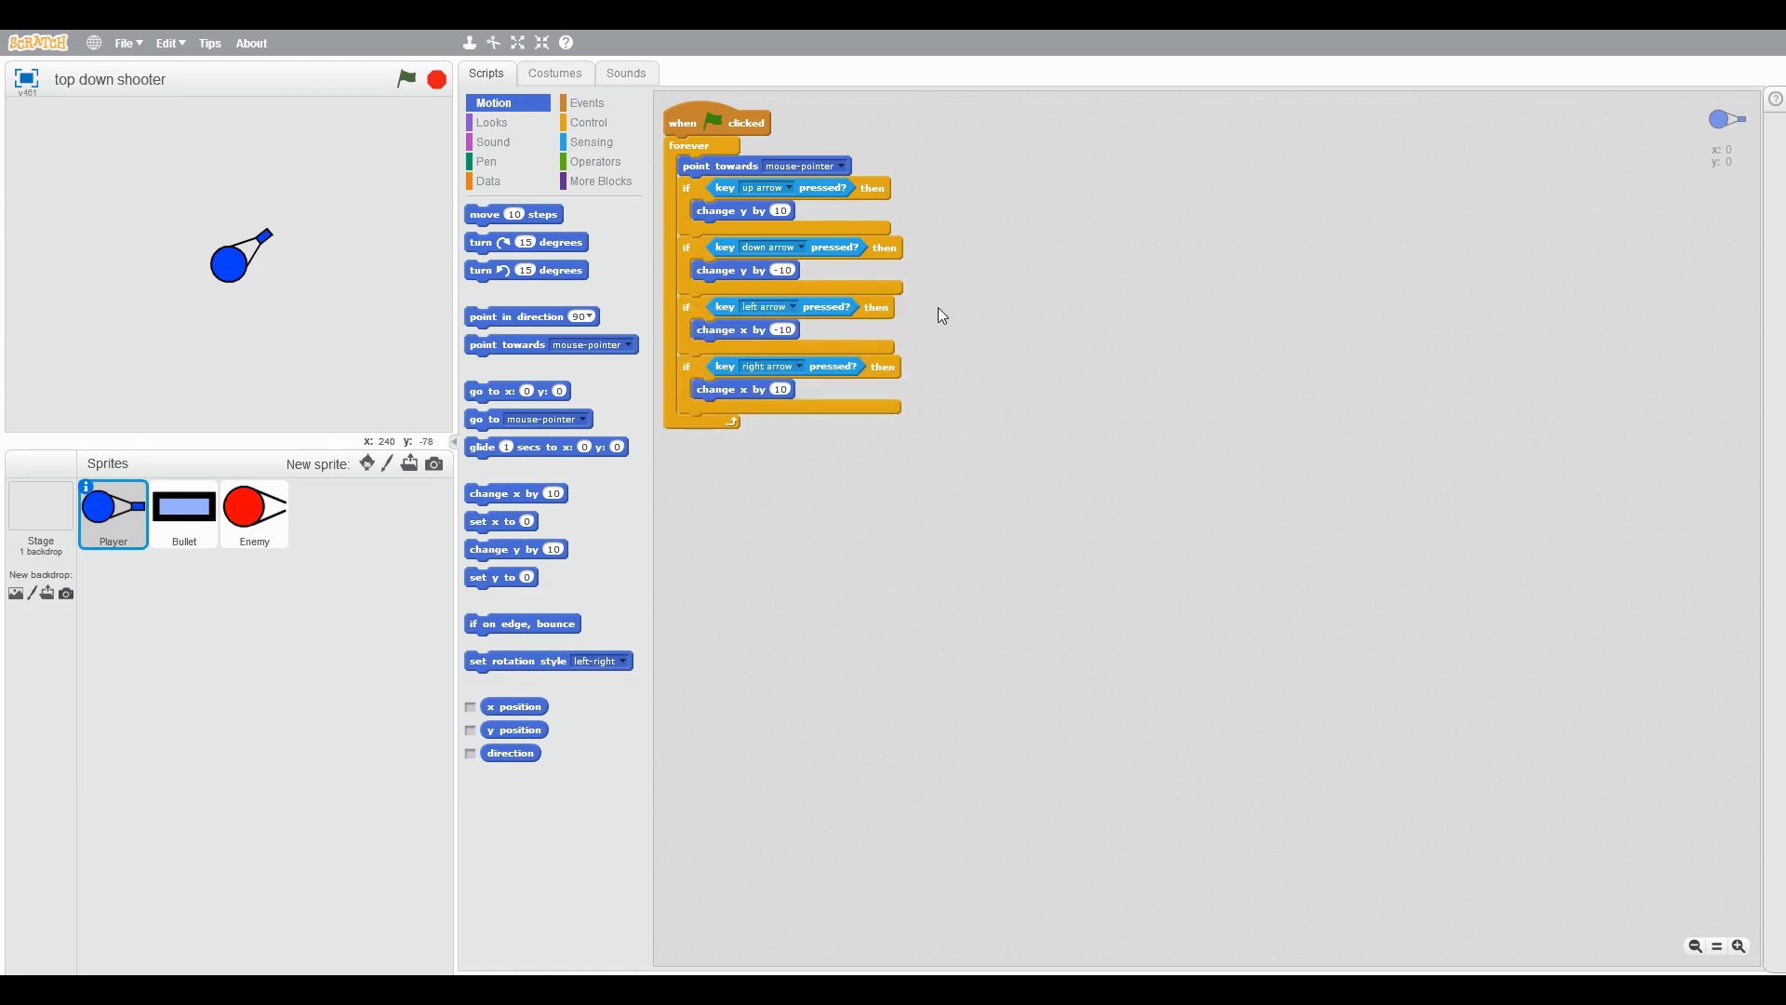
{"action": "mouse_move", "coordinate": [973, 292]}
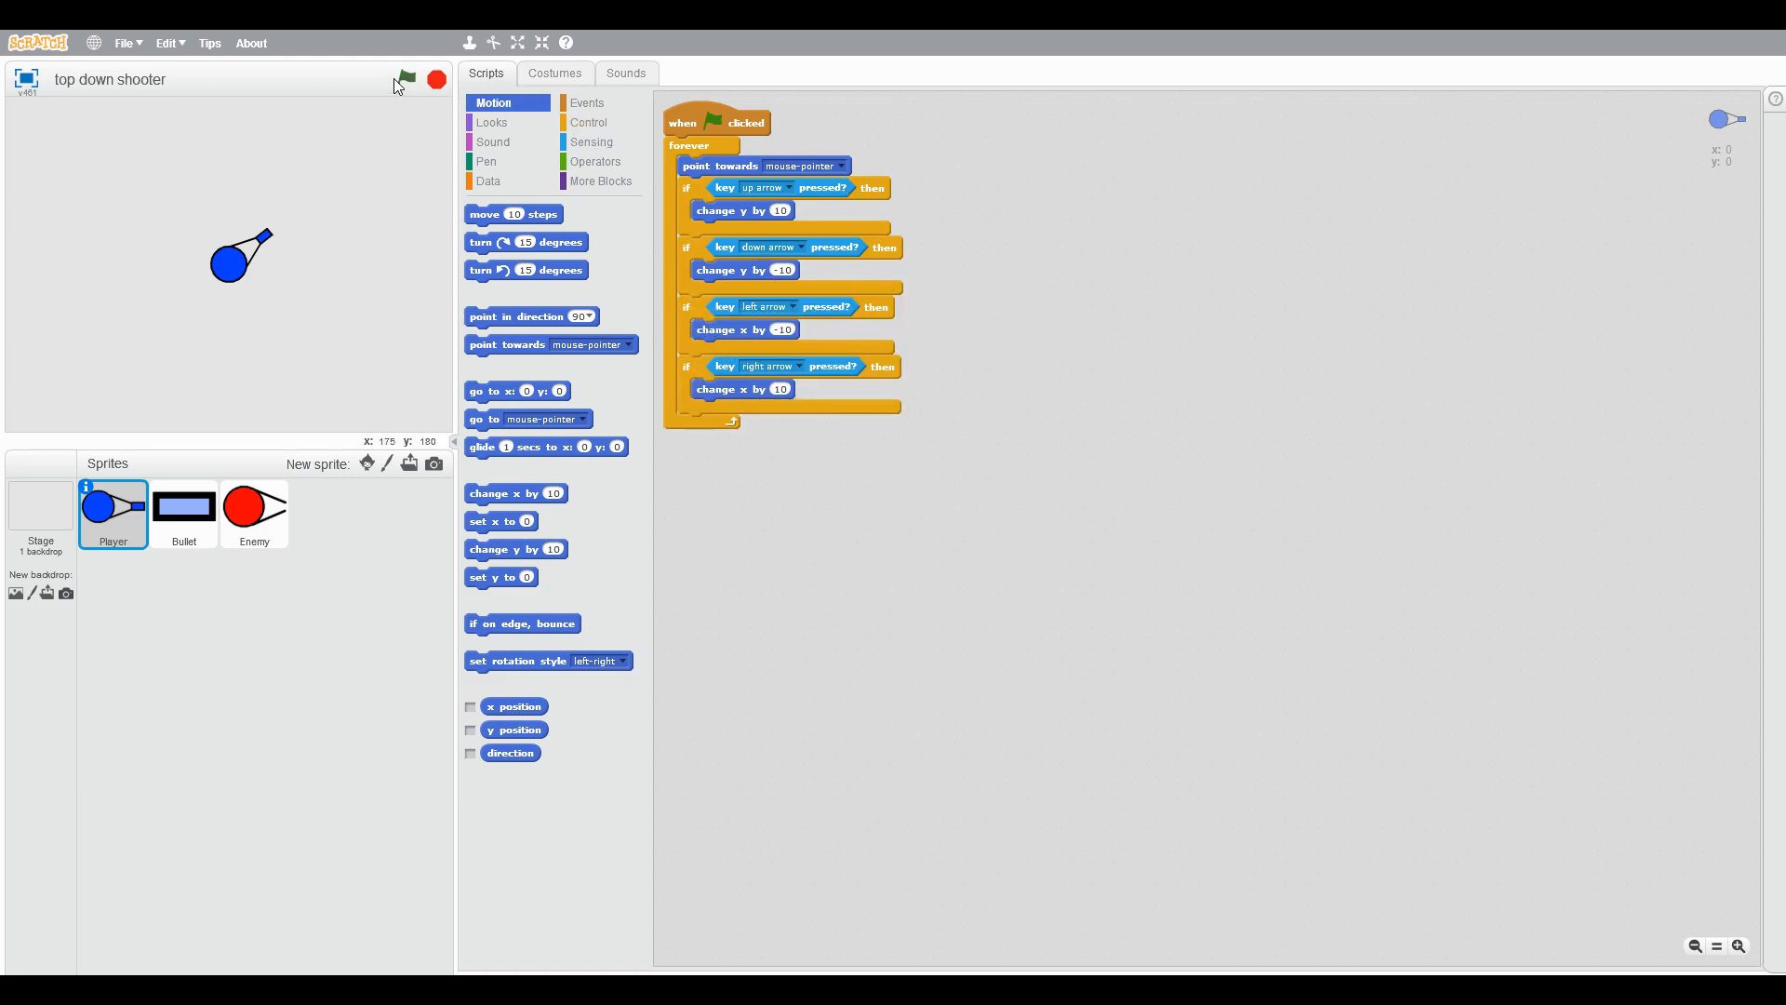
Step: Test-run the game, moving the Player with the arrow keys to around x -50 y -10, then stop
{"action": "left_click", "coordinate": [407, 80]}
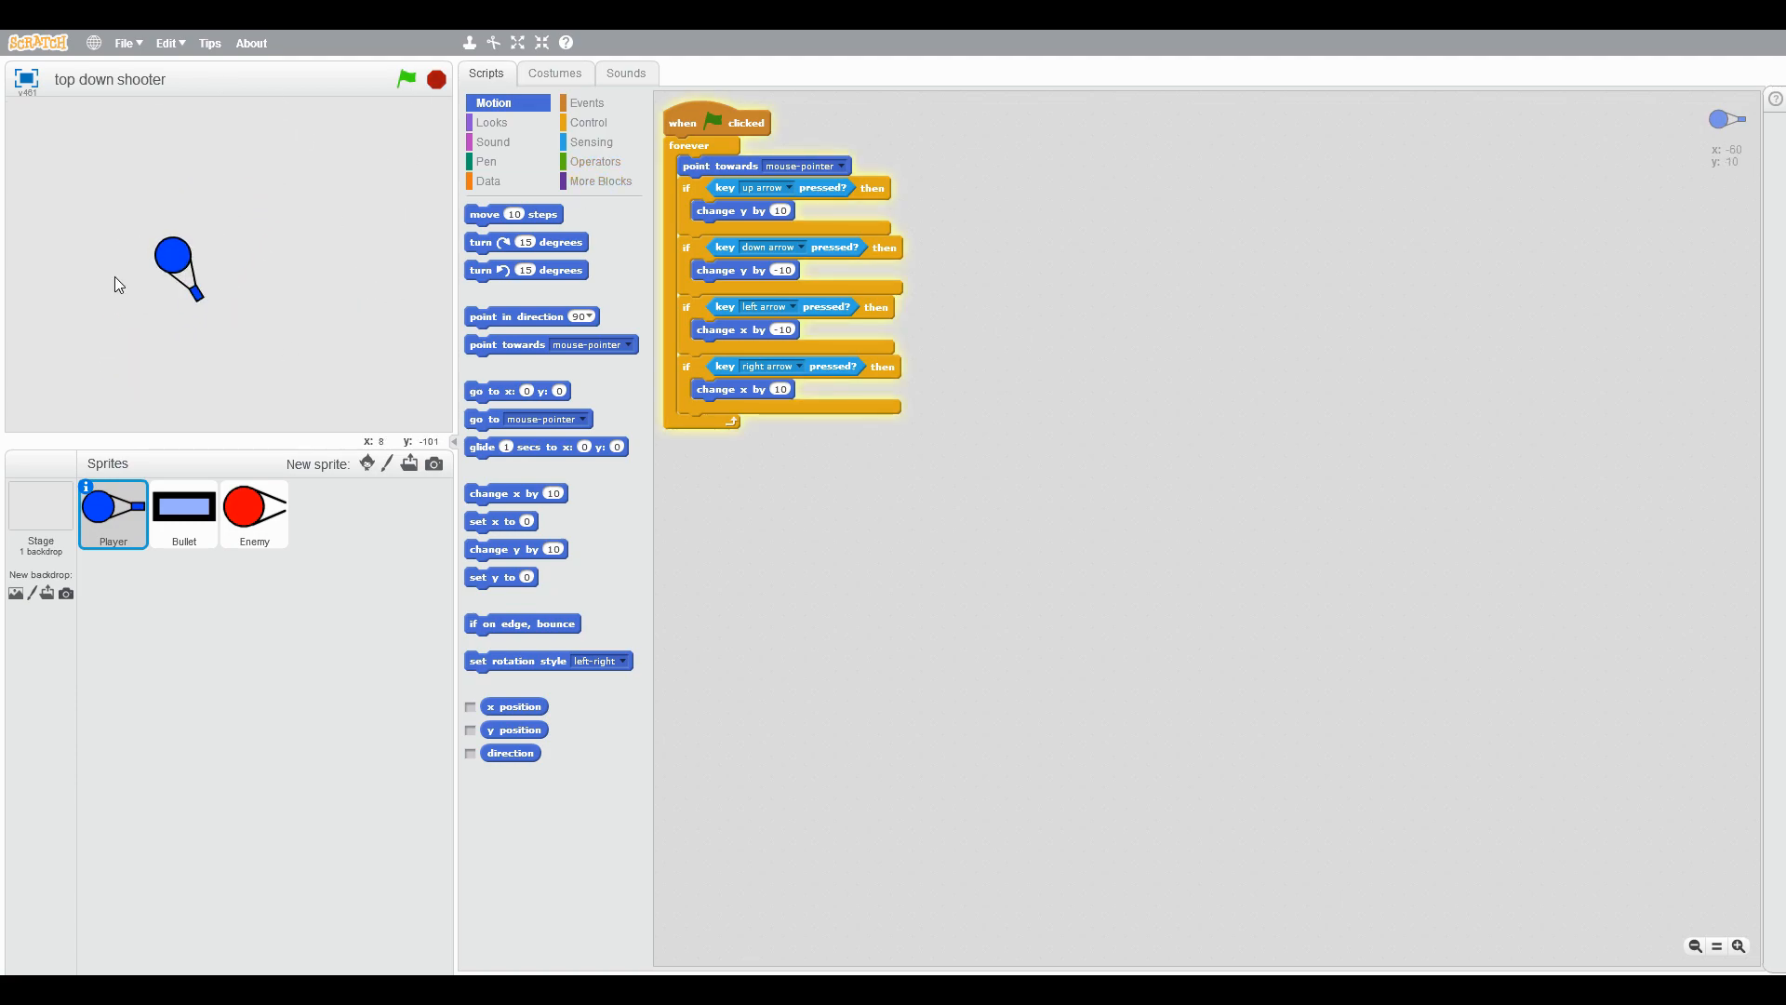
{"action": "left_click", "coordinate": [407, 78]}
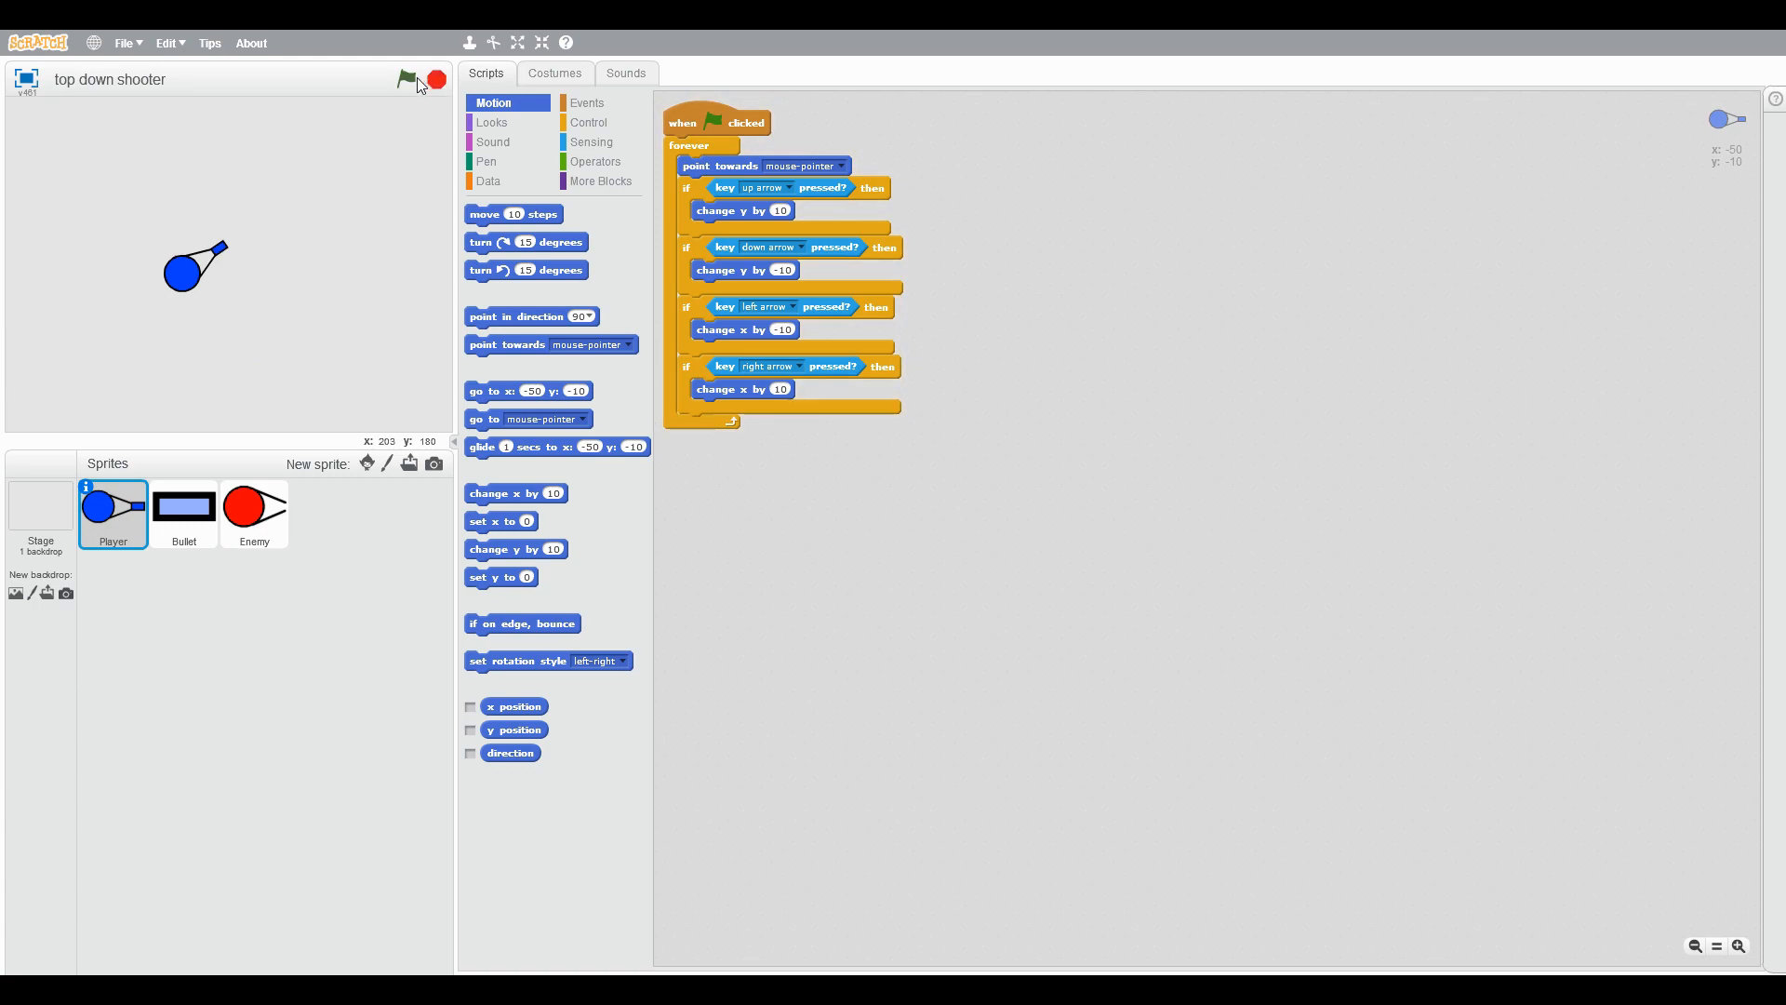
{"action": "left_click", "coordinate": [407, 78]}
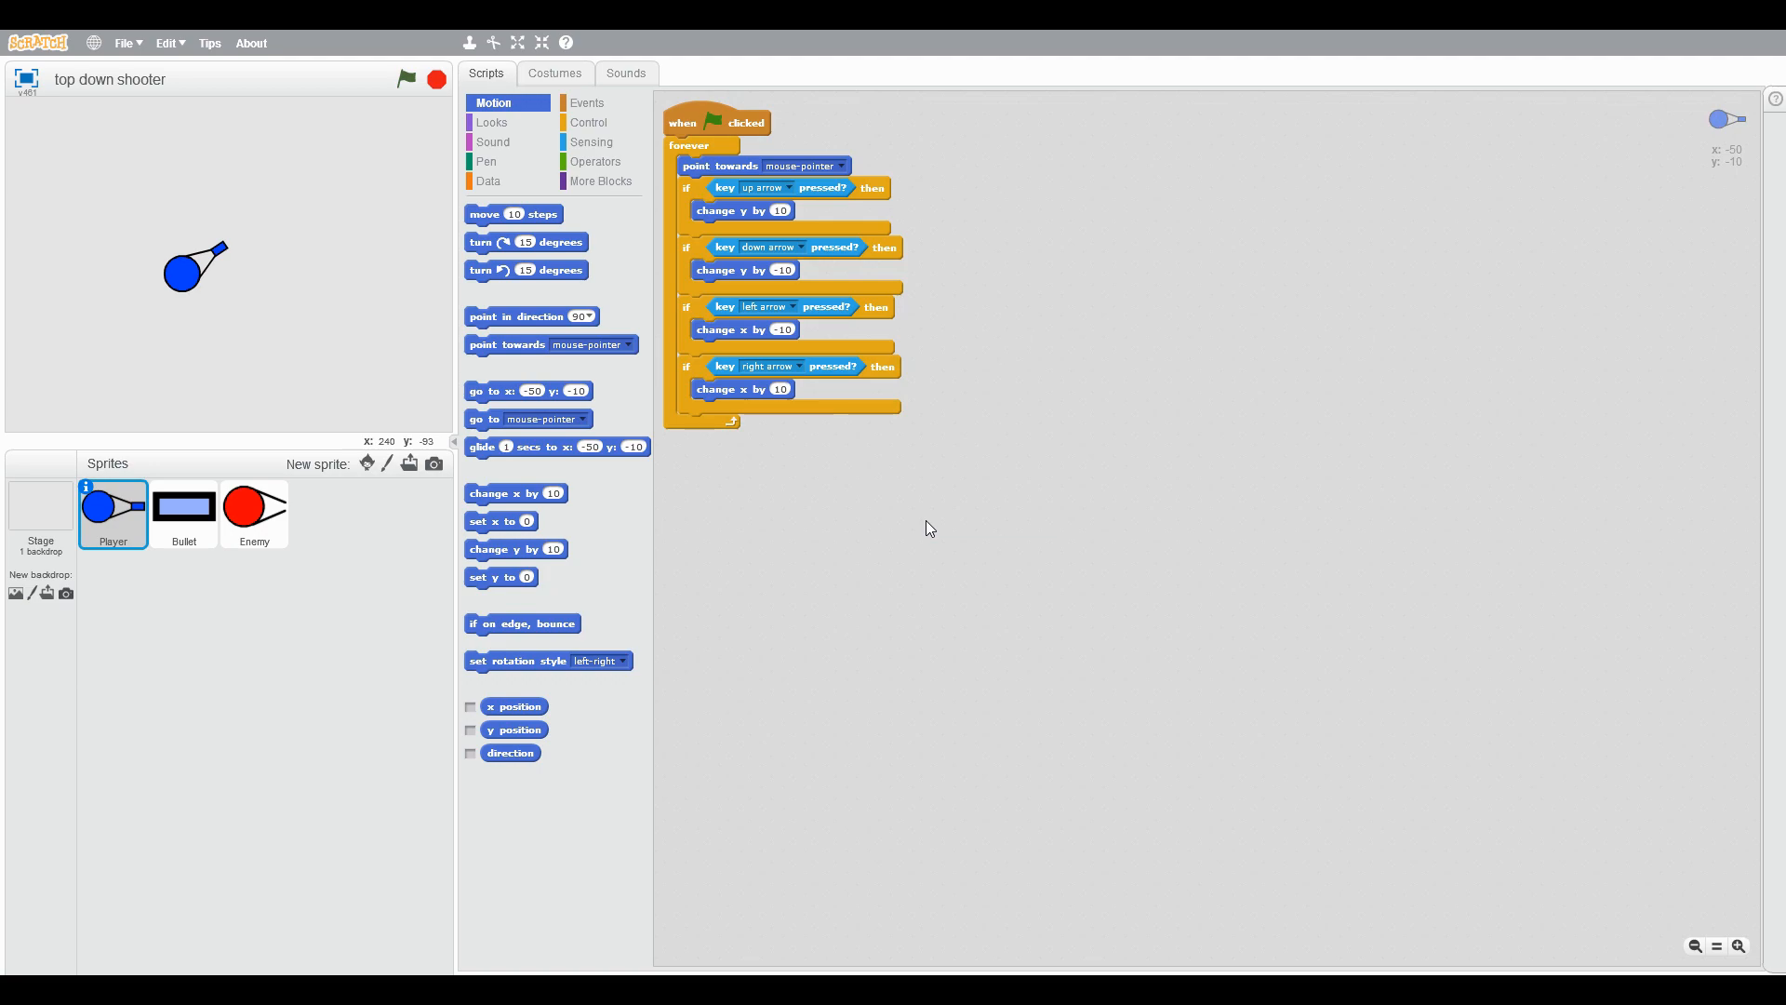
{"action": "mouse_move", "coordinate": [413, 131]}
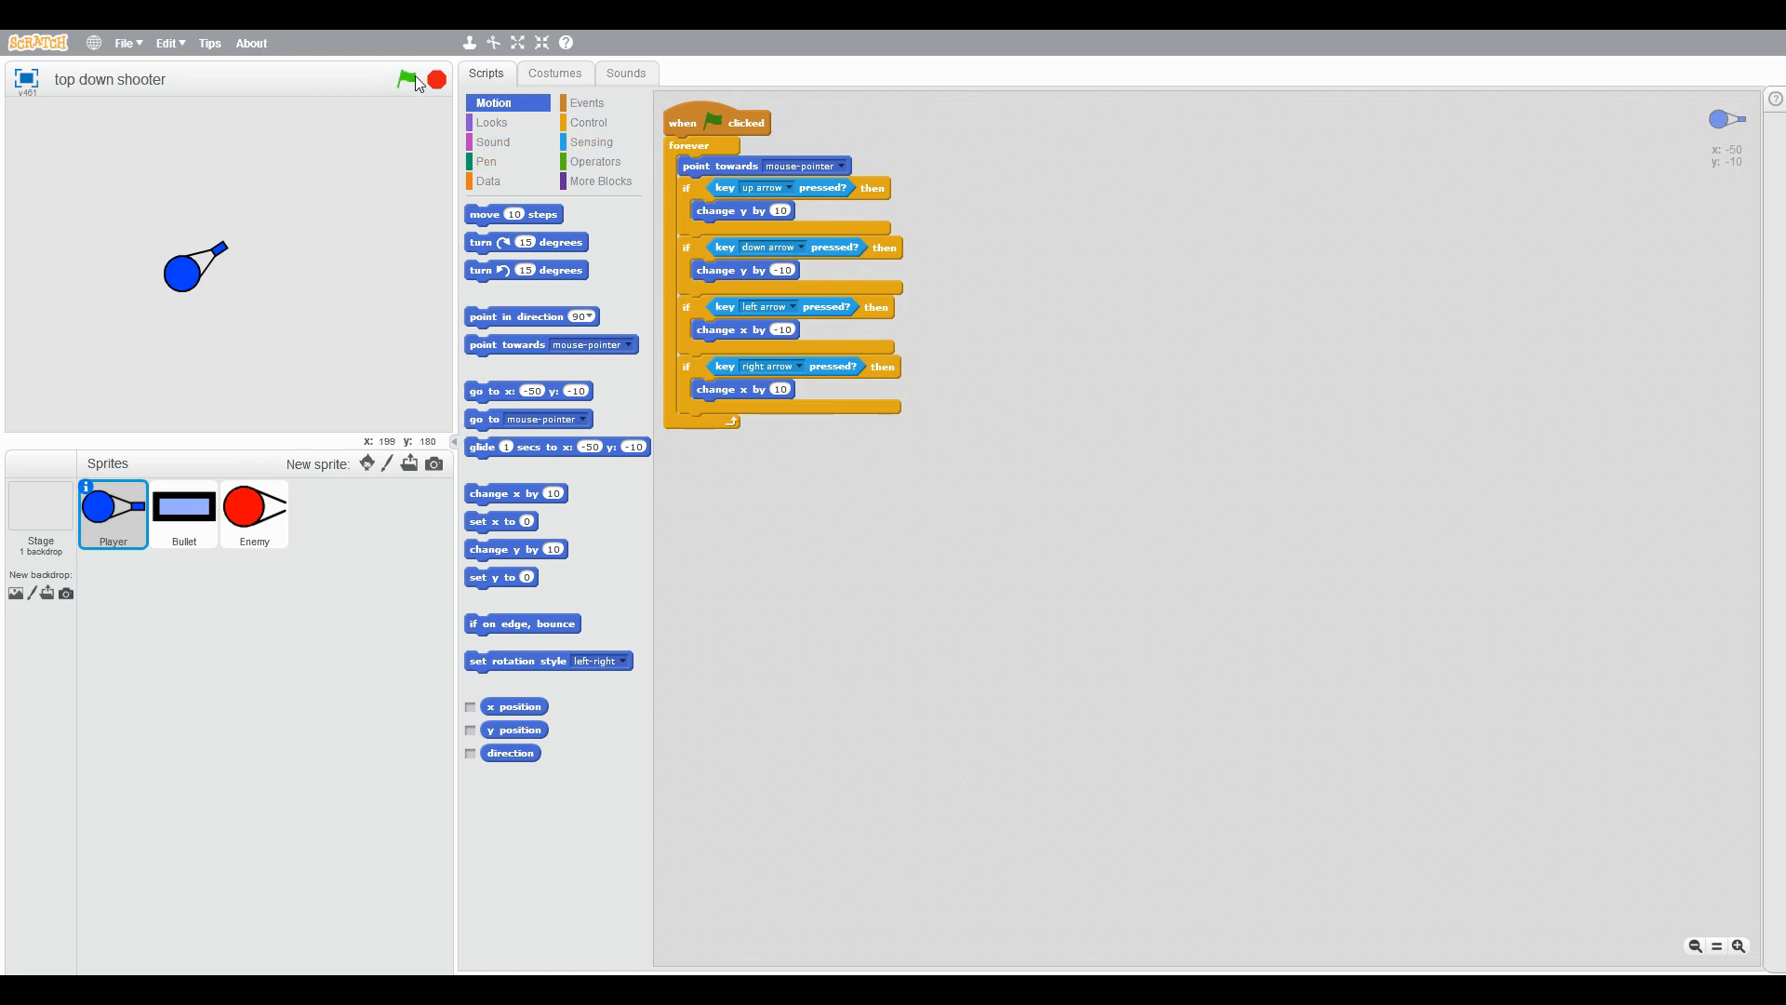
Step: Make the Bullet hide at start and each clone go to front, show and go to the Player
{"action": "left_click", "coordinate": [184, 513]}
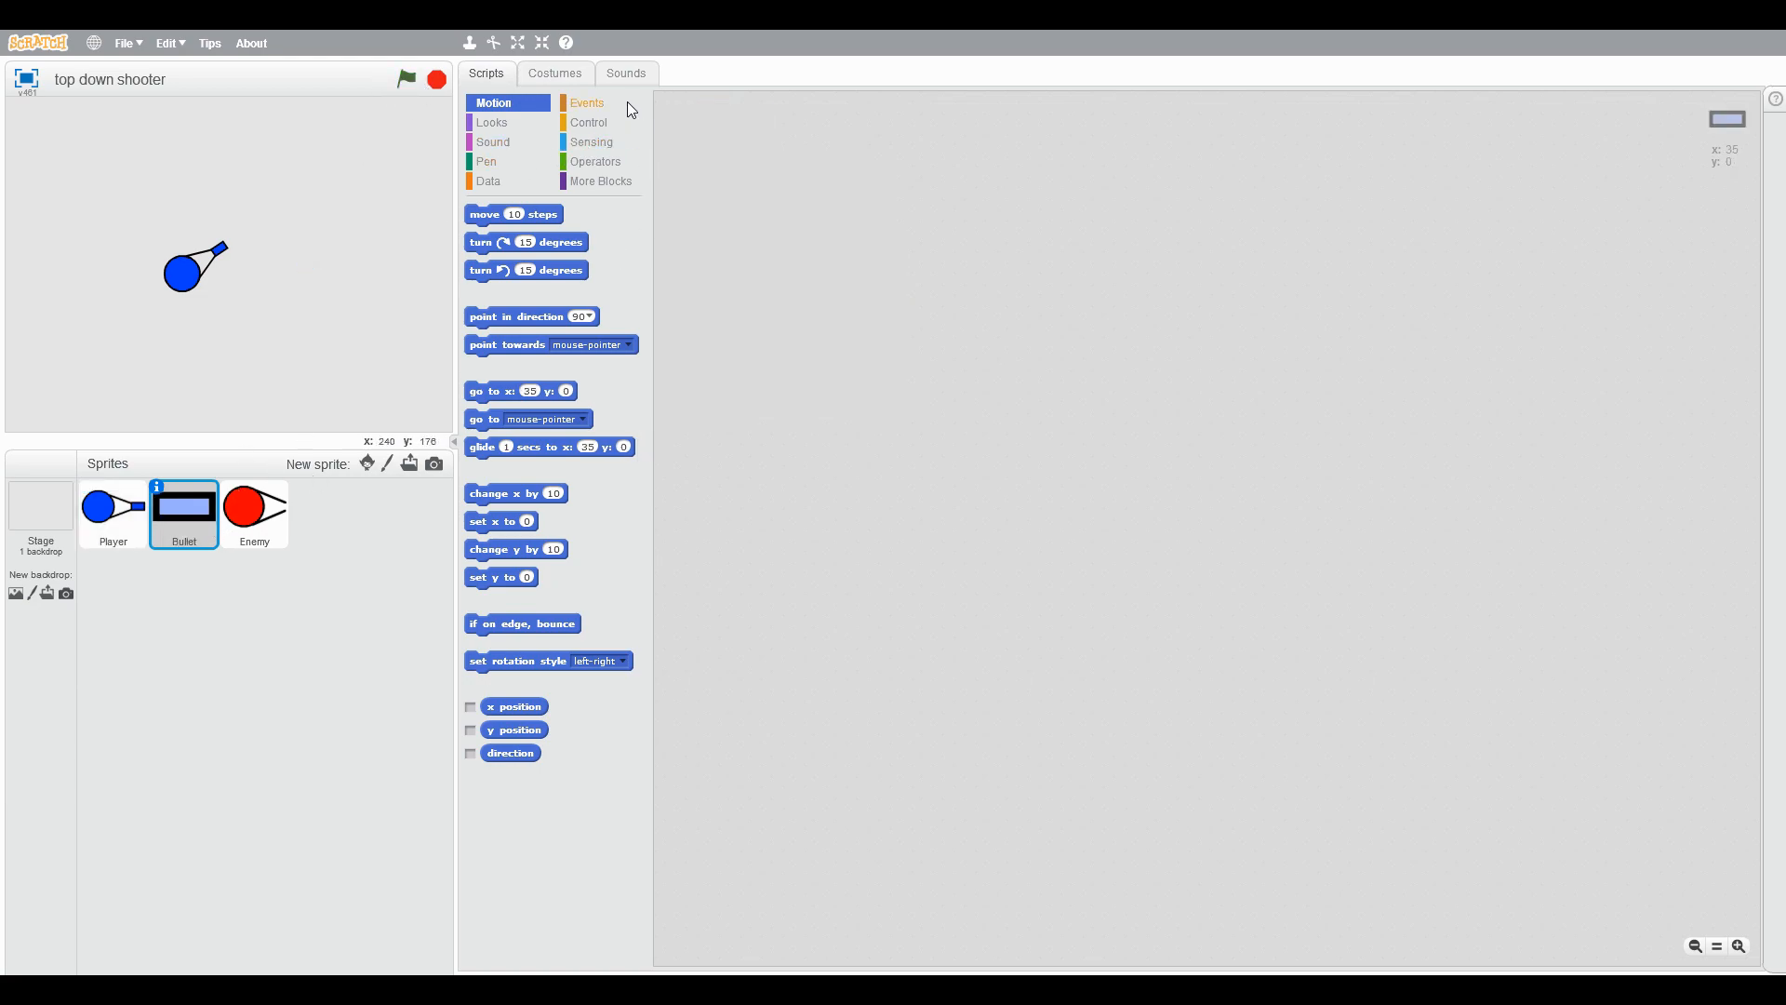
{"action": "left_click", "coordinate": [586, 102]}
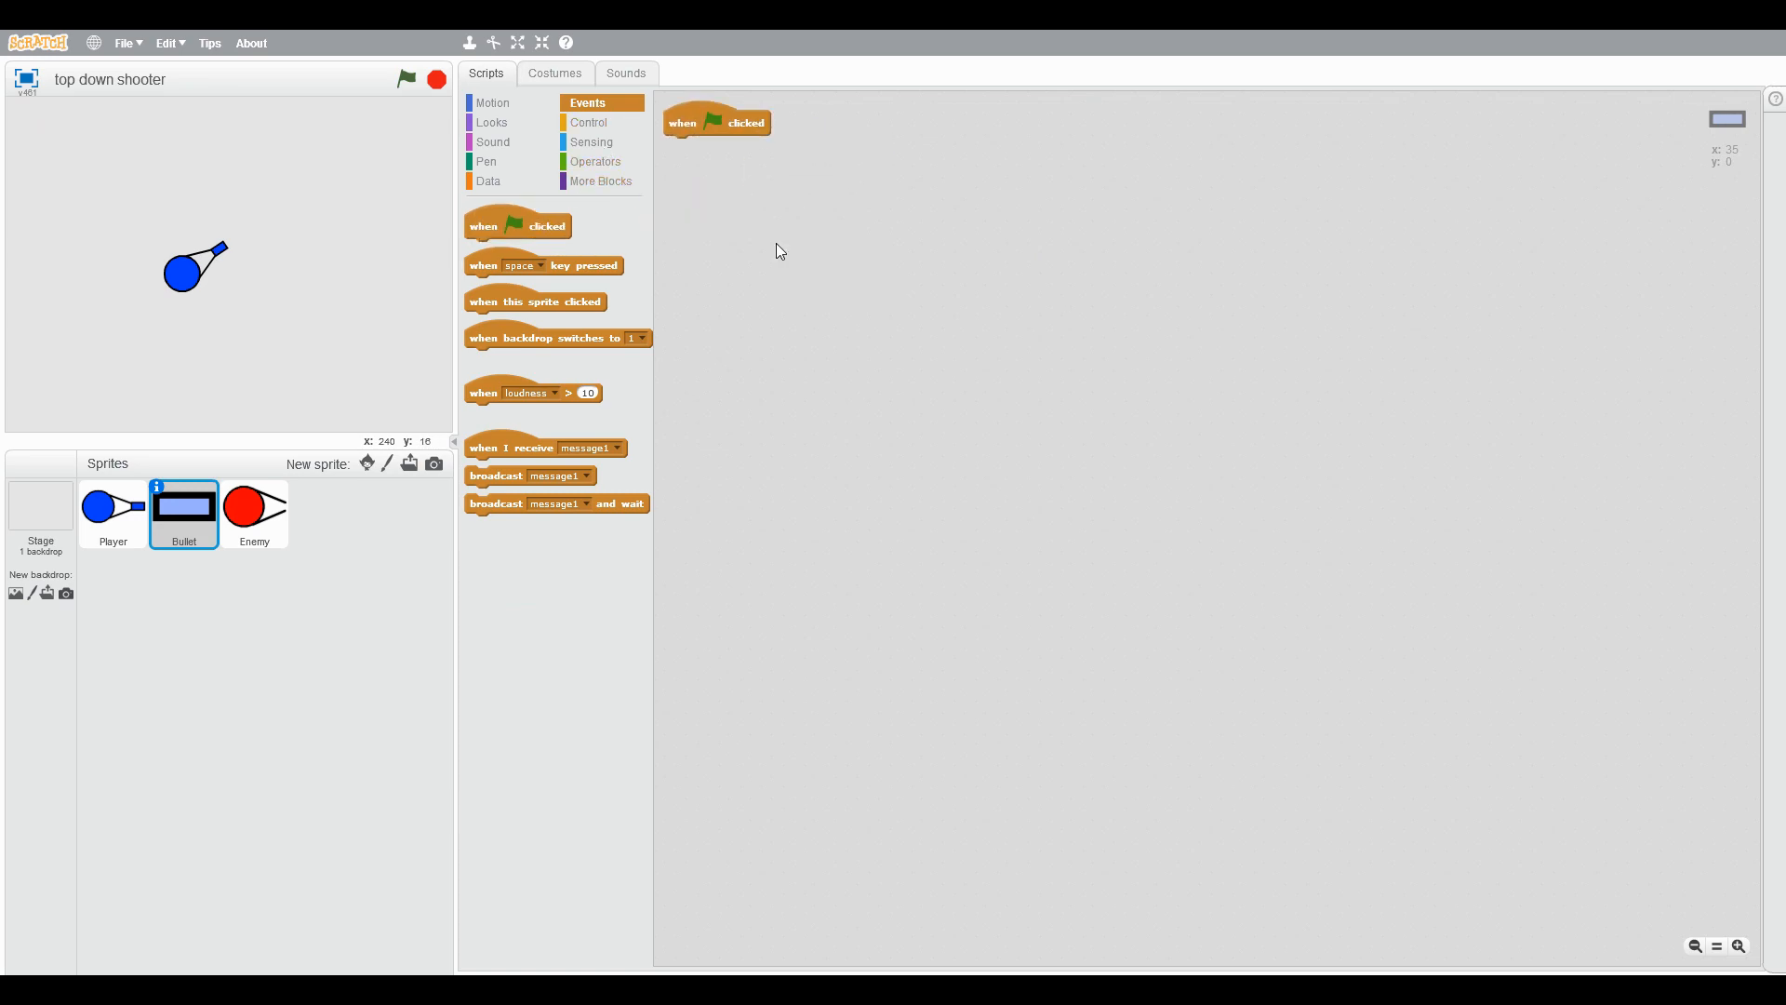
{"action": "left_click", "coordinate": [493, 123]}
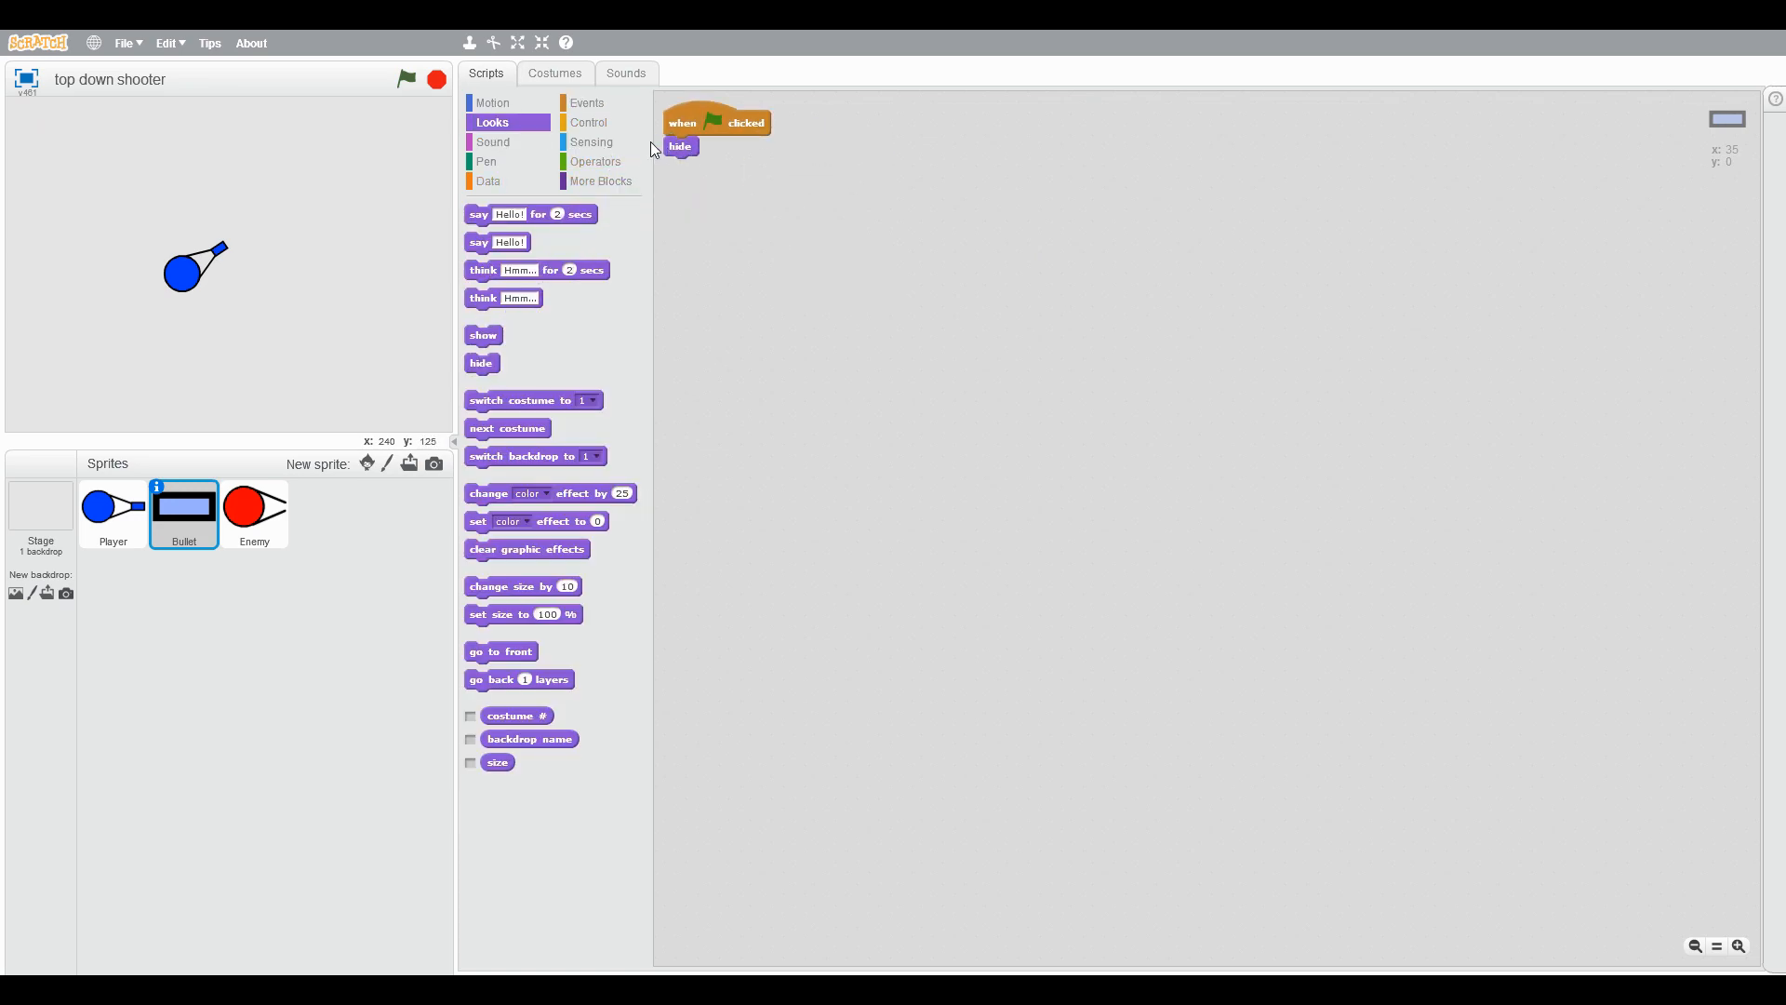
{"action": "left_click", "coordinate": [586, 103]}
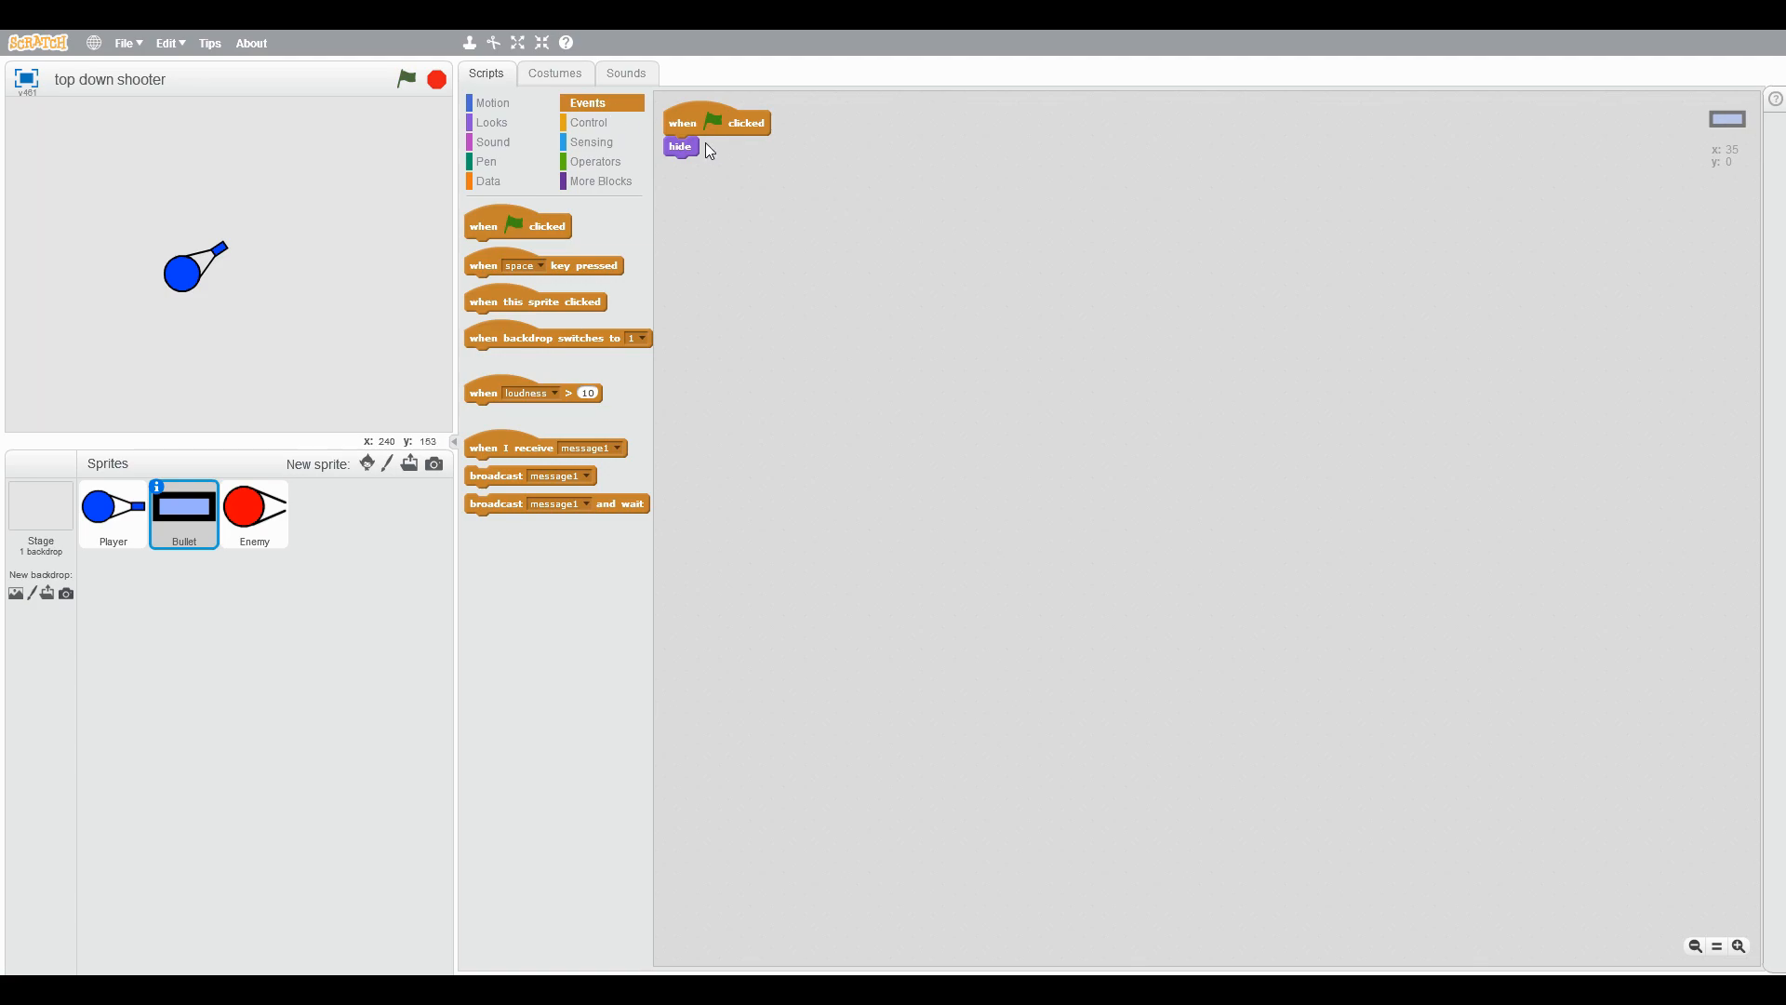
{"action": "left_click", "coordinate": [590, 122]}
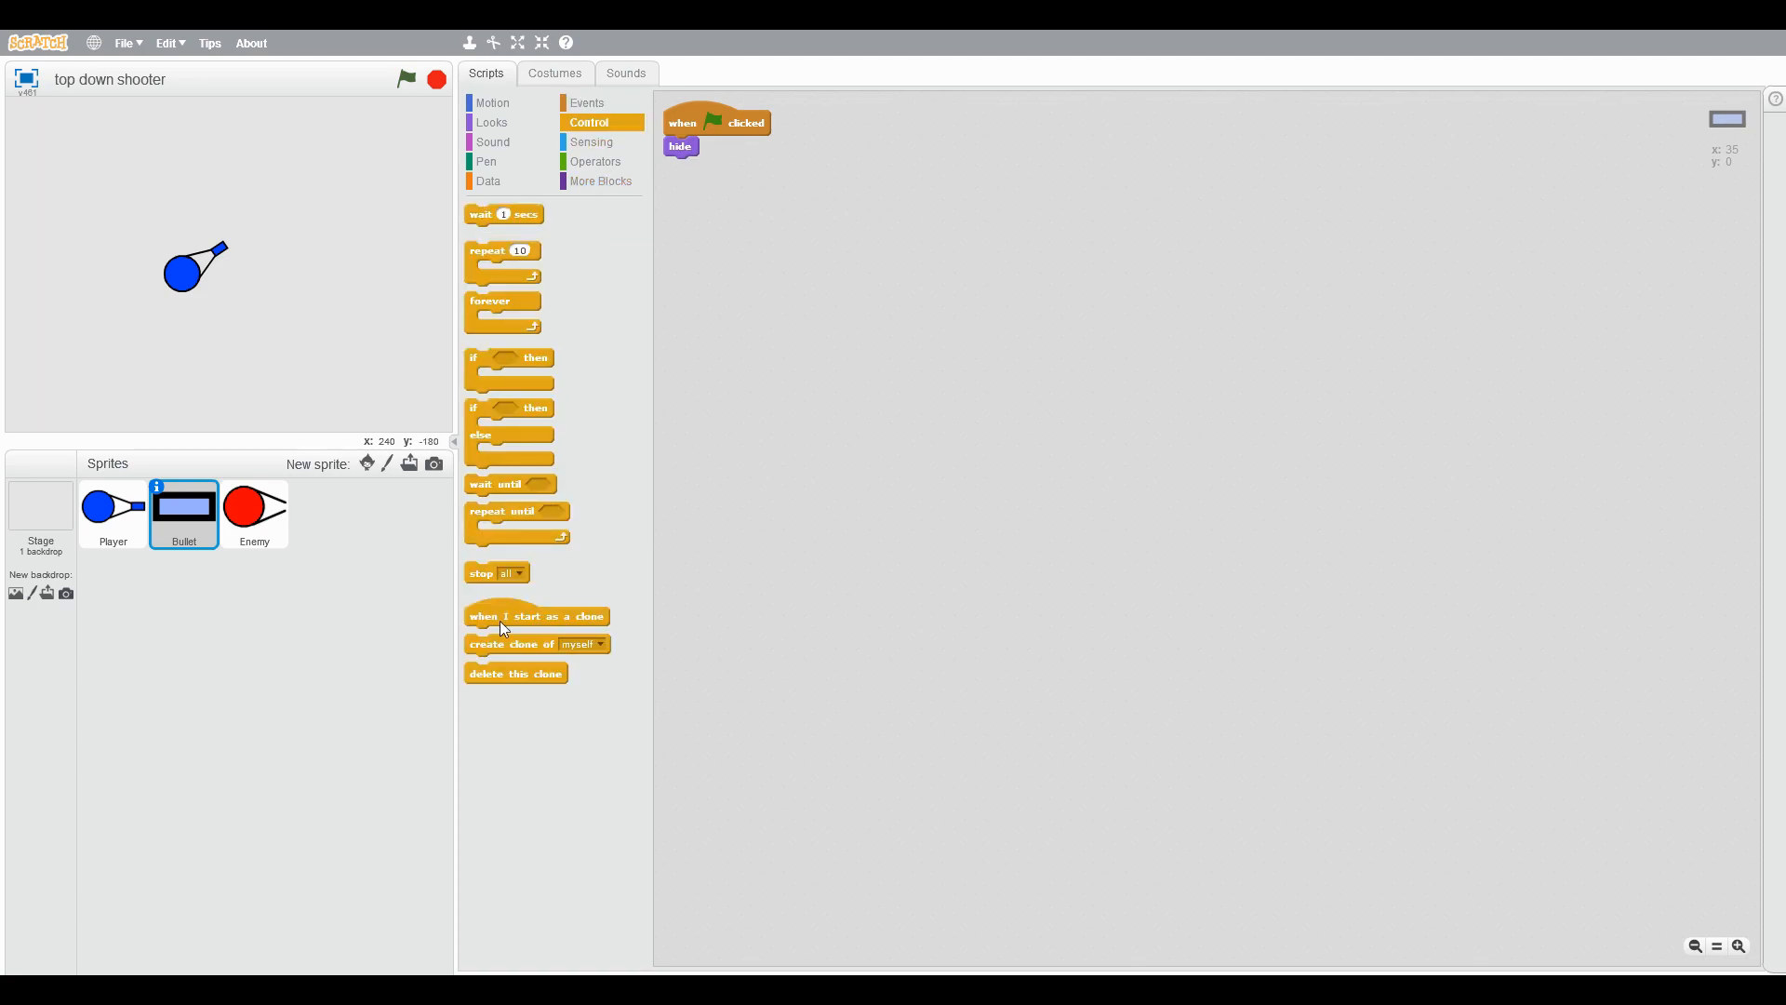
{"action": "left_click", "coordinate": [491, 102]}
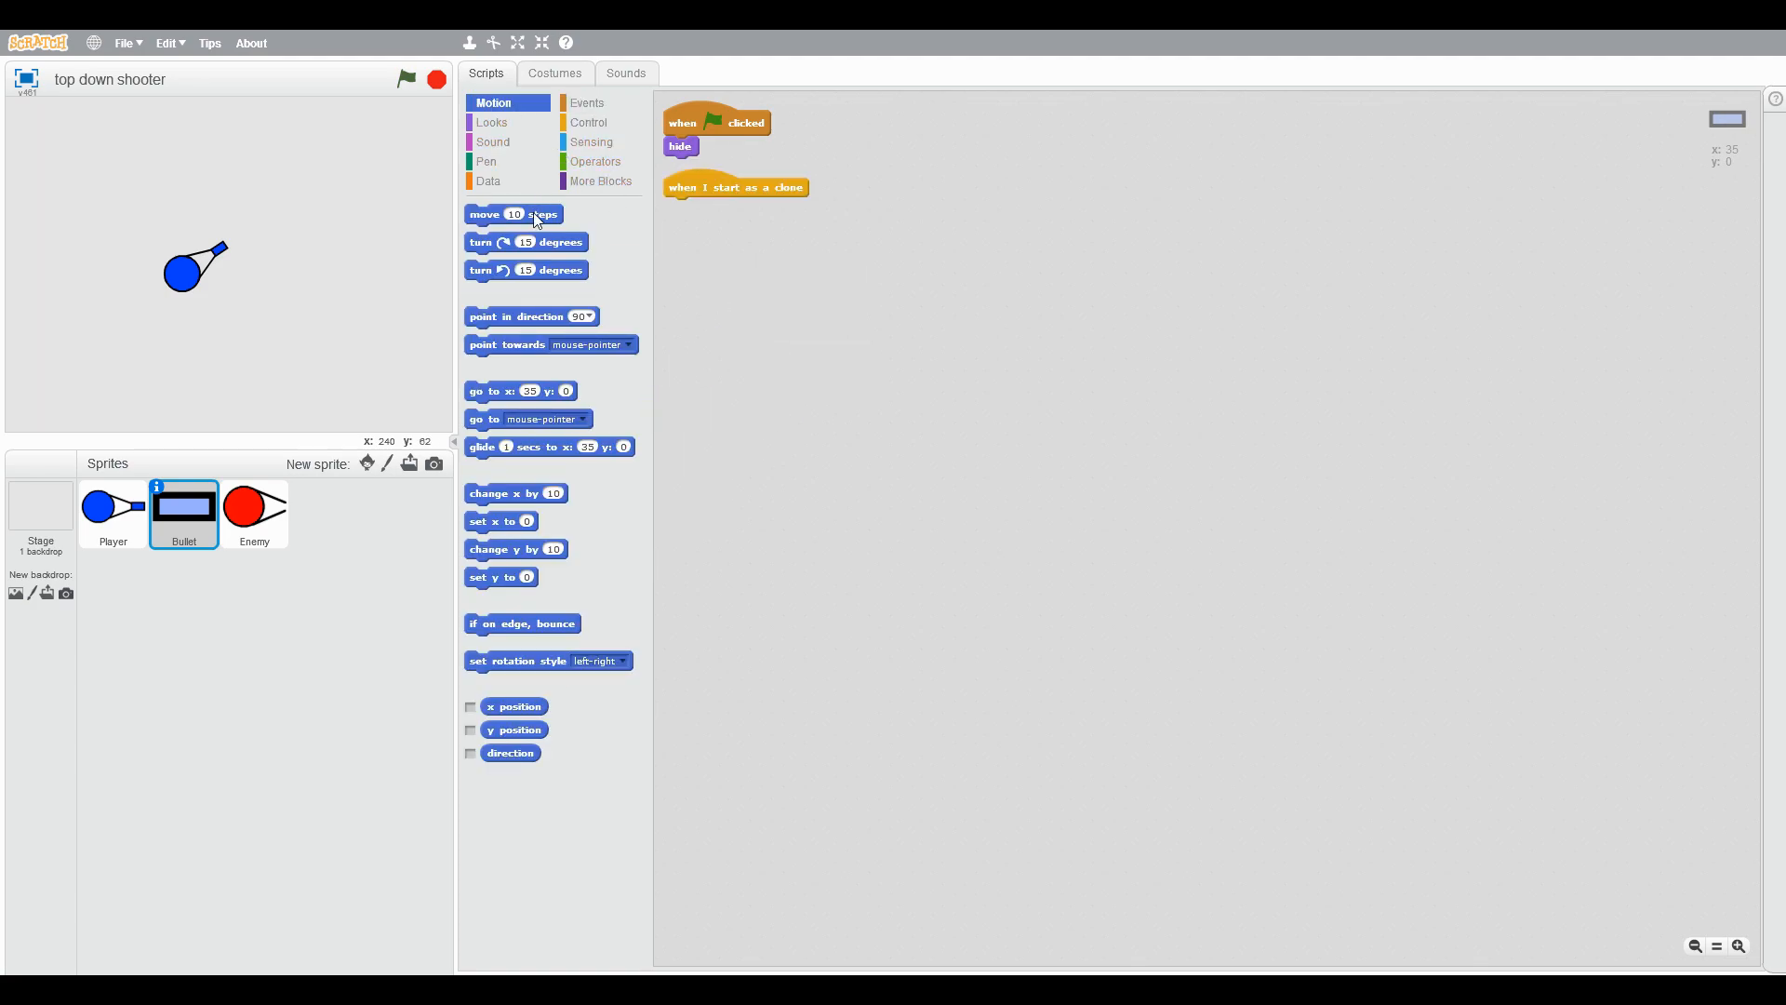
{"action": "left_click_drag", "start_coordinate": [527, 419], "coordinate": [730, 206]}
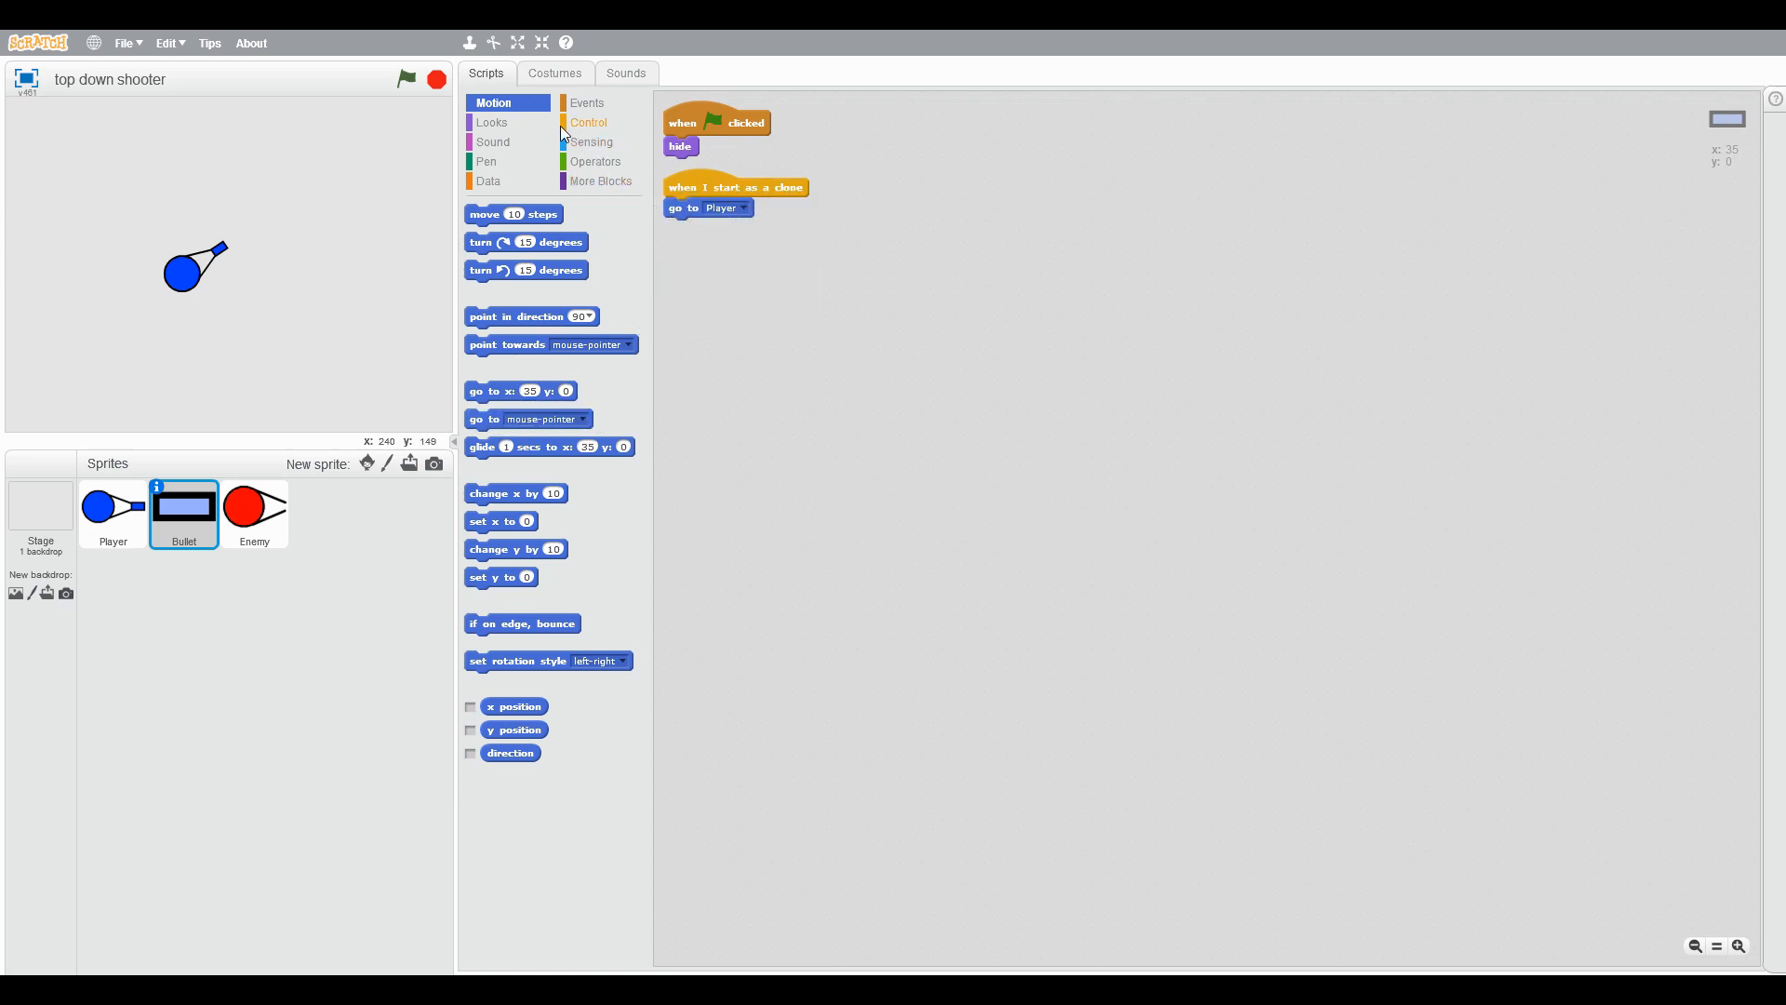
{"action": "left_click", "coordinate": [491, 122]}
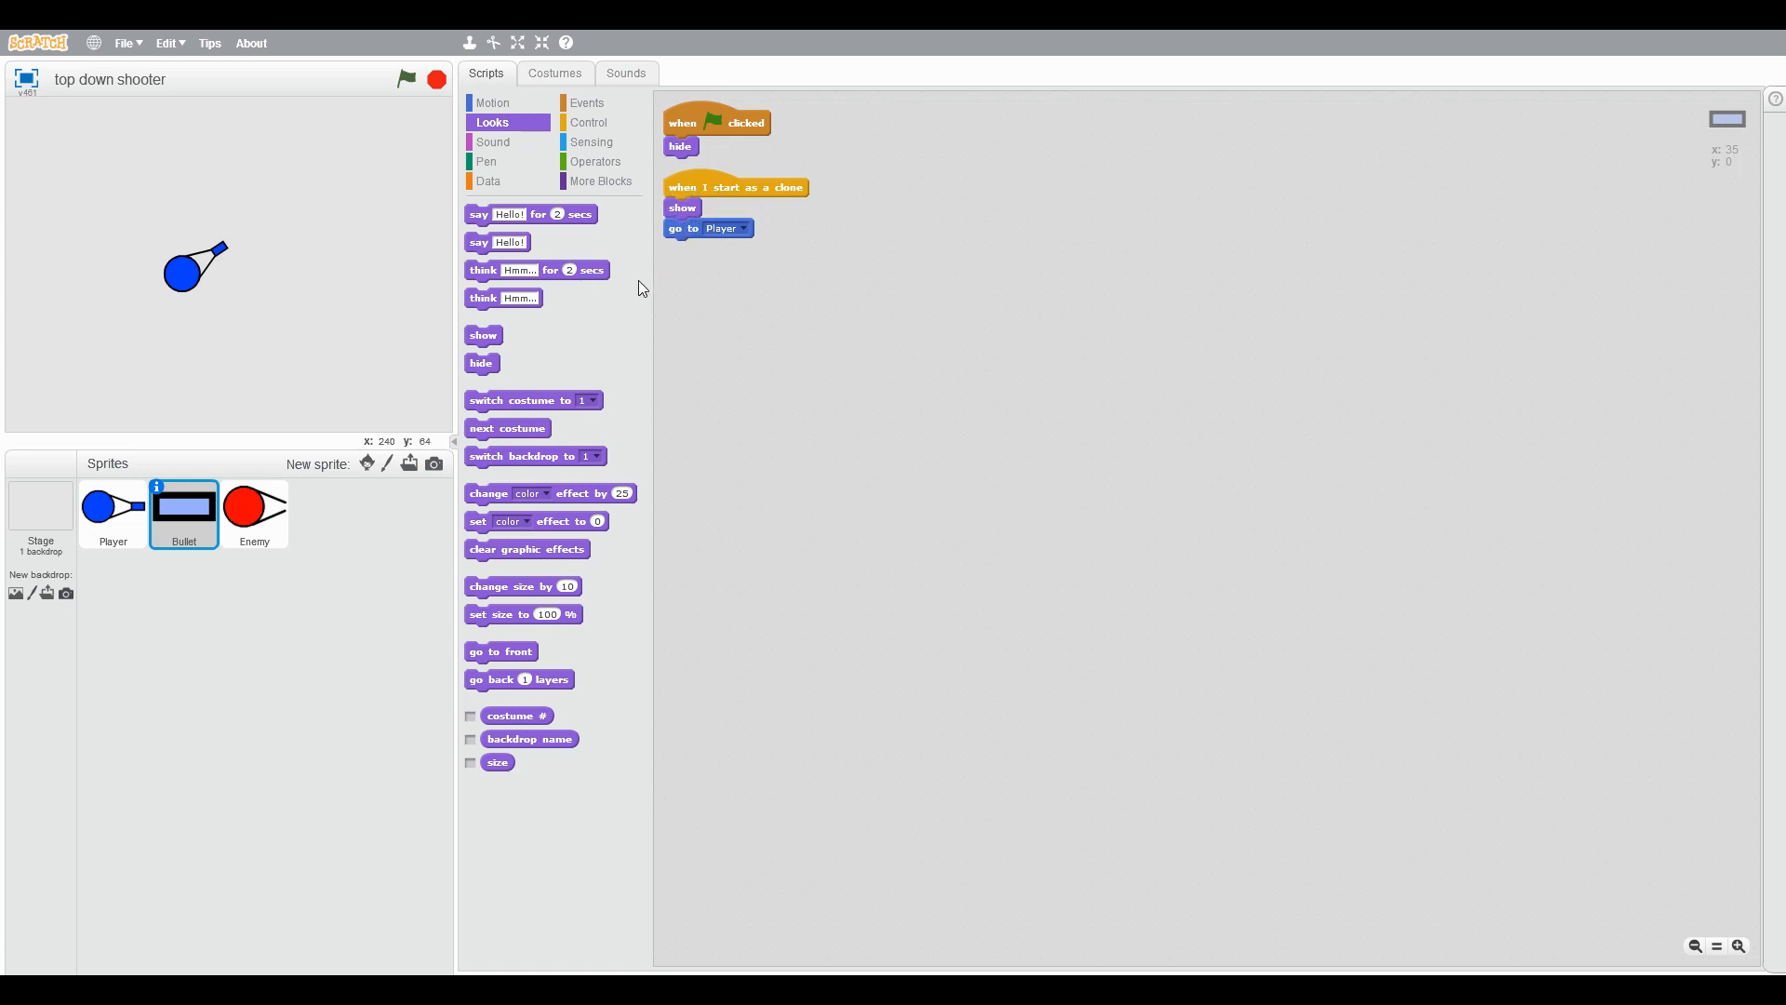
{"action": "left_click_drag", "start_coordinate": [500, 651], "coordinate": [699, 206]}
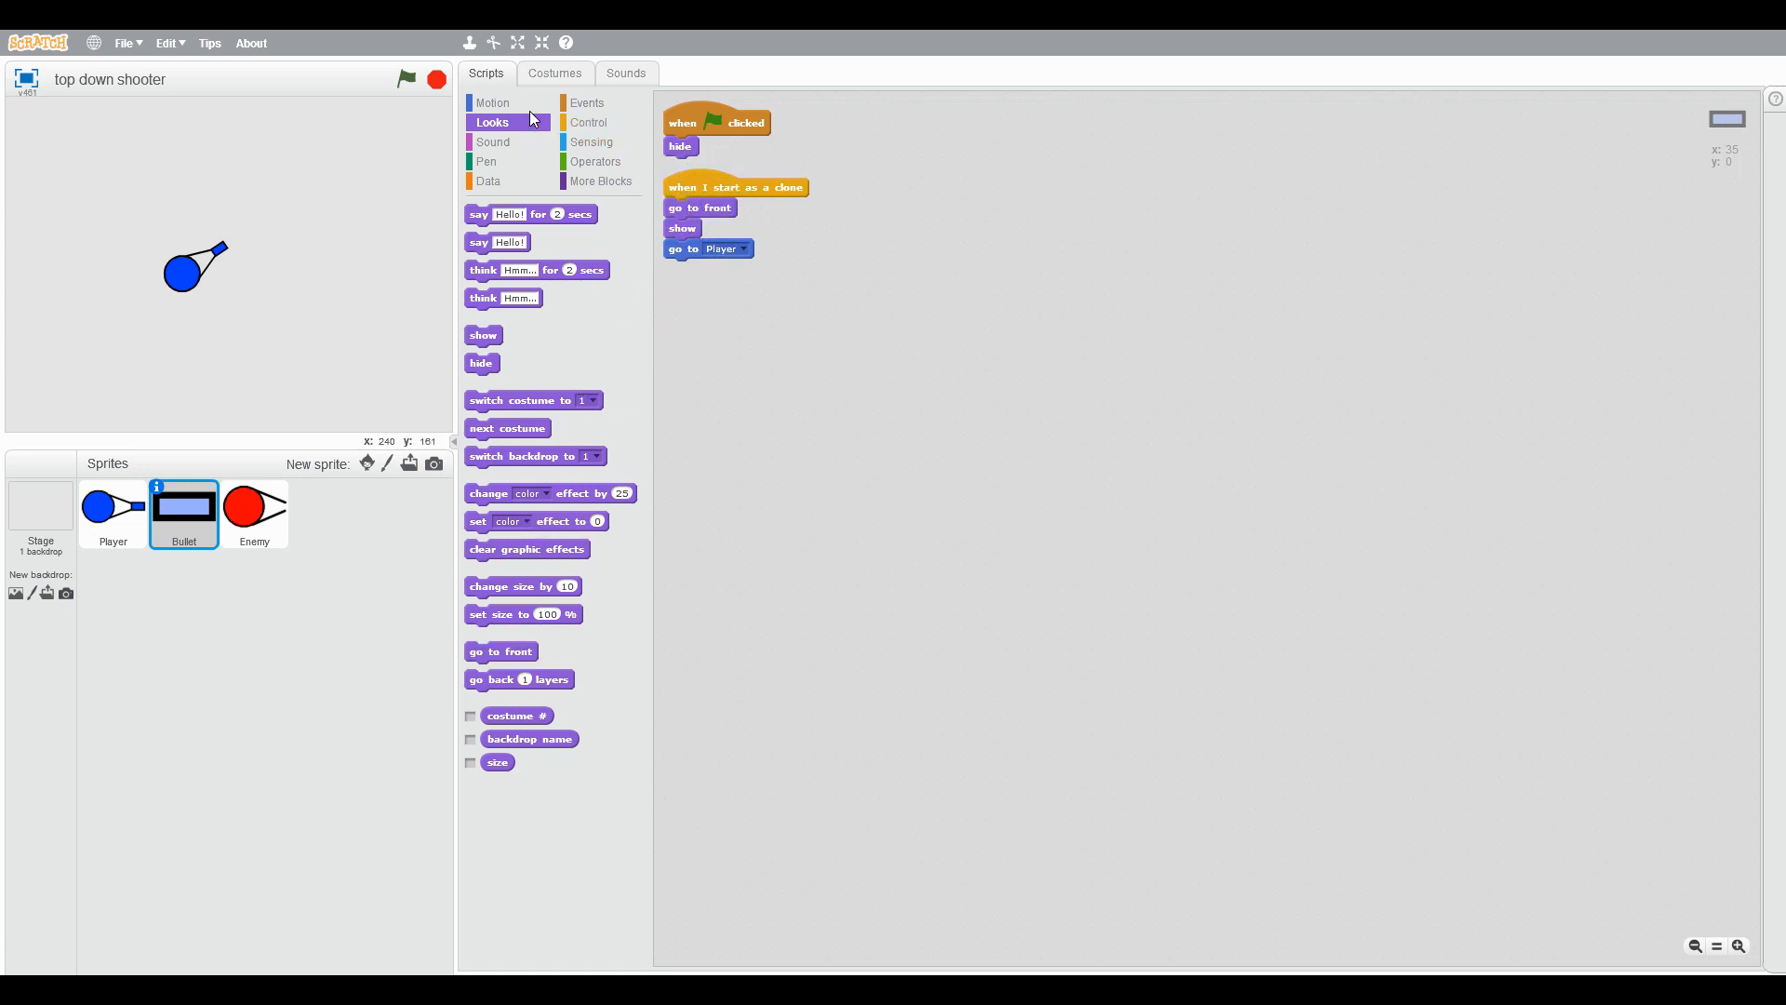
Step: Have the clone point in the Player's direction, move 10 until touching the edge, then delete itself
{"action": "left_click", "coordinate": [493, 102]}
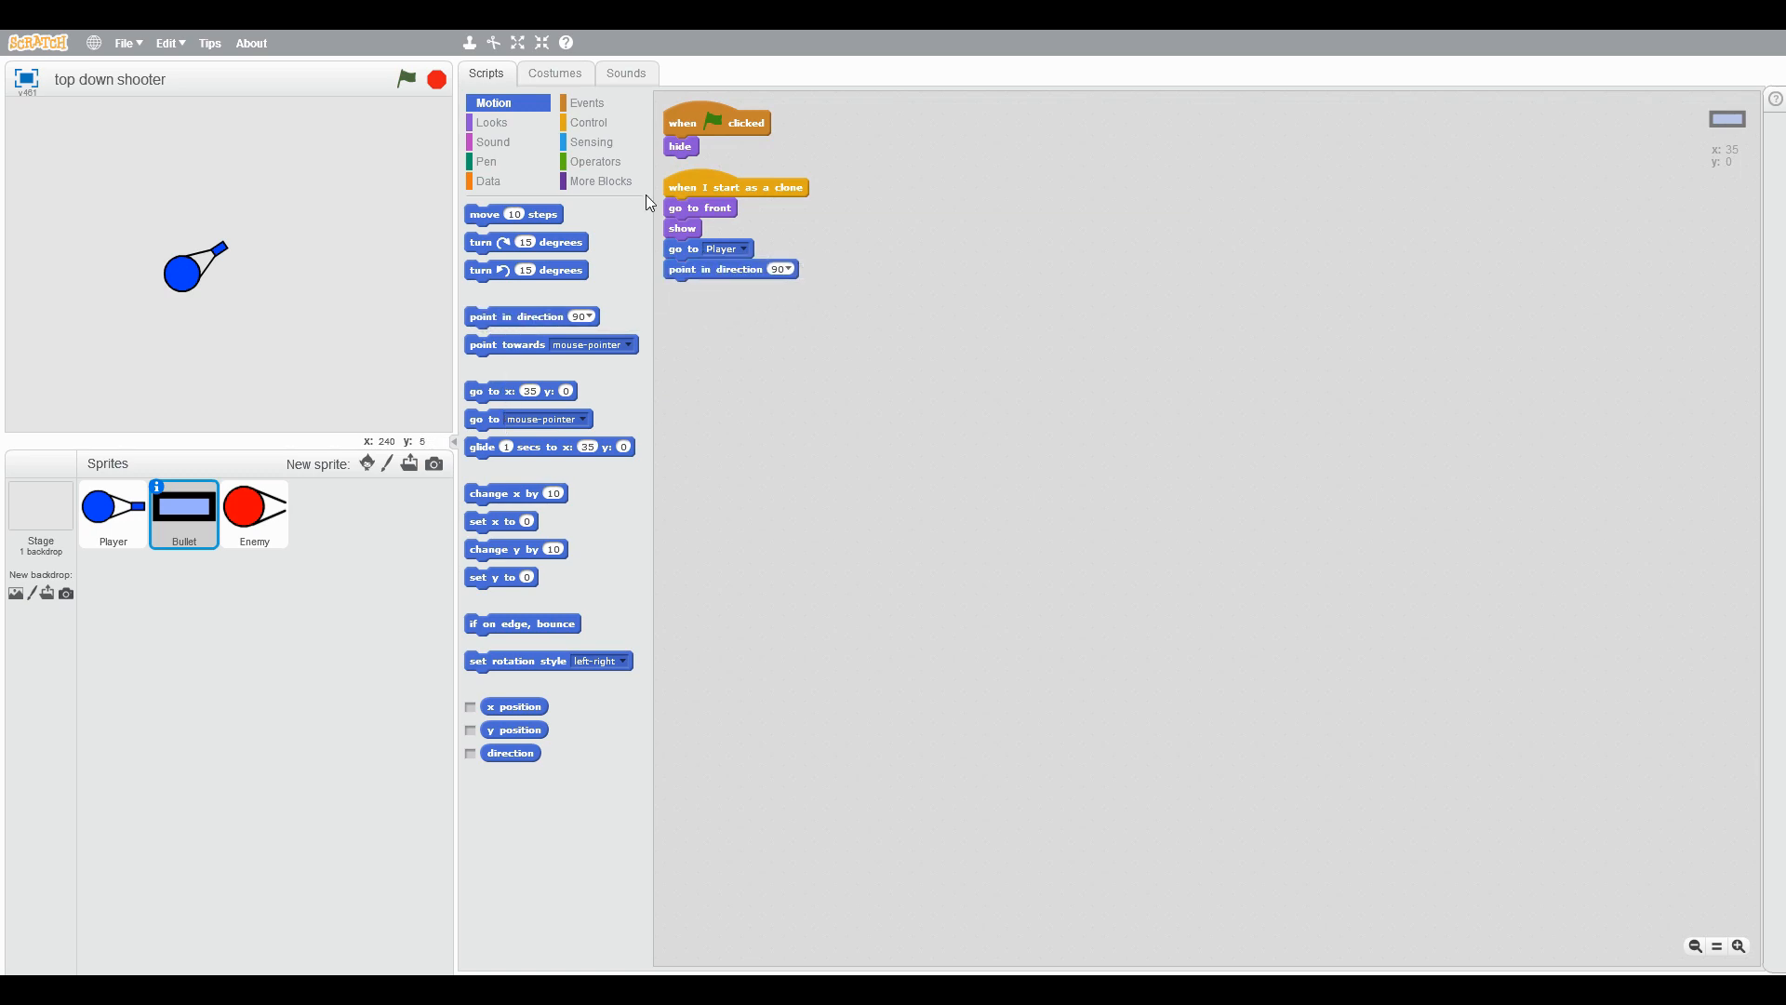
{"action": "left_click", "coordinate": [590, 141]}
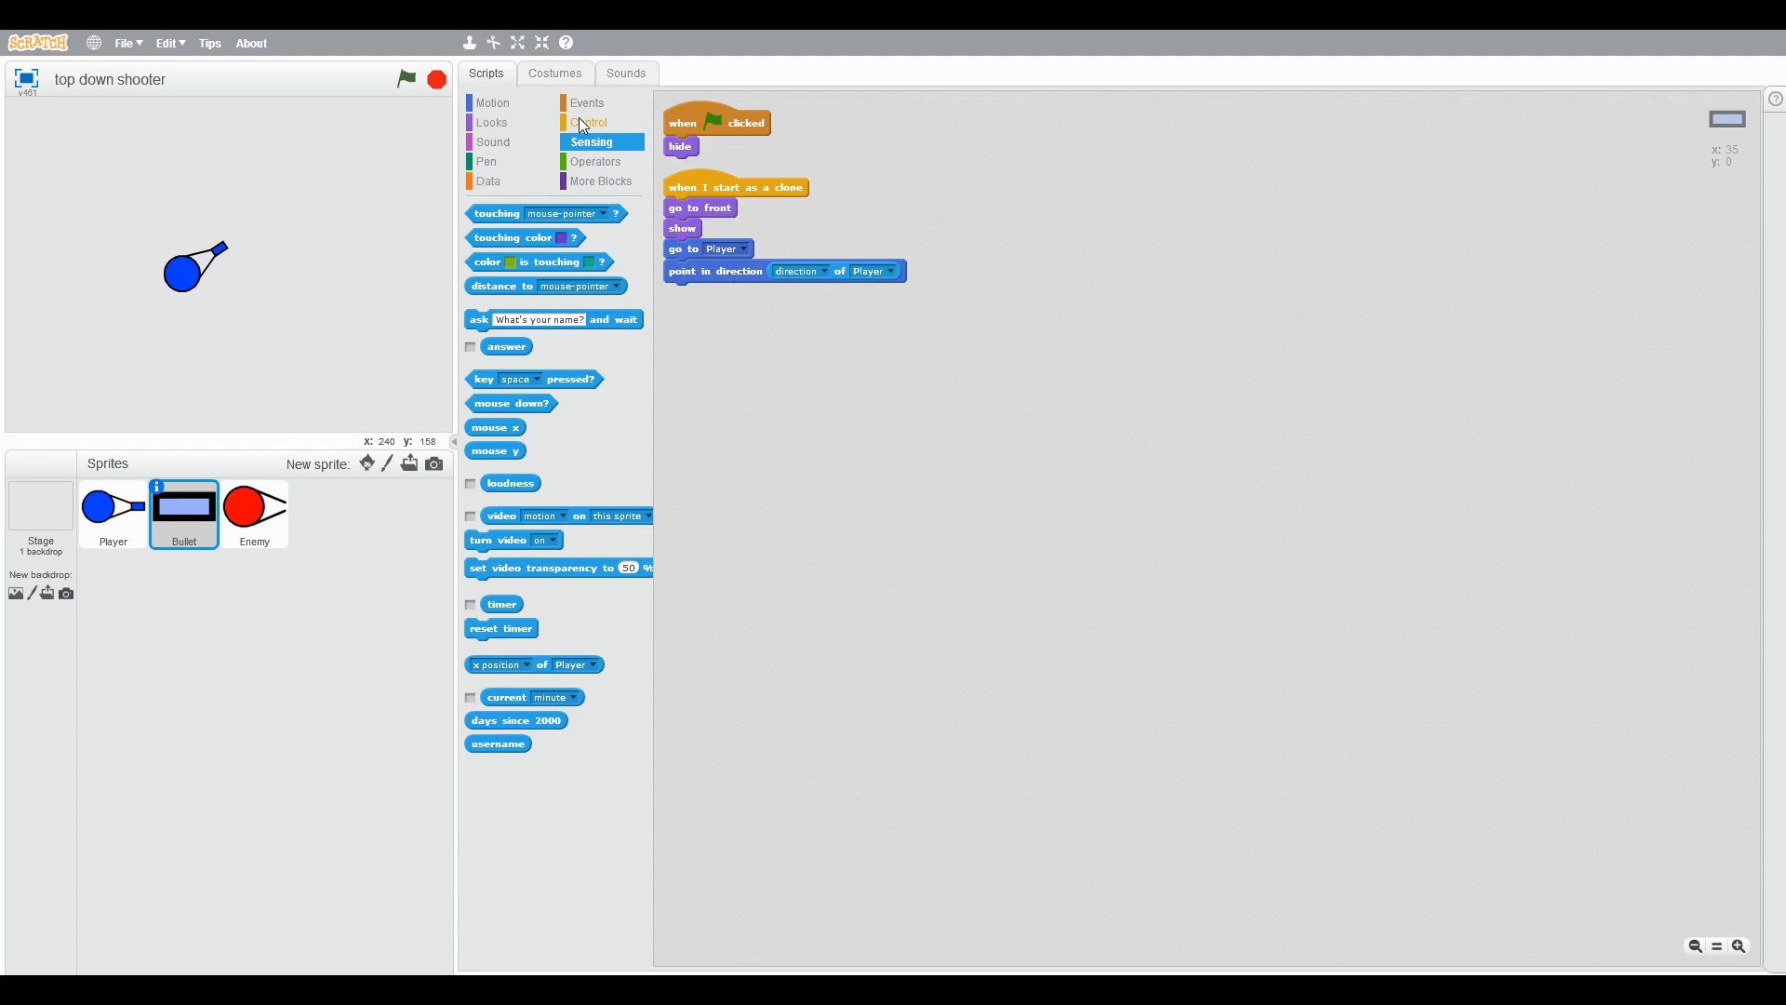
{"action": "left_click", "coordinate": [588, 122]}
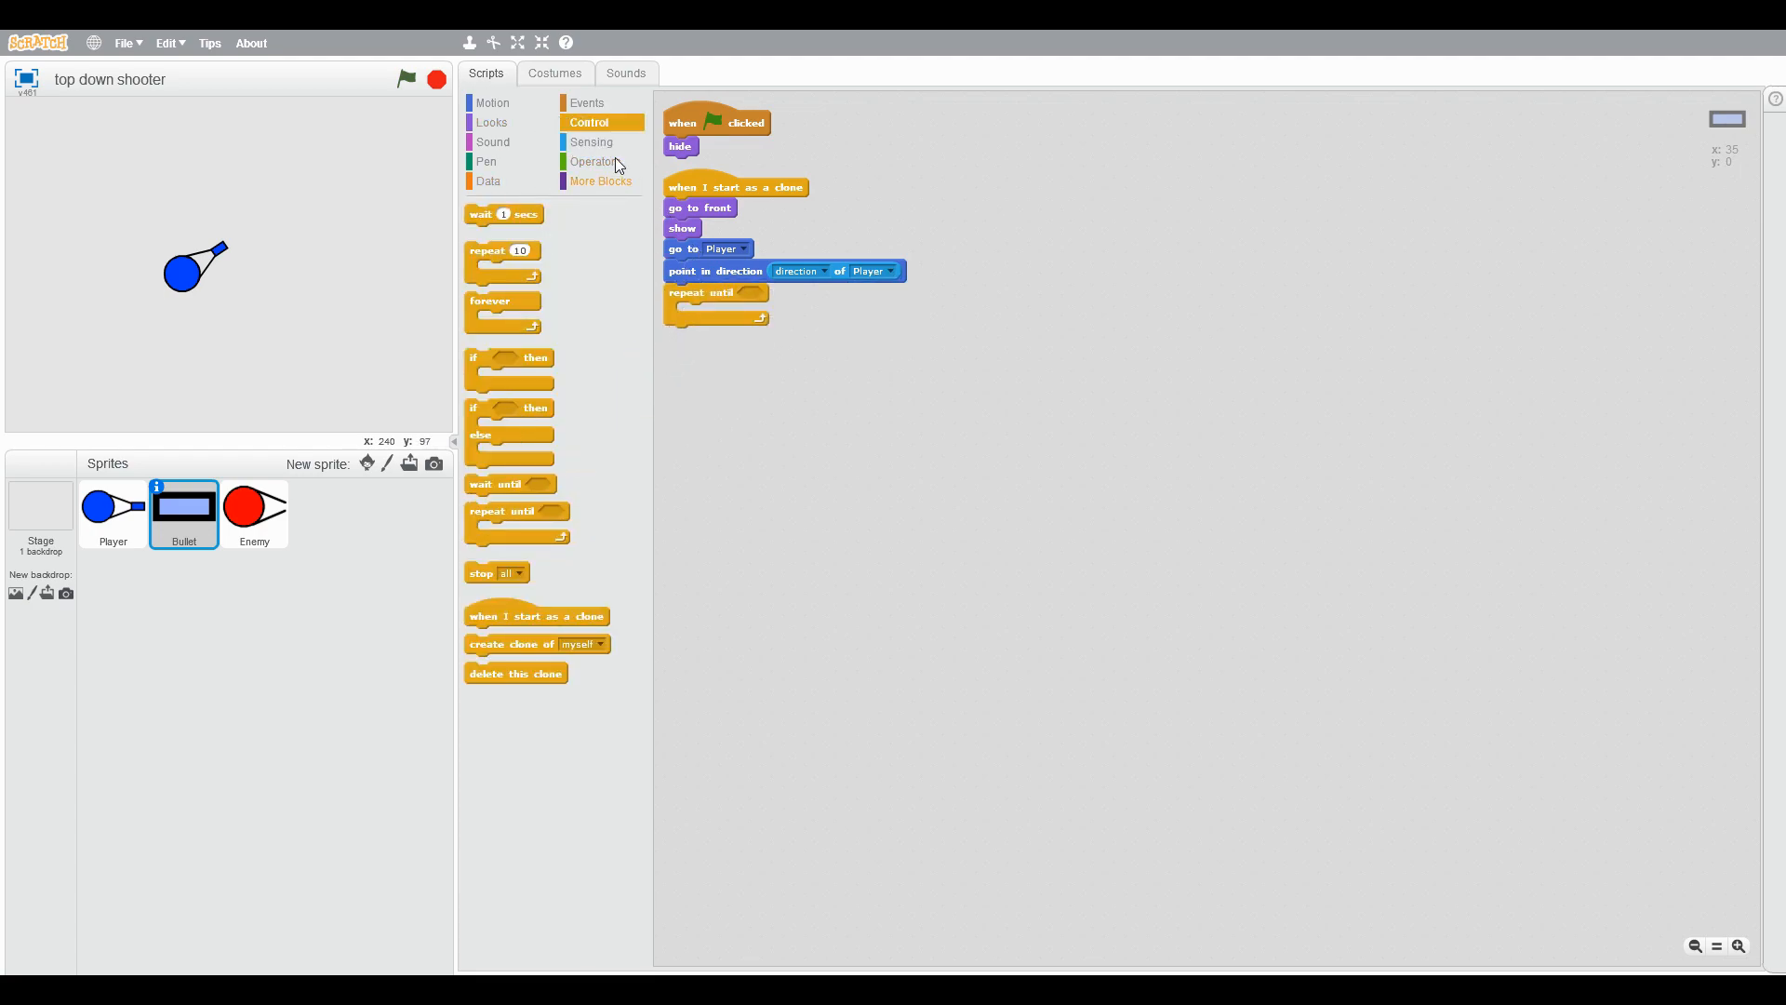
{"action": "left_click", "coordinate": [591, 141]}
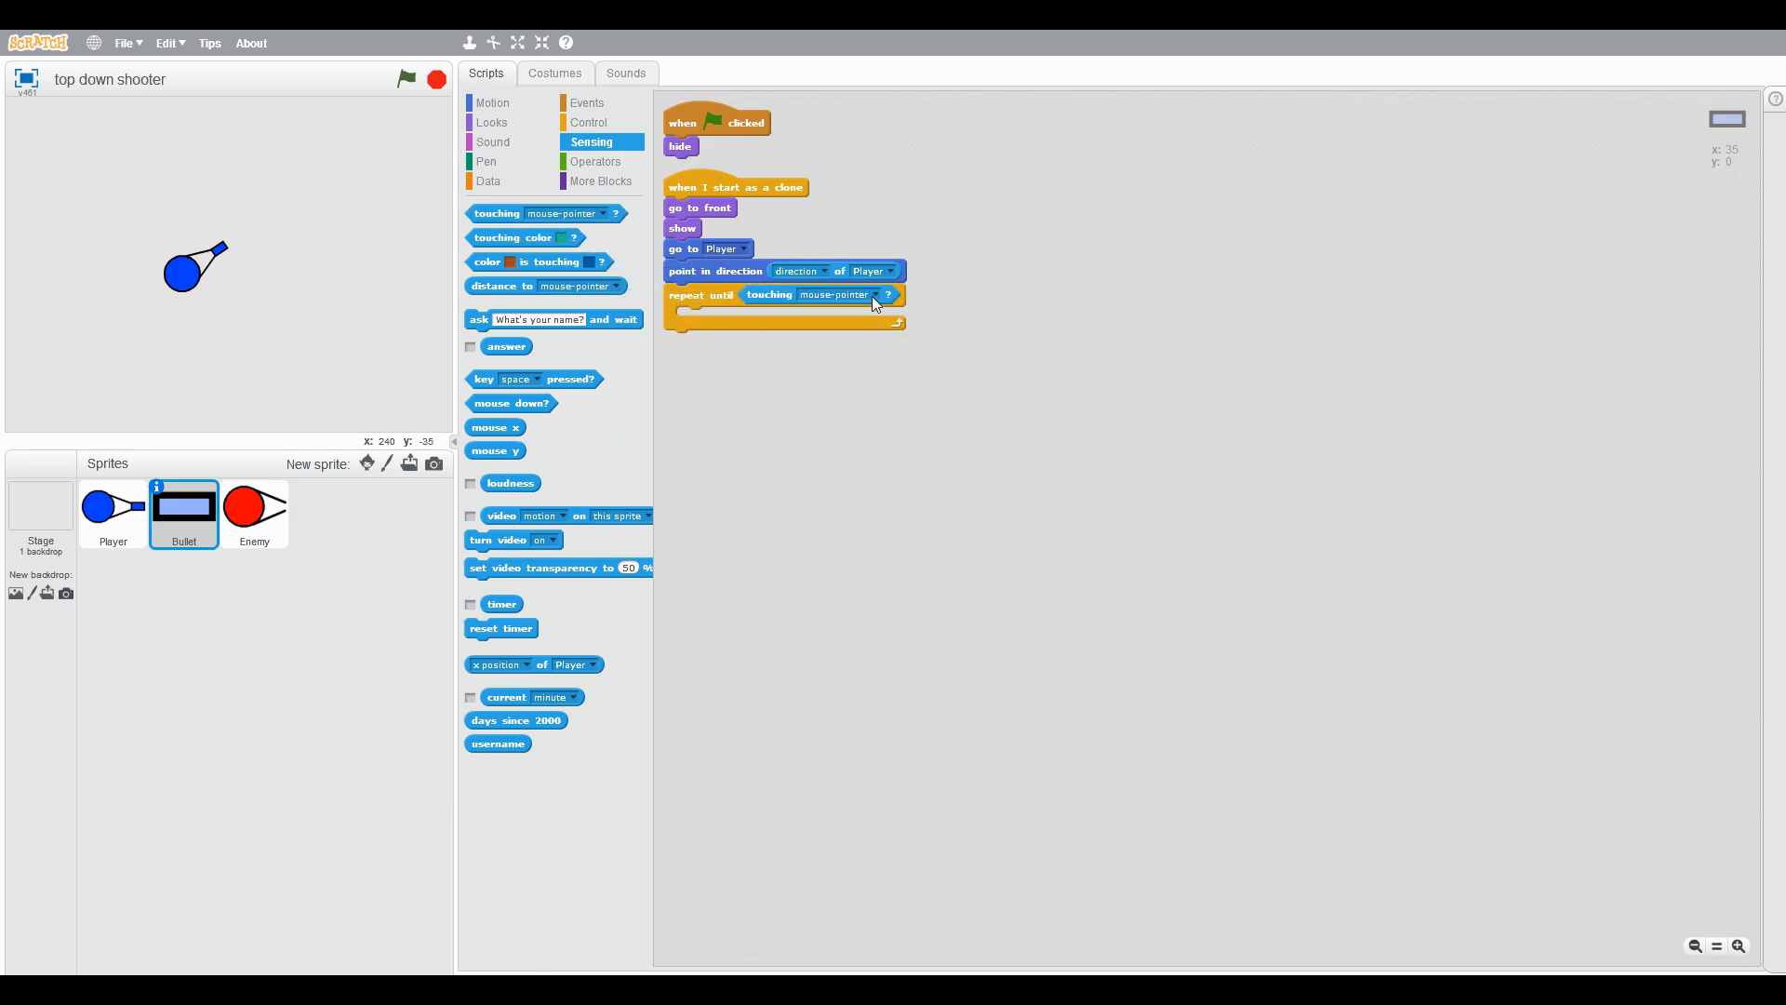
{"action": "left_click", "coordinate": [886, 294]}
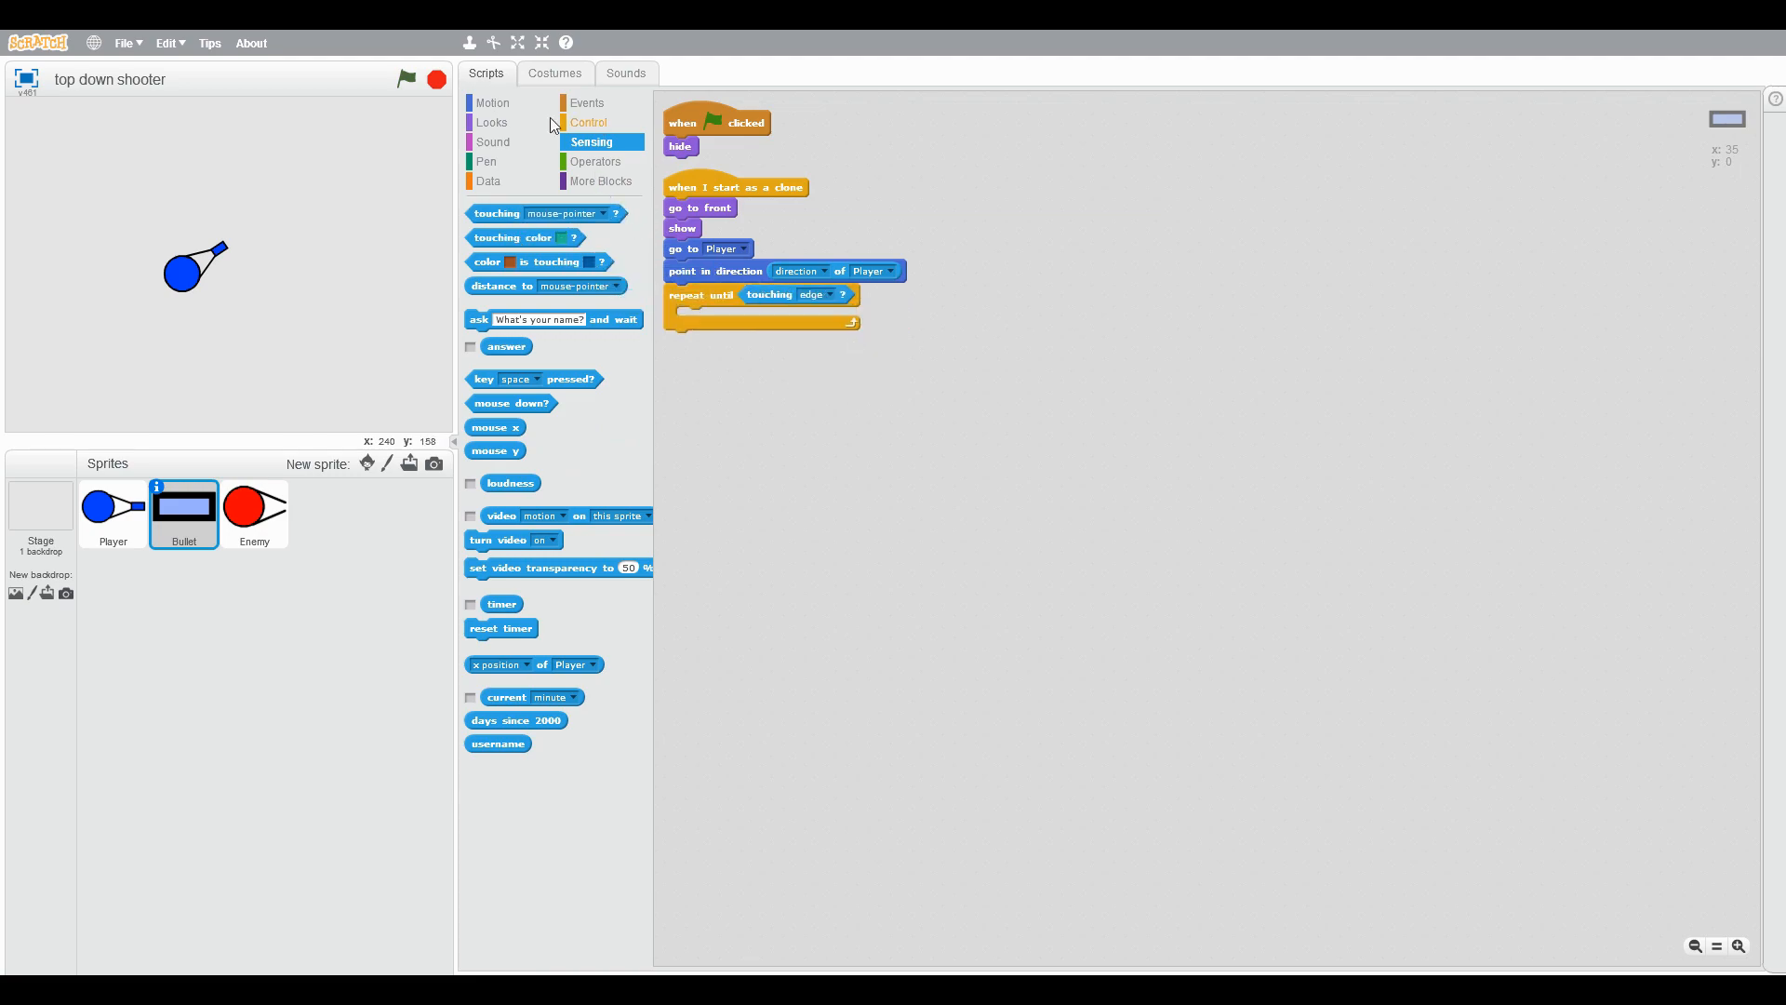
{"action": "left_click", "coordinate": [491, 102]}
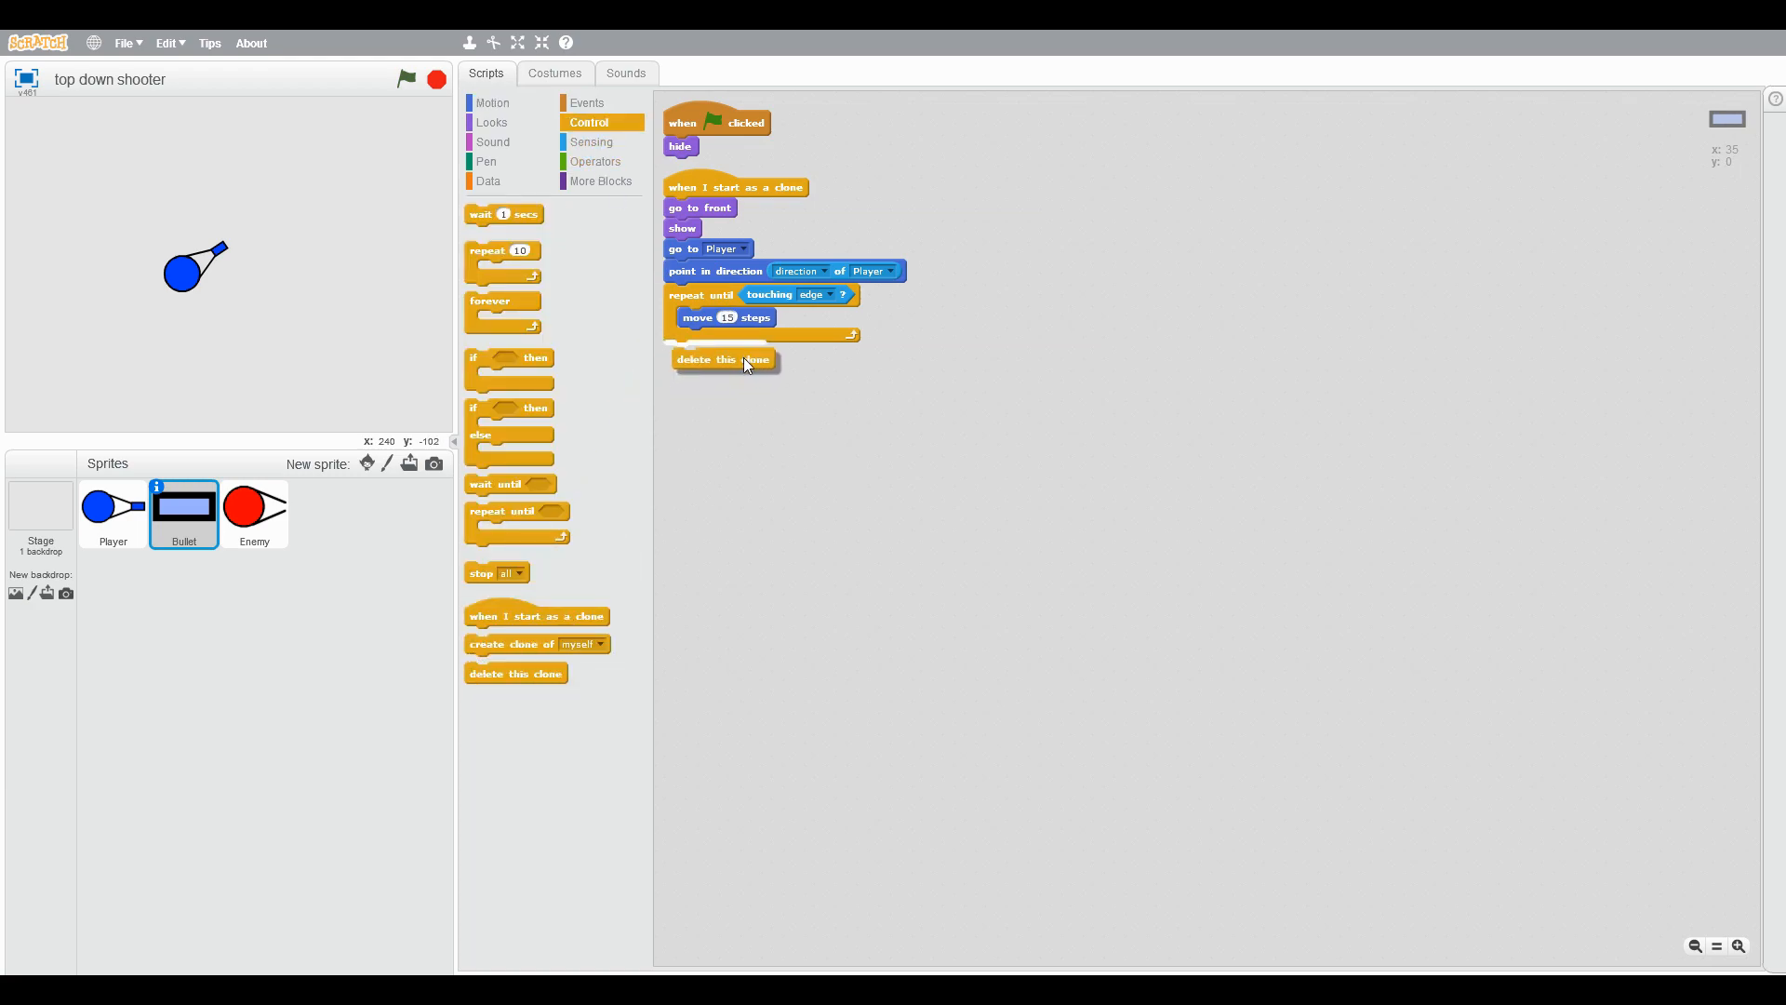
{"action": "left_click", "coordinate": [111, 513]}
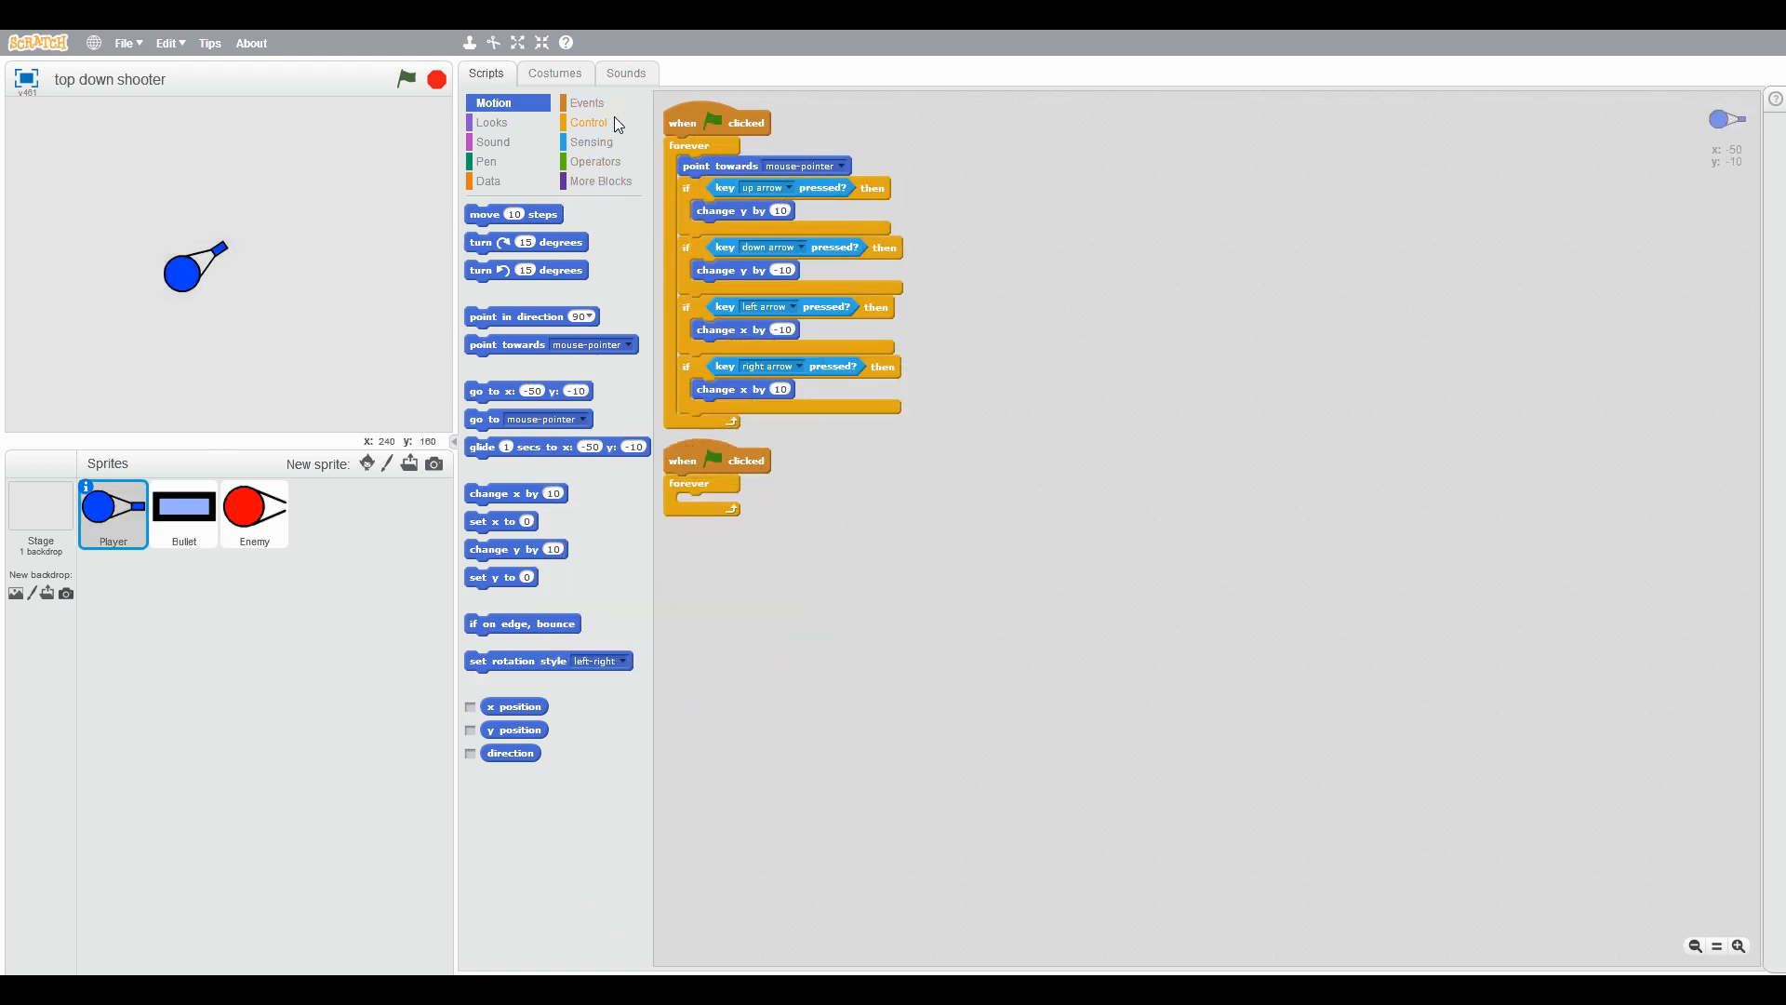
Step: Add an if mouse down check that creates a Bullet clone and waits 0.1 seconds
{"action": "left_click", "coordinate": [588, 123]}
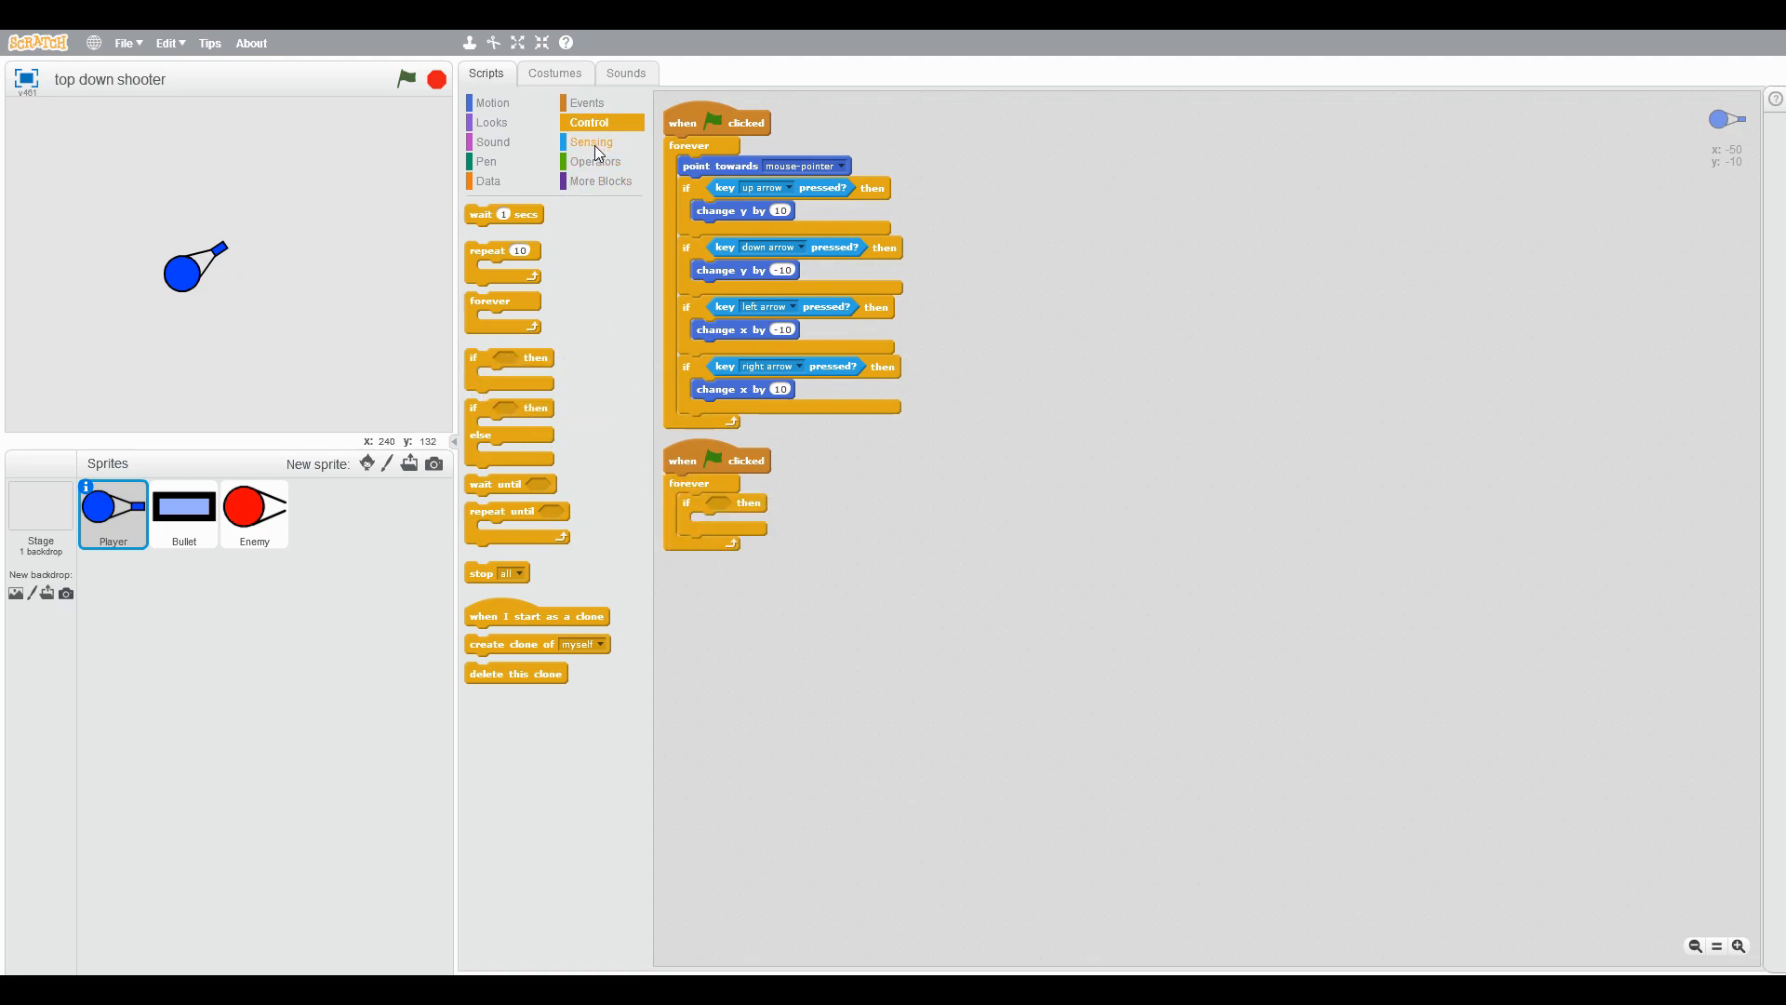
{"action": "left_click", "coordinate": [589, 142]}
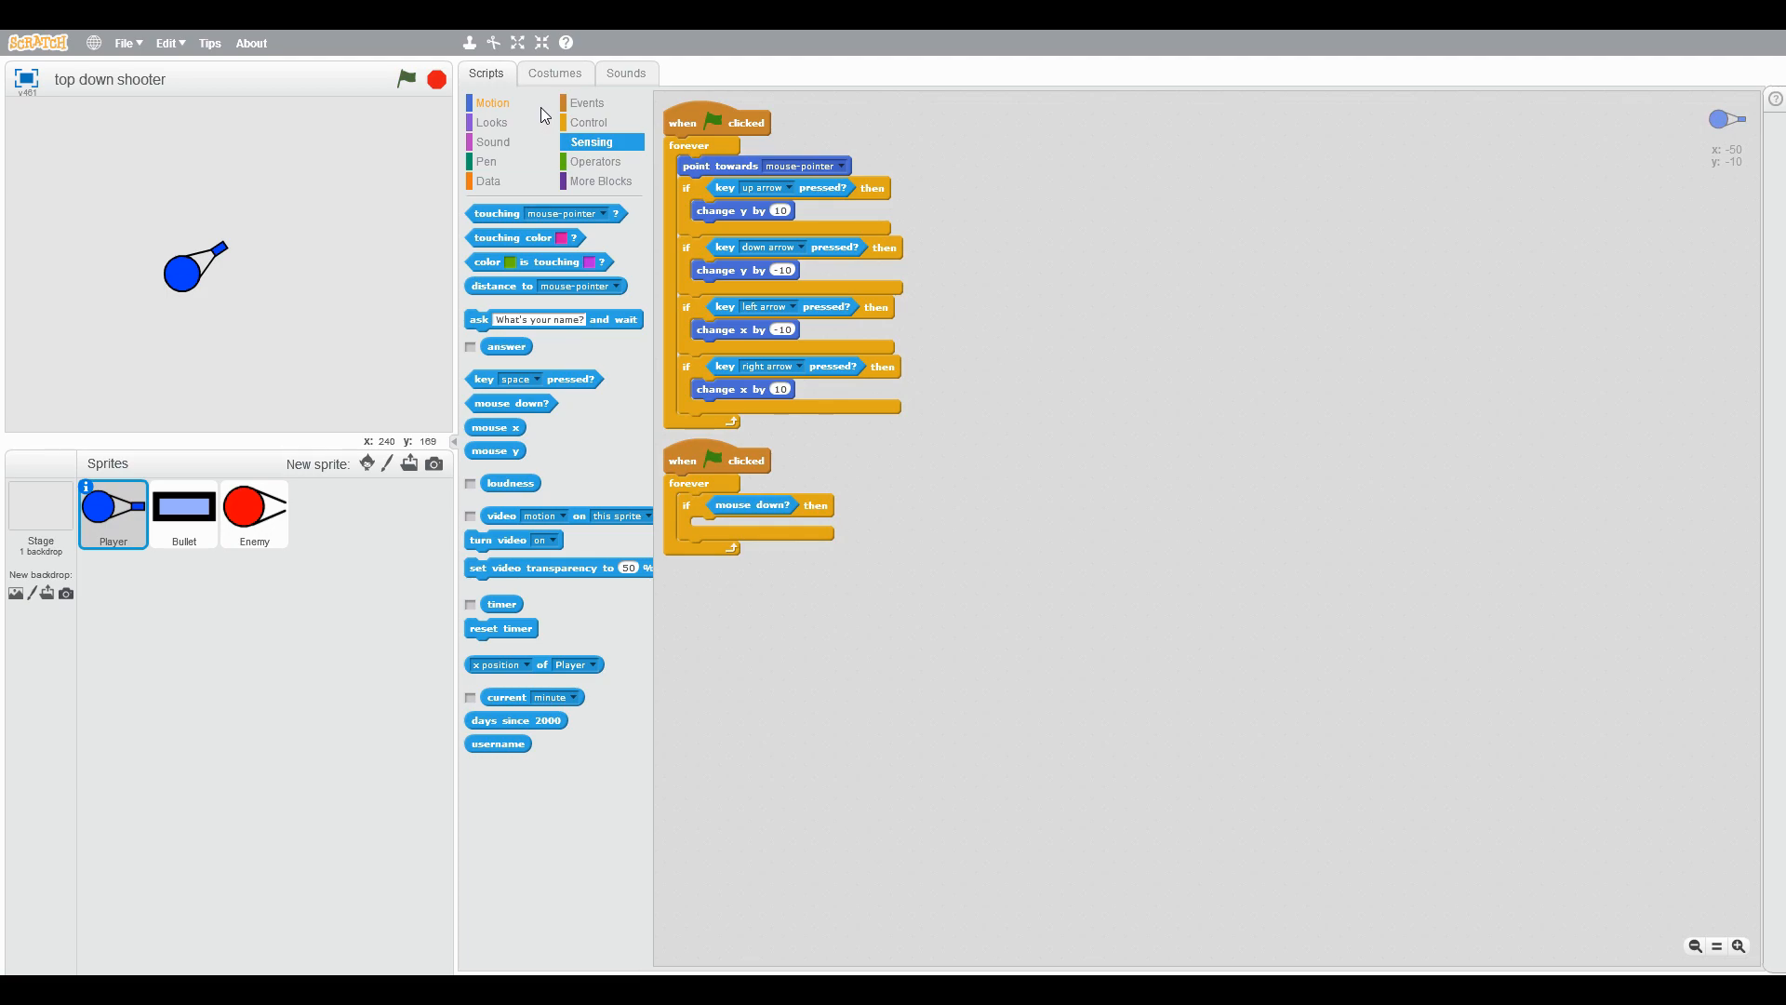
{"action": "left_click", "coordinate": [491, 102]}
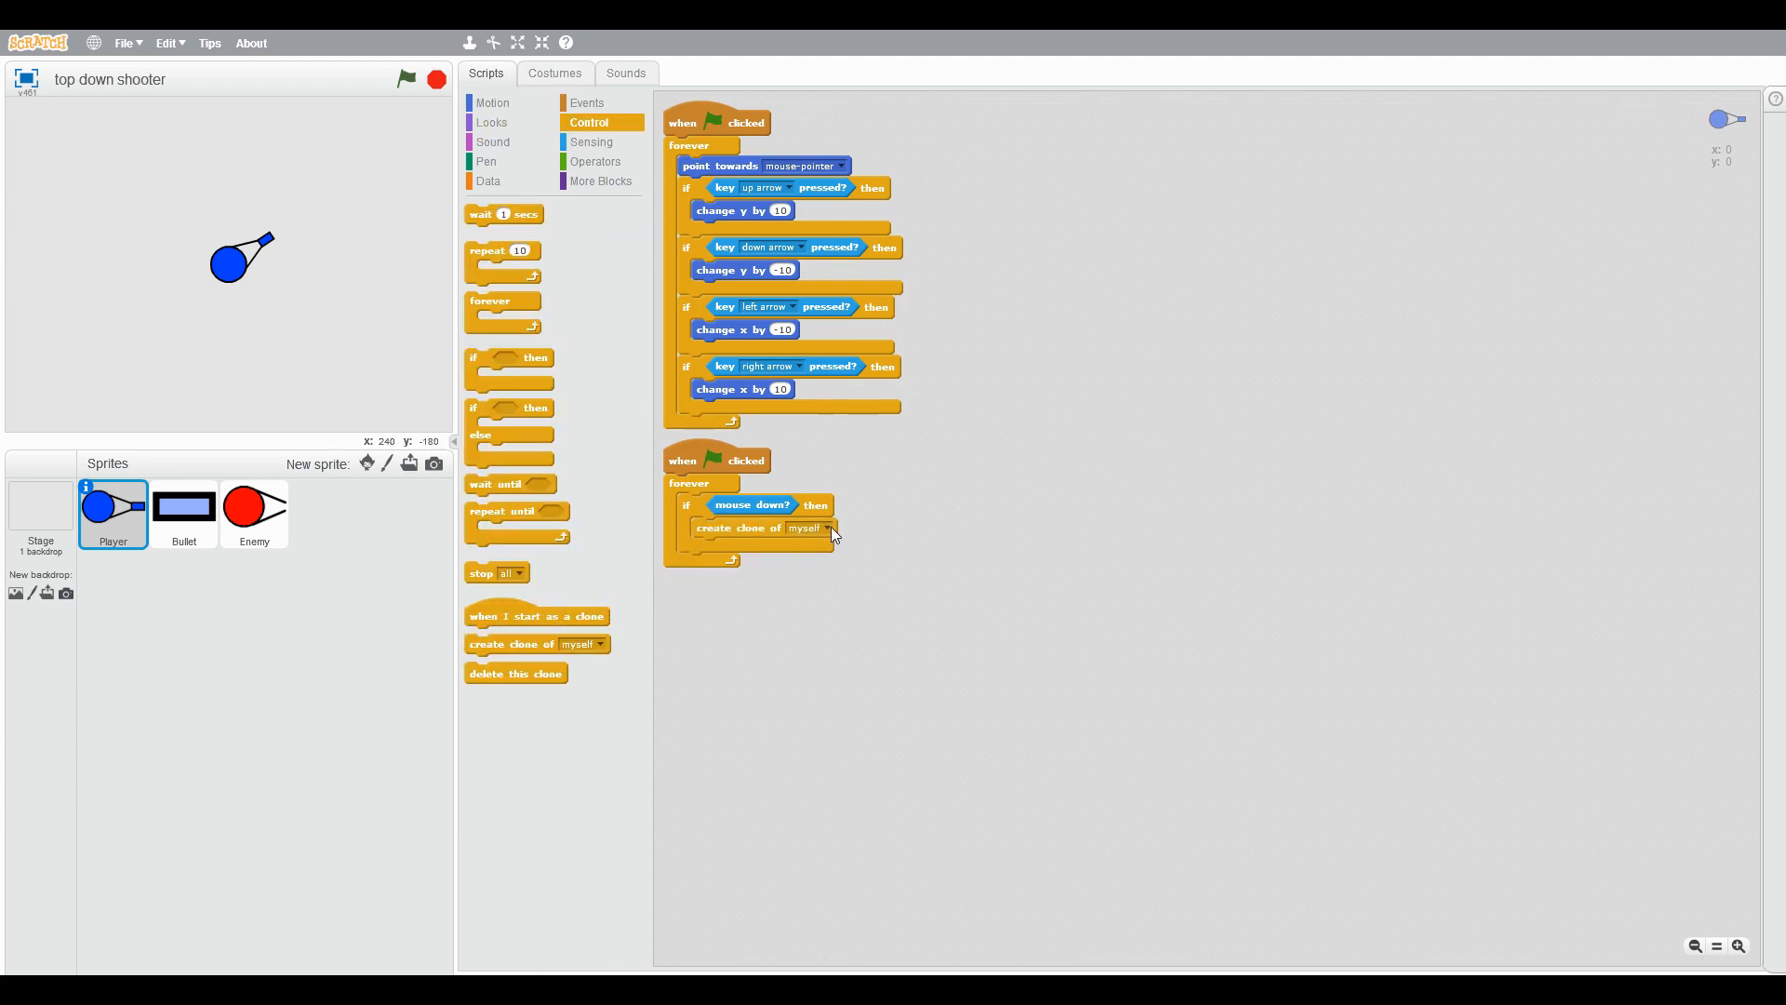
{"action": "left_click", "coordinate": [803, 527]}
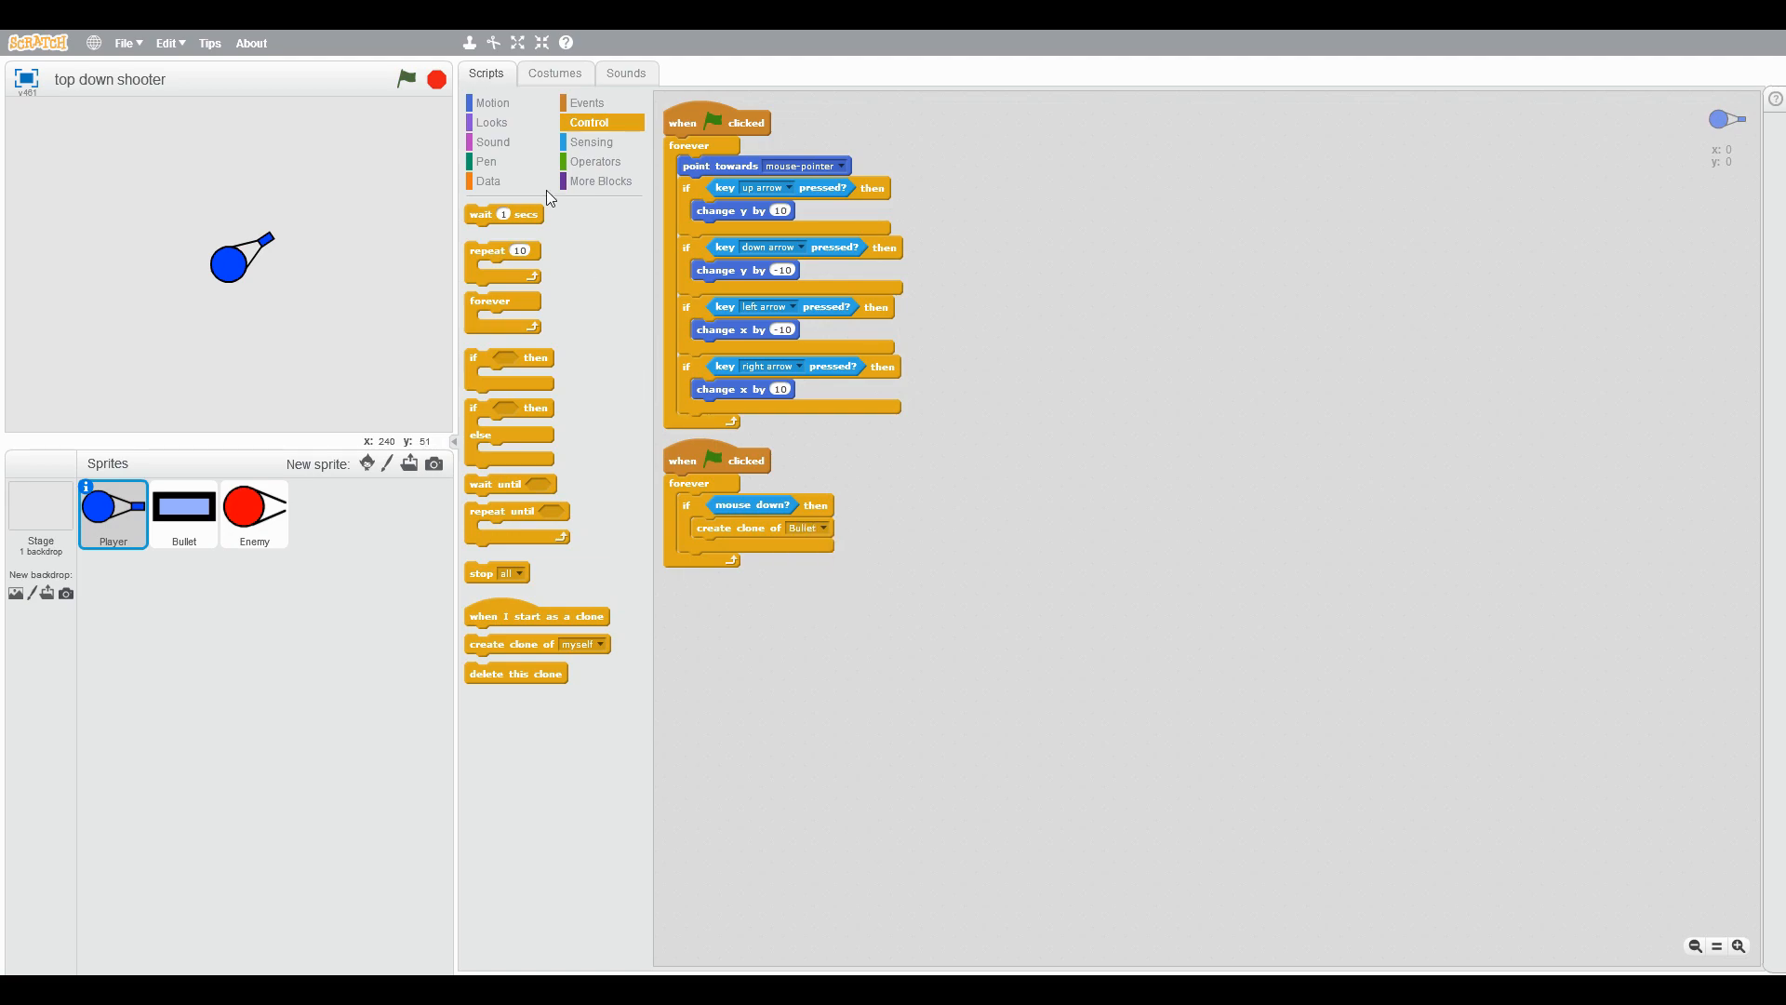
{"action": "left_click_drag", "start_coordinate": [504, 214], "coordinate": [735, 547]}
{"action": "type", "text": "0.1"}
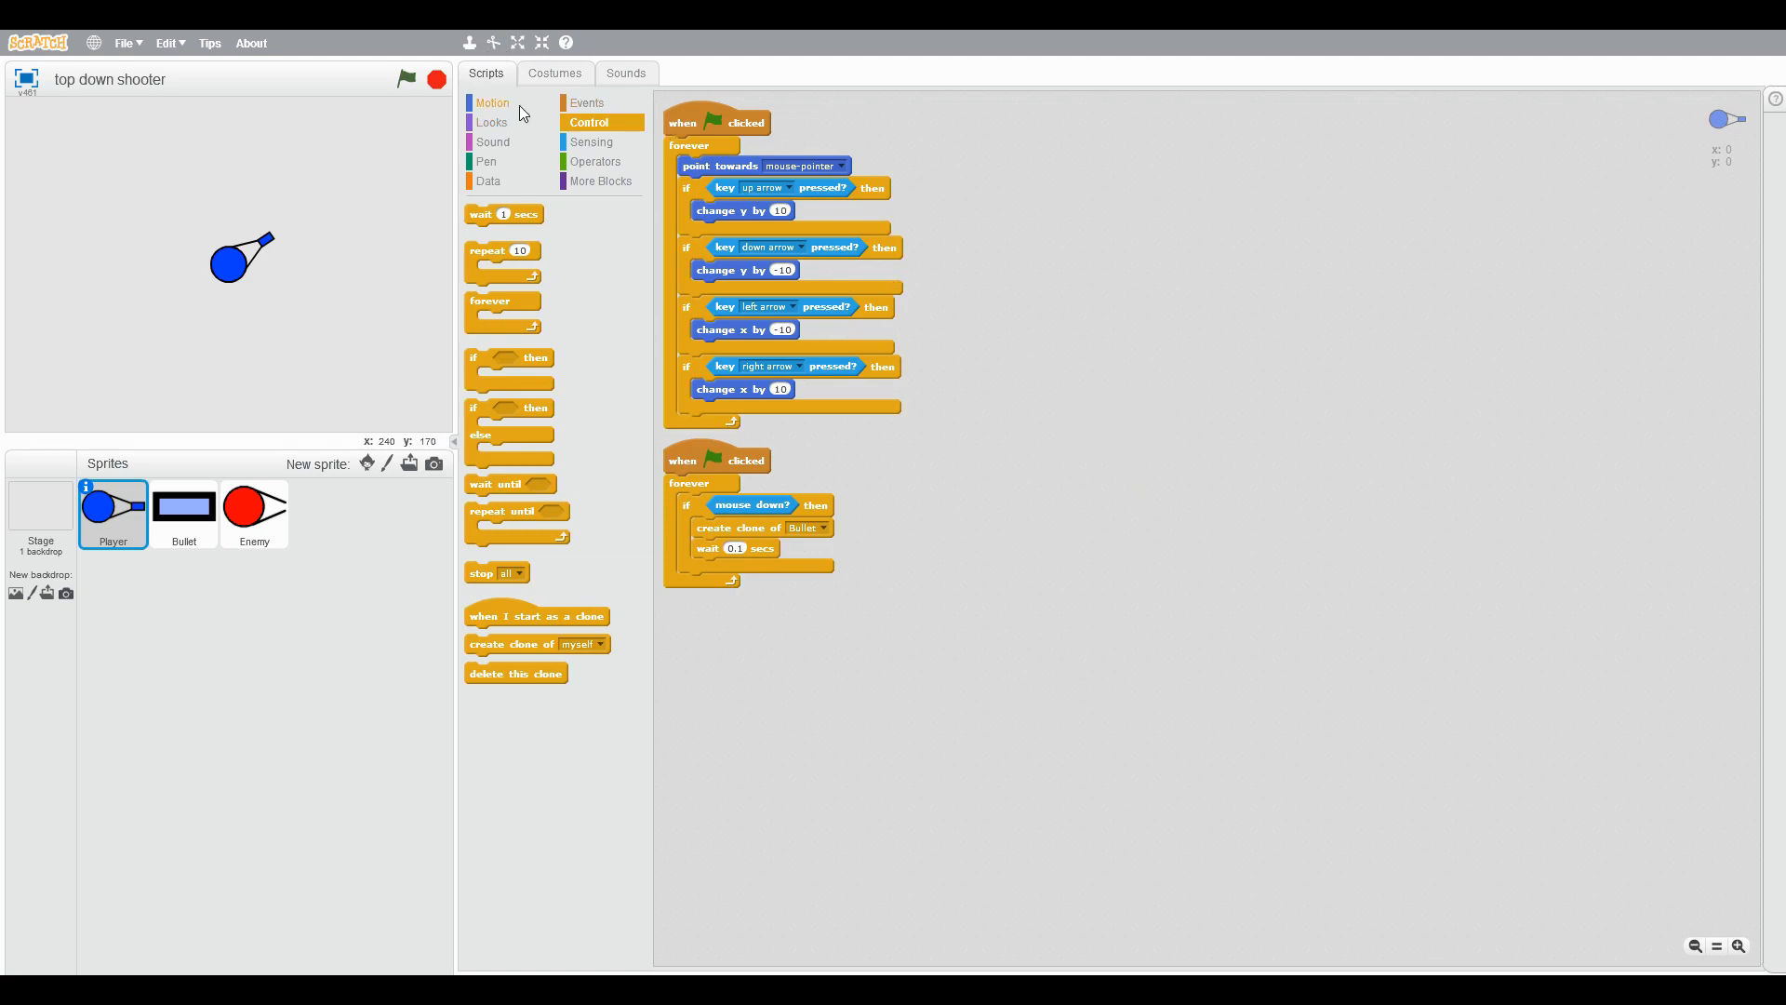
{"action": "left_click", "coordinate": [492, 102]}
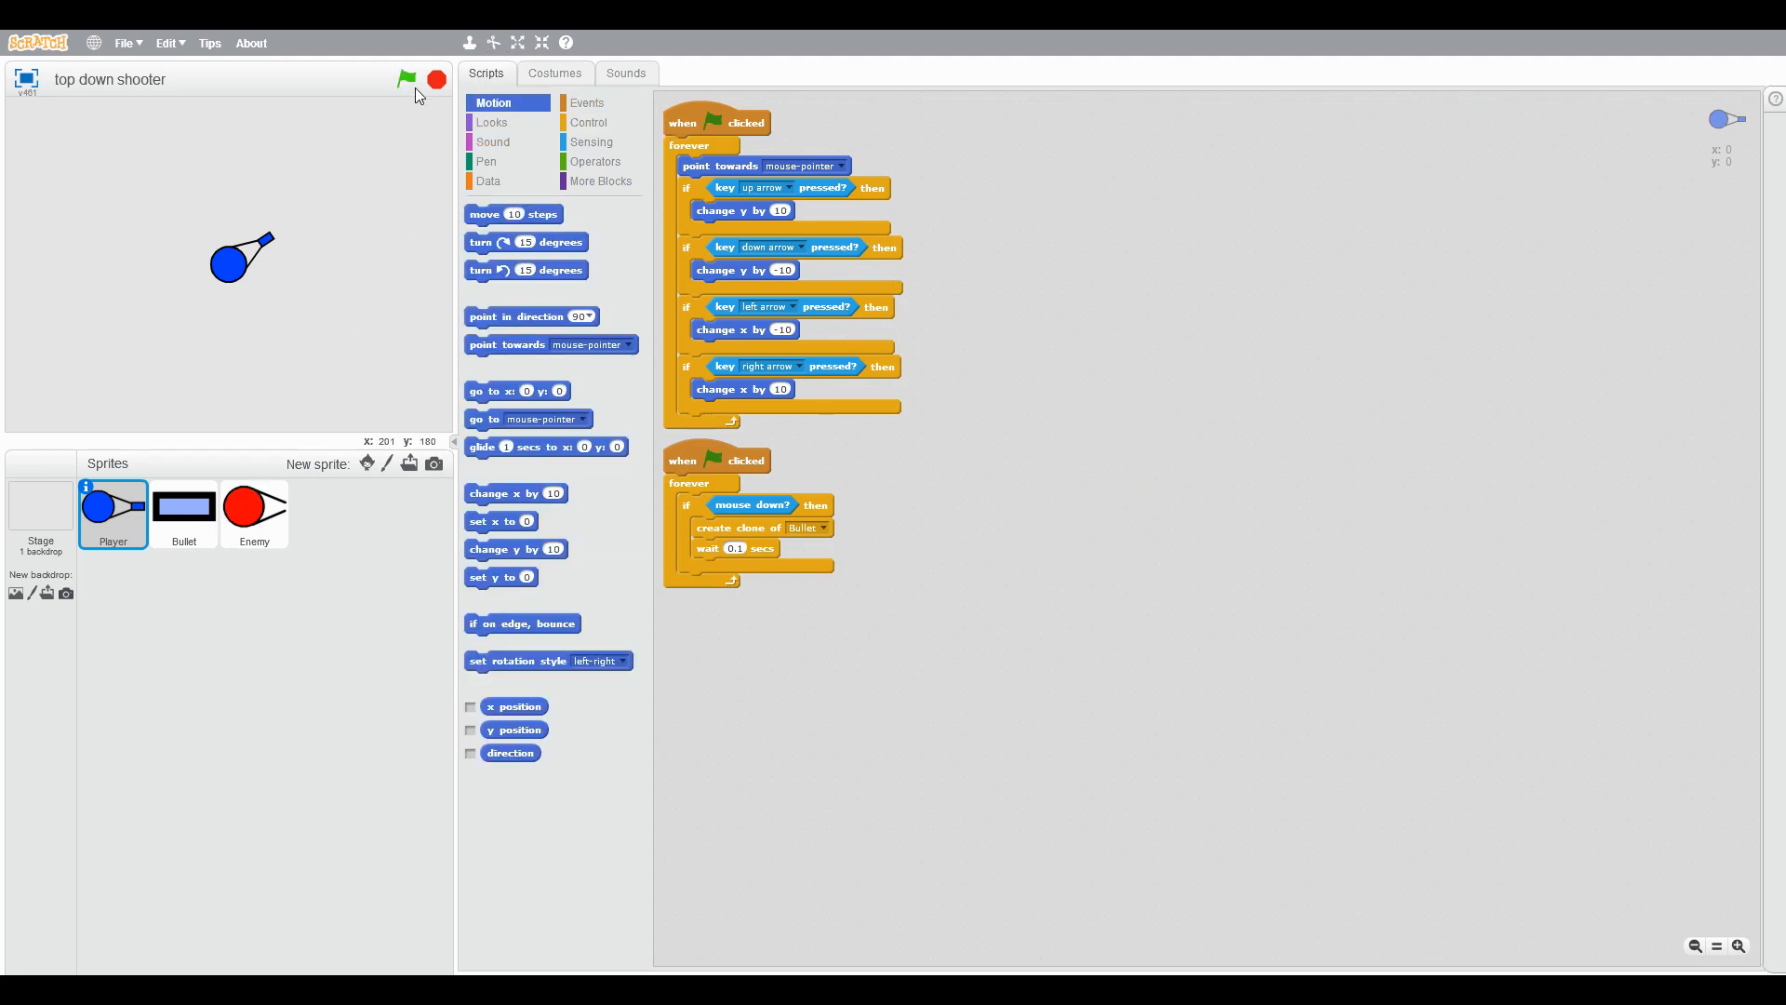
Step: Test shooting, then make the Player start at x 0 y 0, go to front and show
{"action": "left_click", "coordinate": [408, 78]}
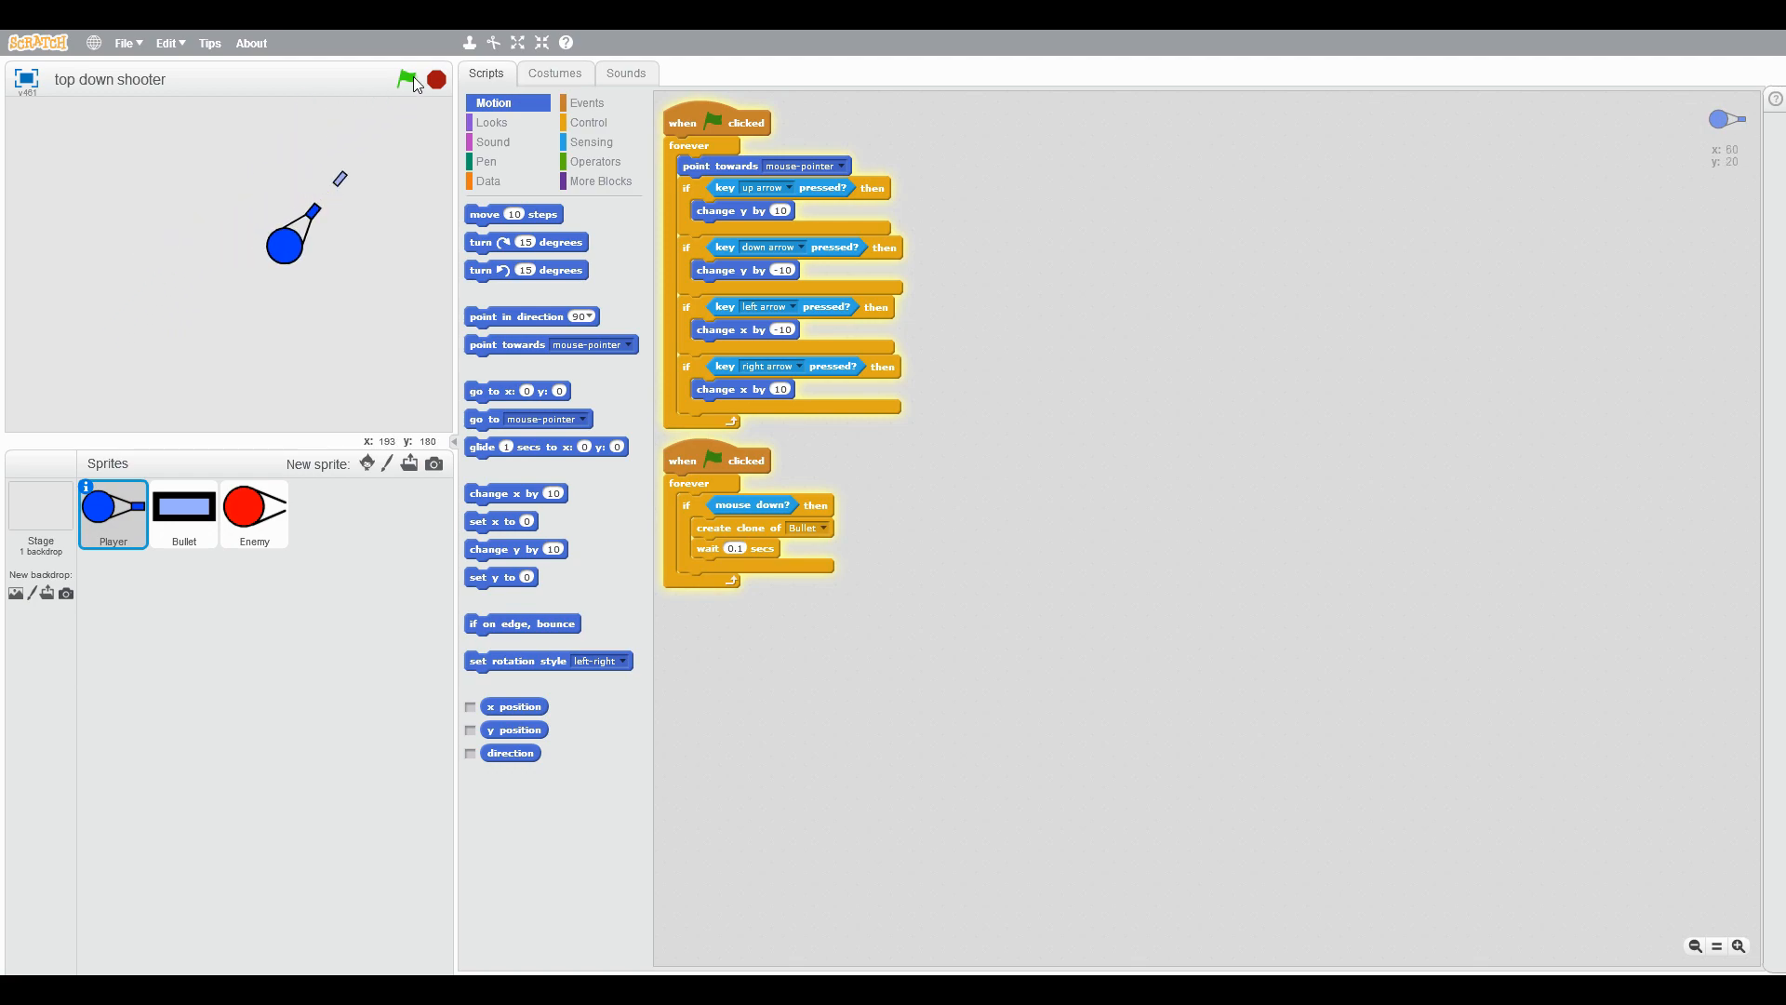
{"action": "left_click", "coordinate": [408, 78]}
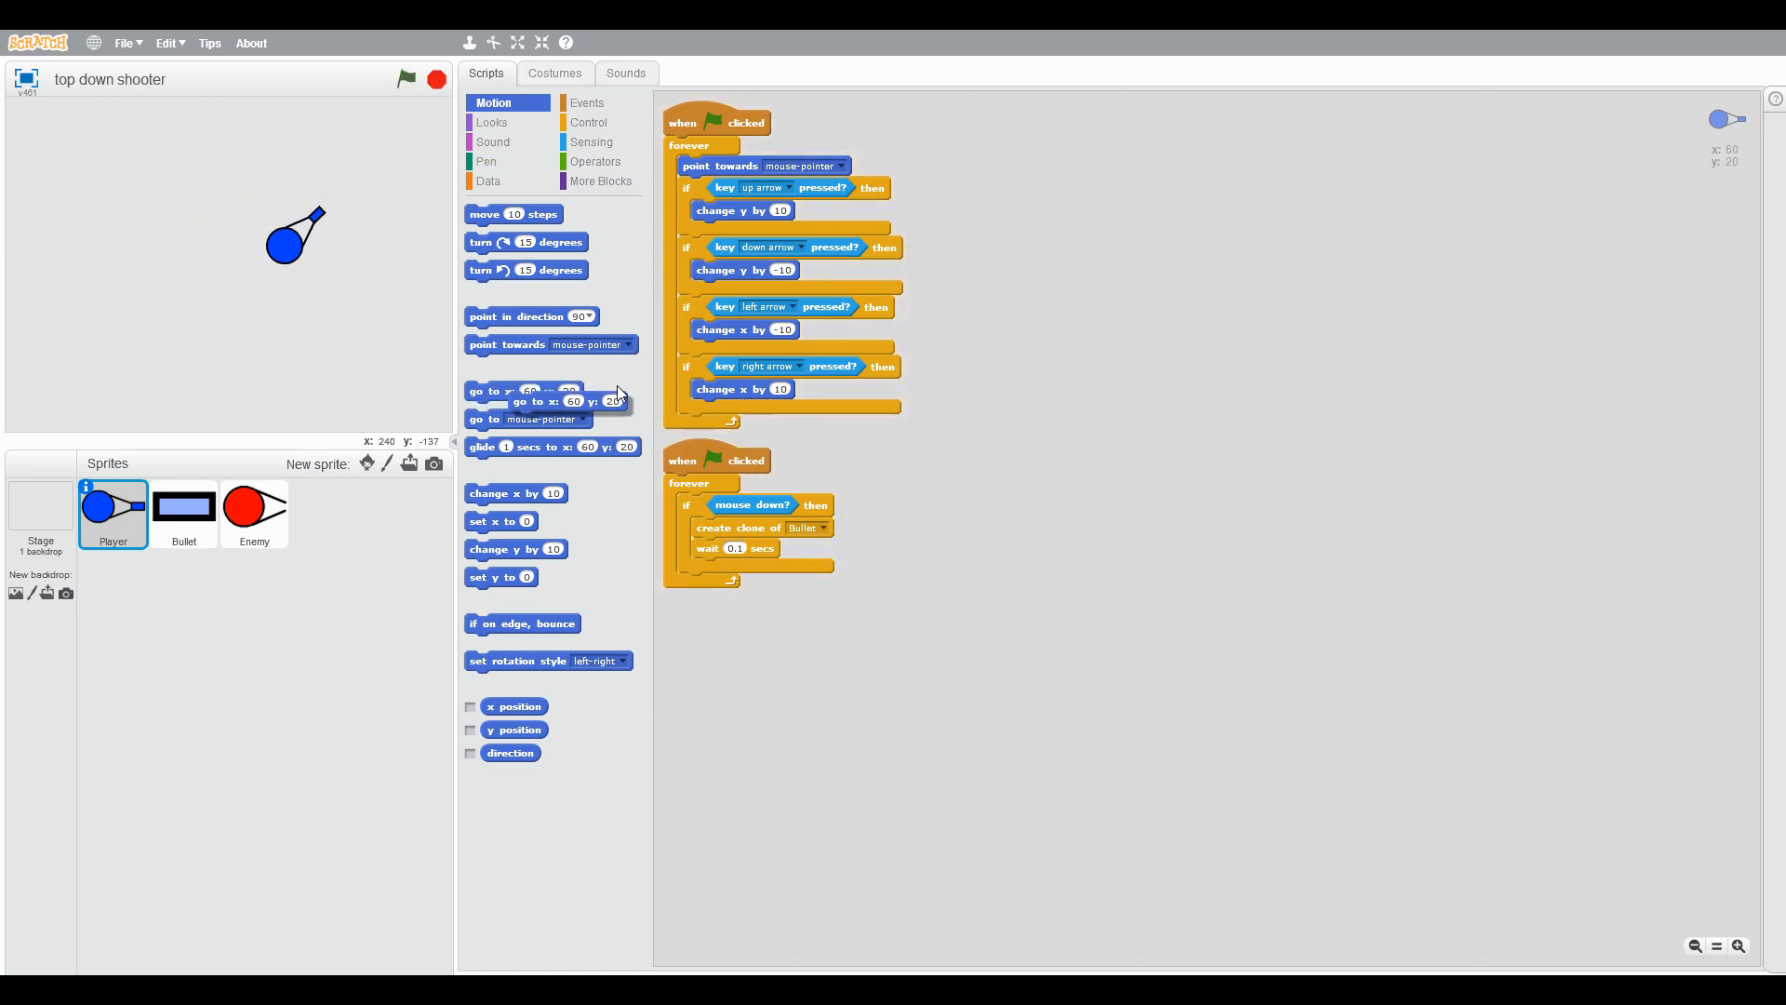
{"action": "left_click_drag", "start_coordinate": [525, 391], "coordinate": [1174, 218]}
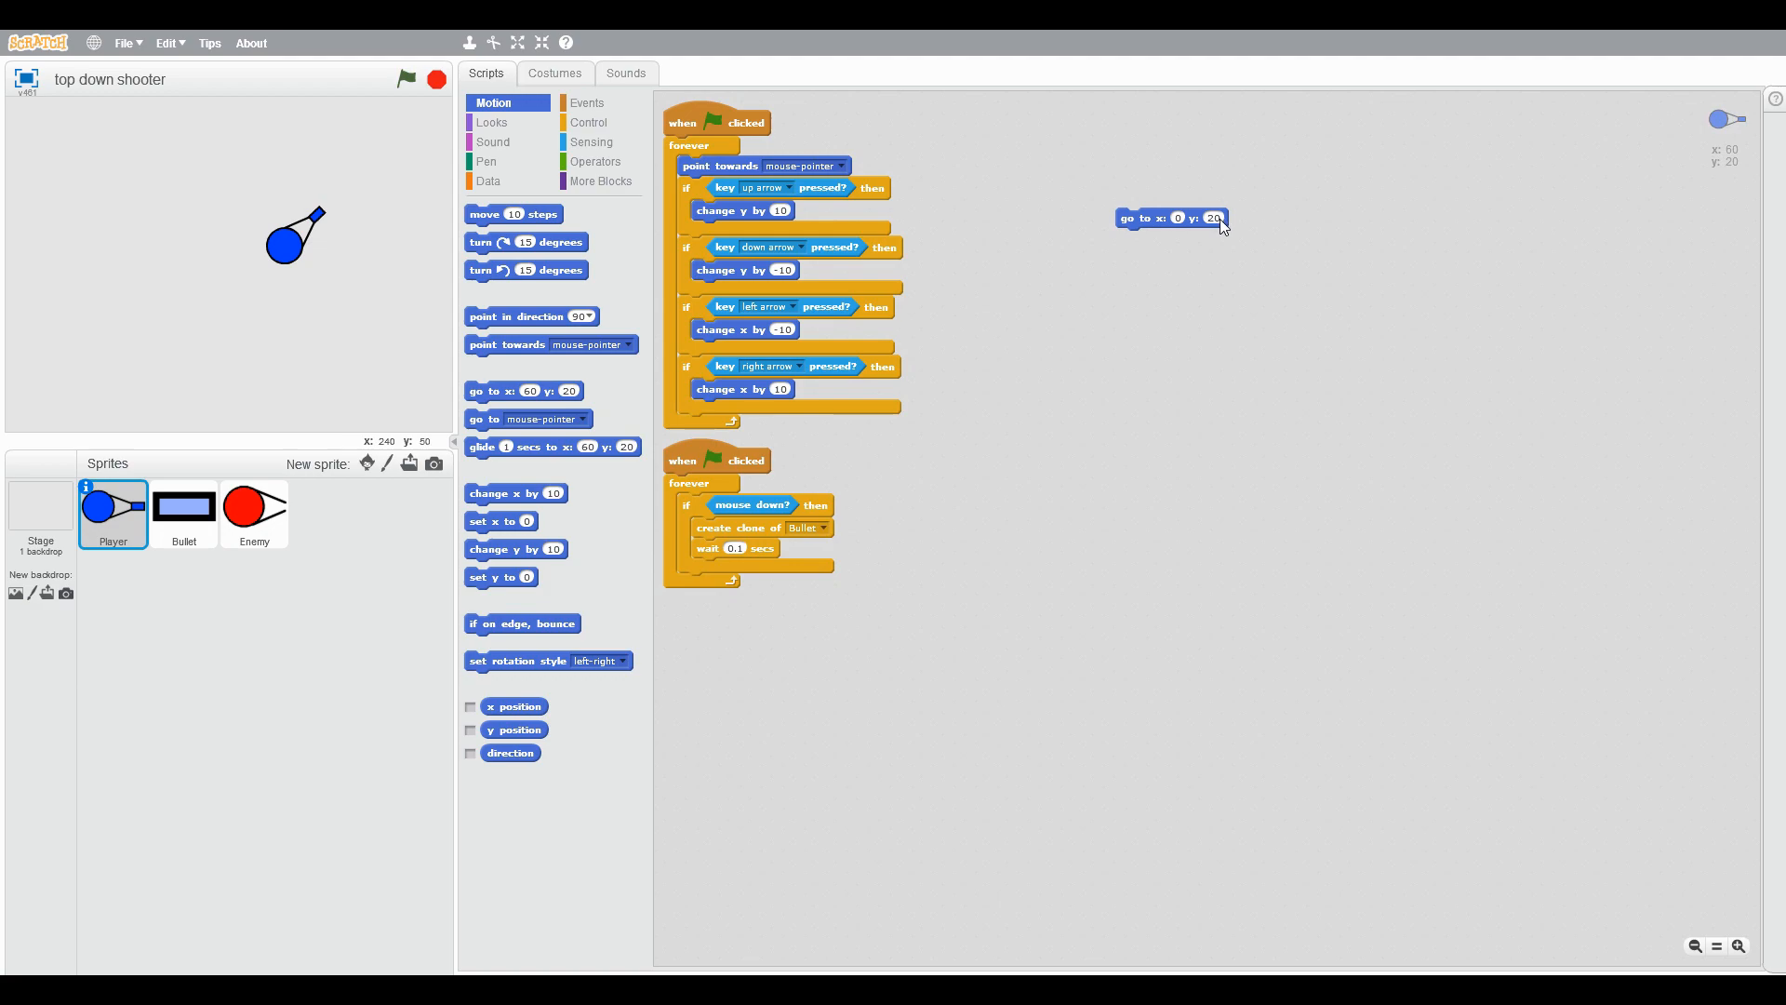
{"action": "left_click_drag", "start_coordinate": [1174, 218], "coordinate": [714, 145]}
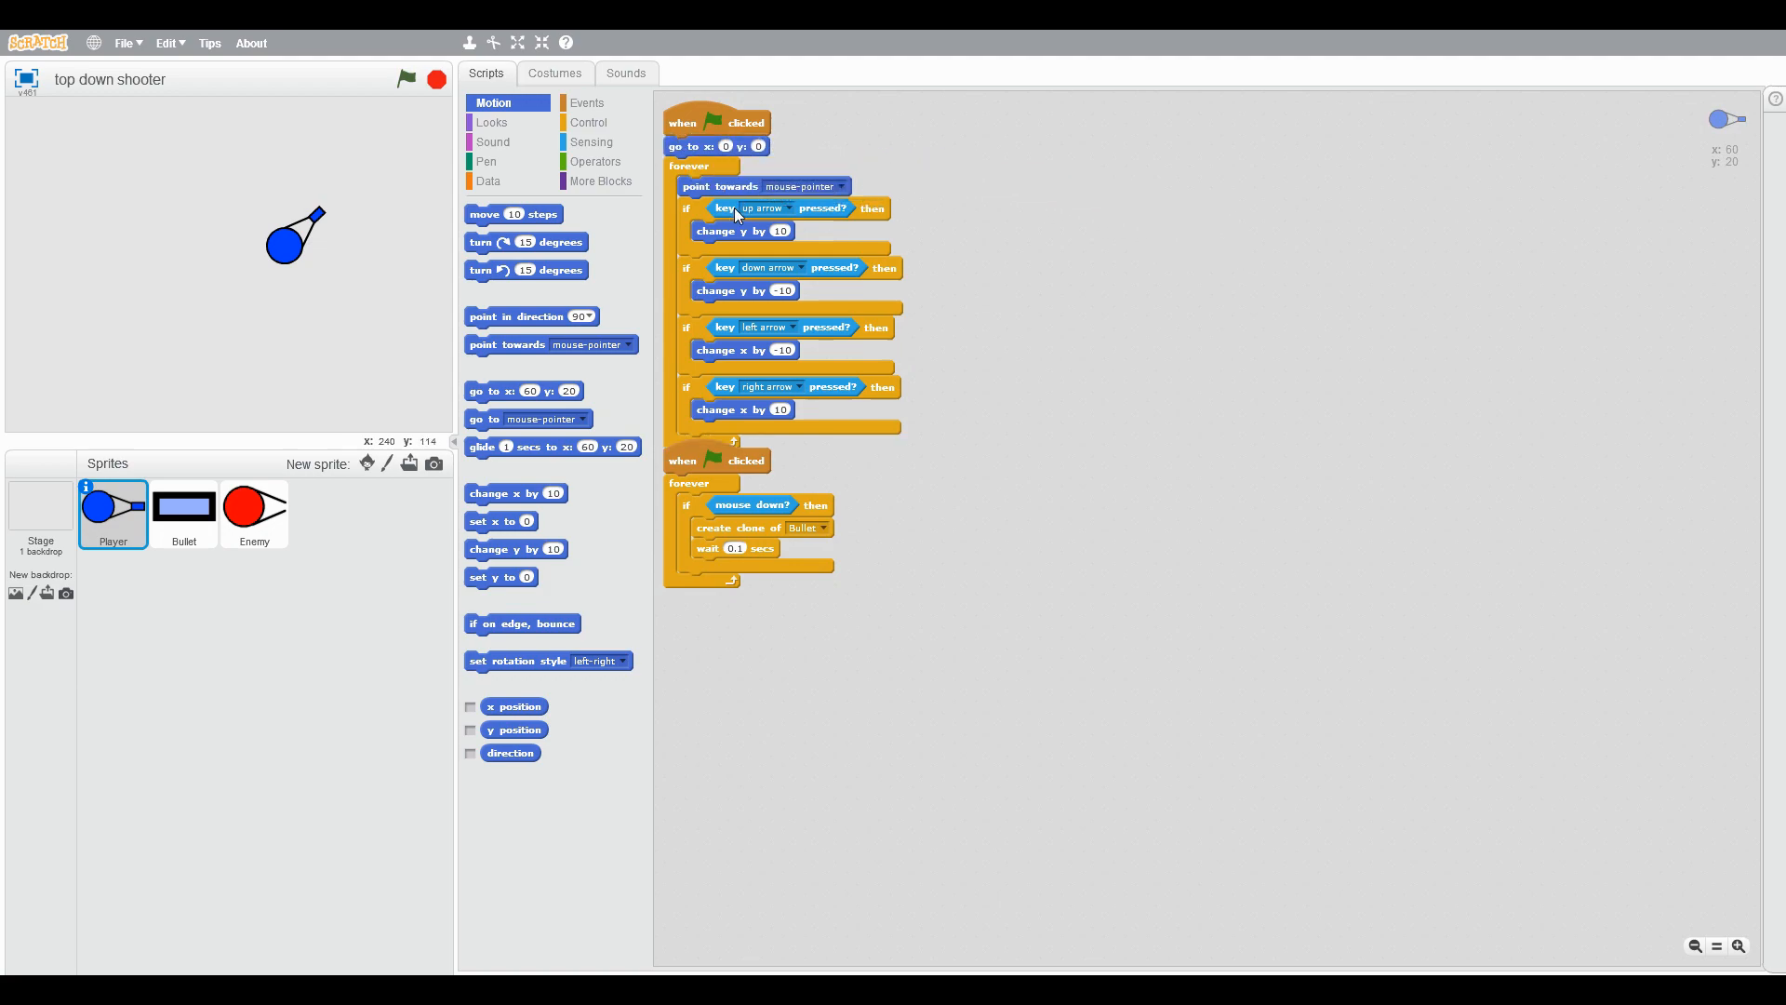
{"action": "left_click", "coordinate": [491, 122]}
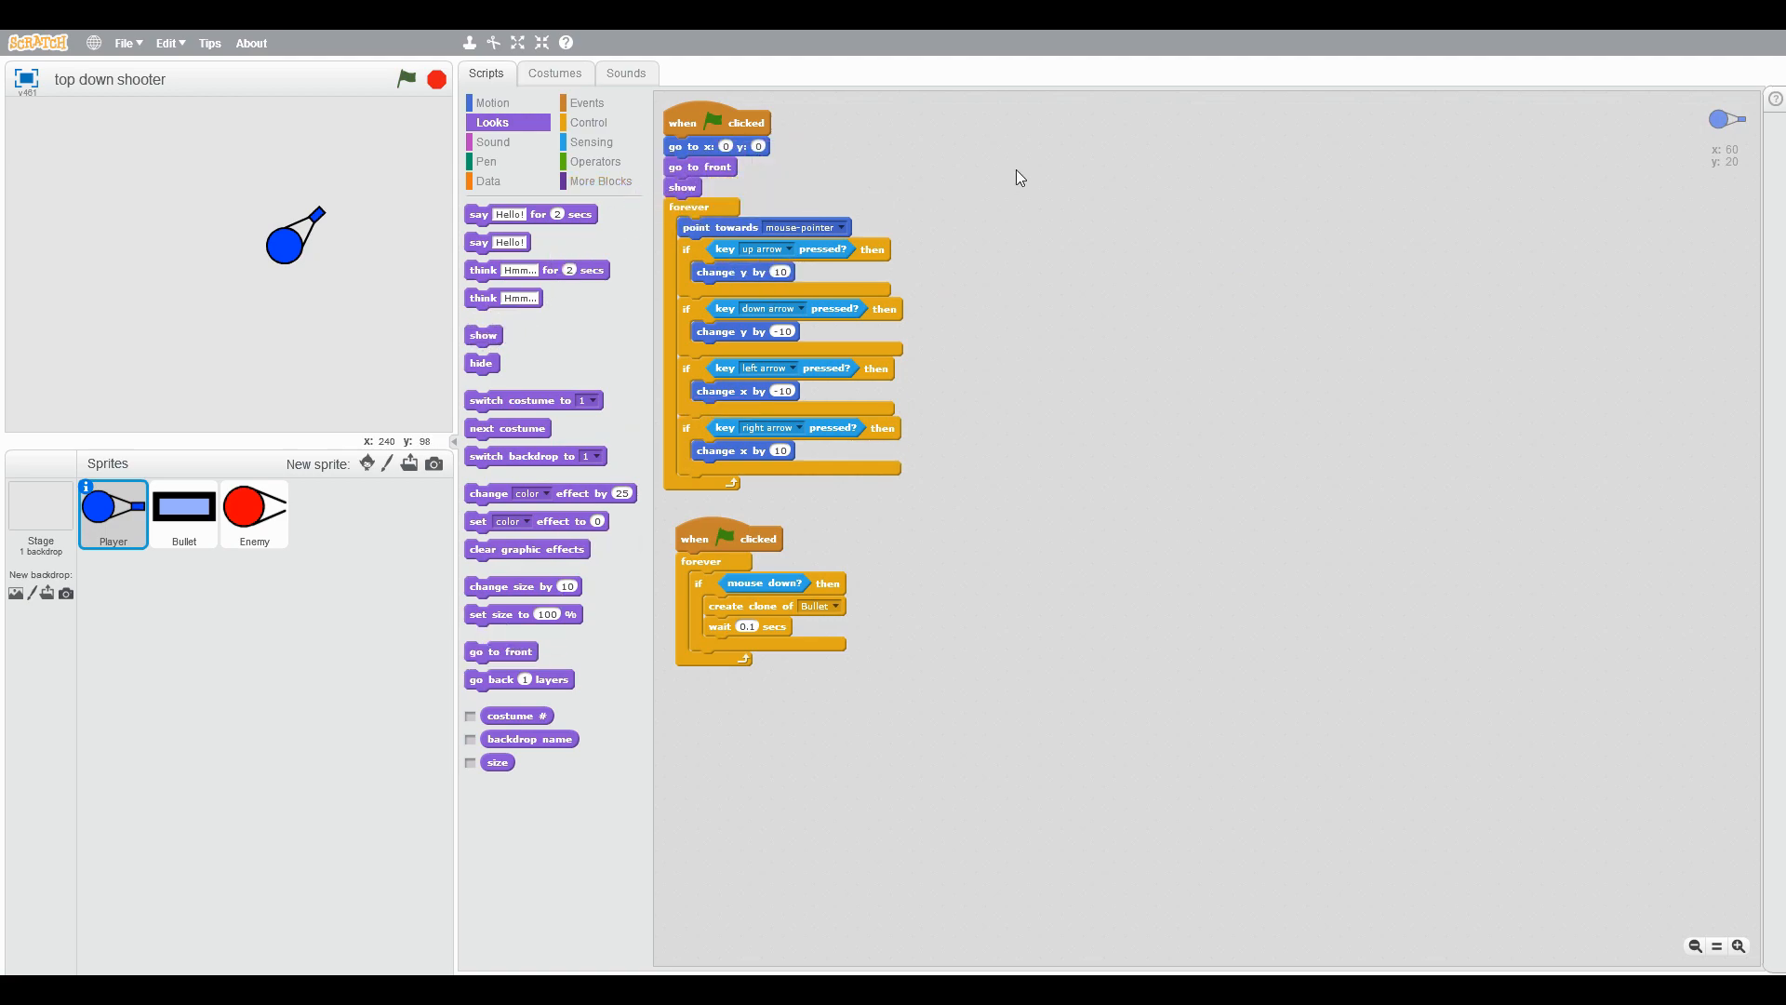
{"action": "left_click", "coordinate": [493, 103]}
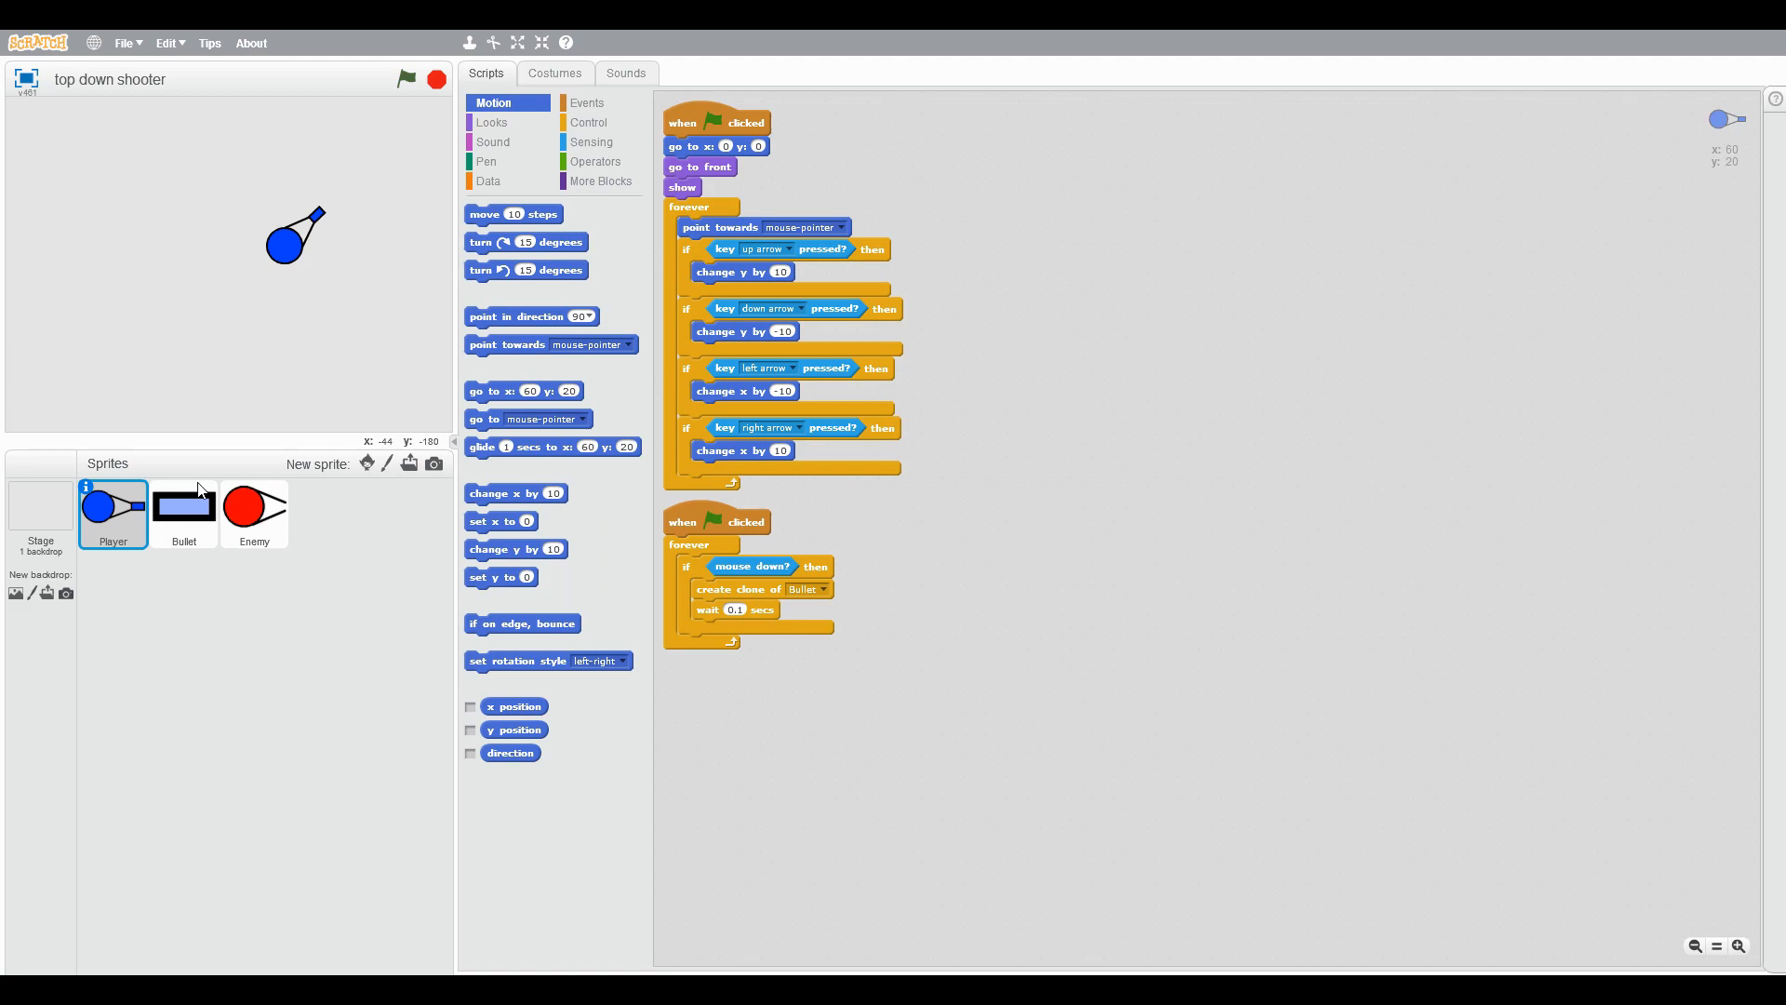
{"action": "left_click", "coordinate": [407, 78]}
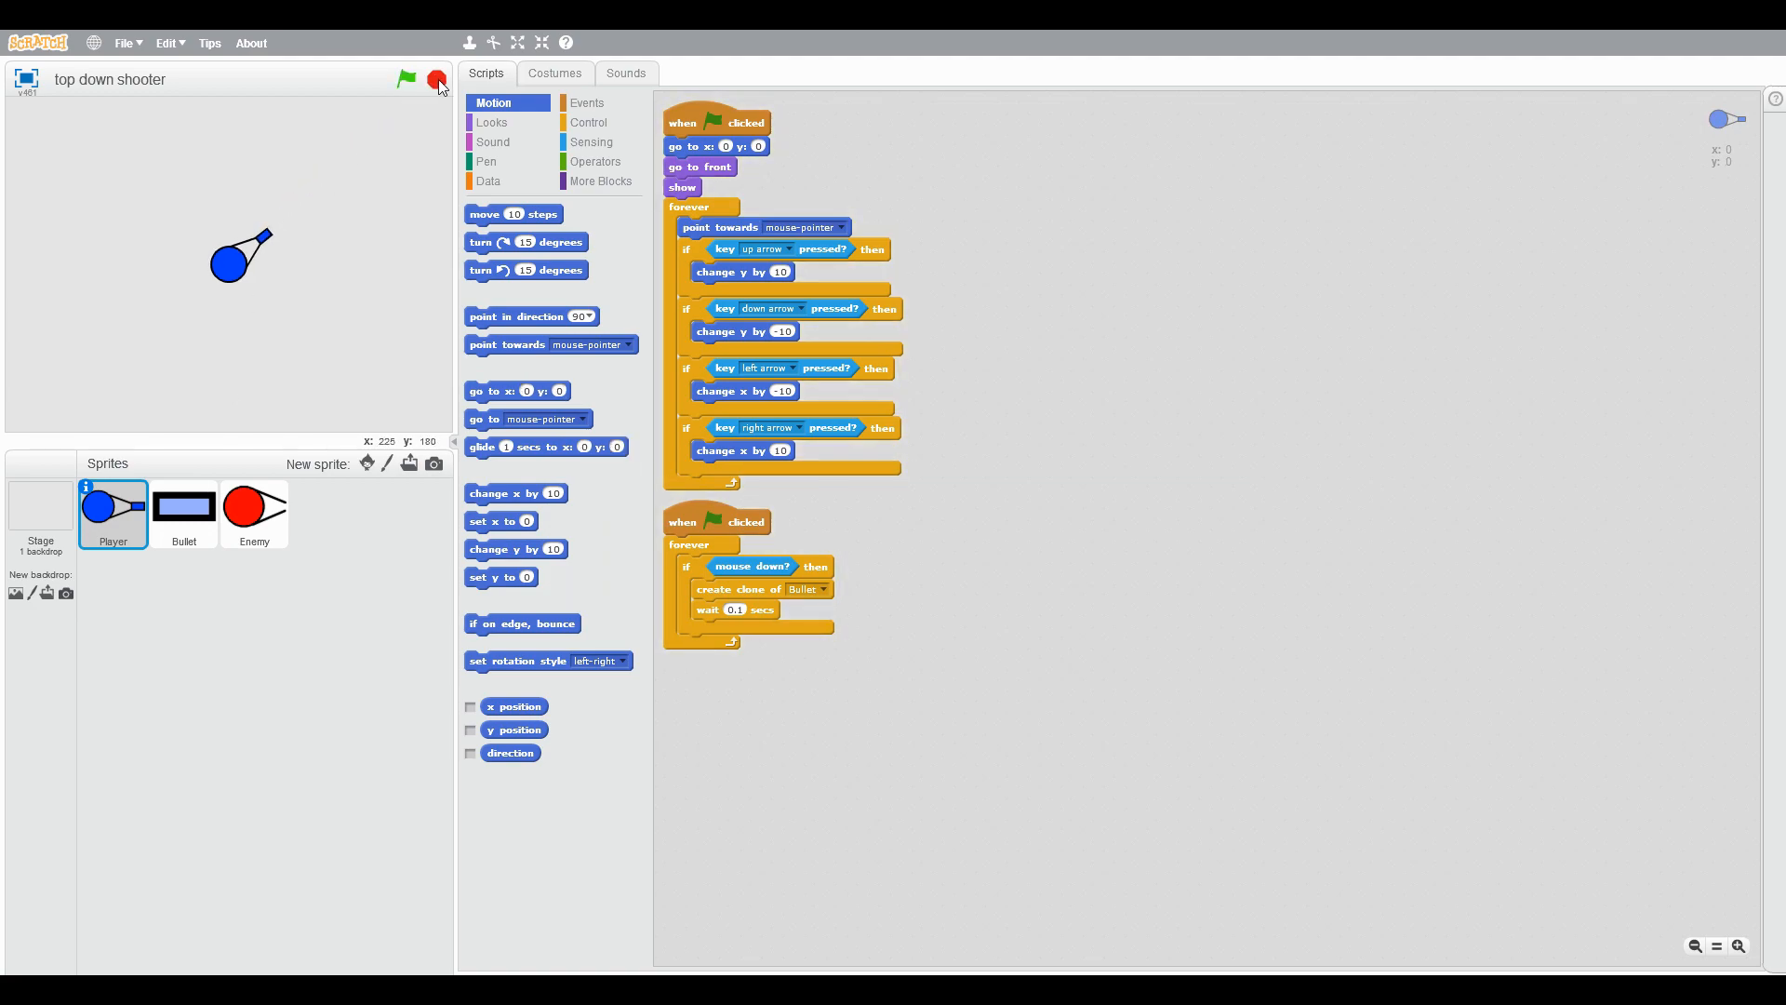
{"action": "left_click", "coordinate": [185, 506]}
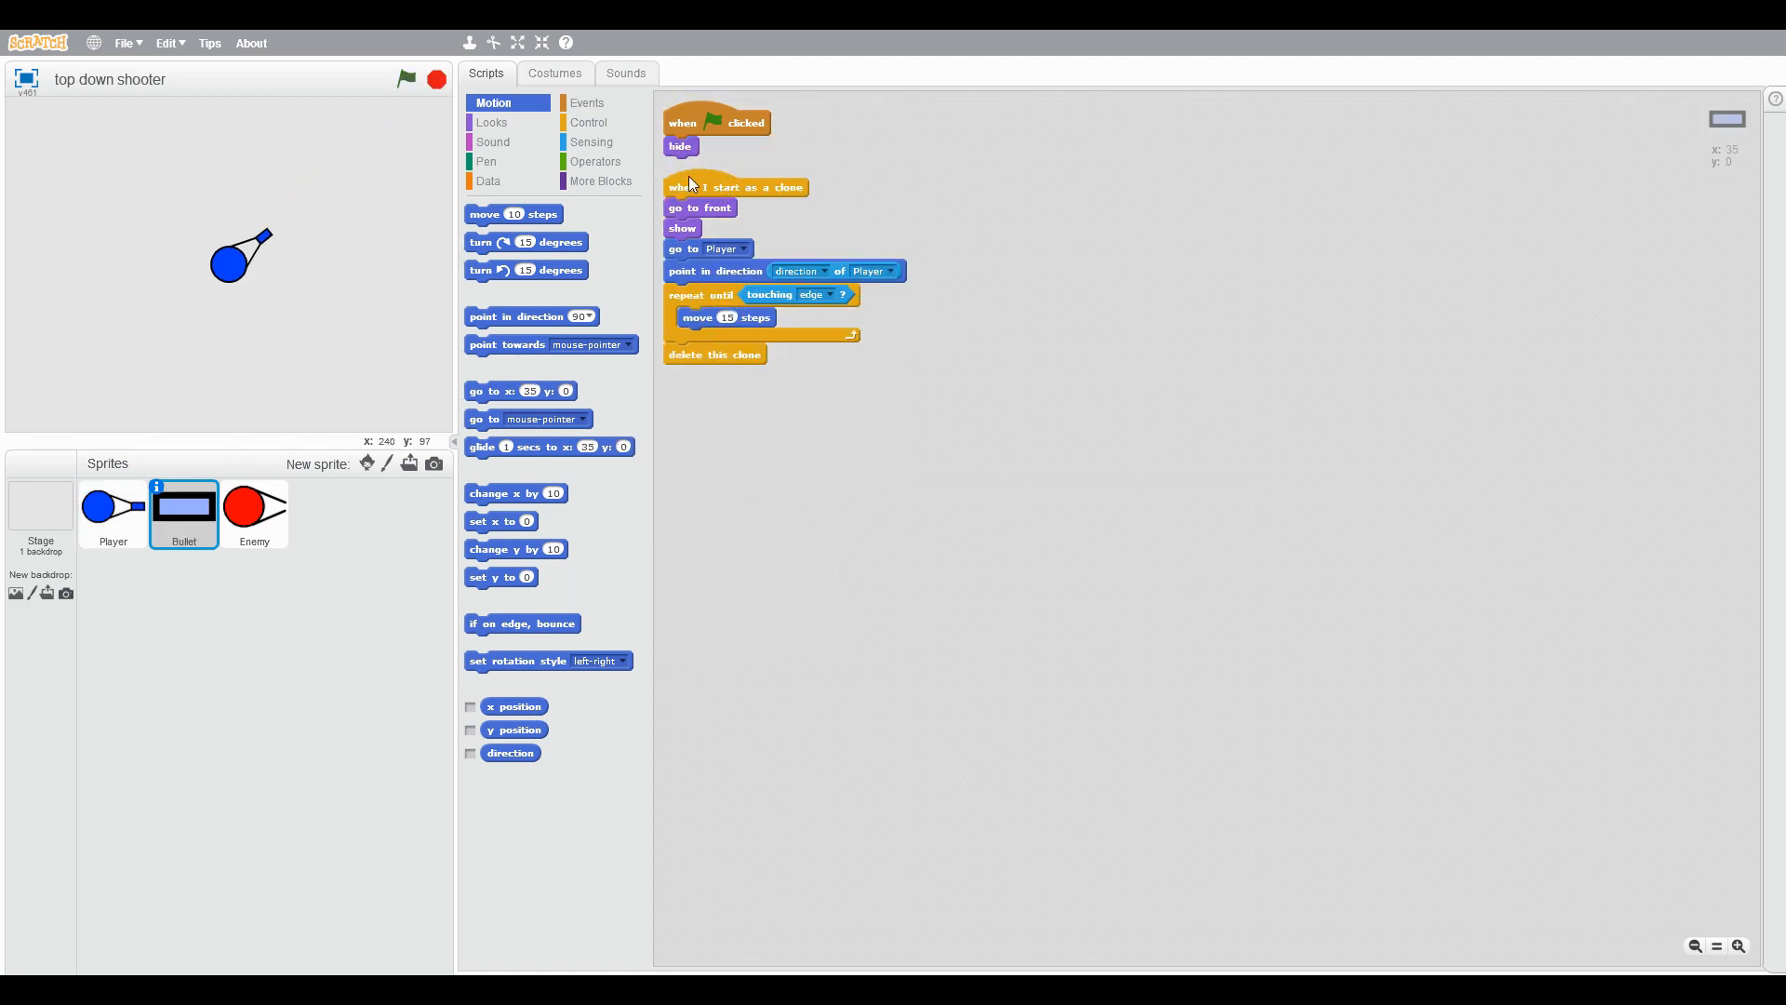
Step: Make the Enemy hide on flag click and forever wait 3 seconds then clone itself
{"action": "left_click", "coordinate": [255, 513]}
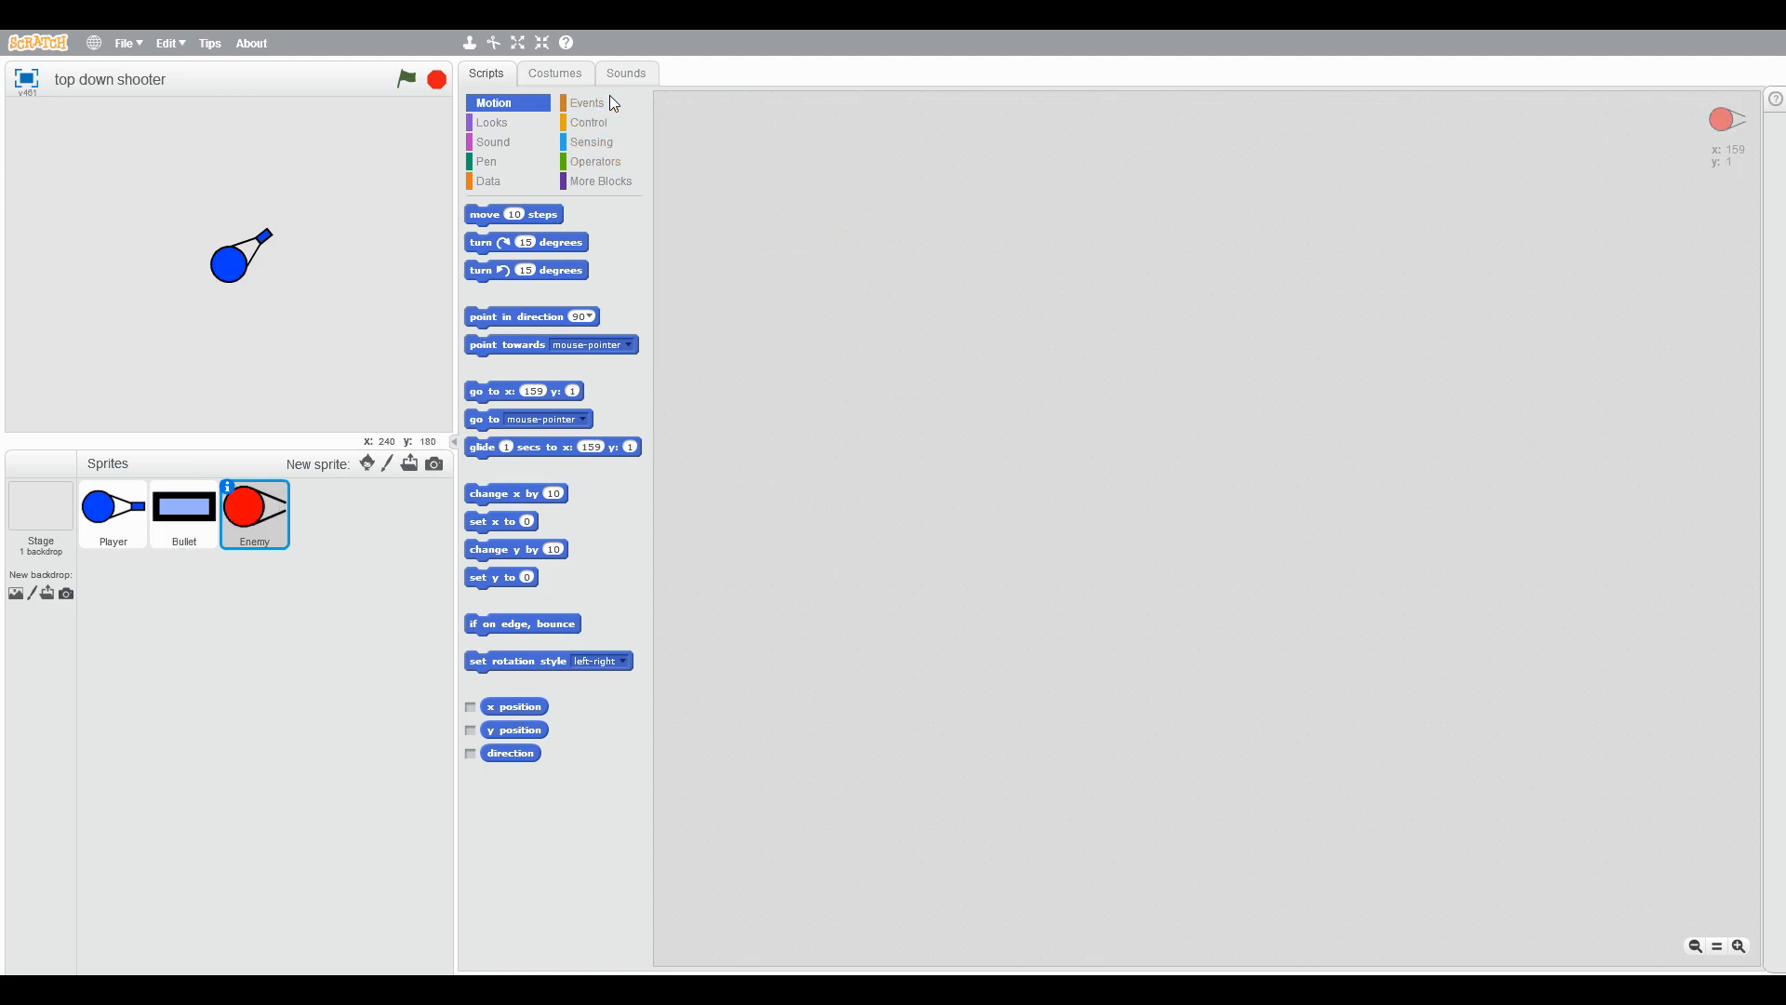
{"action": "left_click", "coordinate": [588, 102]}
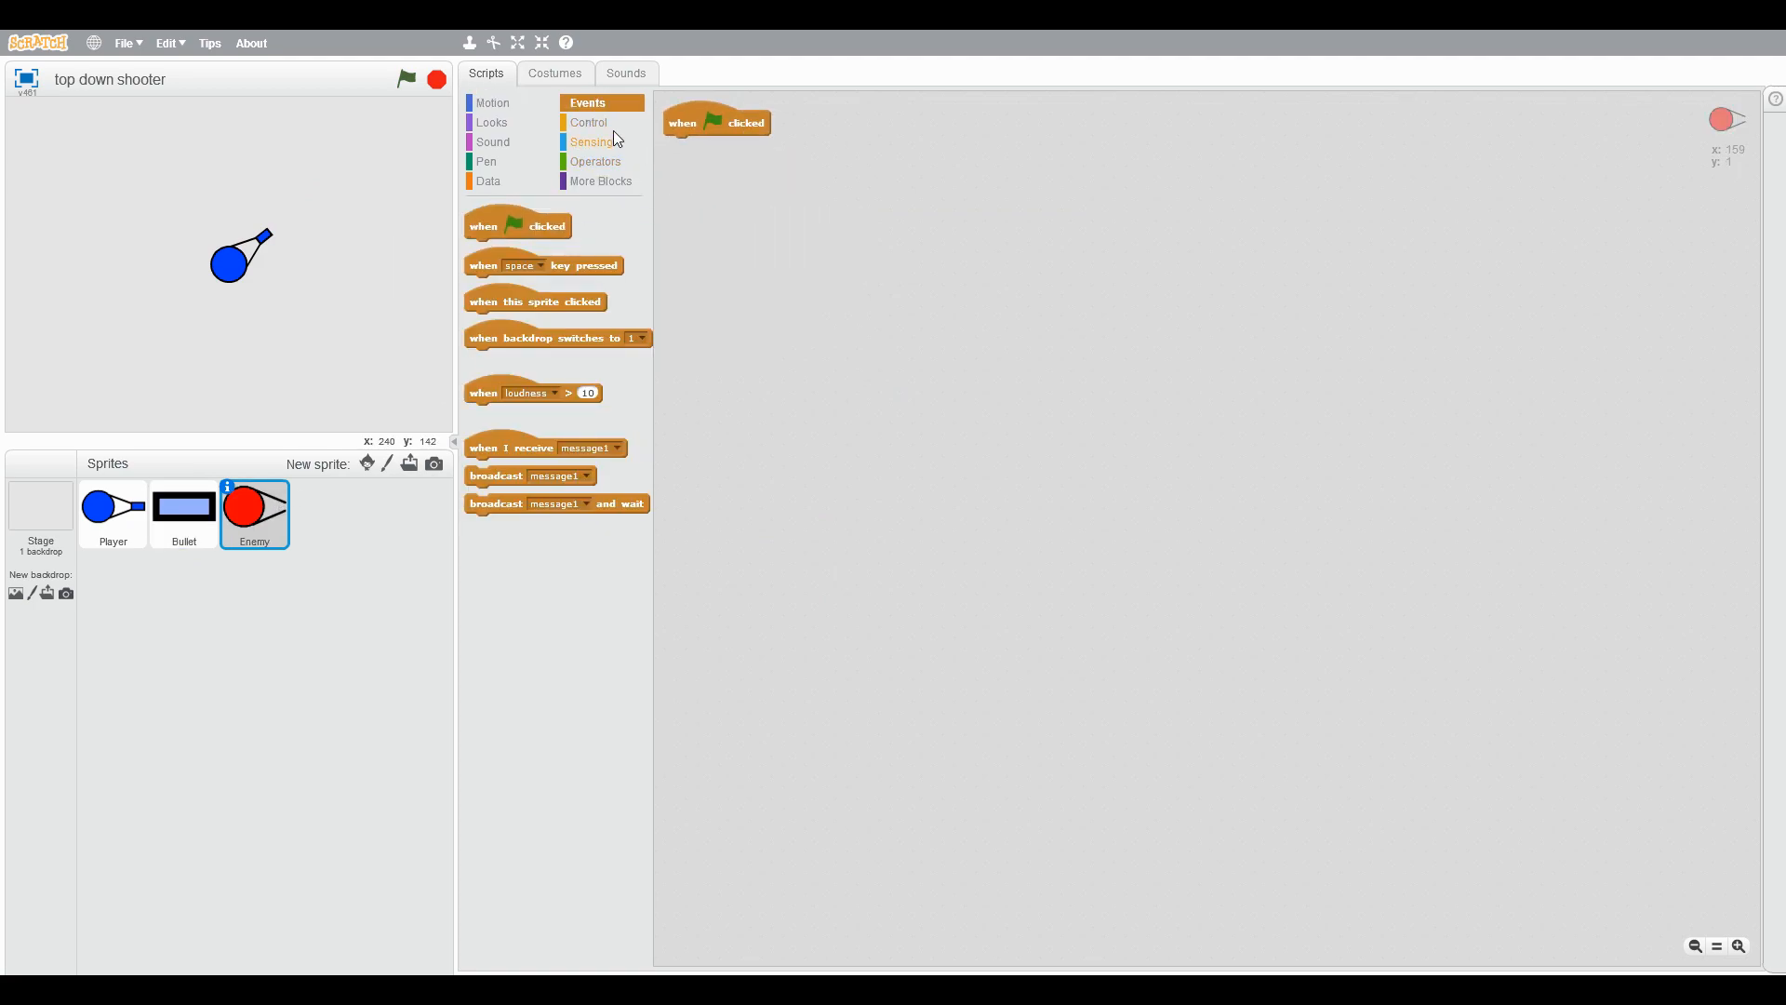
{"action": "left_click", "coordinate": [588, 123]}
{"action": "type", "text": "3"}
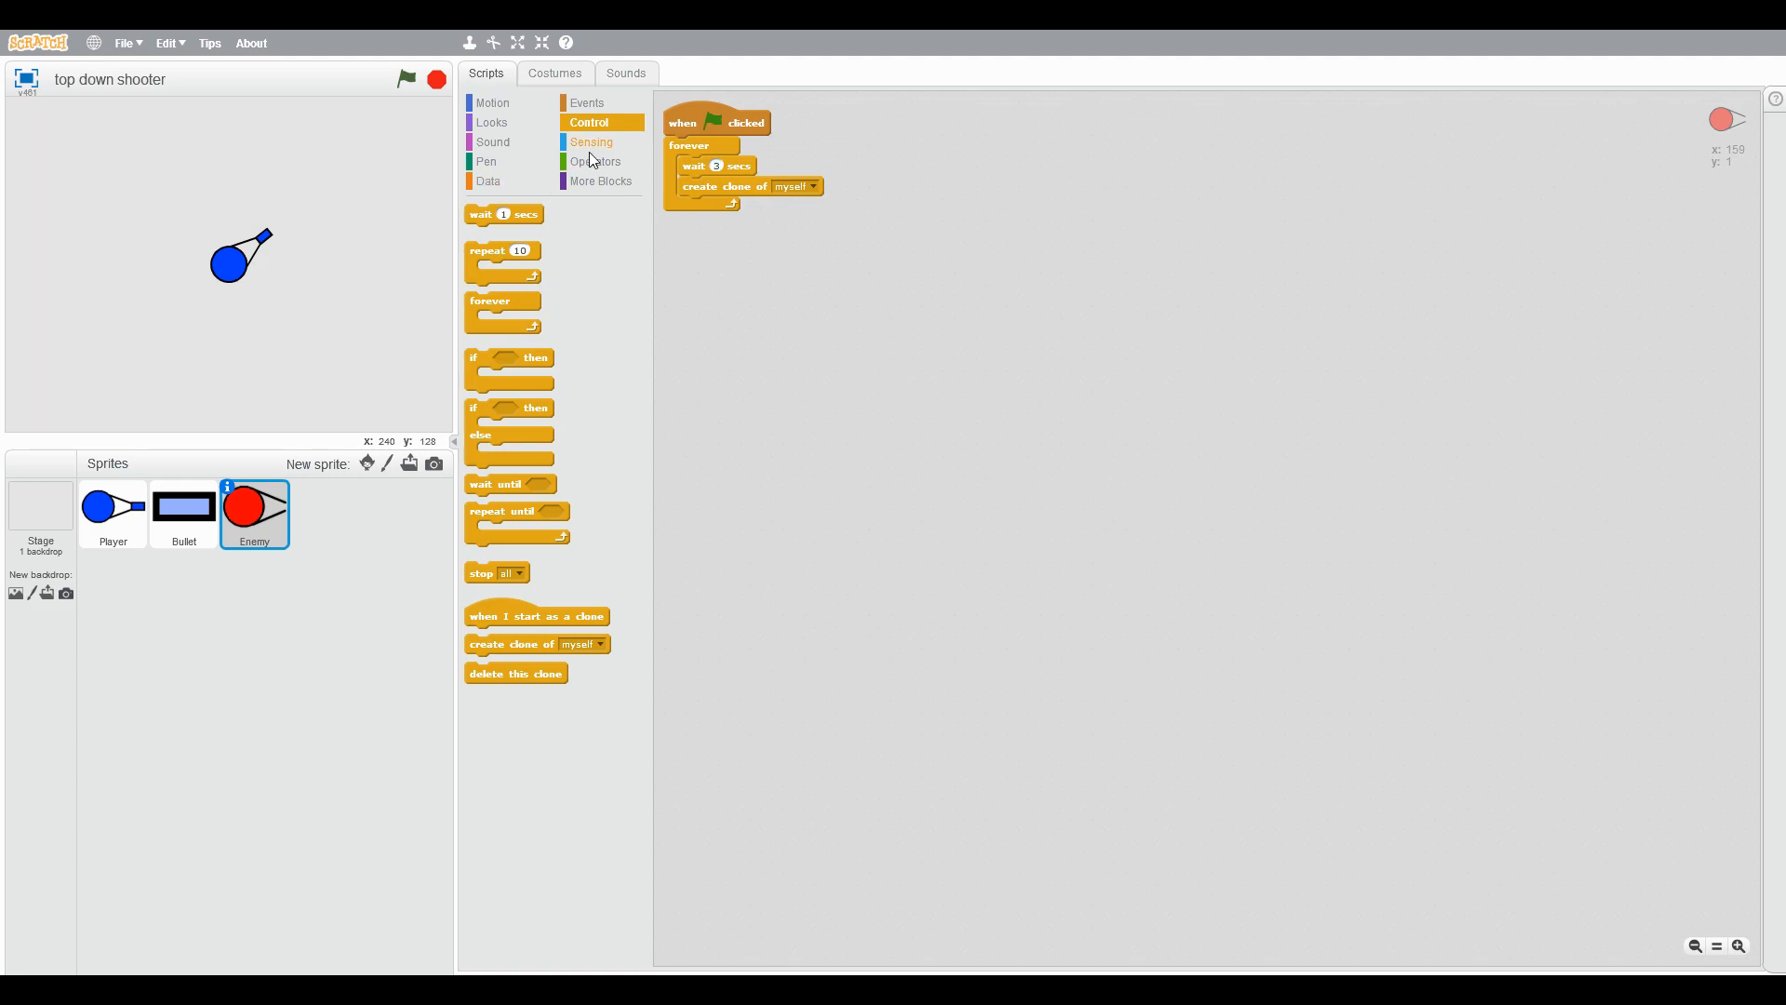
{"action": "left_click", "coordinate": [491, 122]}
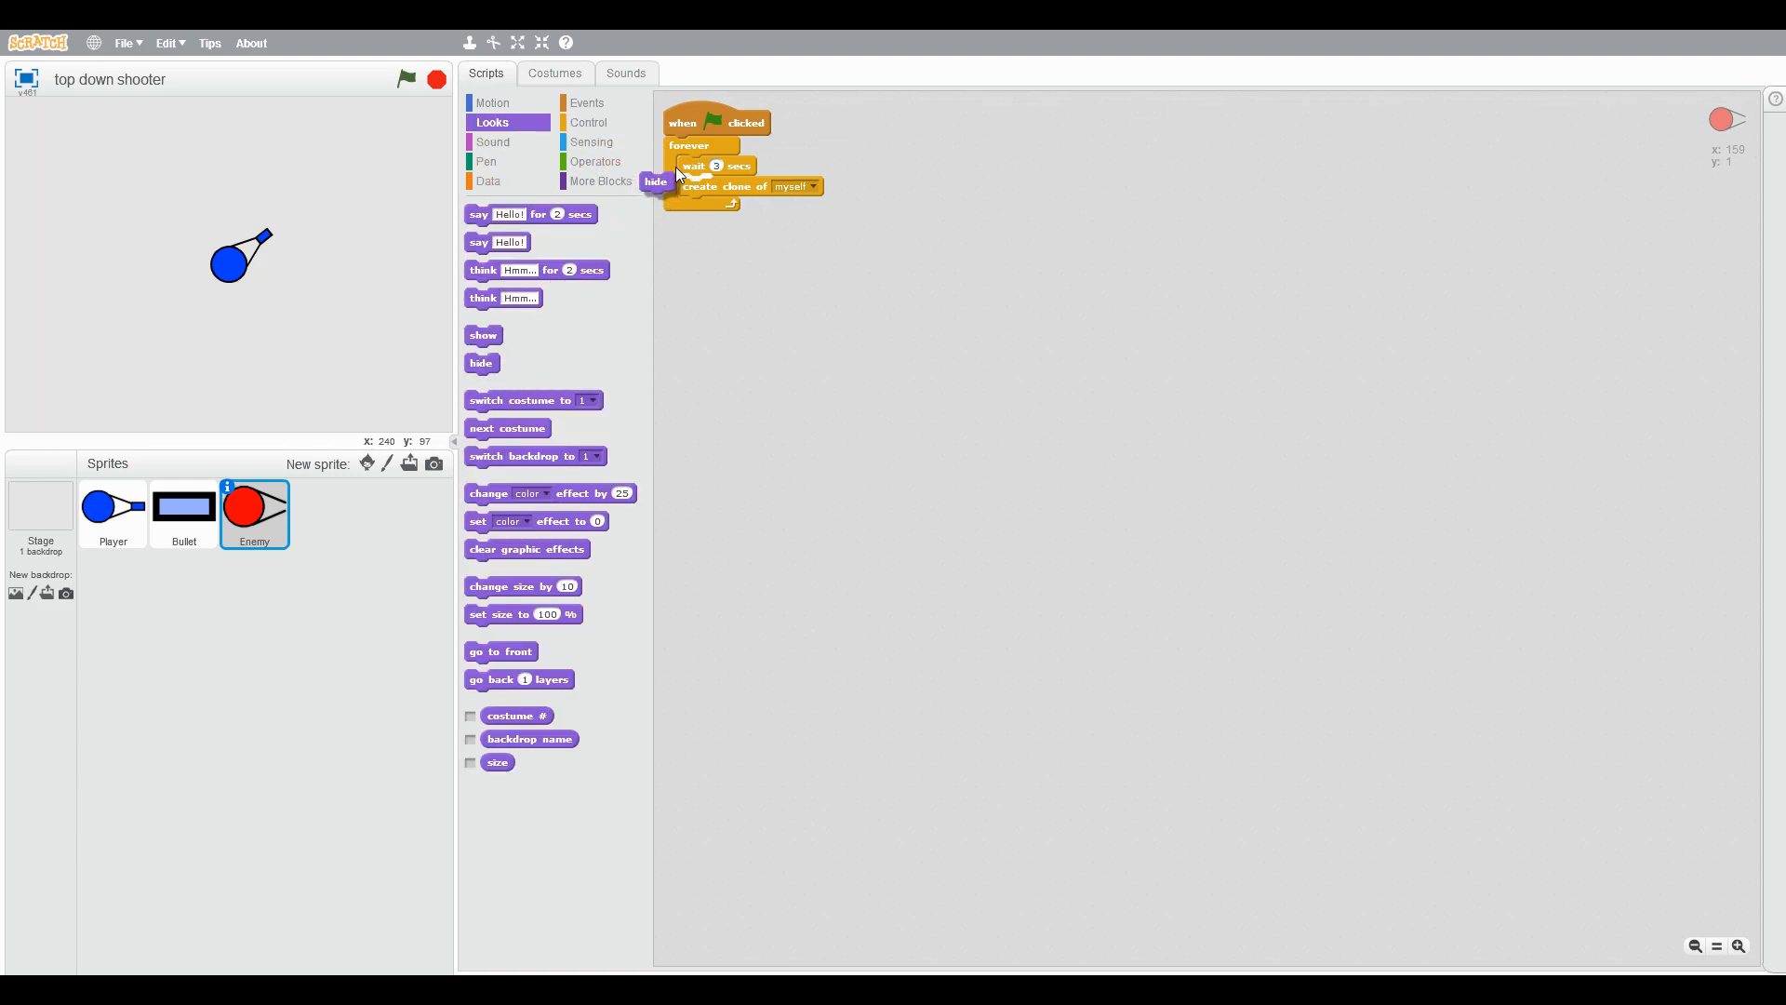
{"action": "left_click", "coordinate": [492, 102]}
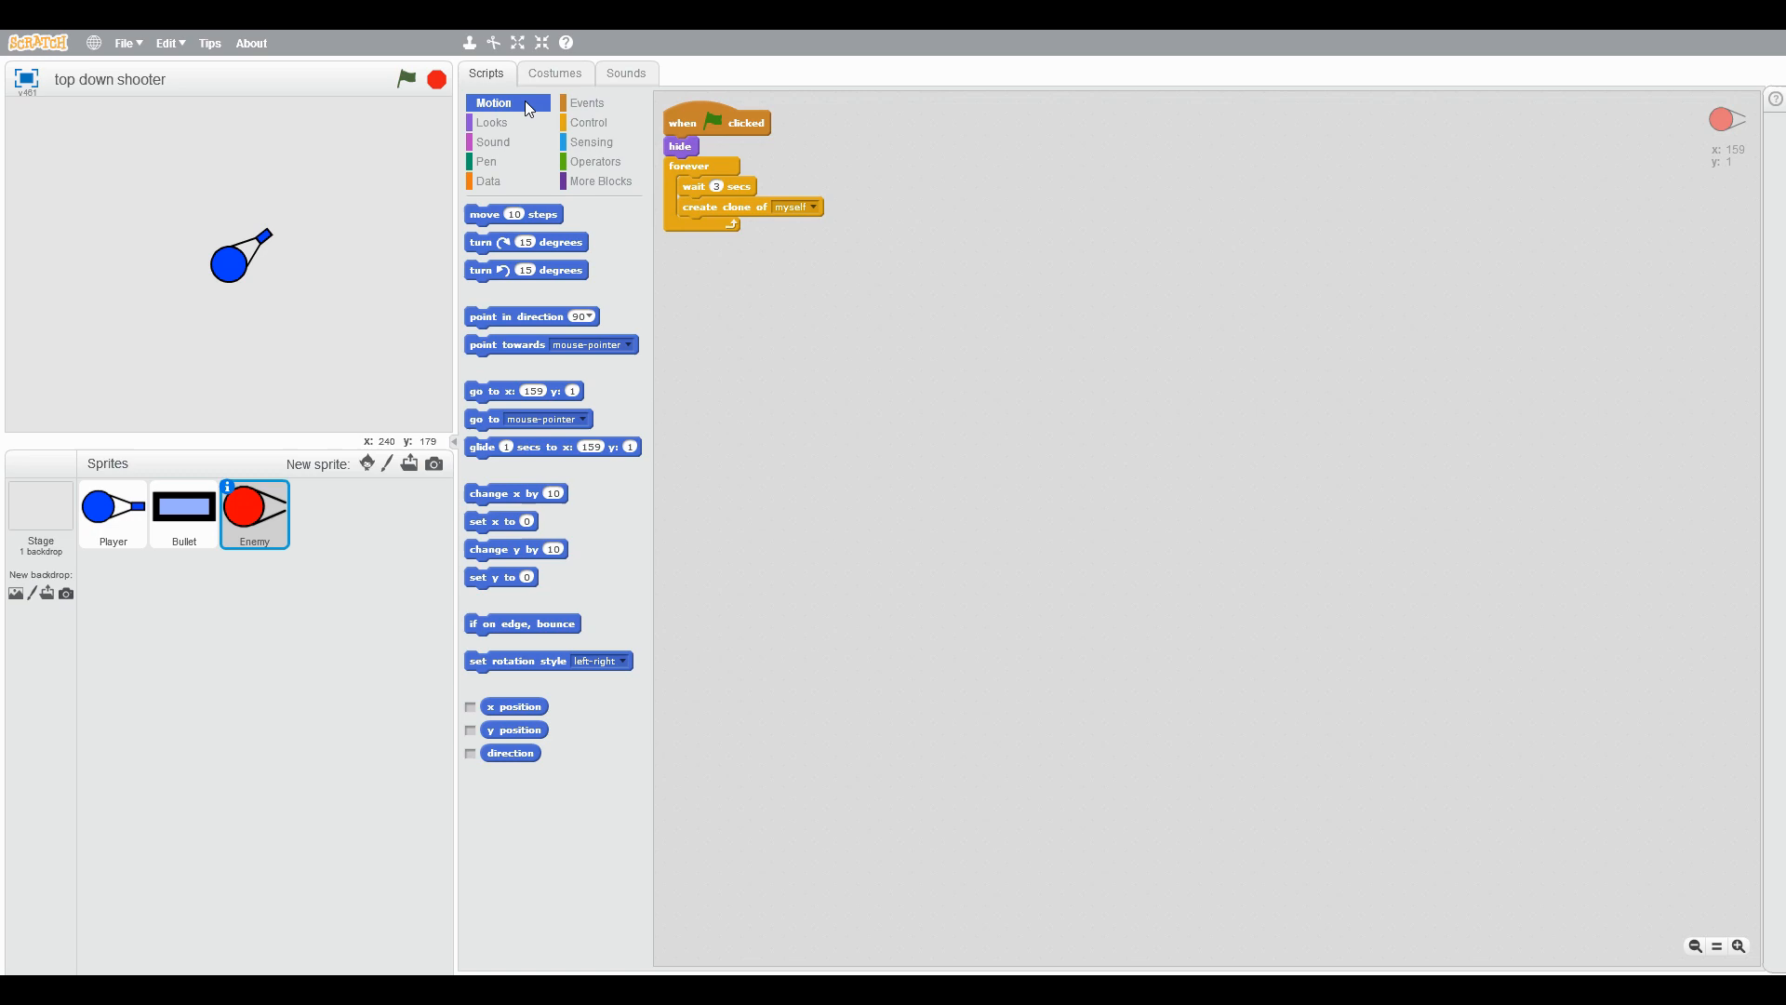
{"action": "left_click", "coordinate": [588, 123]}
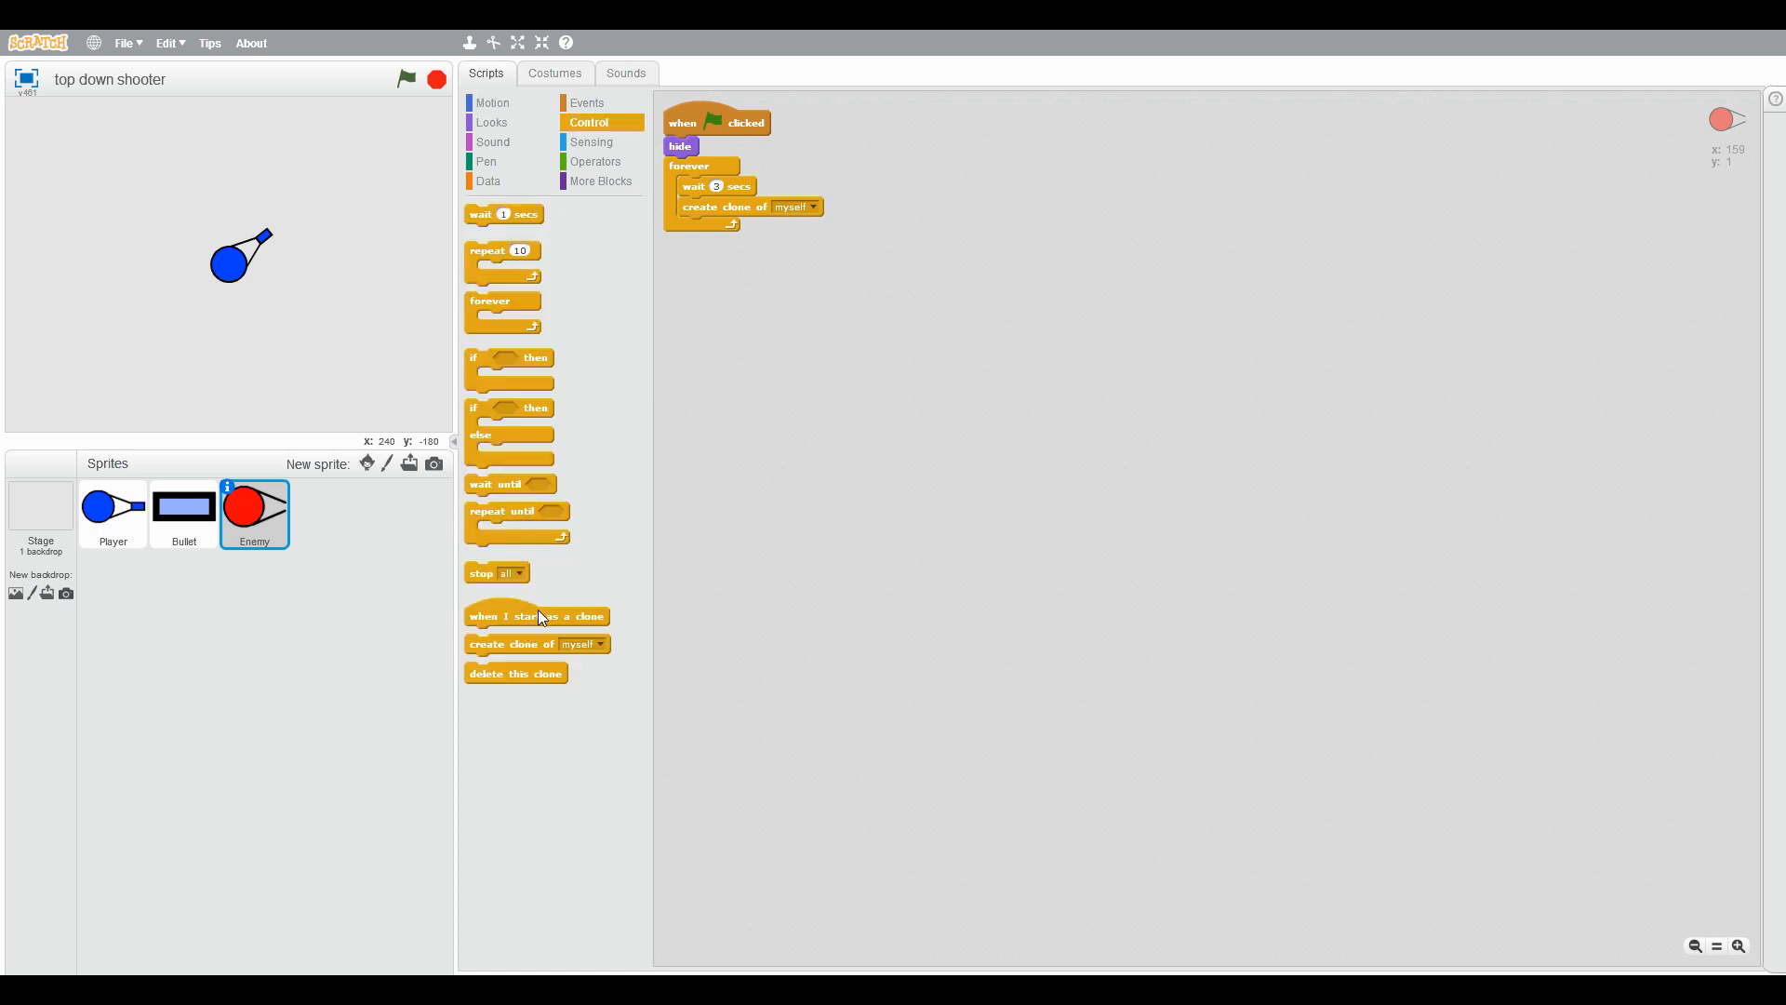
Step: Make each new Enemy clone come to the front and go to a random position
{"action": "left_click", "coordinate": [491, 123]}
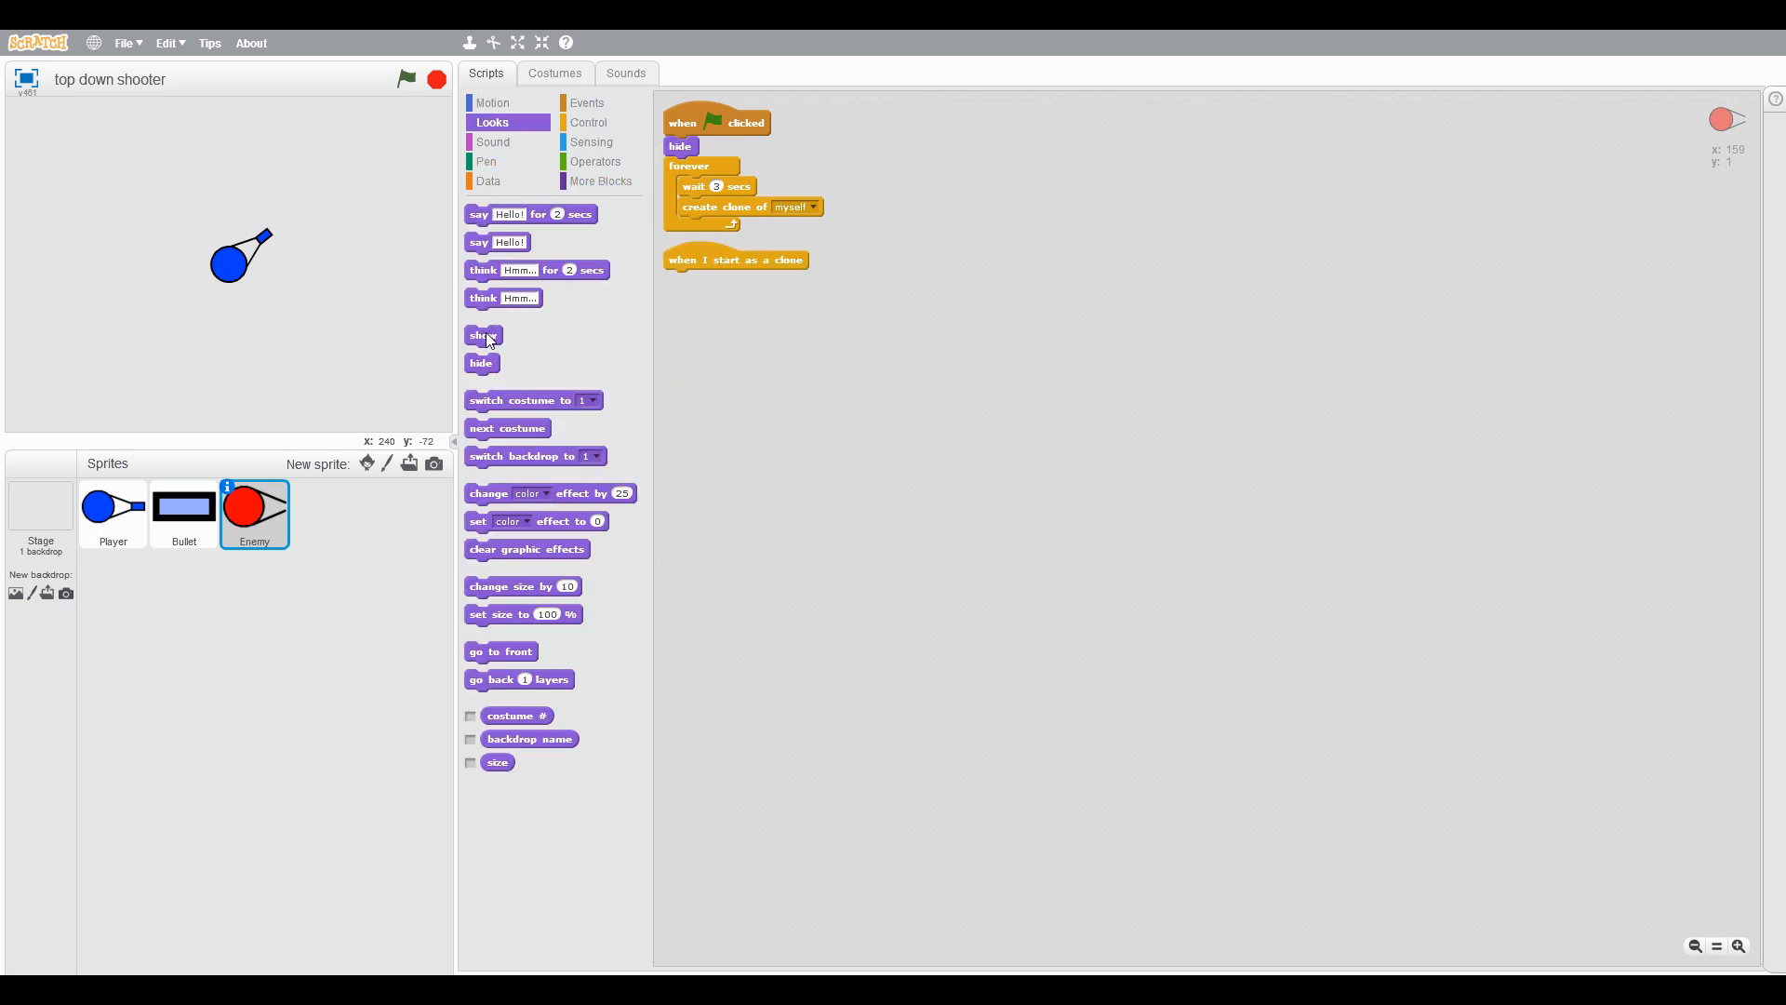
{"action": "left_click_drag", "start_coordinate": [501, 651], "coordinate": [688, 287]}
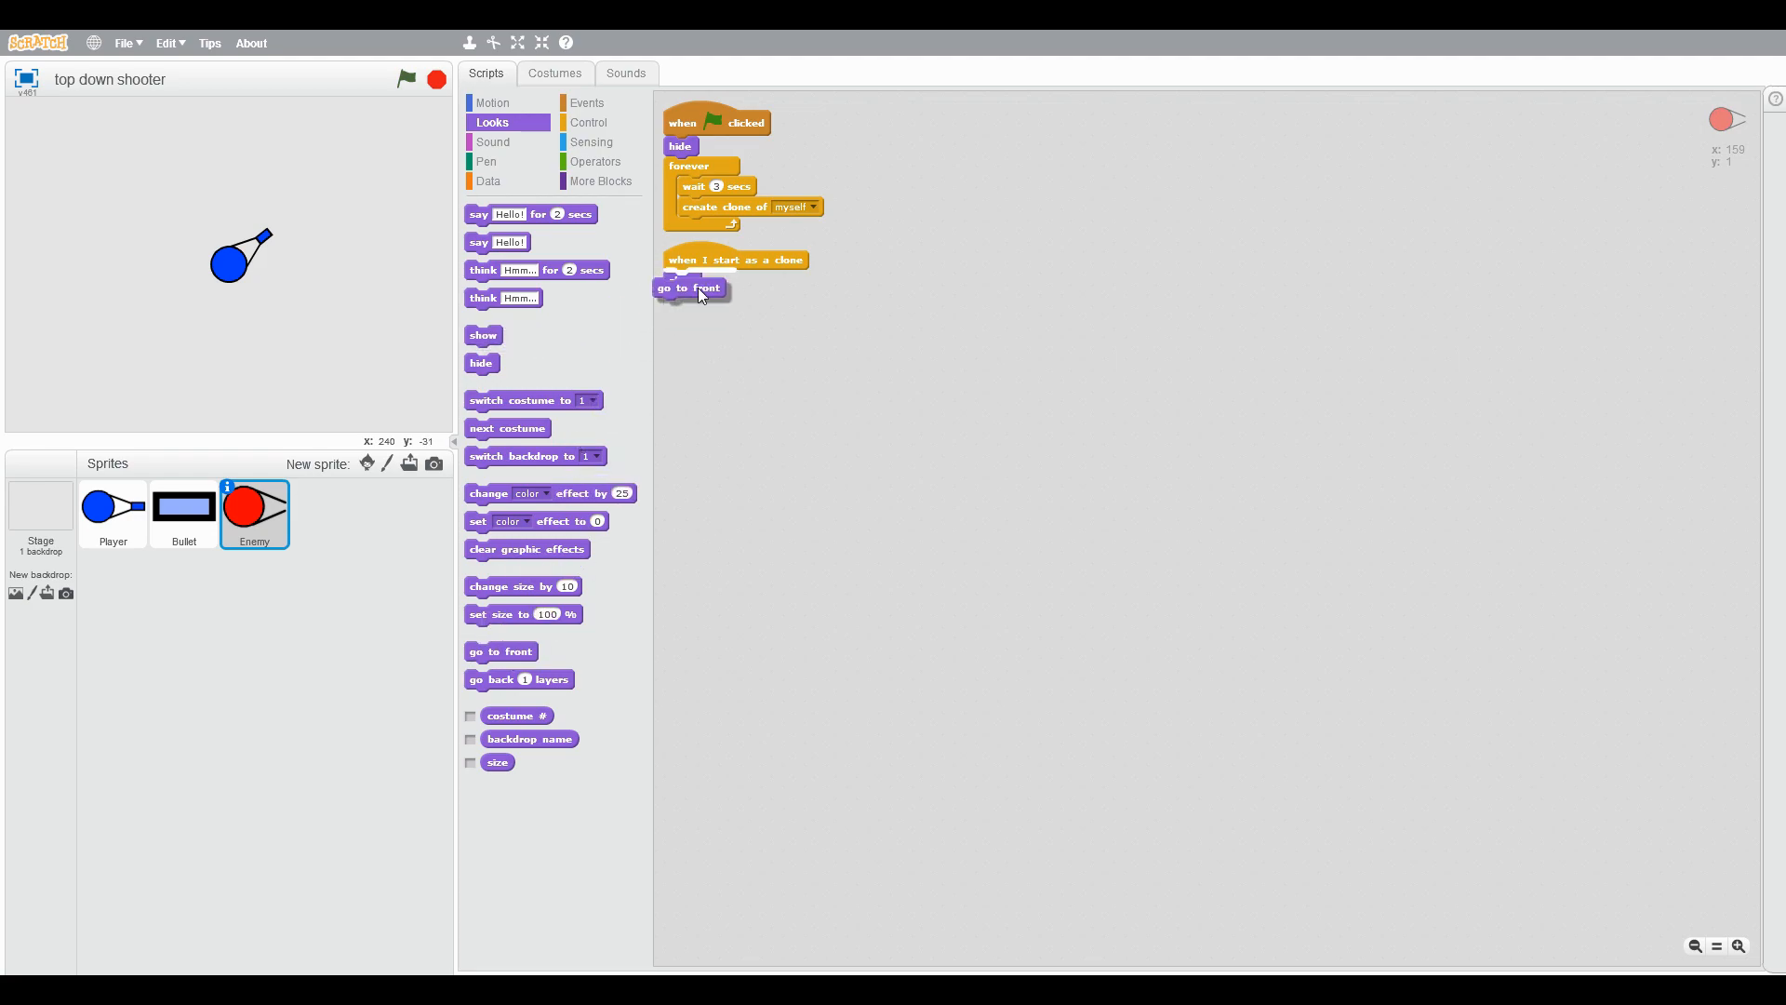
{"action": "left_click", "coordinate": [493, 103]}
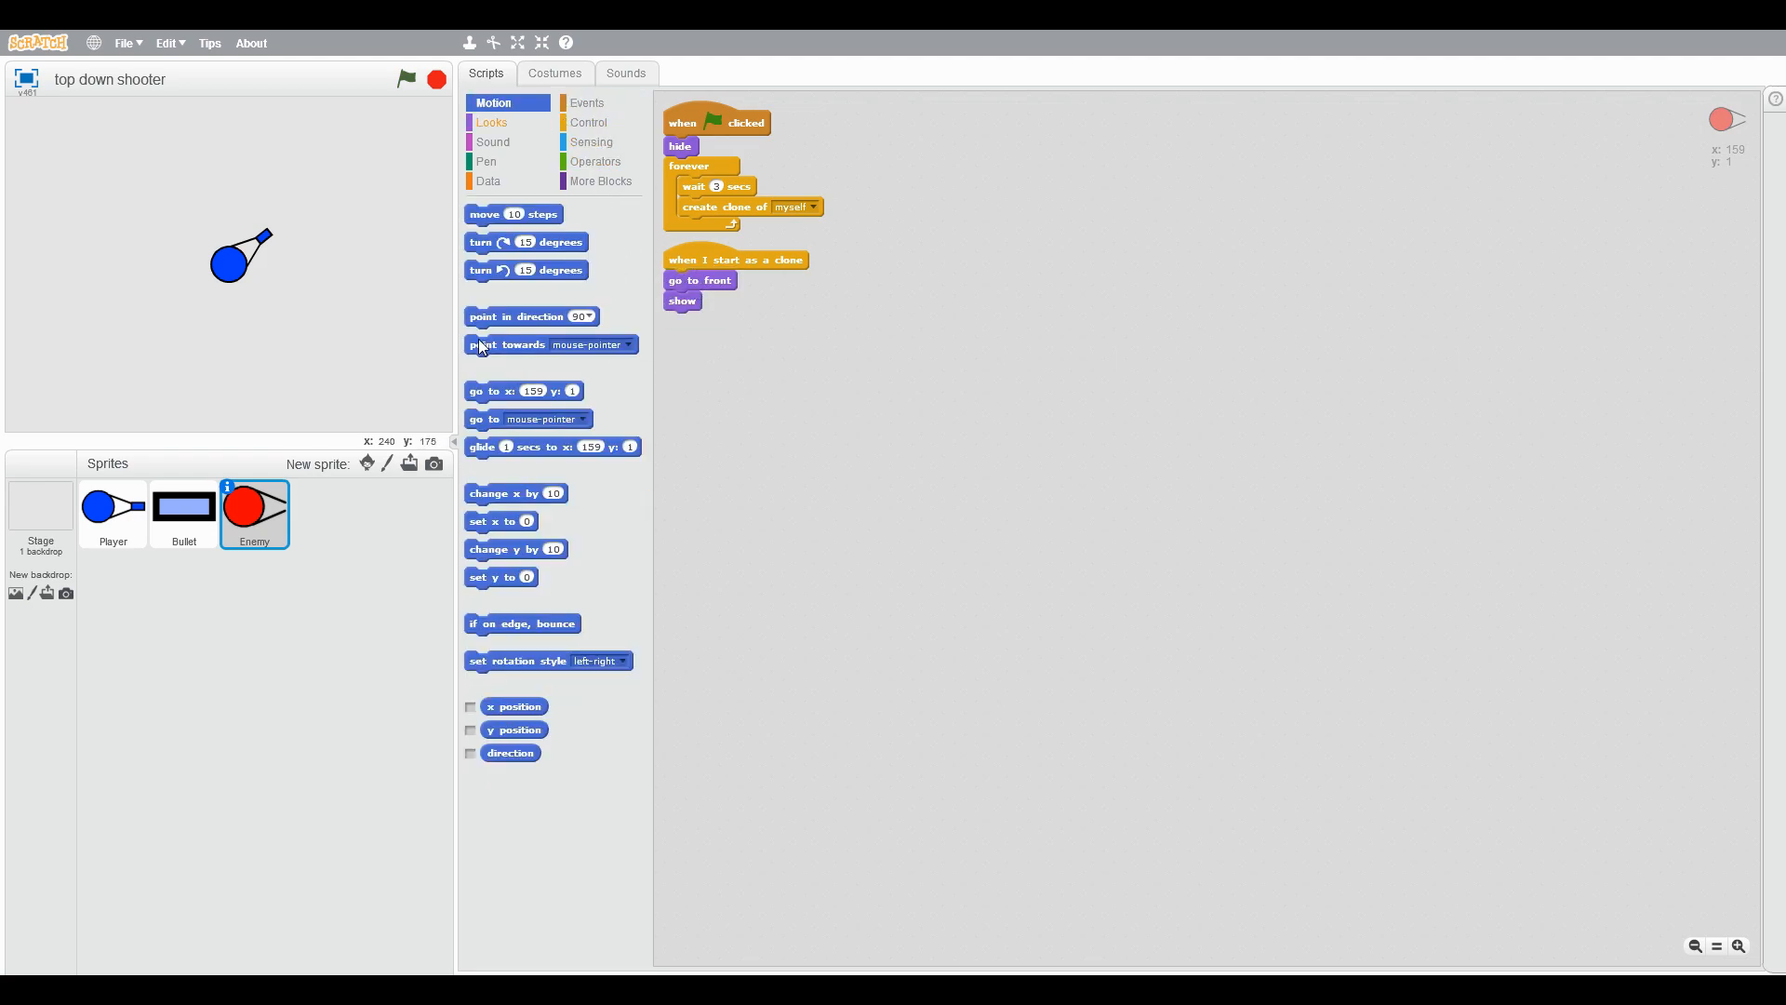
{"action": "left_click_drag", "start_coordinate": [529, 419], "coordinate": [740, 279]}
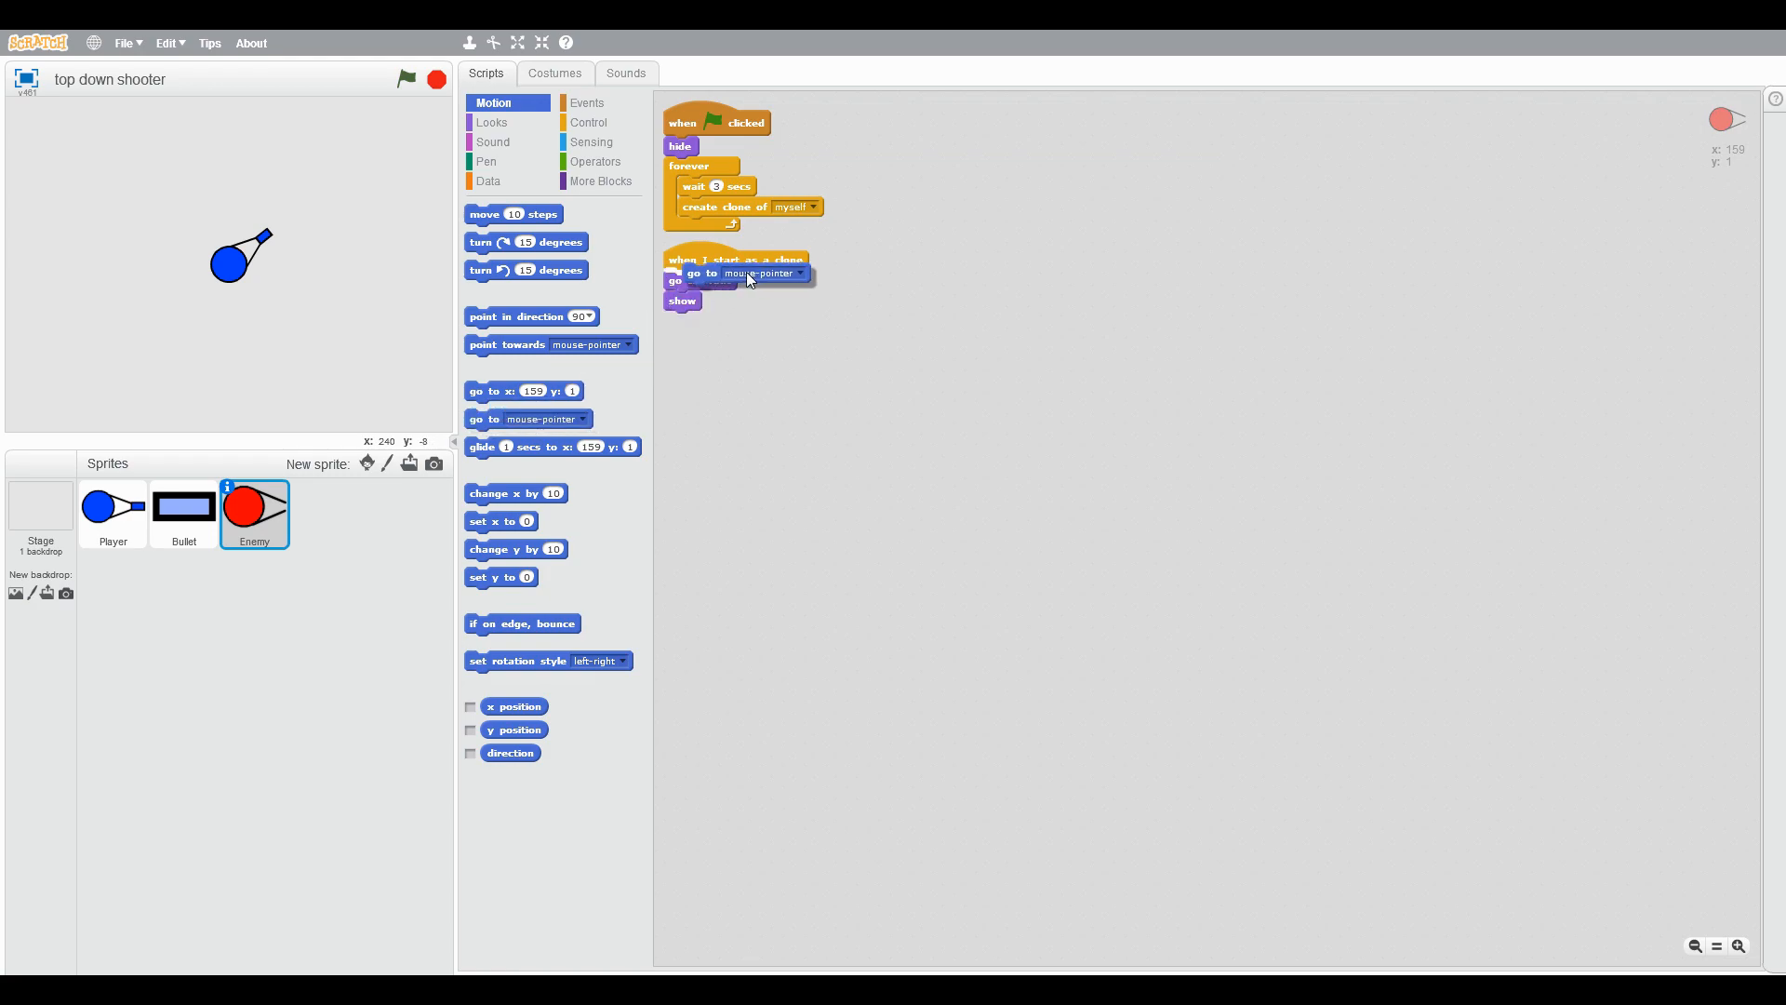
{"action": "left_click", "coordinate": [759, 272]}
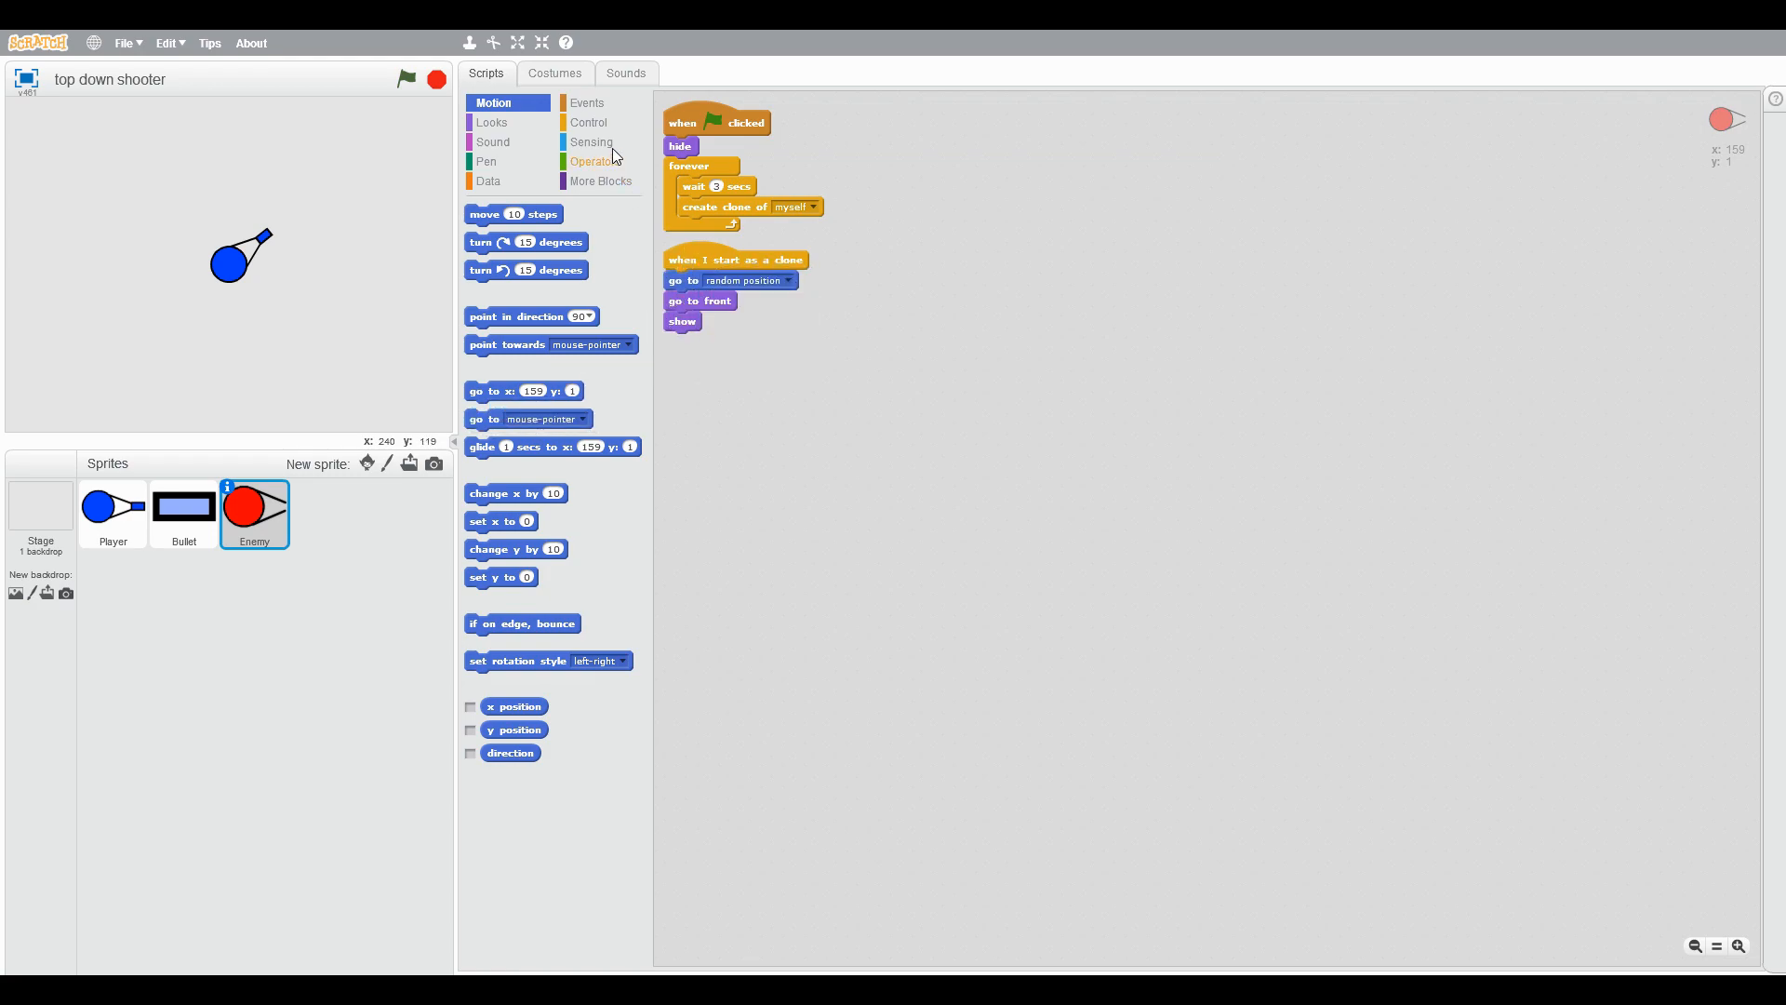
Step: Add a forever loop where the clone points towards the Player and moves 1 step
{"action": "left_click", "coordinate": [590, 123]}
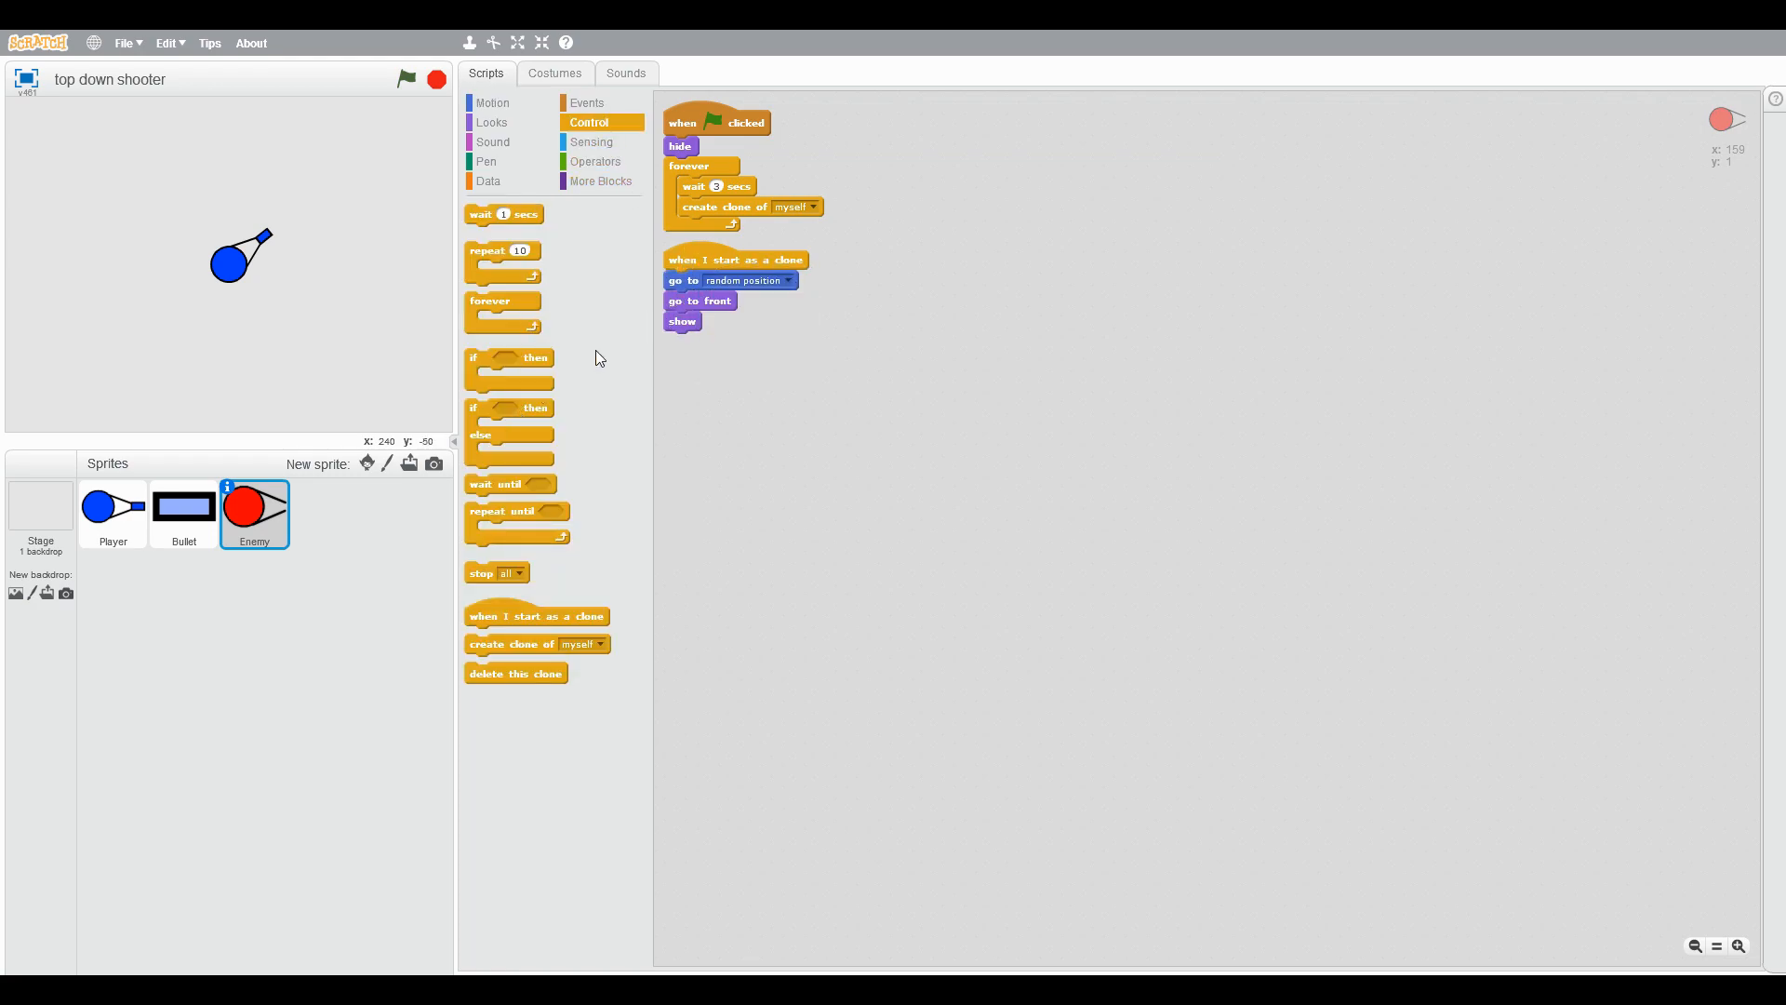
{"action": "left_click_drag", "start_coordinate": [502, 301], "coordinate": [703, 347]}
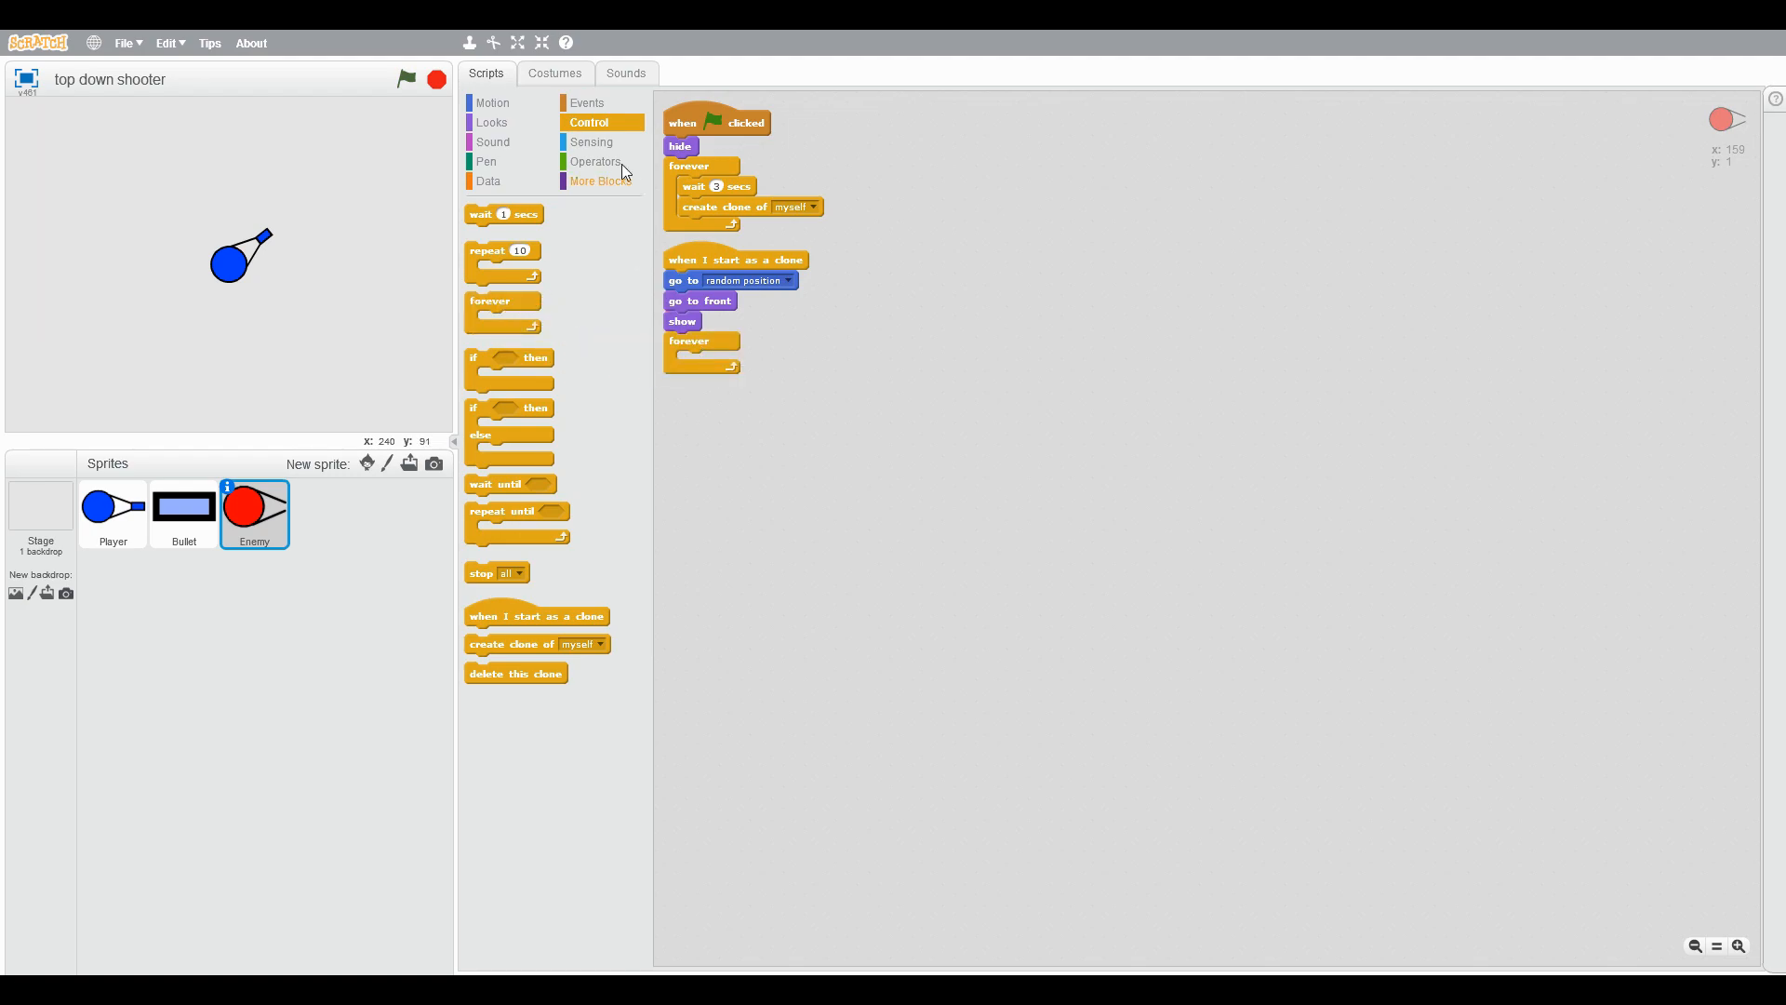
{"action": "left_click", "coordinate": [493, 102]}
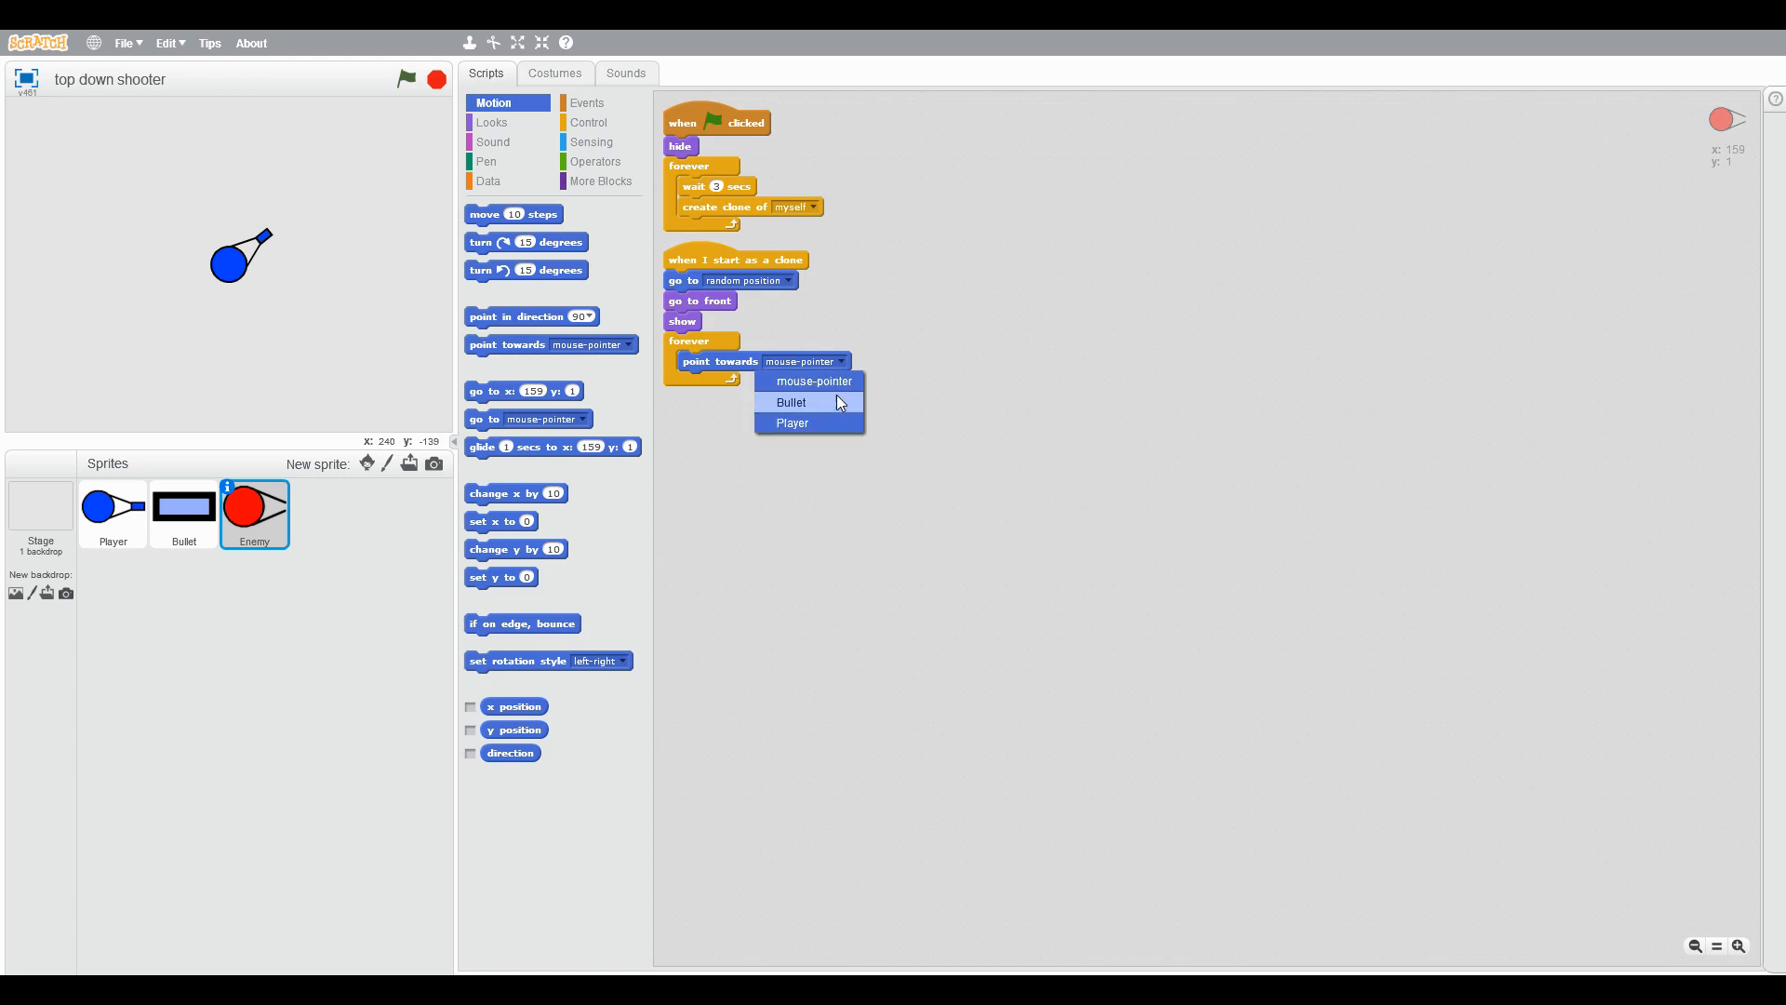
{"action": "left_click", "coordinate": [793, 422]}
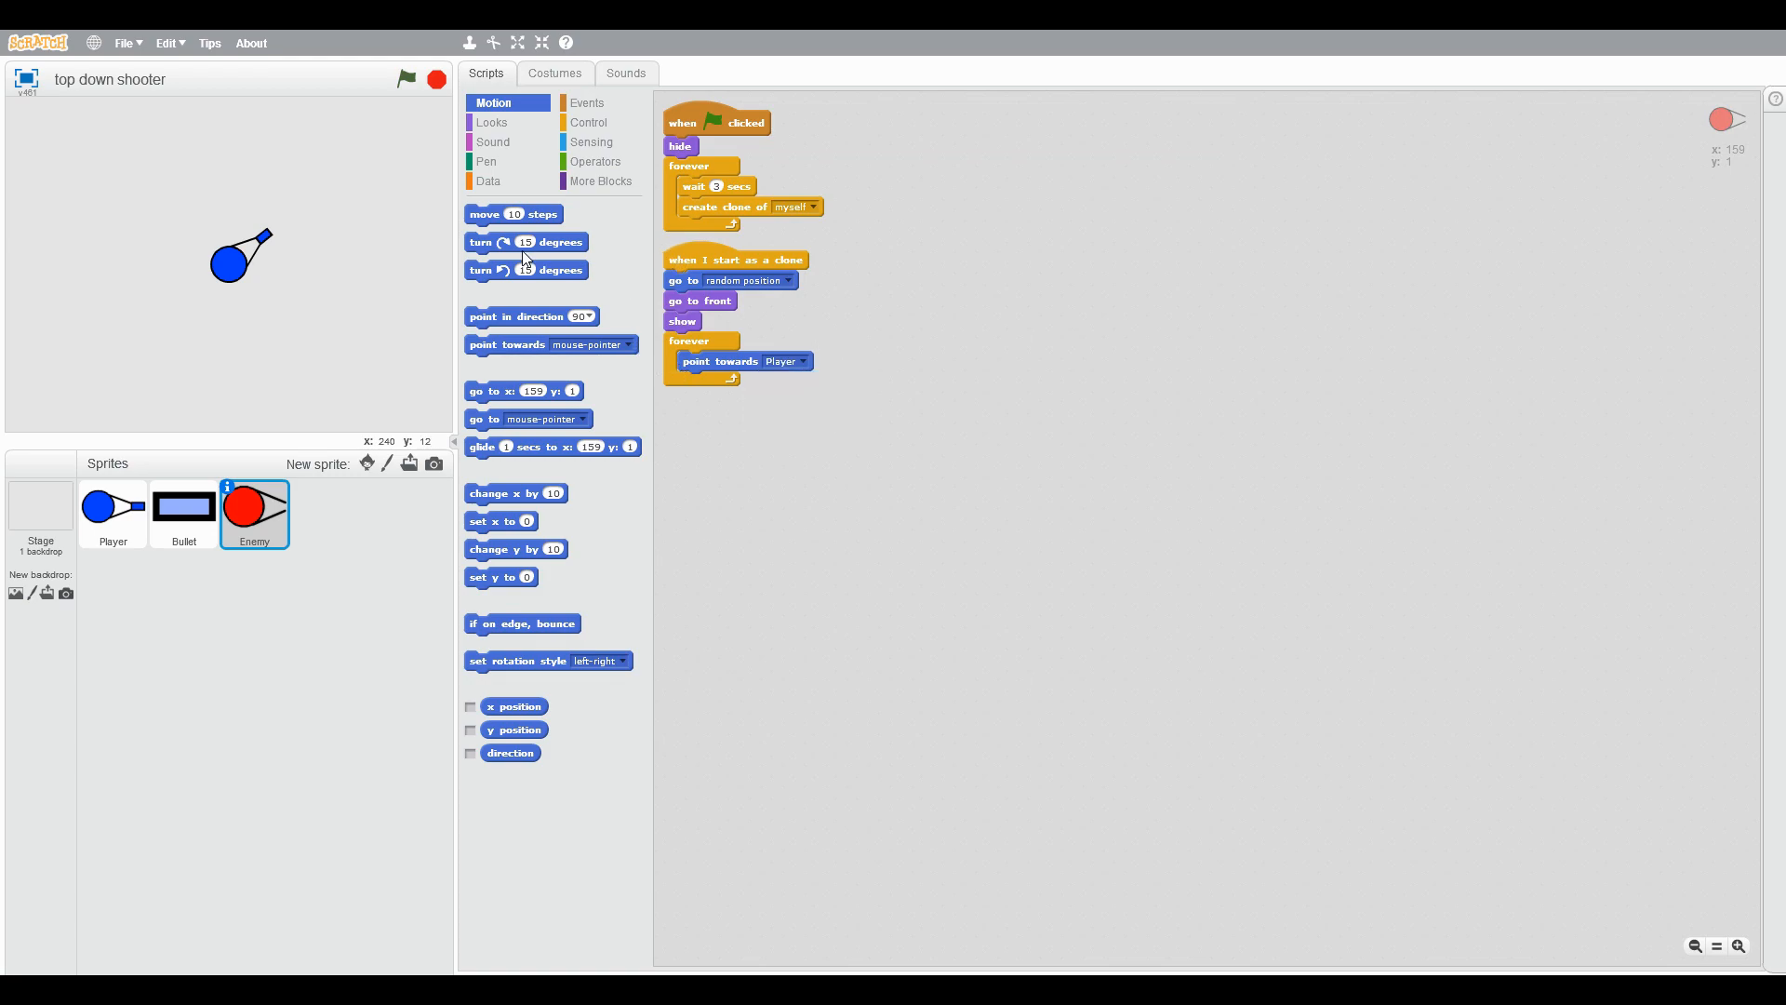
{"action": "left_click_drag", "start_coordinate": [513, 212], "coordinate": [725, 379]}
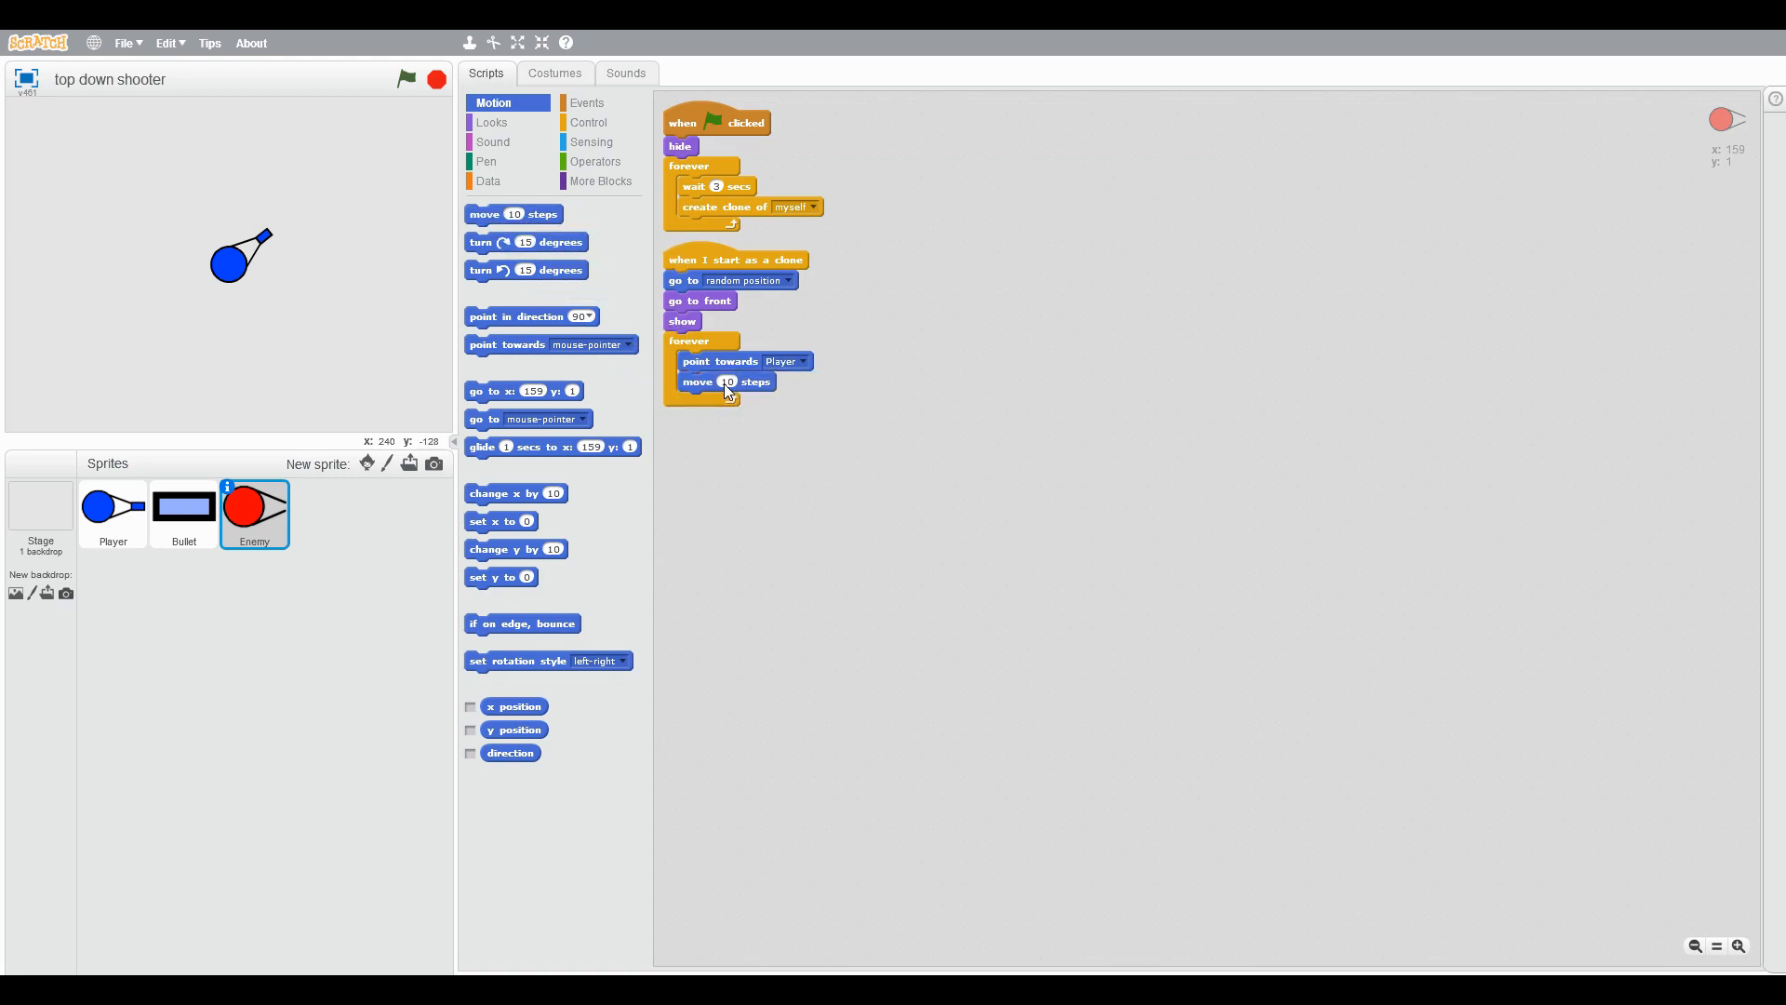
{"action": "left_click", "coordinate": [589, 123]}
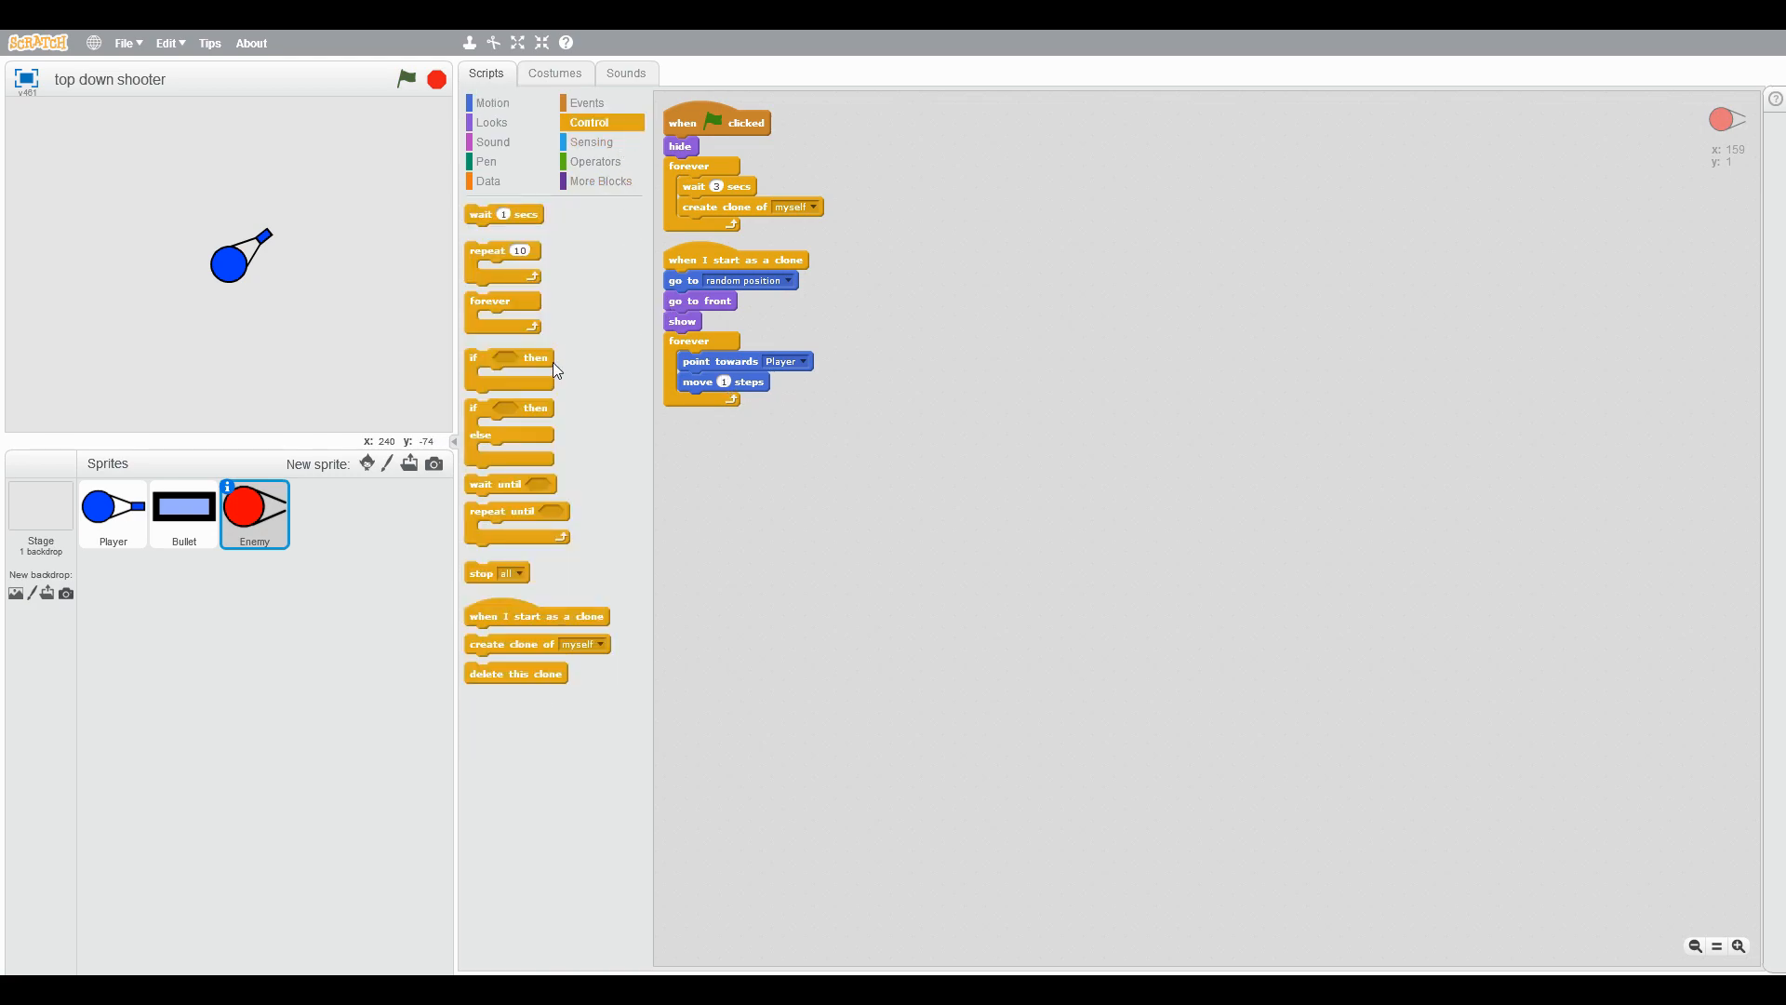
Step: Create the Enemy Hitpoints variable and set it to 3 when a clone starts
{"action": "left_click", "coordinate": [510, 216]}
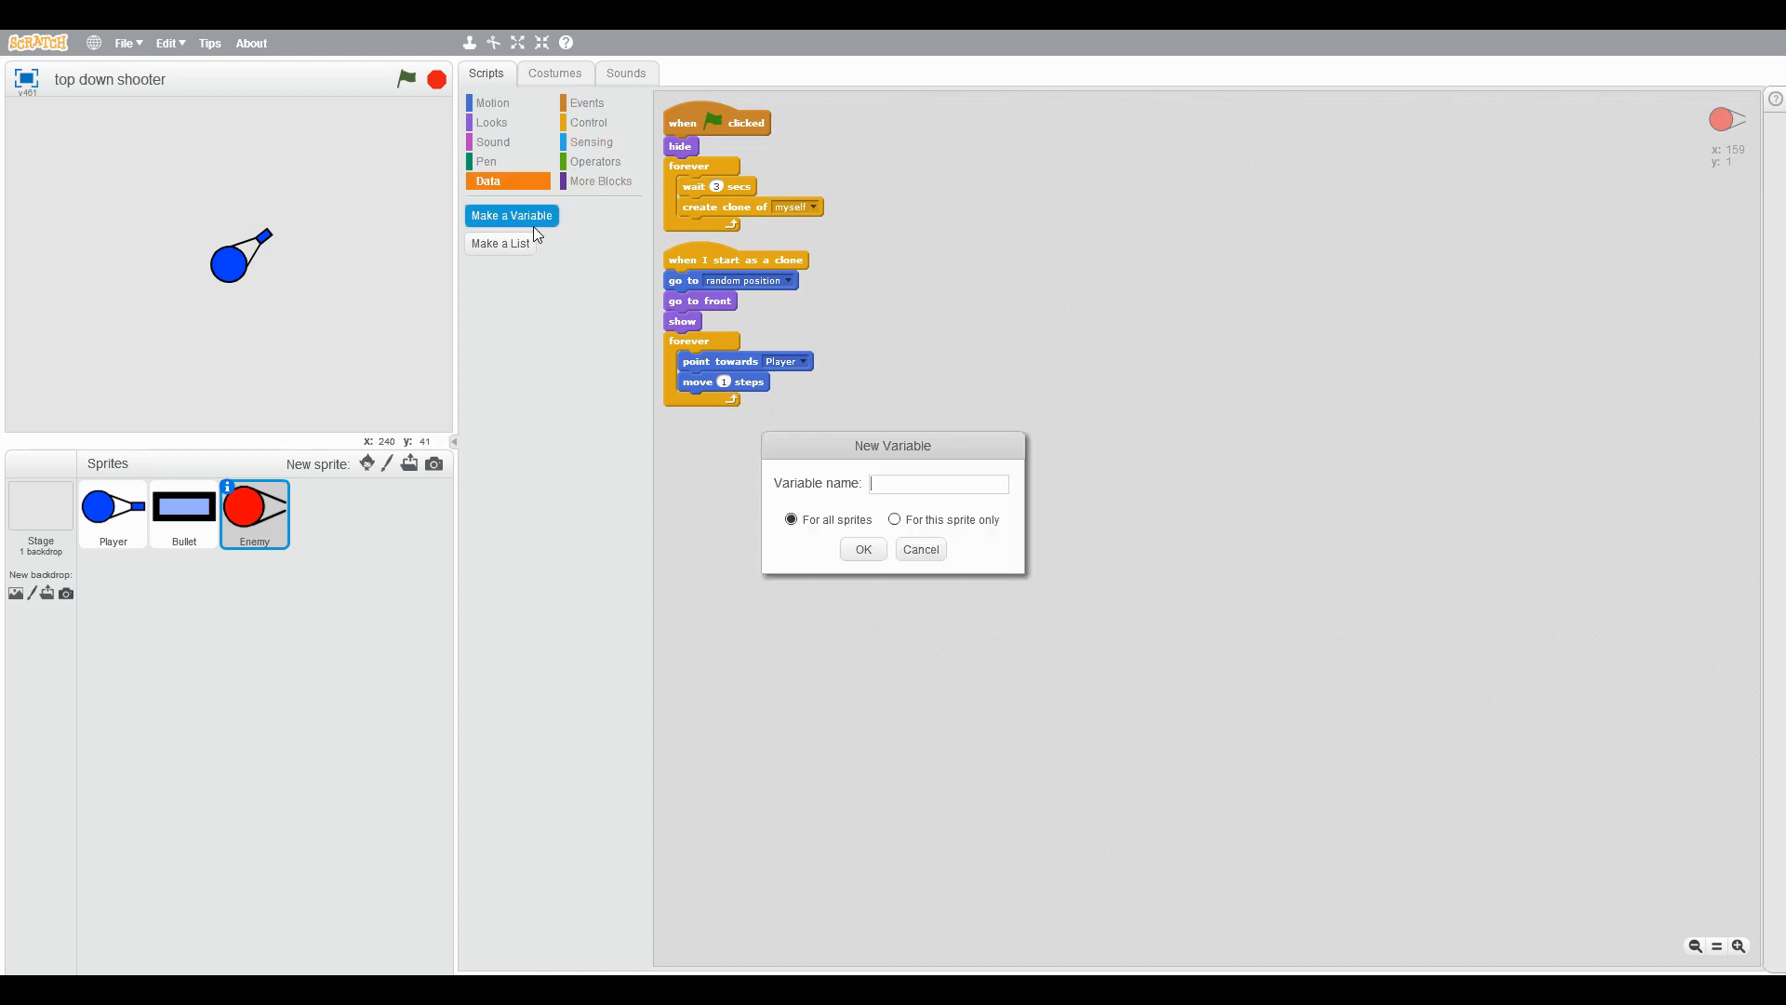
{"action": "type", "text": "Enemy Hitpoints"}
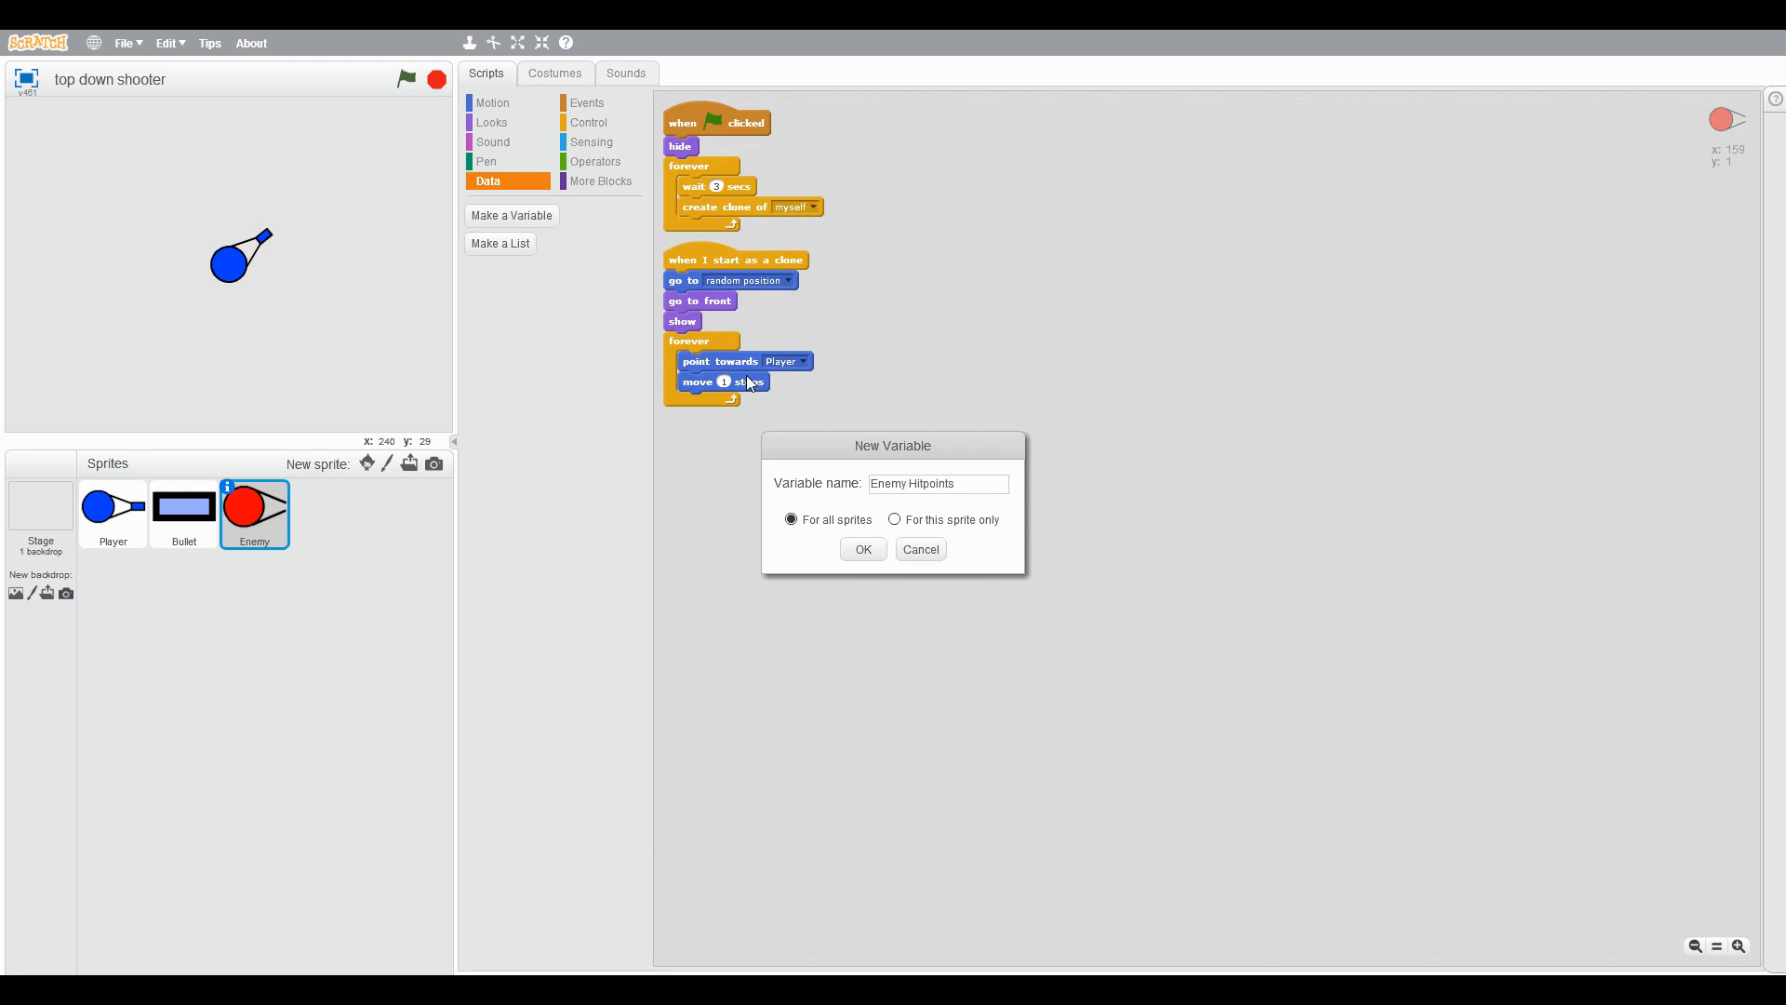
{"action": "left_click", "coordinate": [862, 549]}
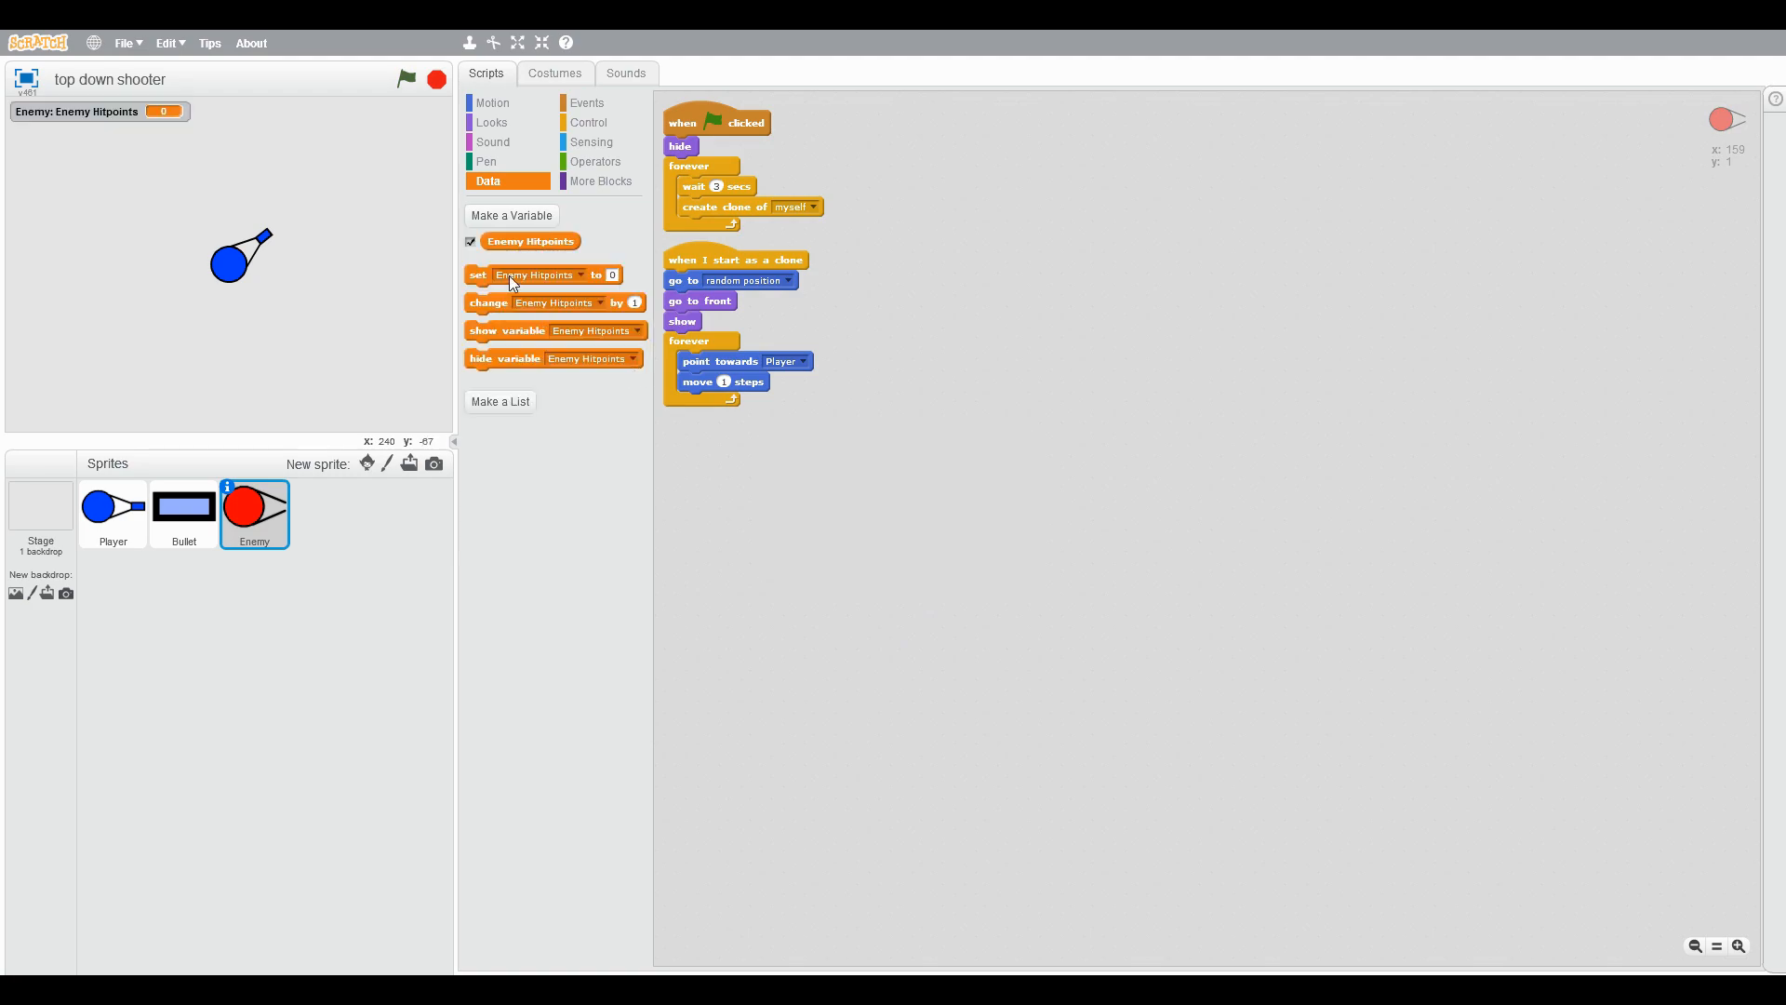
{"action": "left_click", "coordinate": [468, 240]}
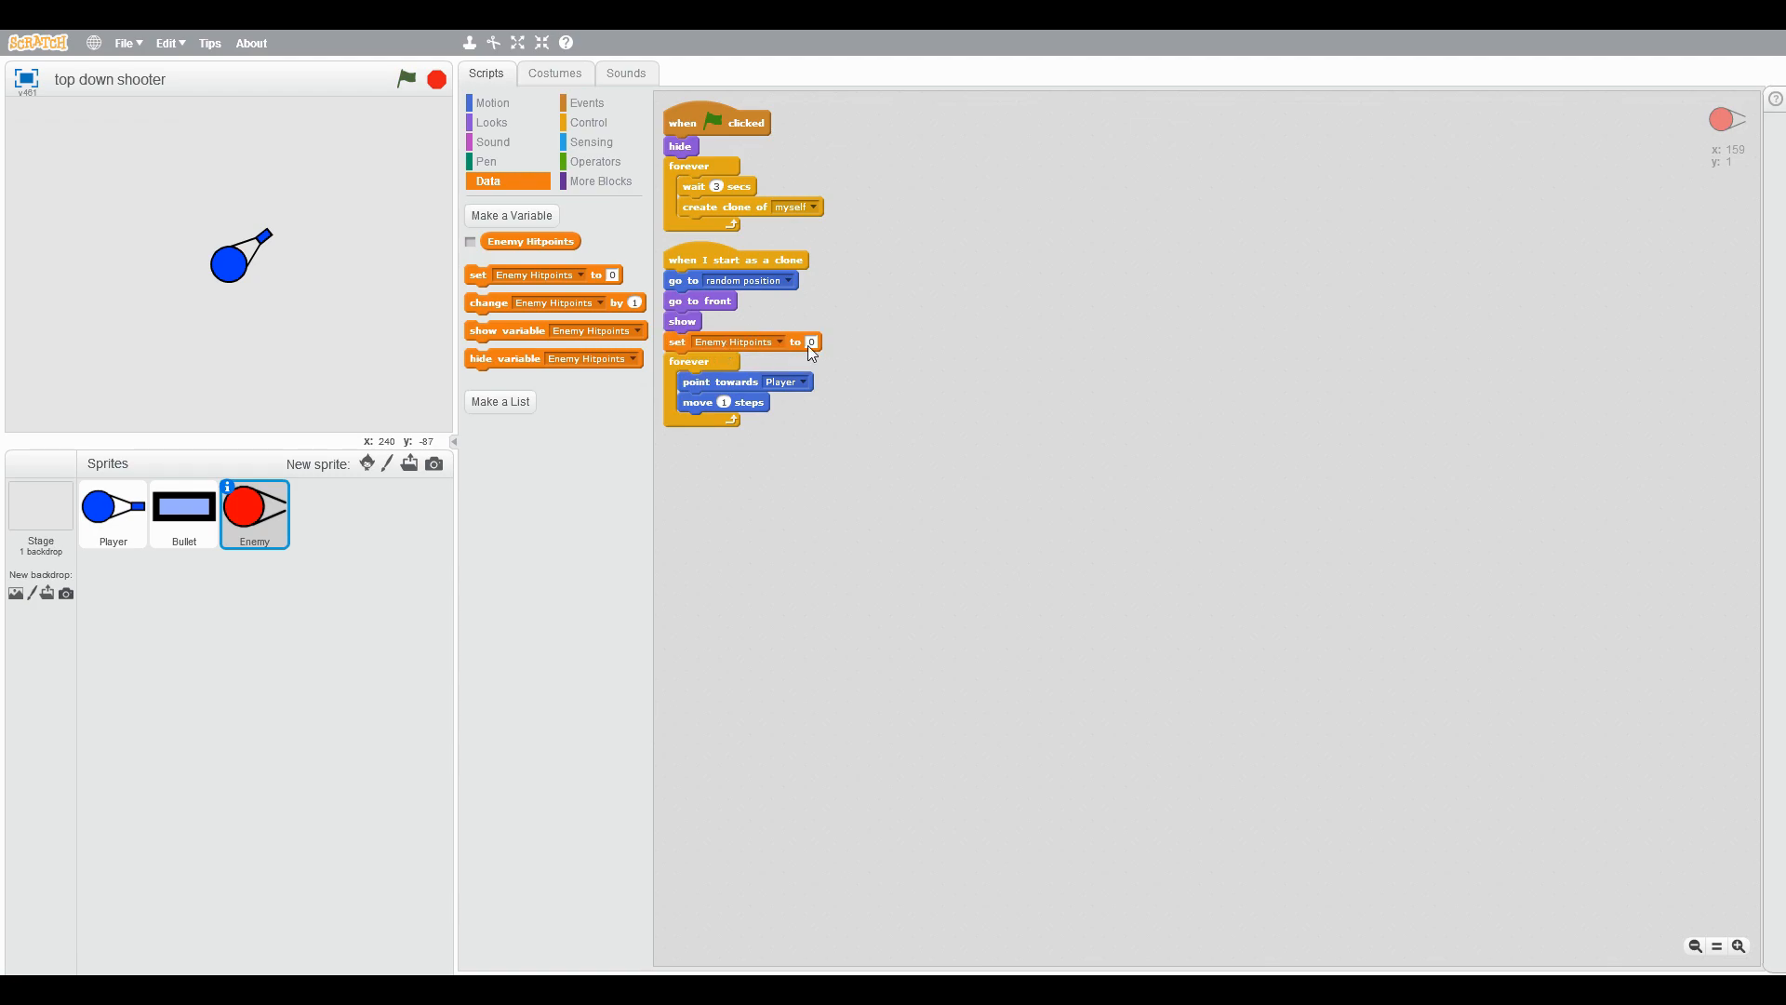
{"action": "left_click_drag", "start_coordinate": [551, 301], "coordinate": [753, 482]}
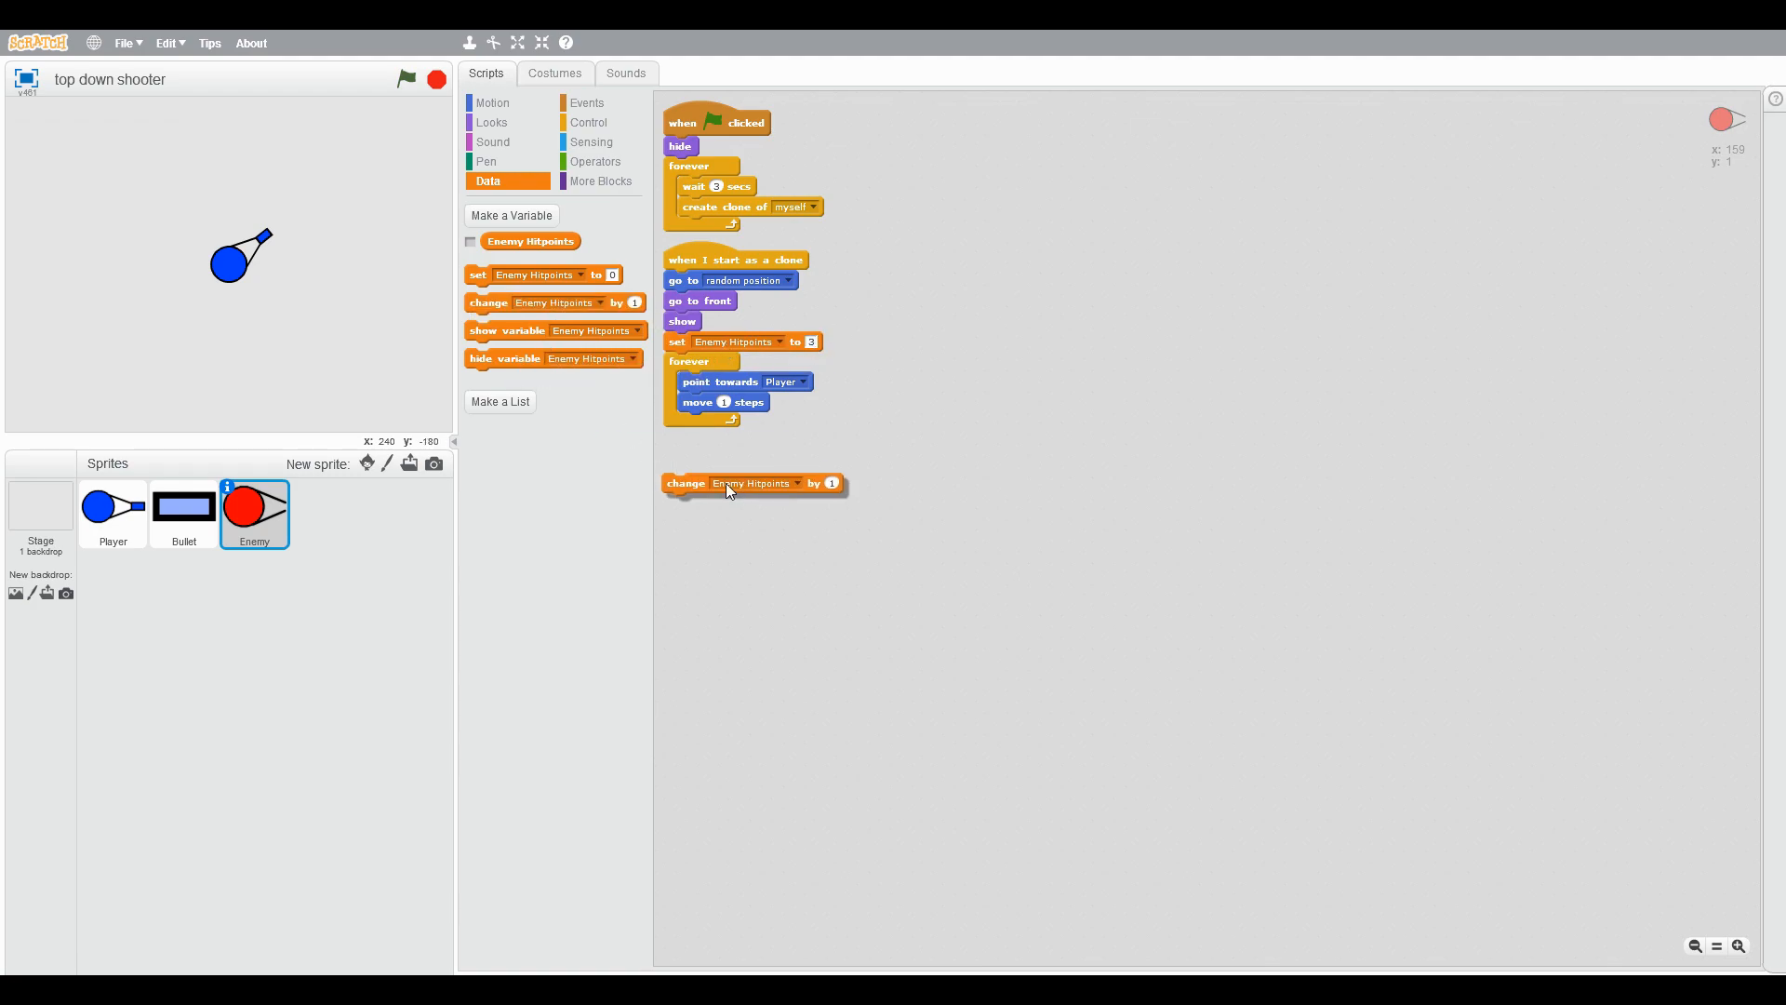
Step: If touching Bullet, set brightness to 50, change hitpoints by -1, wait 0.1 and clear effects
{"action": "left_click", "coordinate": [588, 123]}
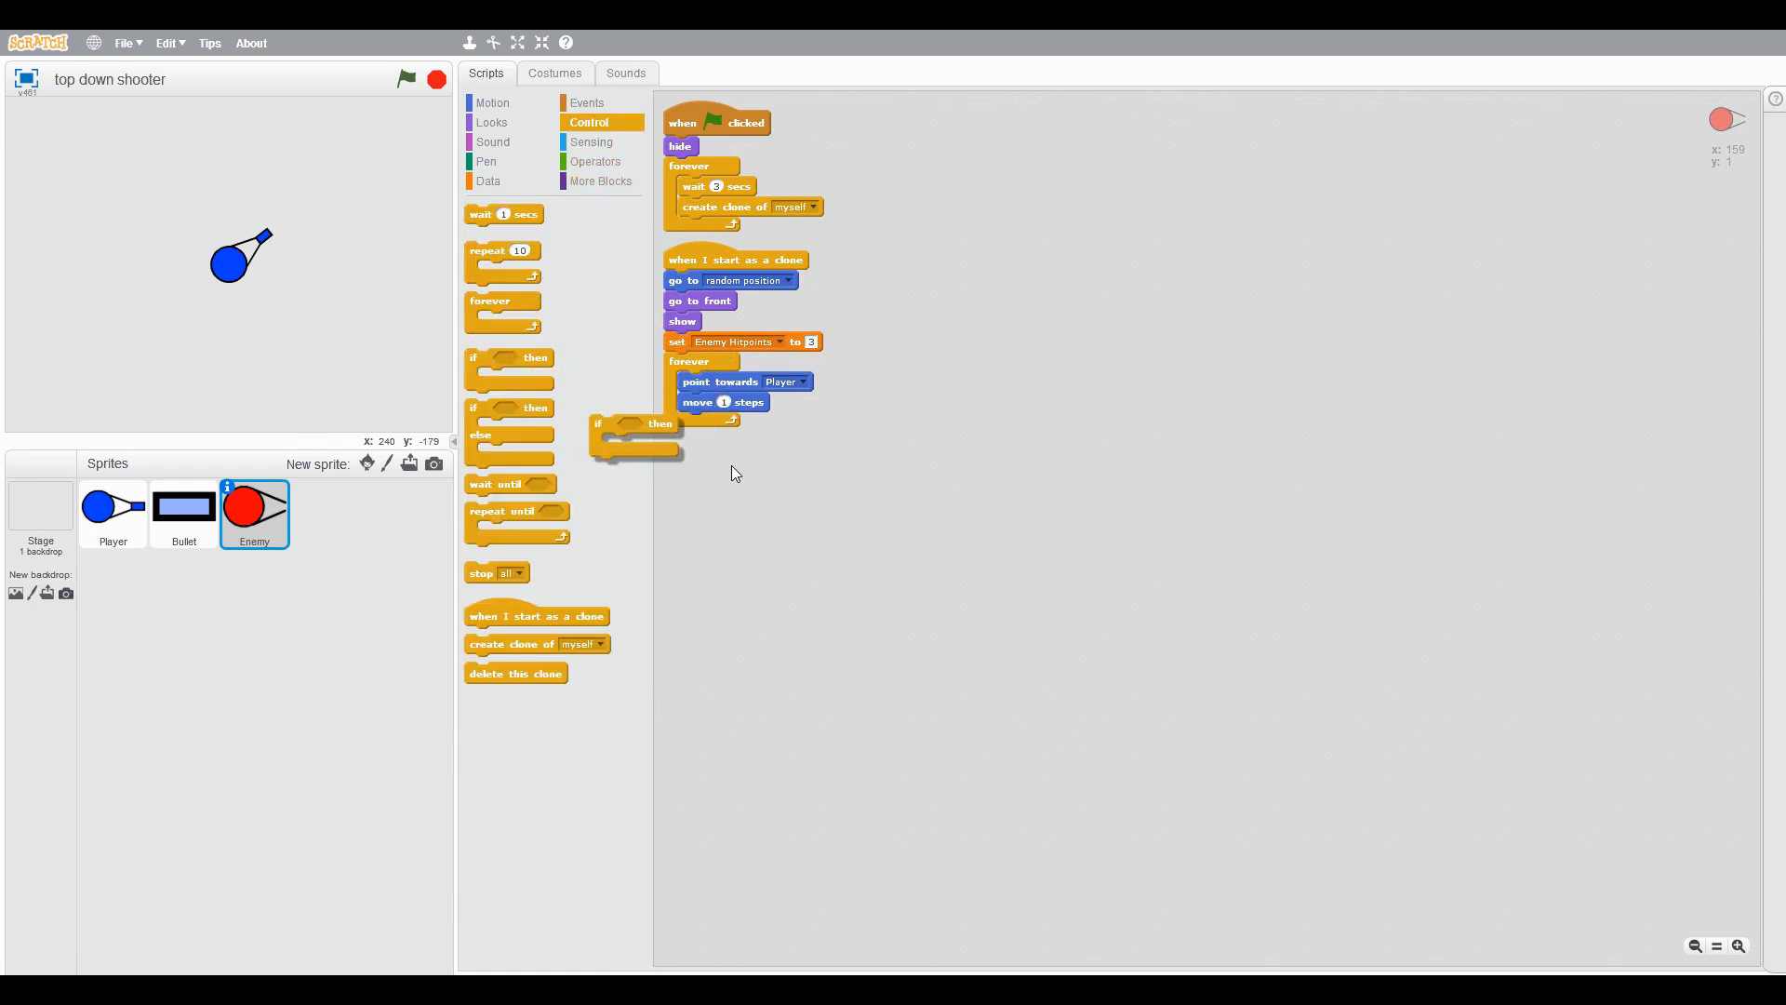
{"action": "left_click", "coordinate": [597, 160]}
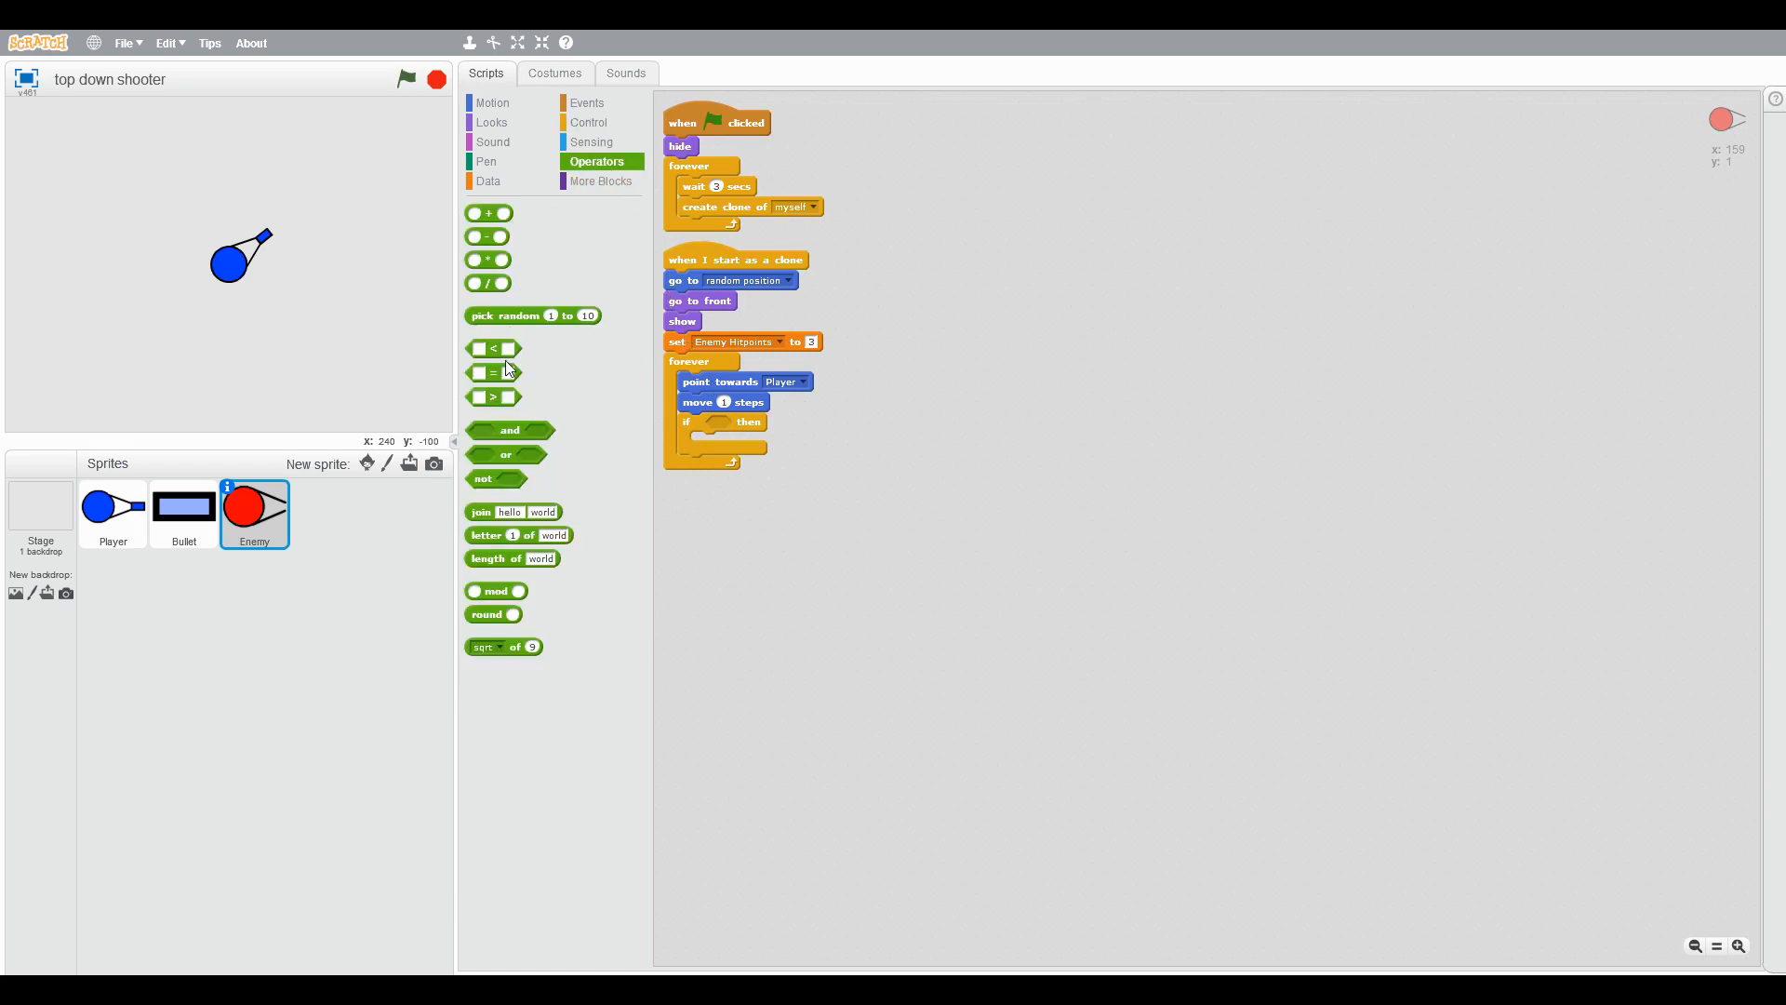
{"action": "left_click", "coordinate": [590, 141]}
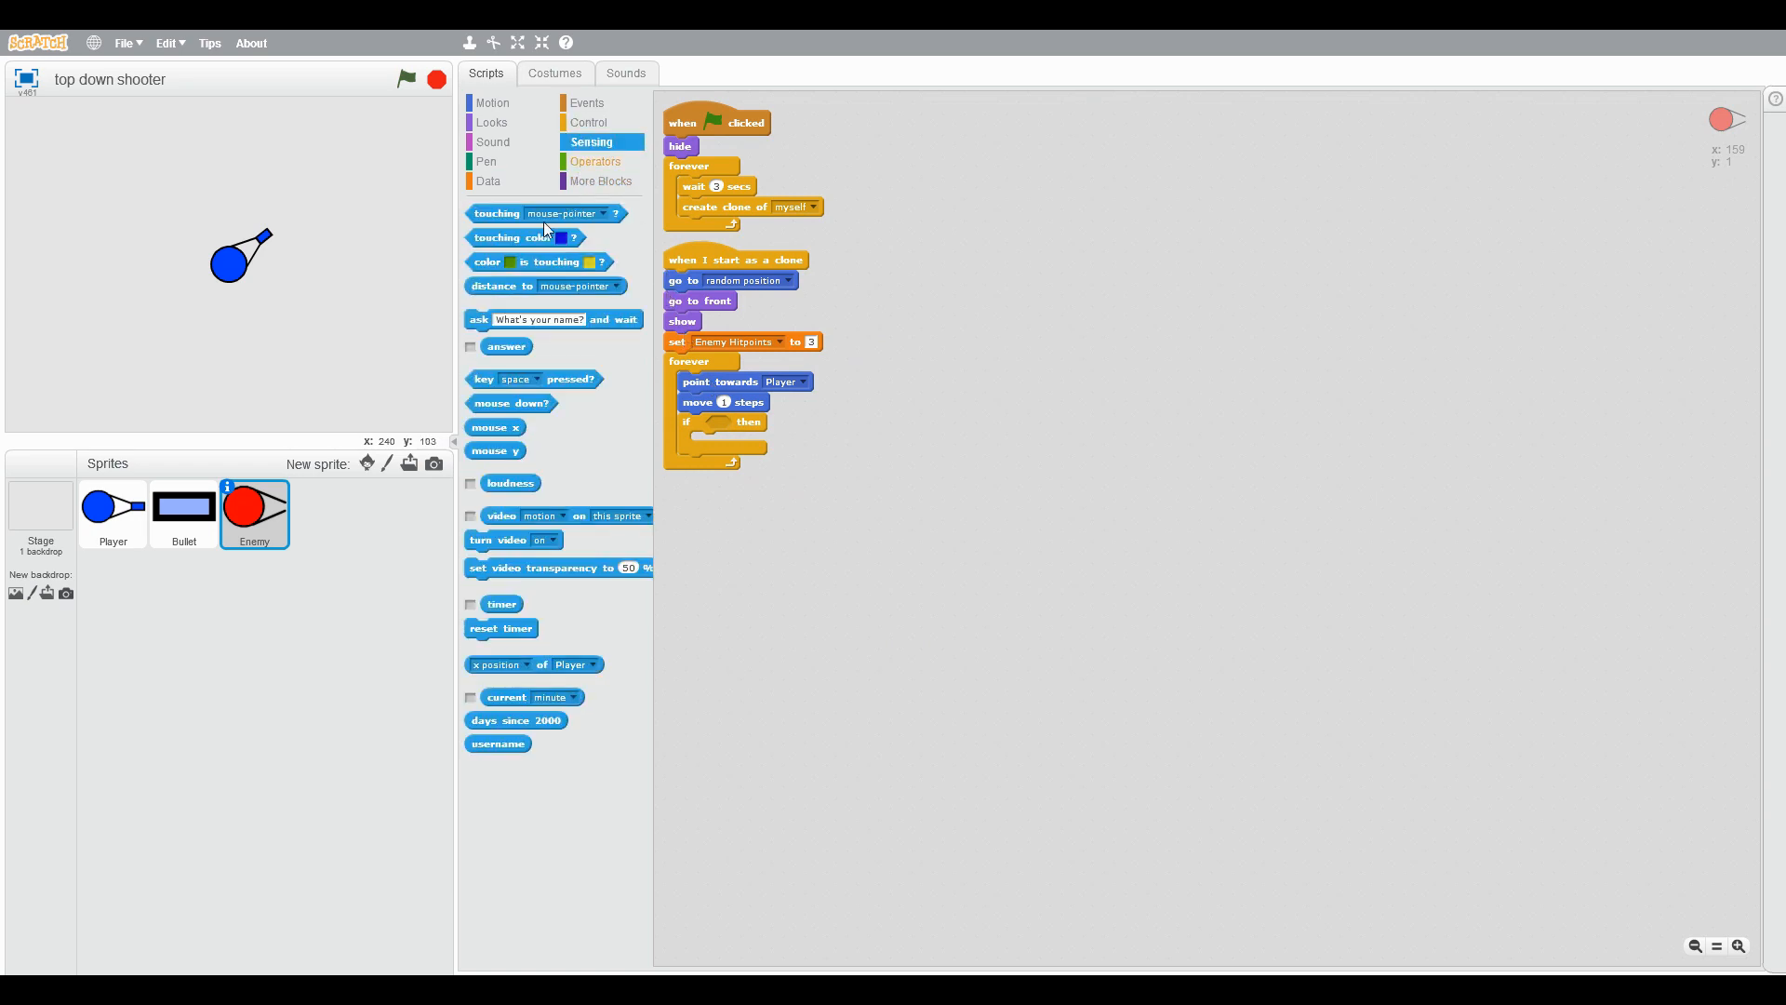
{"action": "left_click", "coordinate": [844, 424]}
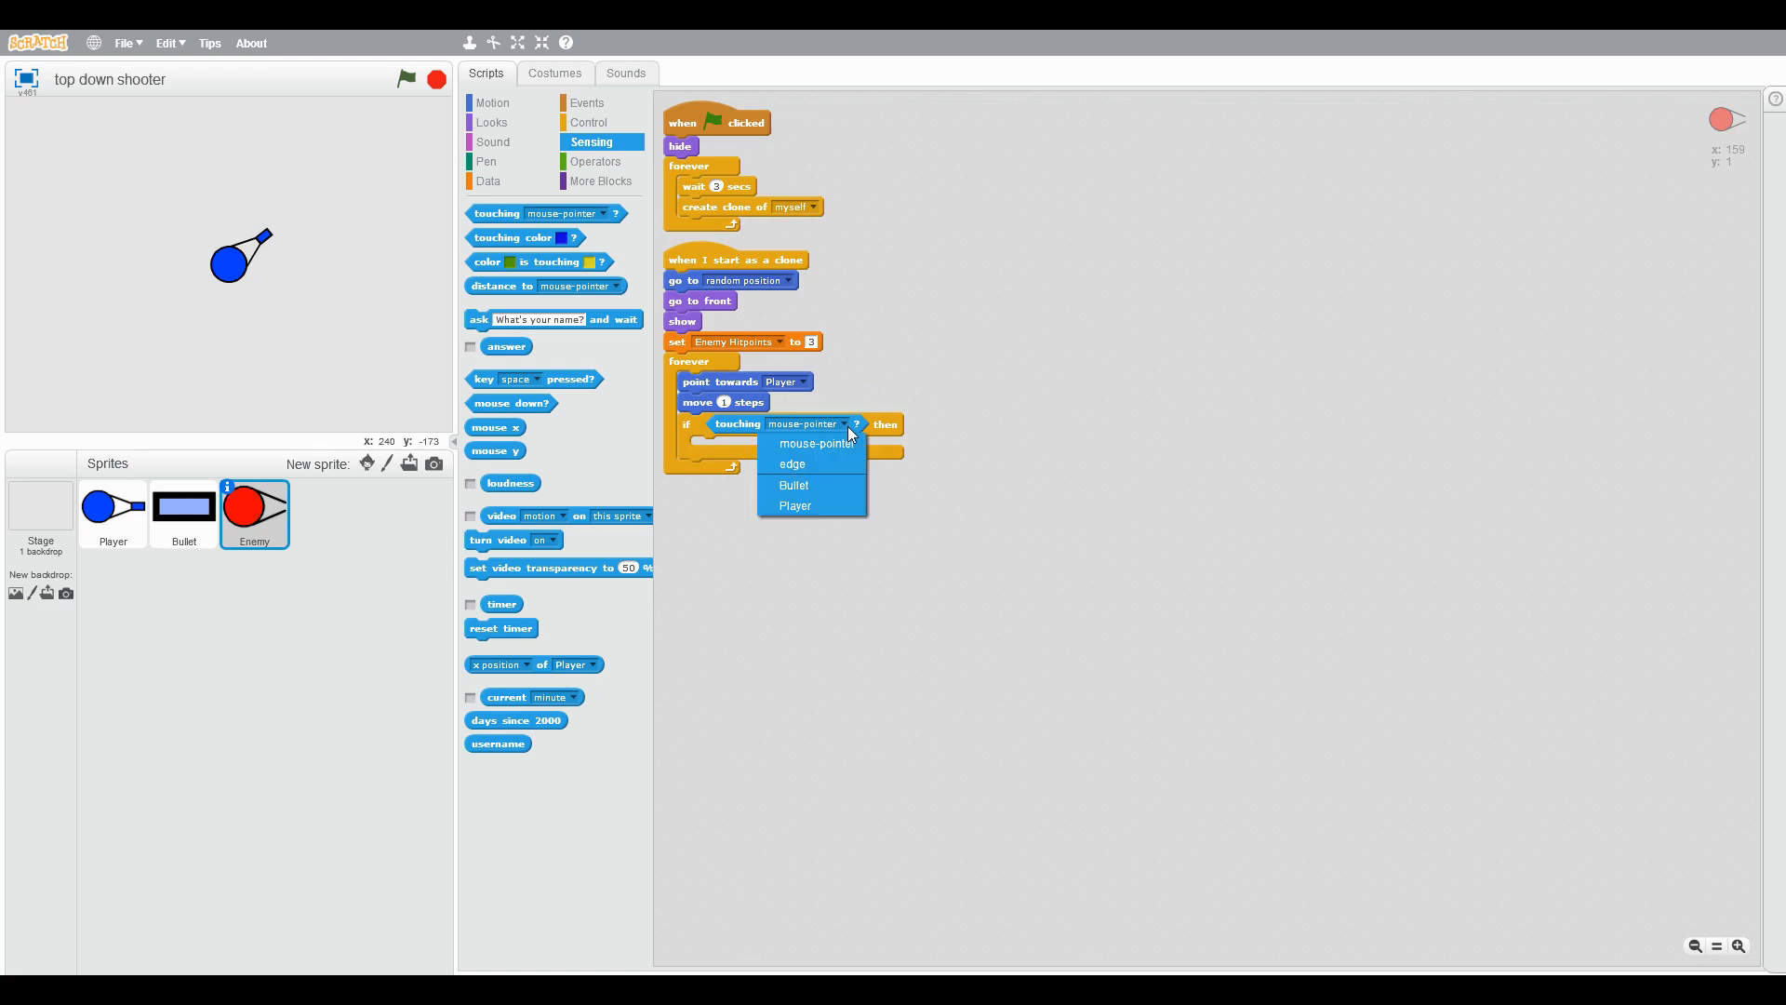
{"action": "left_click", "coordinate": [794, 486]}
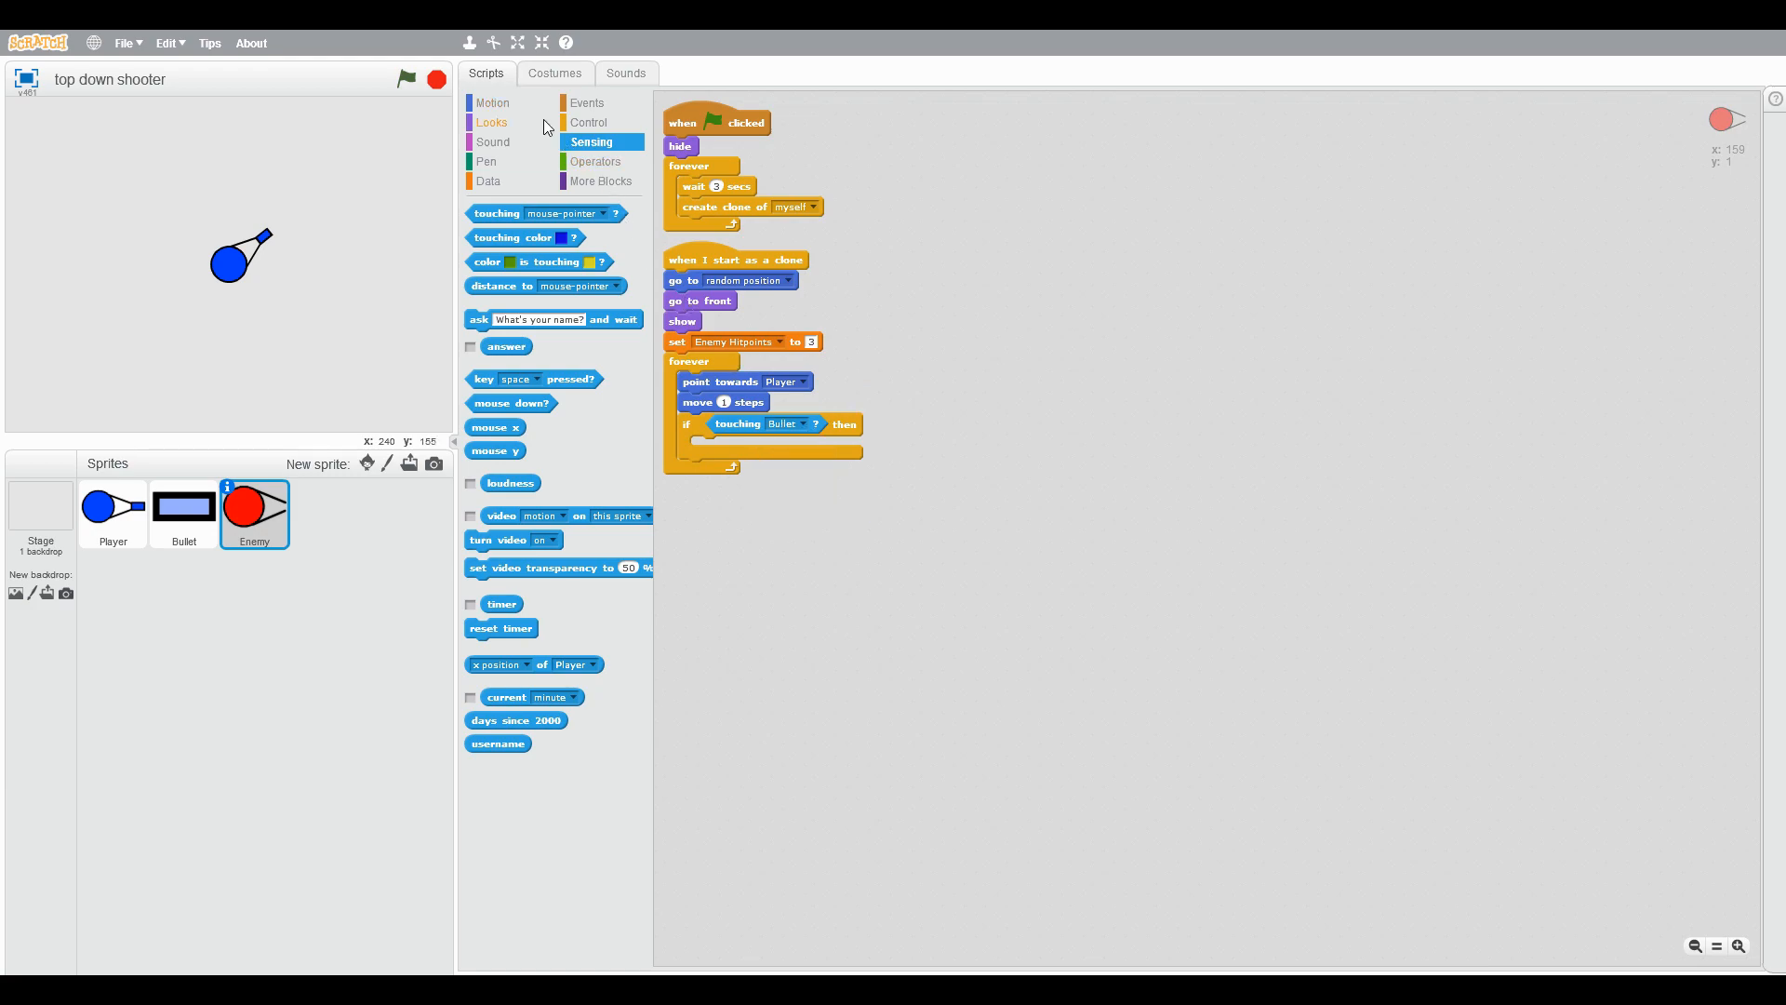
{"action": "left_click", "coordinate": [491, 123]}
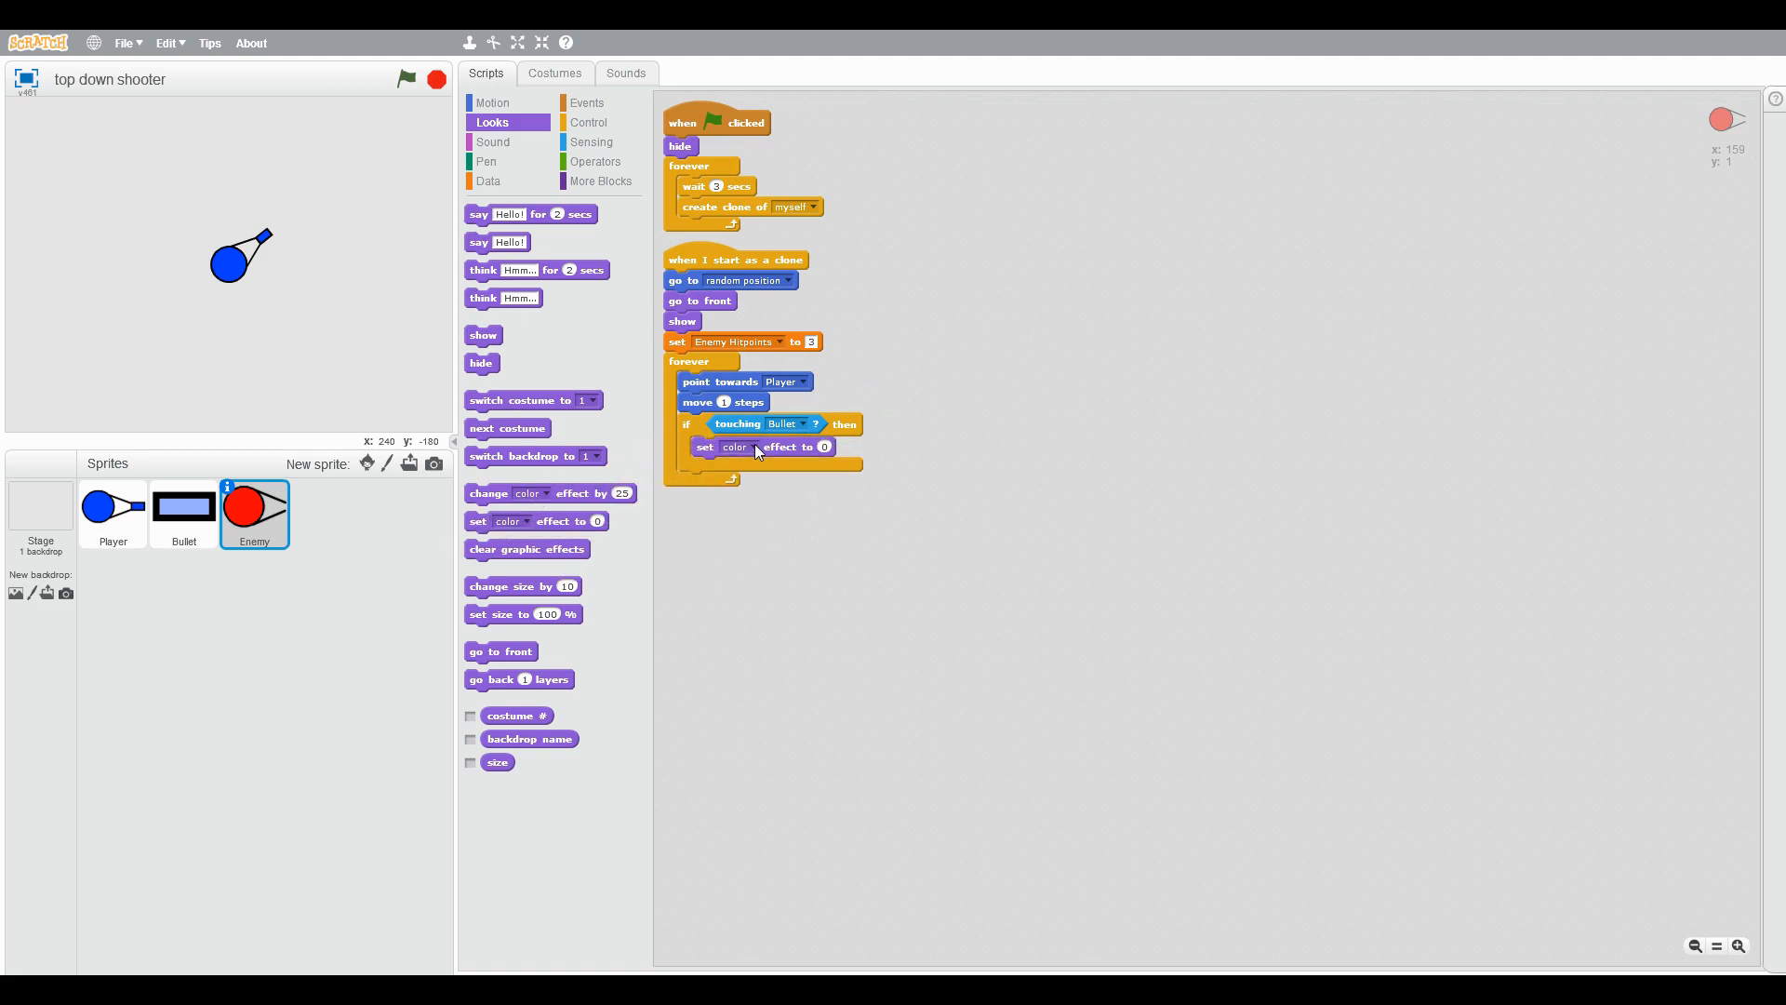
{"action": "left_click", "coordinate": [733, 447]}
{"action": "type", "text": "50"}
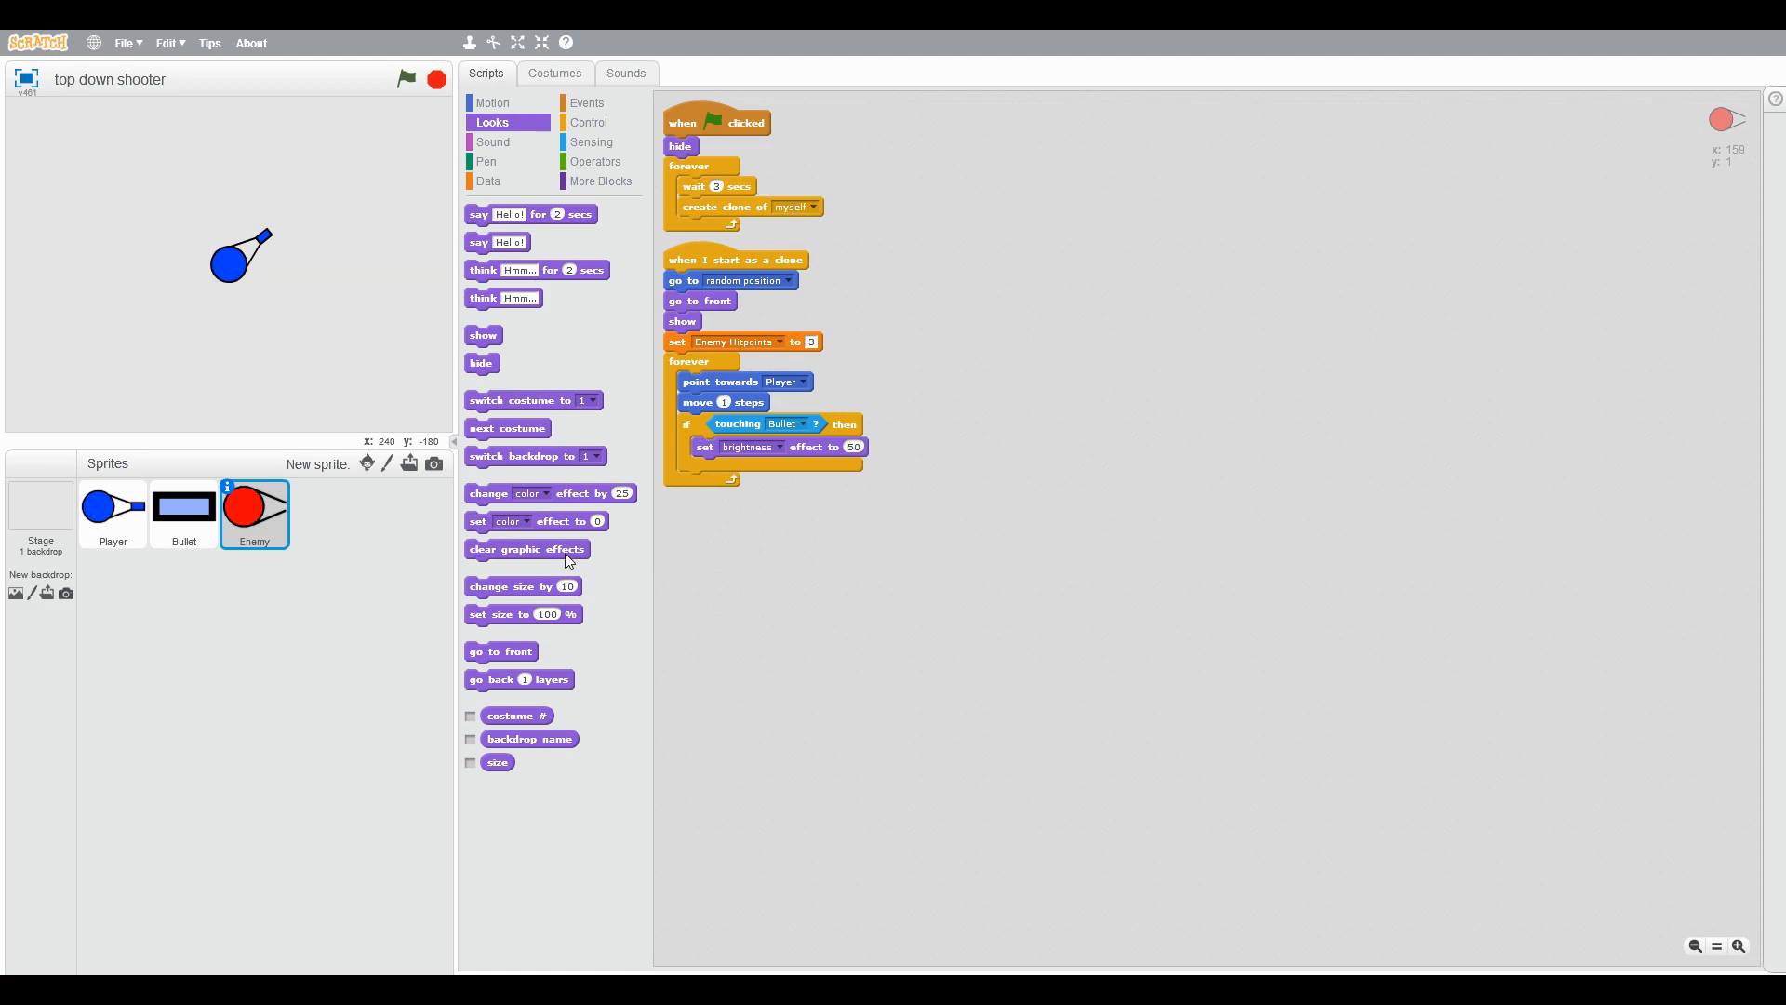
{"action": "left_click", "coordinate": [587, 123]}
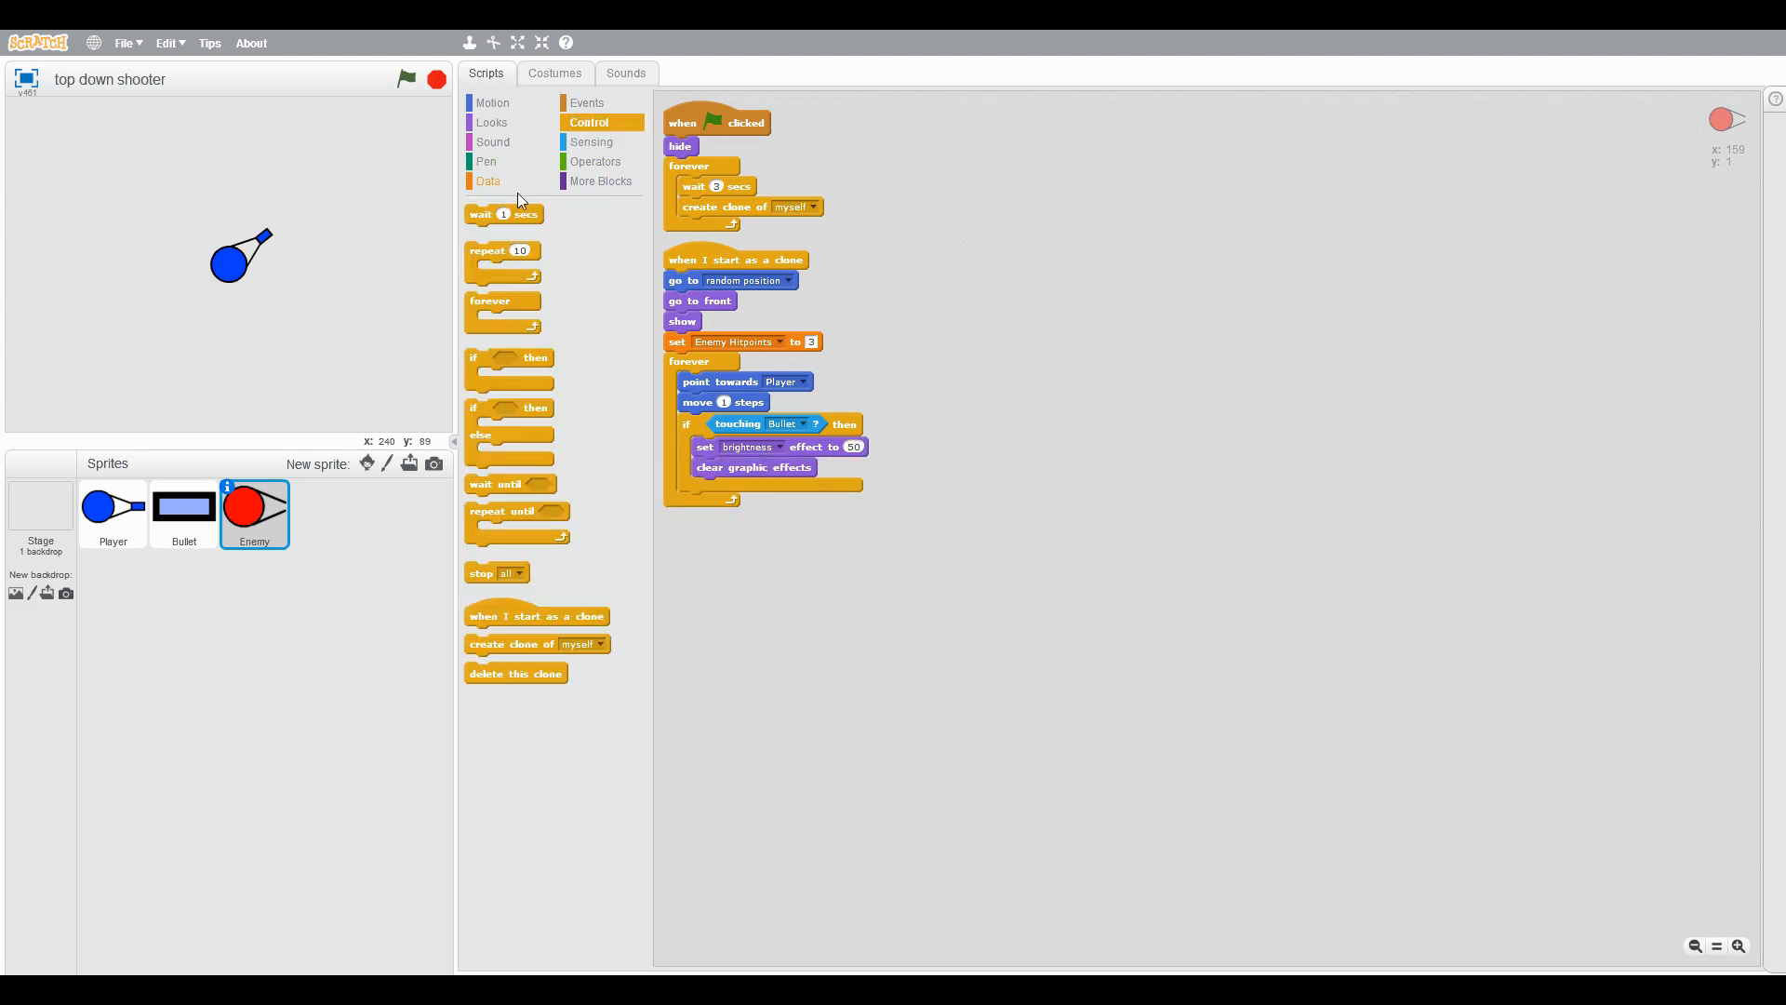
{"action": "left_click_drag", "start_coordinate": [504, 212], "coordinate": [724, 466]}
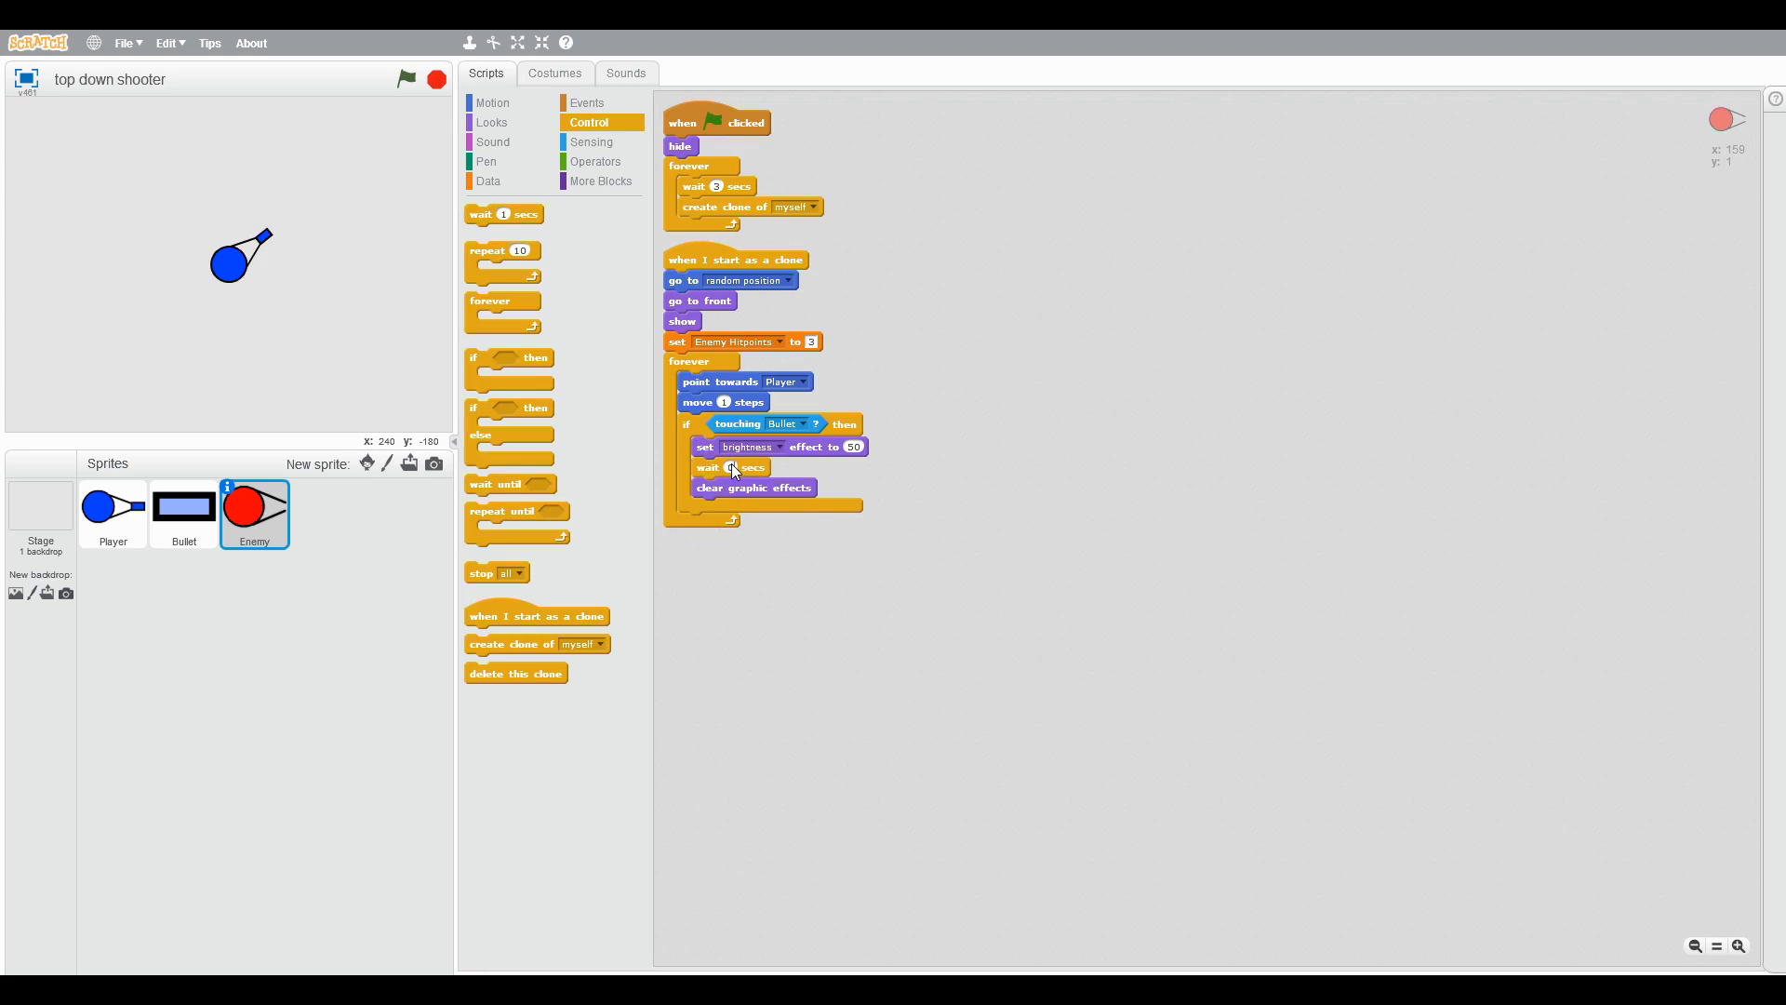
{"action": "left_click", "coordinate": [487, 181]}
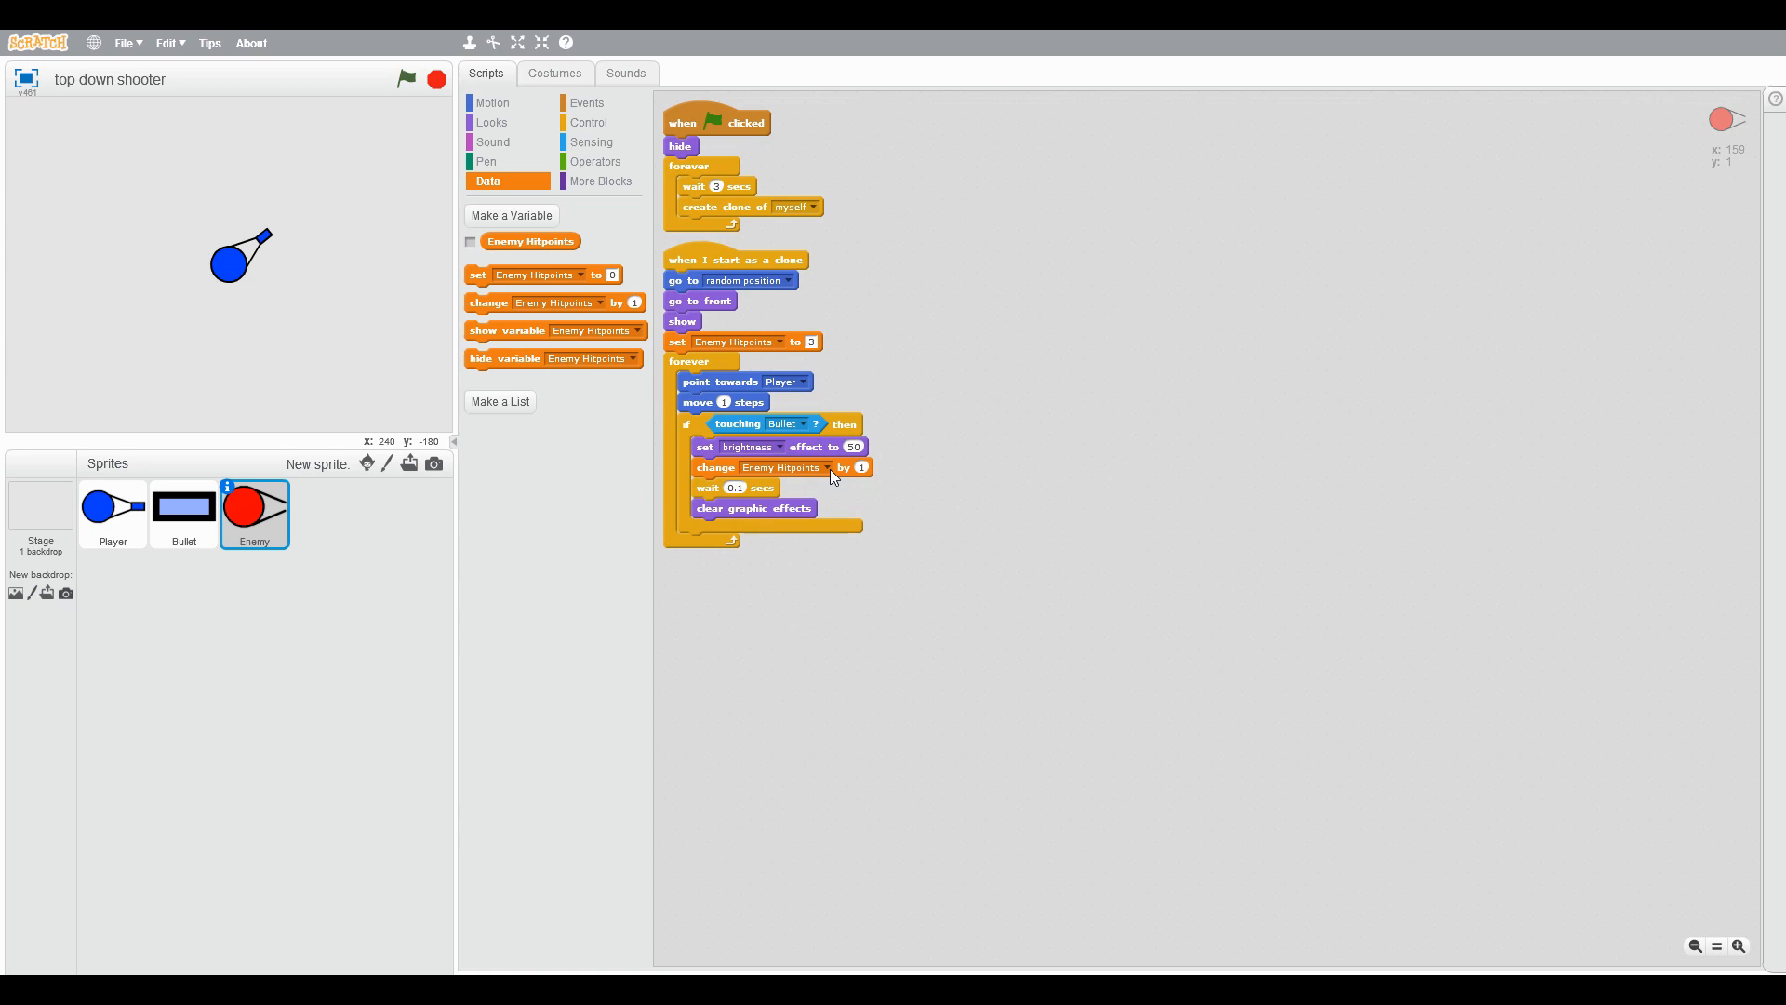
{"action": "mouse_move", "coordinate": [864, 476]}
{"action": "type", "text": "-1"}
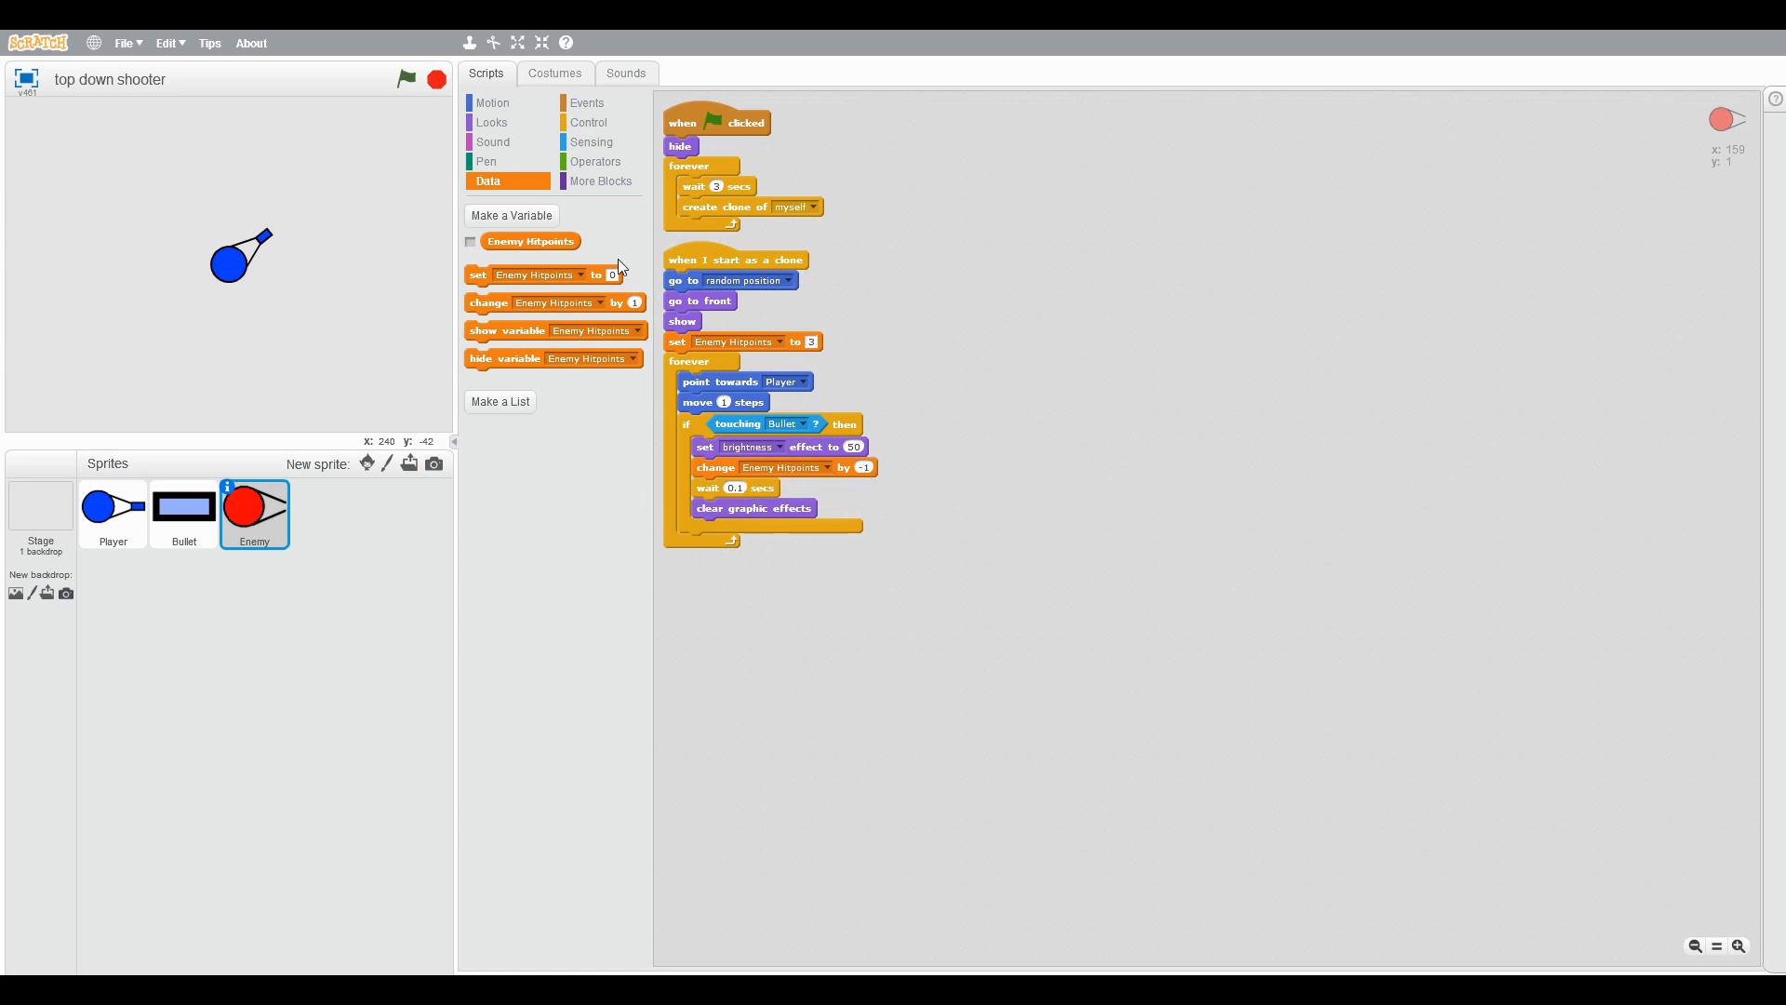
Step: Add an if-else on Enemy Hitpoints so a clone with none left deletes itself
{"action": "left_click", "coordinate": [590, 123]}
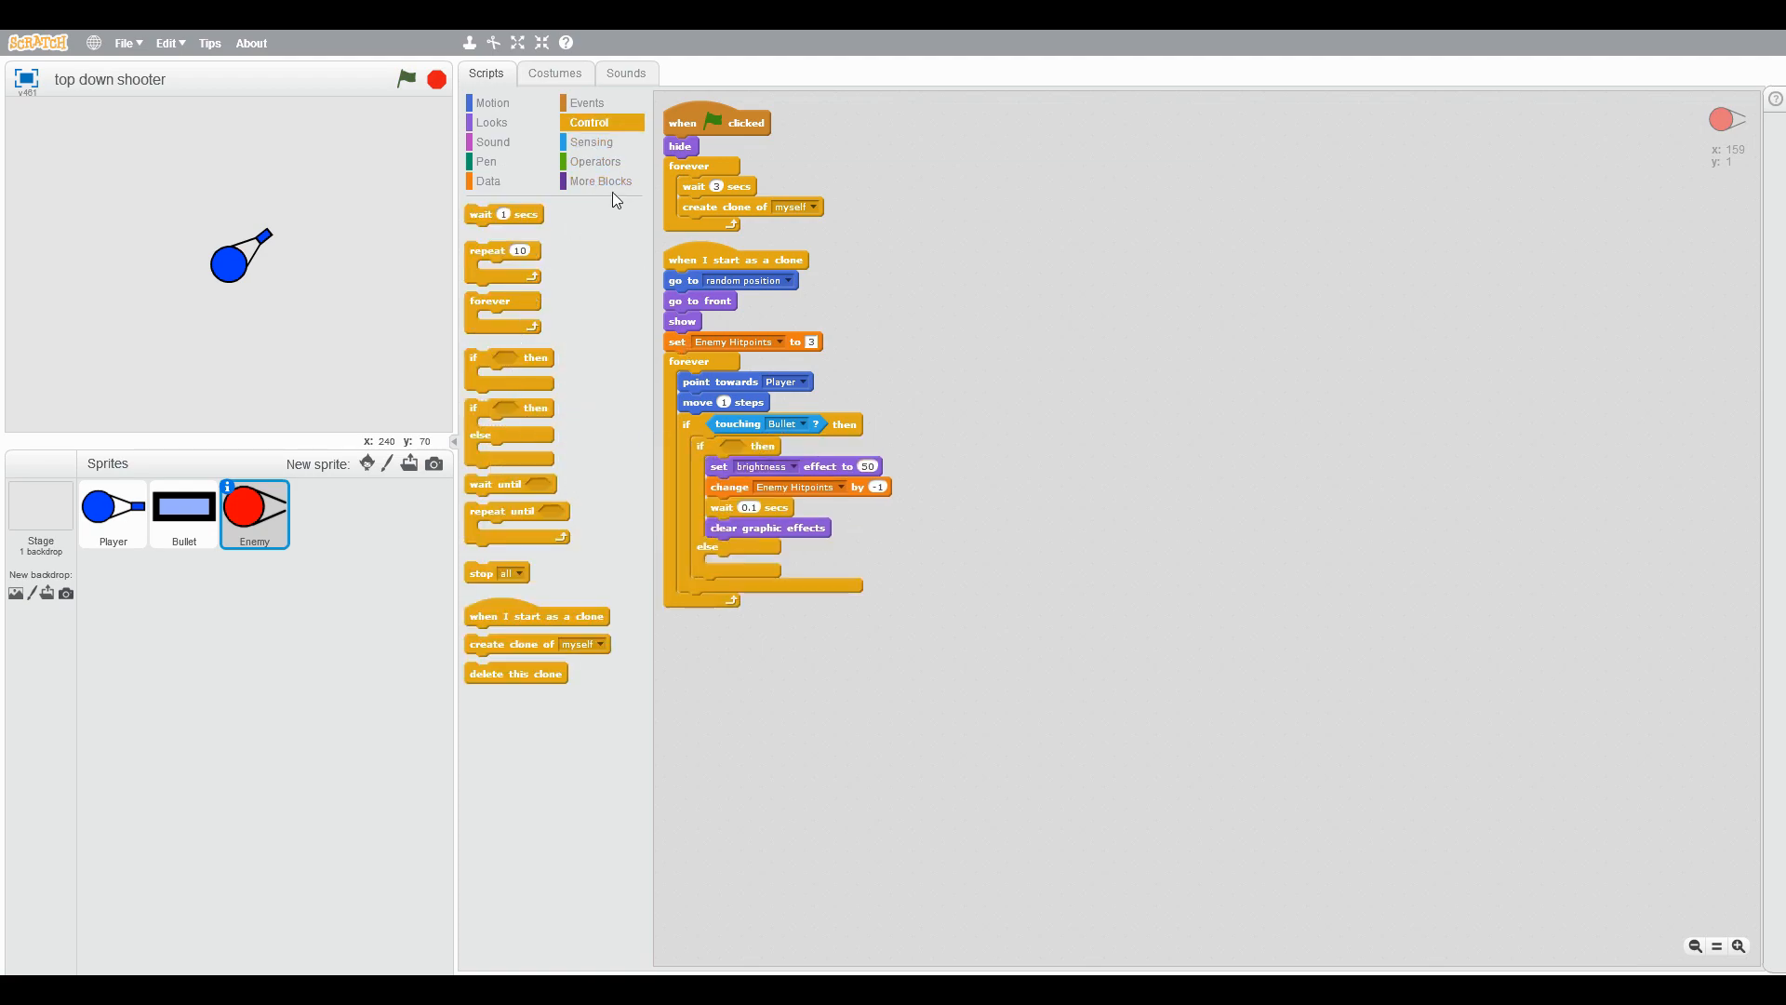
{"action": "left_click", "coordinate": [596, 160]}
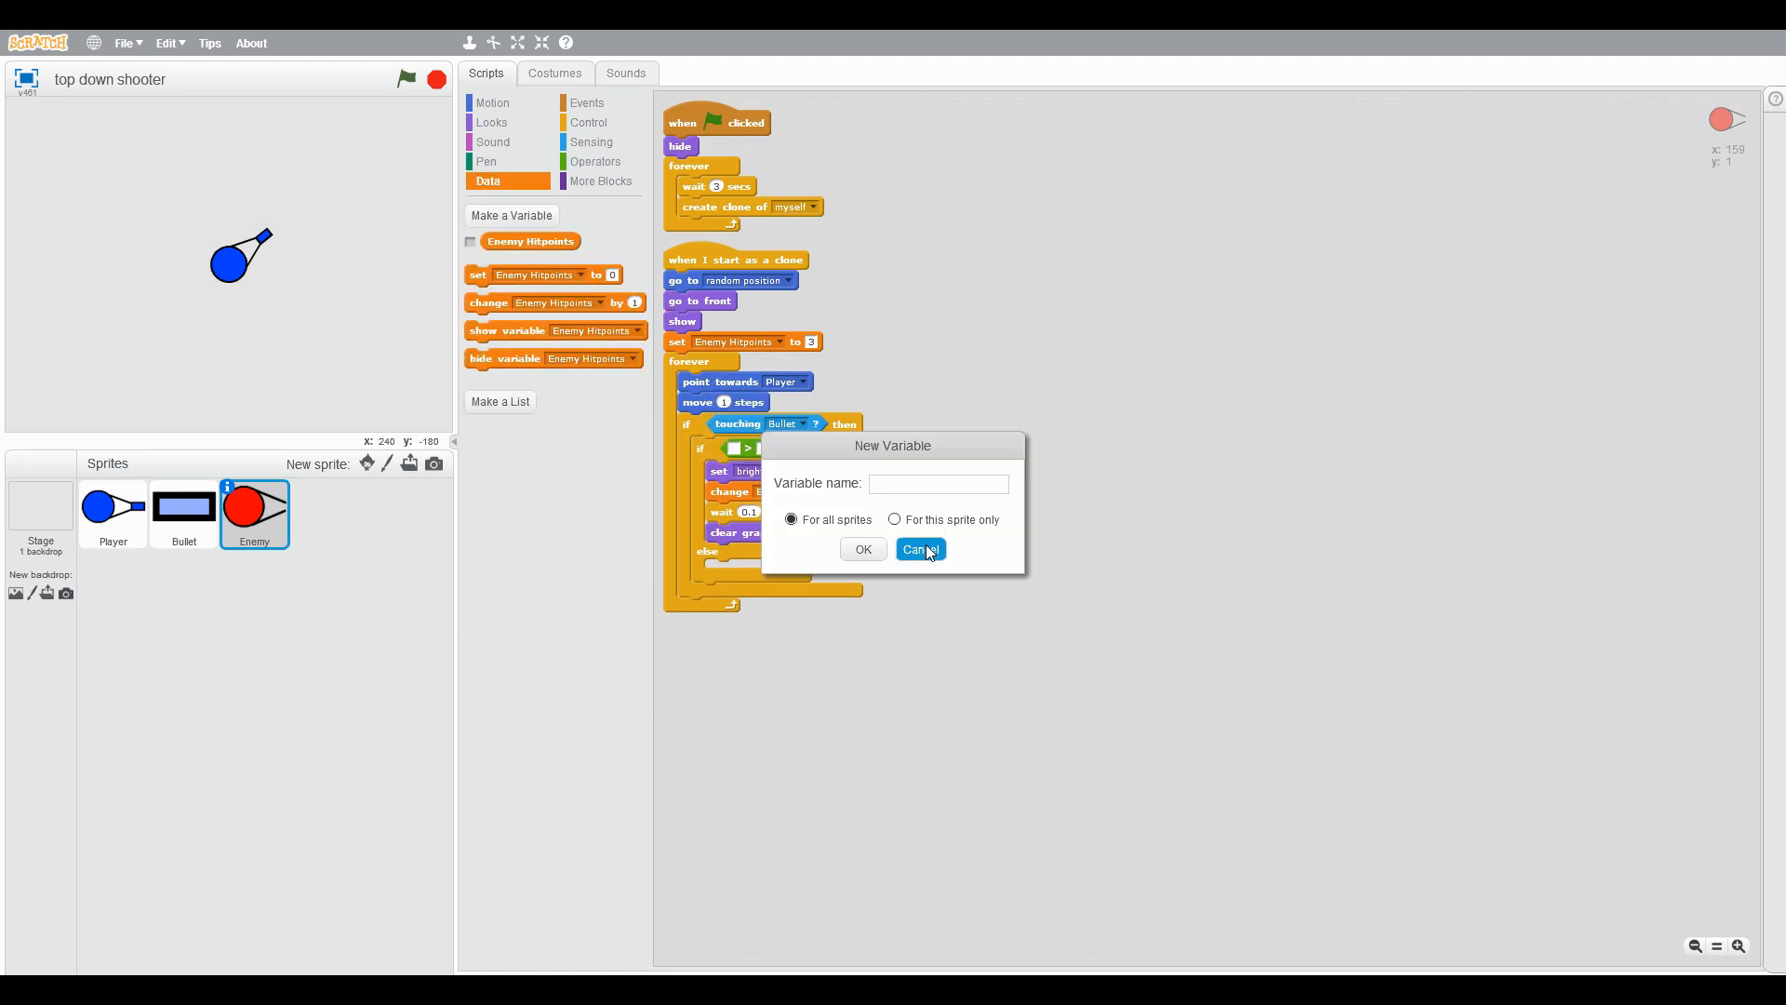
{"action": "left_click", "coordinate": [917, 549]}
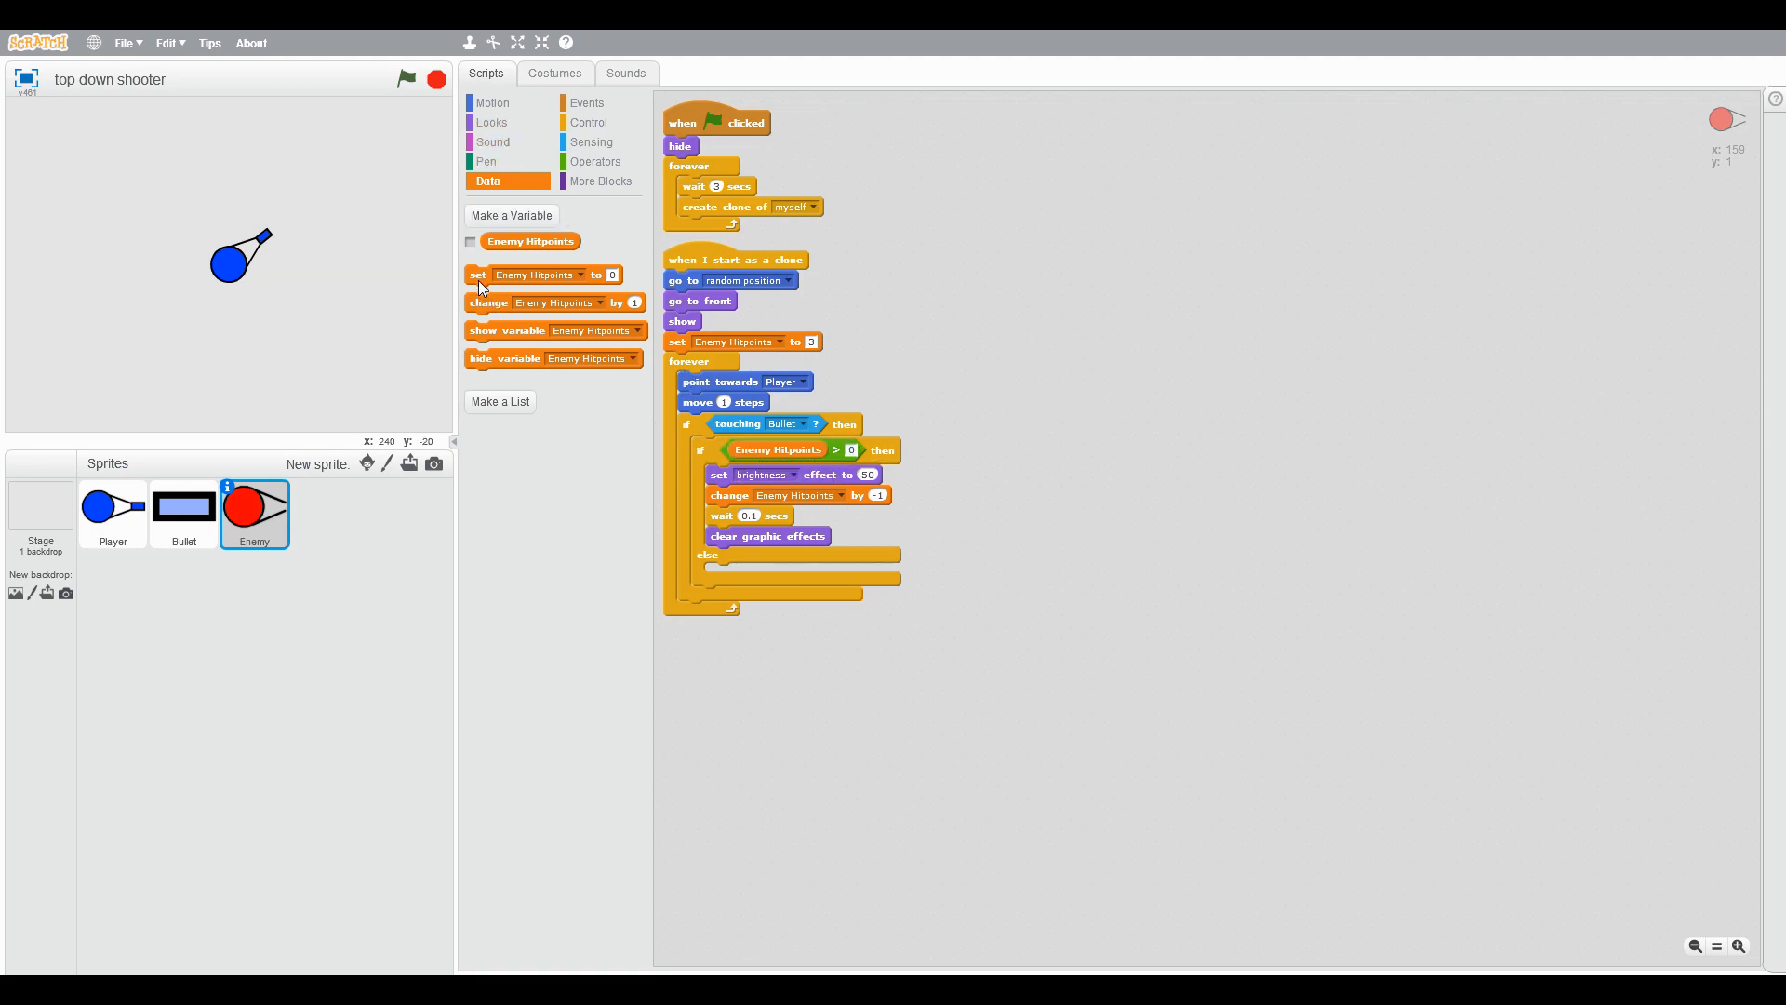
{"action": "left_click", "coordinate": [590, 122]}
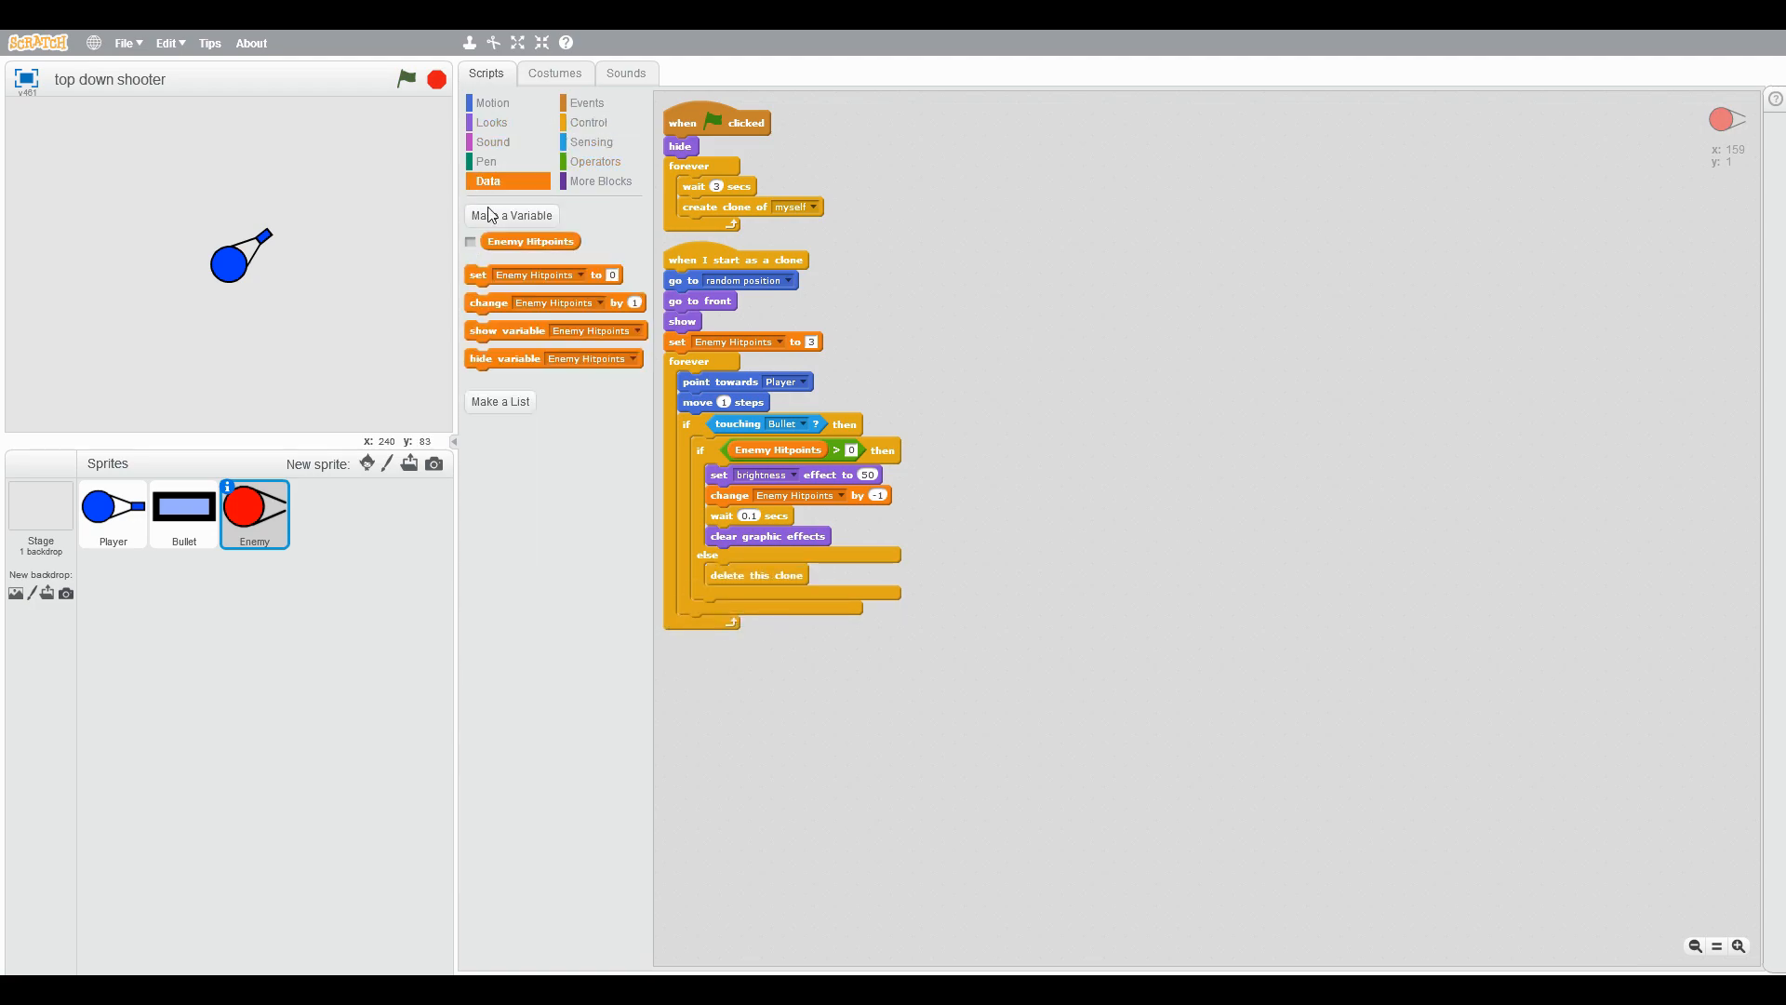
Step: Create the Score variable and show it on the stage as a large readout
{"action": "left_click", "coordinate": [510, 215]}
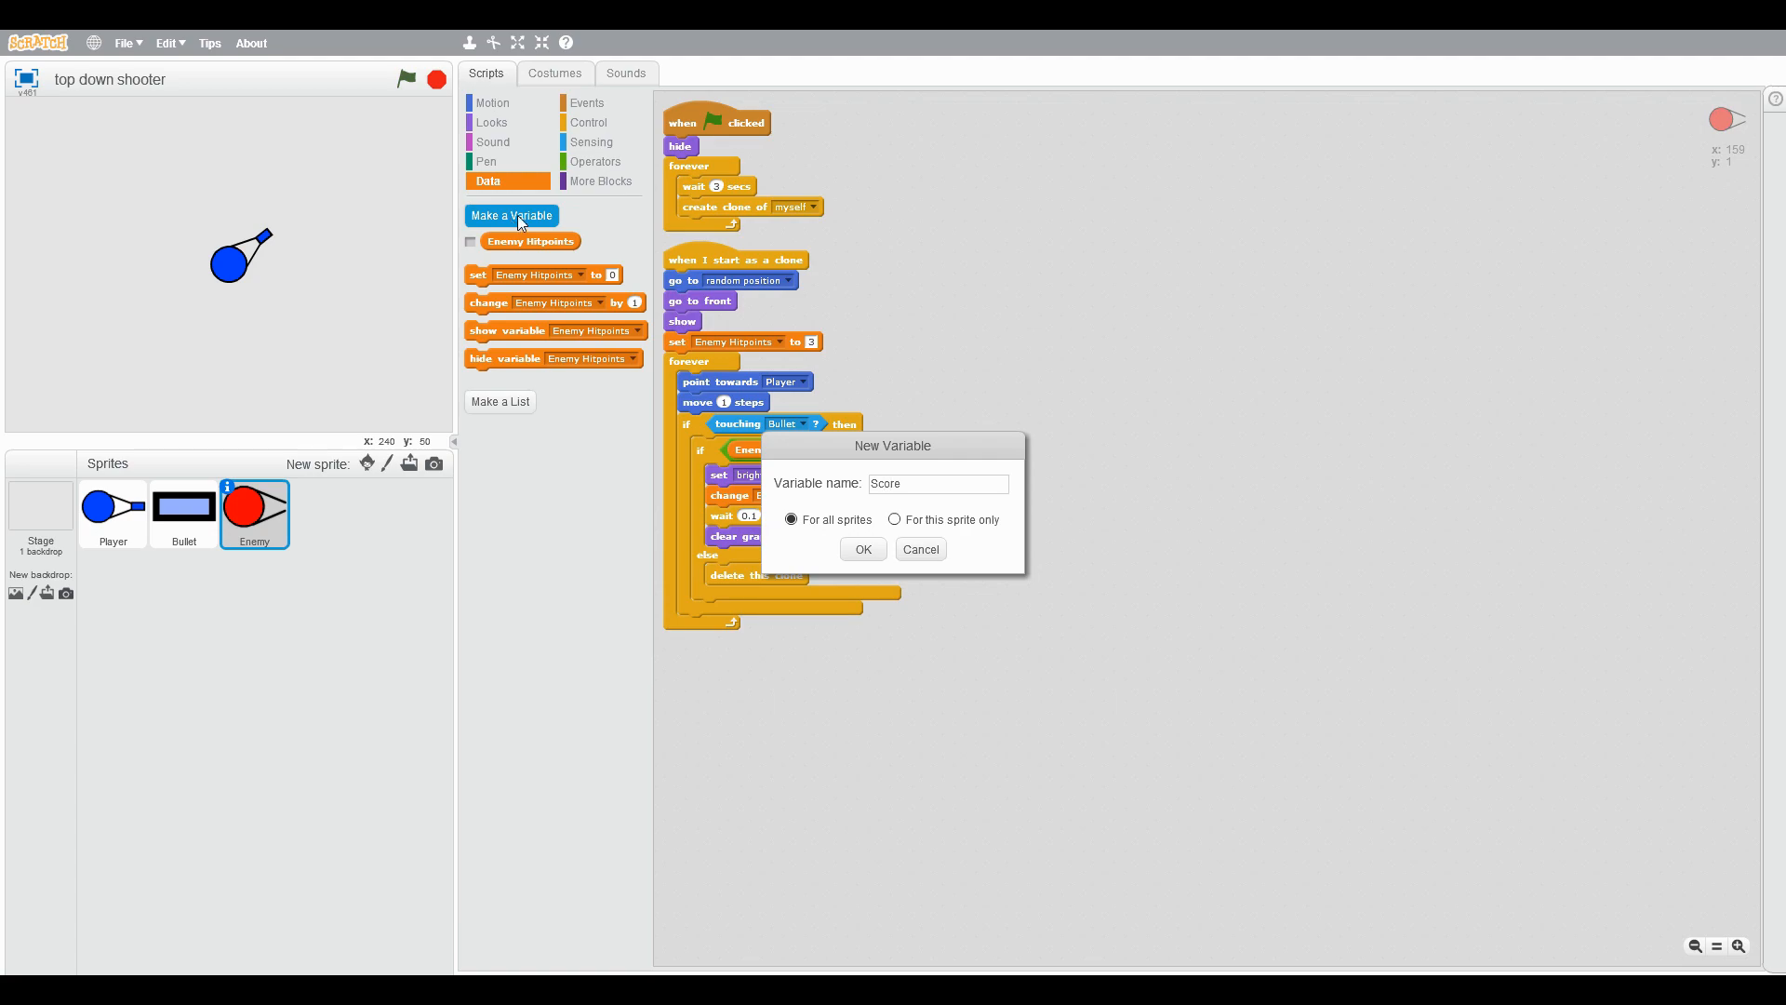
{"action": "left_click", "coordinate": [862, 547]}
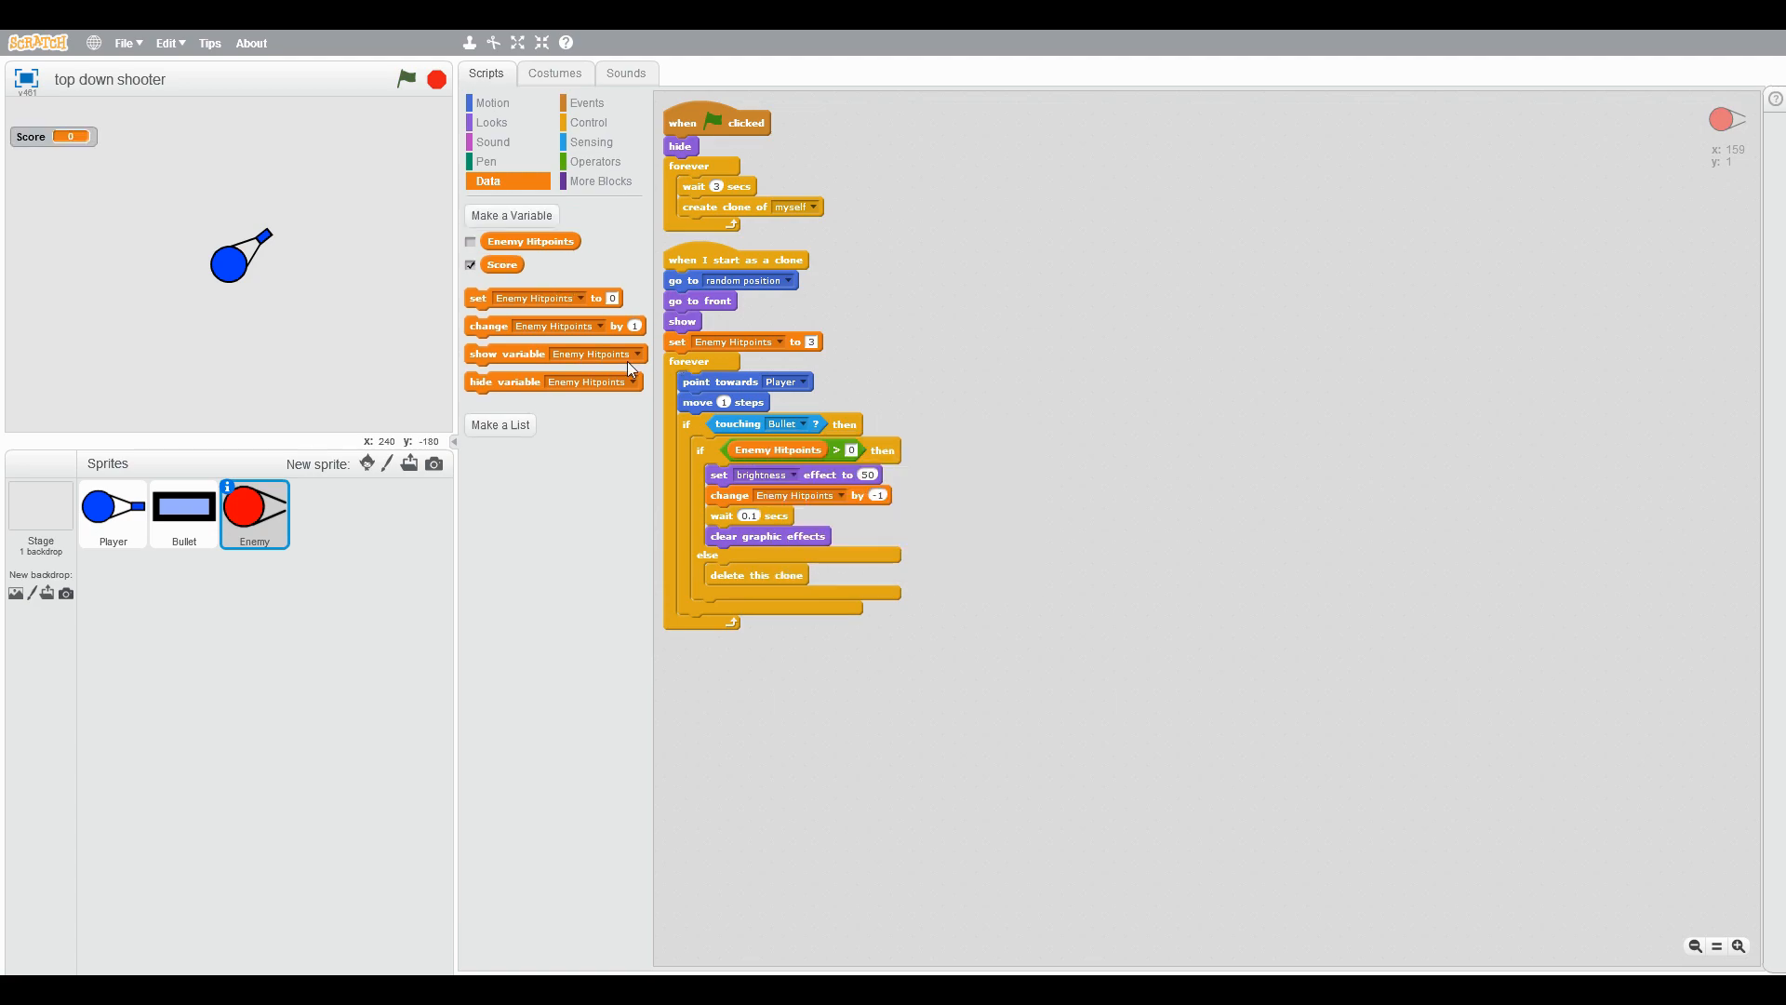
{"action": "right_click", "coordinate": [53, 135]}
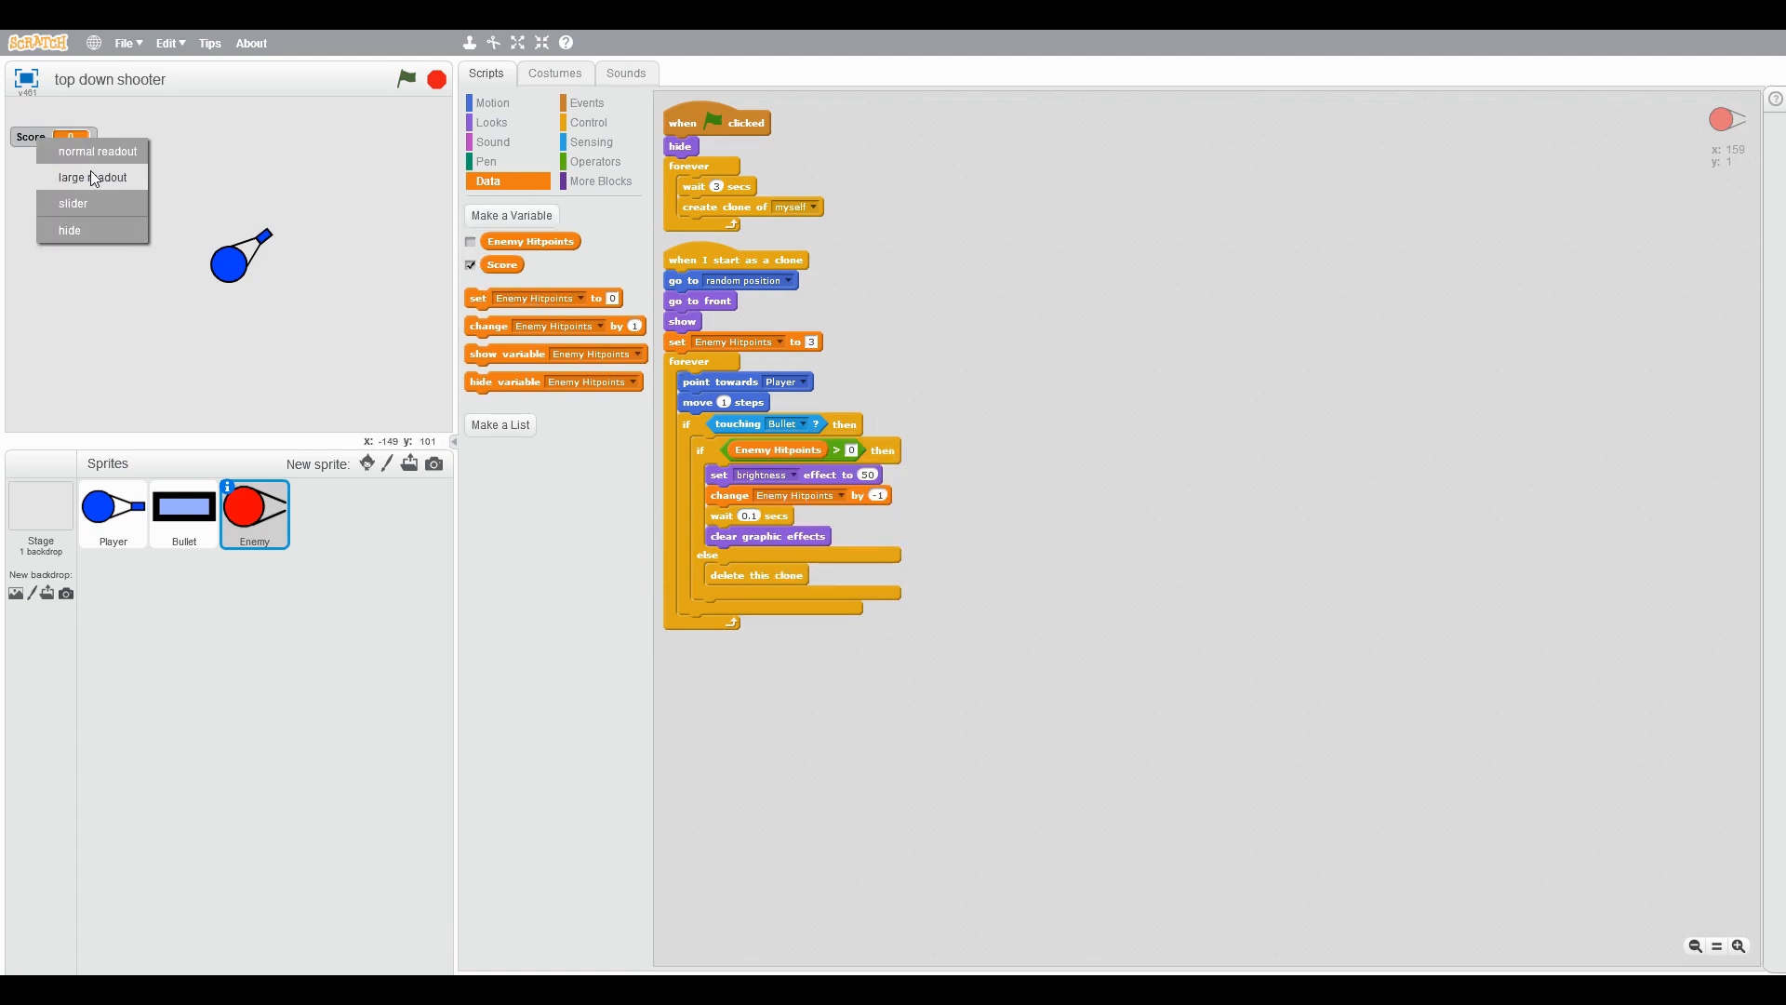
{"action": "left_click", "coordinate": [93, 178]}
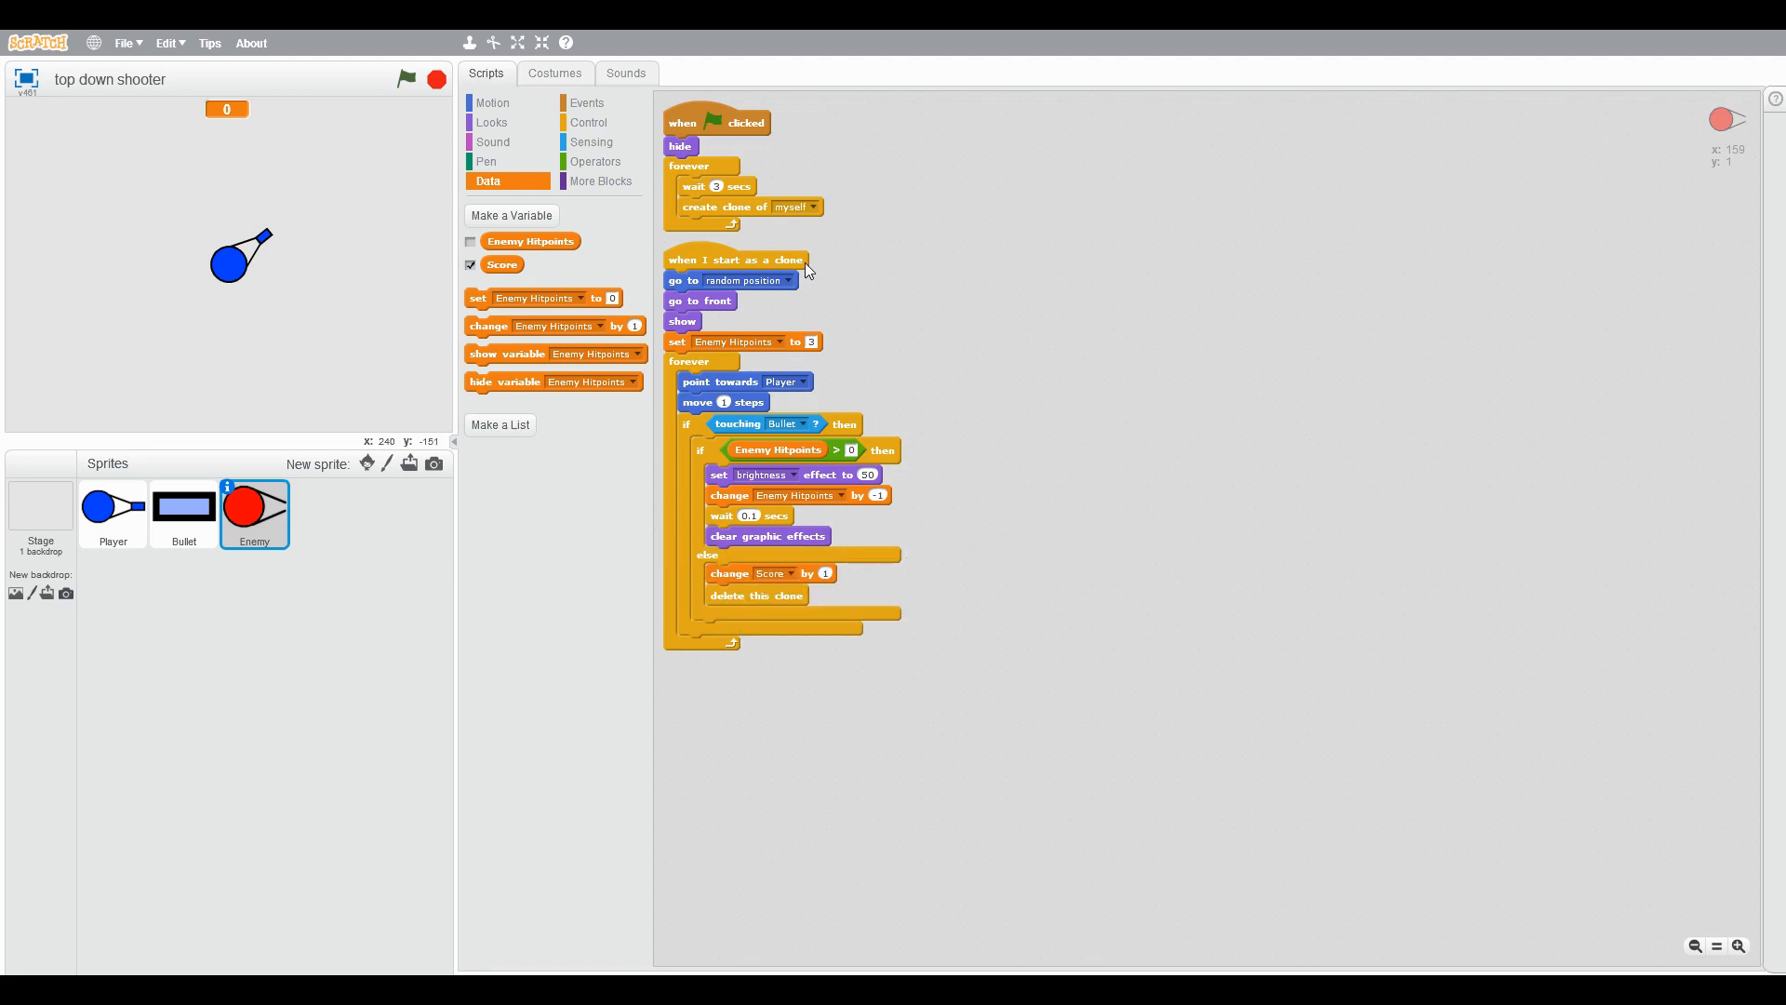
Step: Create a new variable named Player Health from the Player sprite's data blocks
{"action": "left_click", "coordinate": [491, 102]}
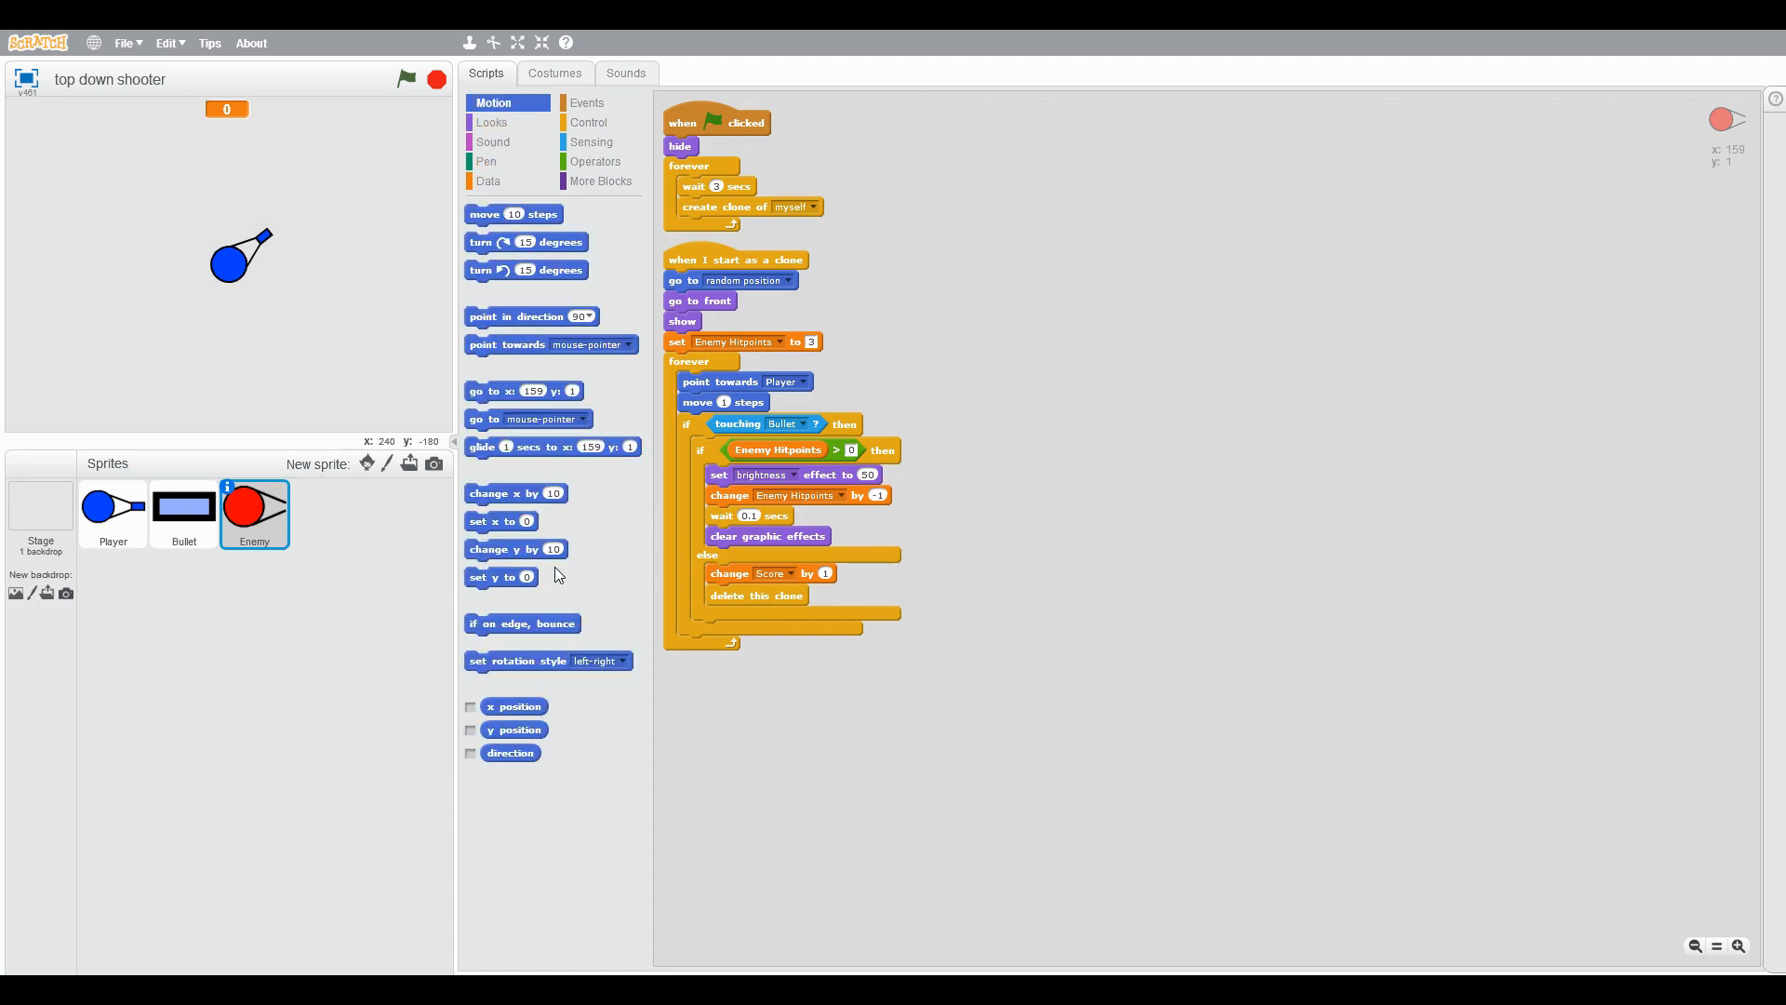
{"action": "left_click", "coordinate": [113, 513]}
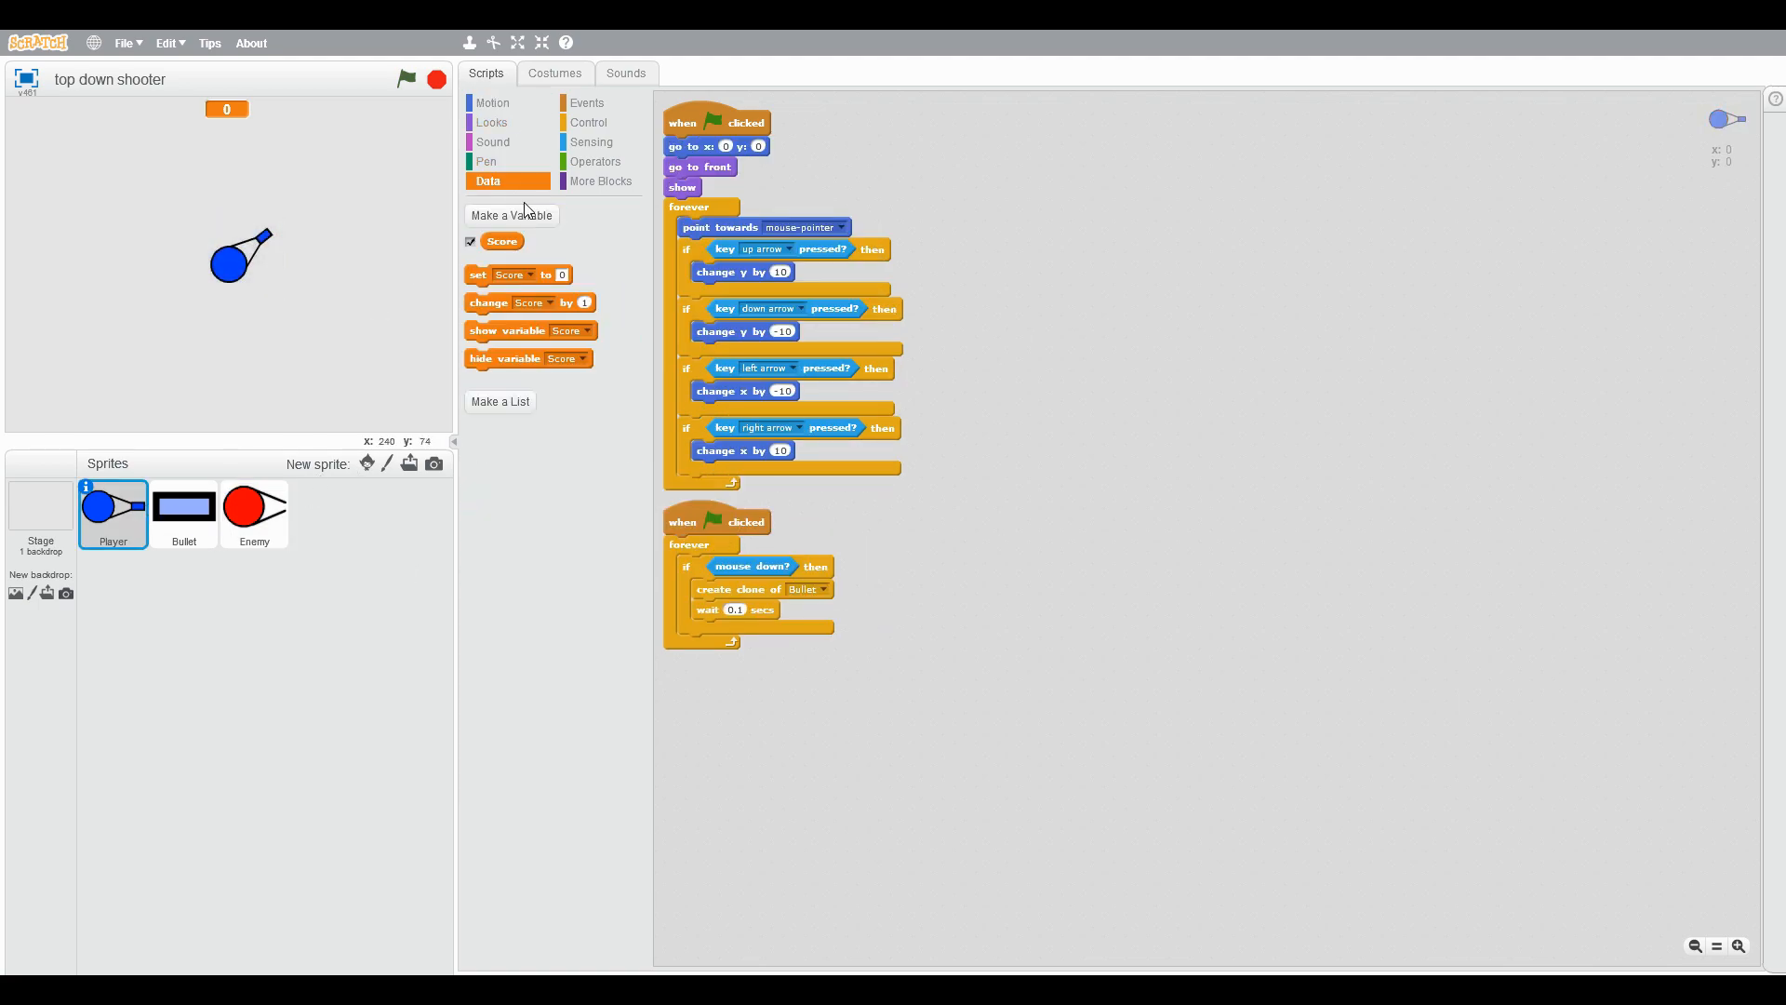
{"action": "left_click", "coordinate": [512, 216]}
{"action": "type", "text": "Player"}
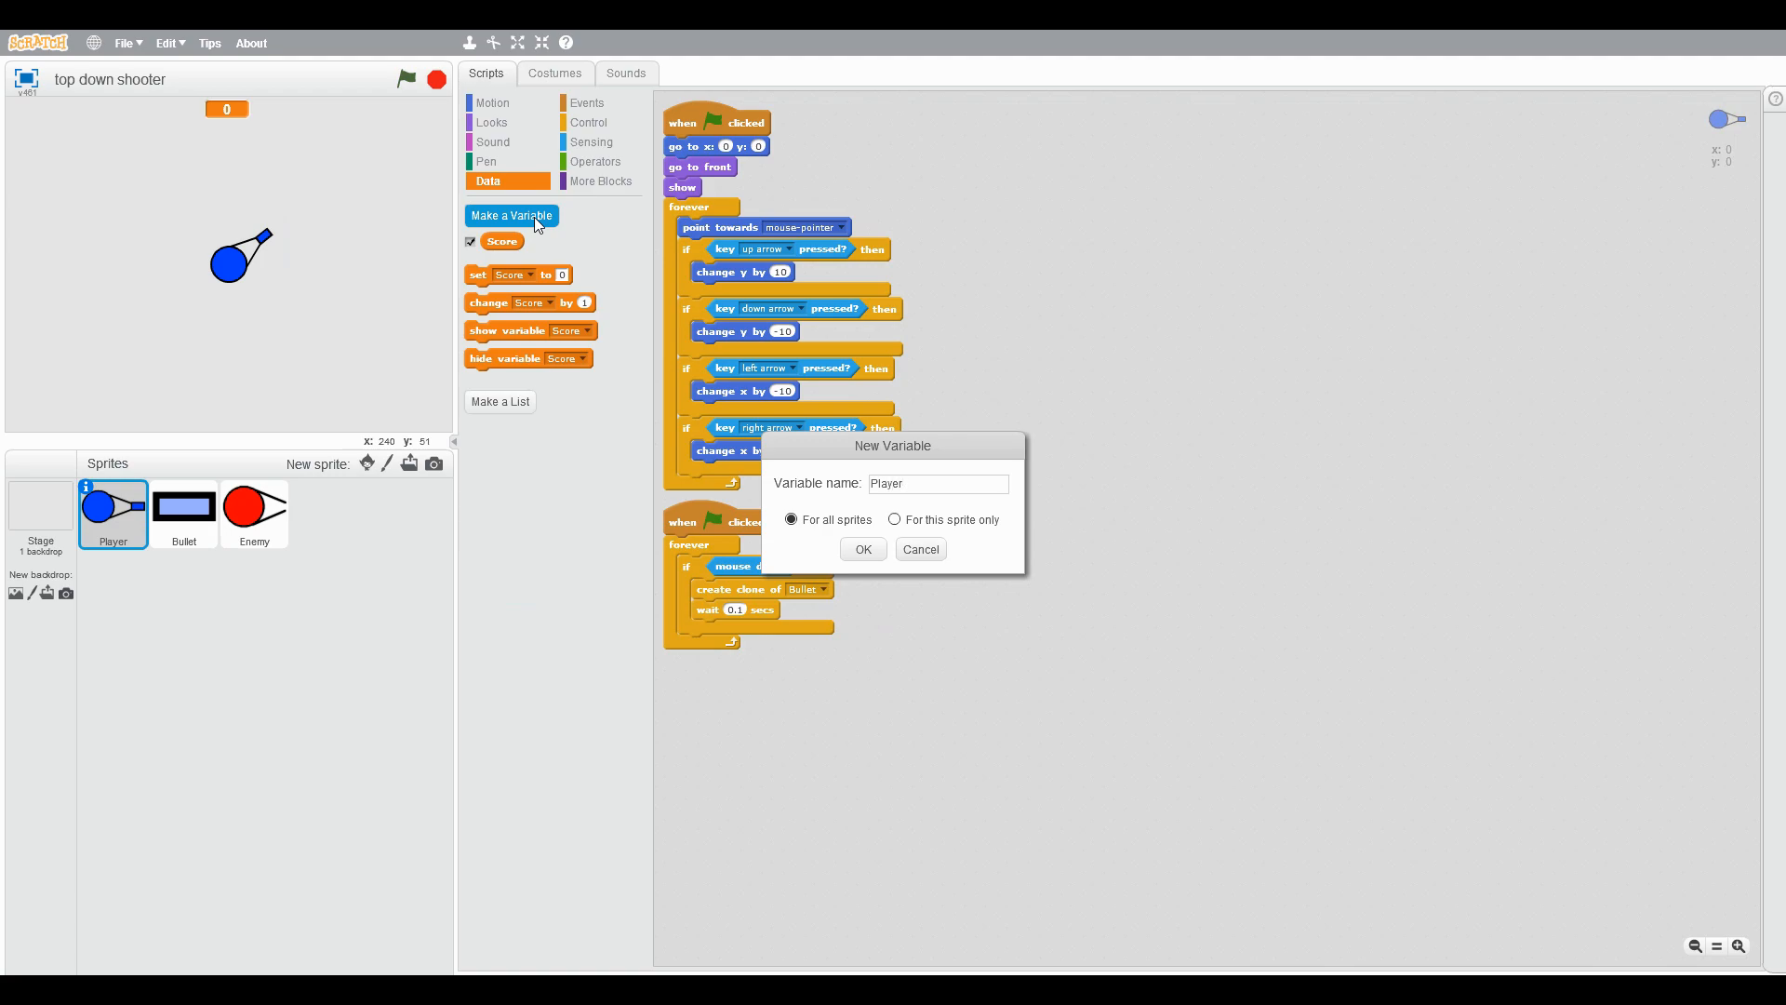
{"action": "left_click", "coordinate": [861, 548]}
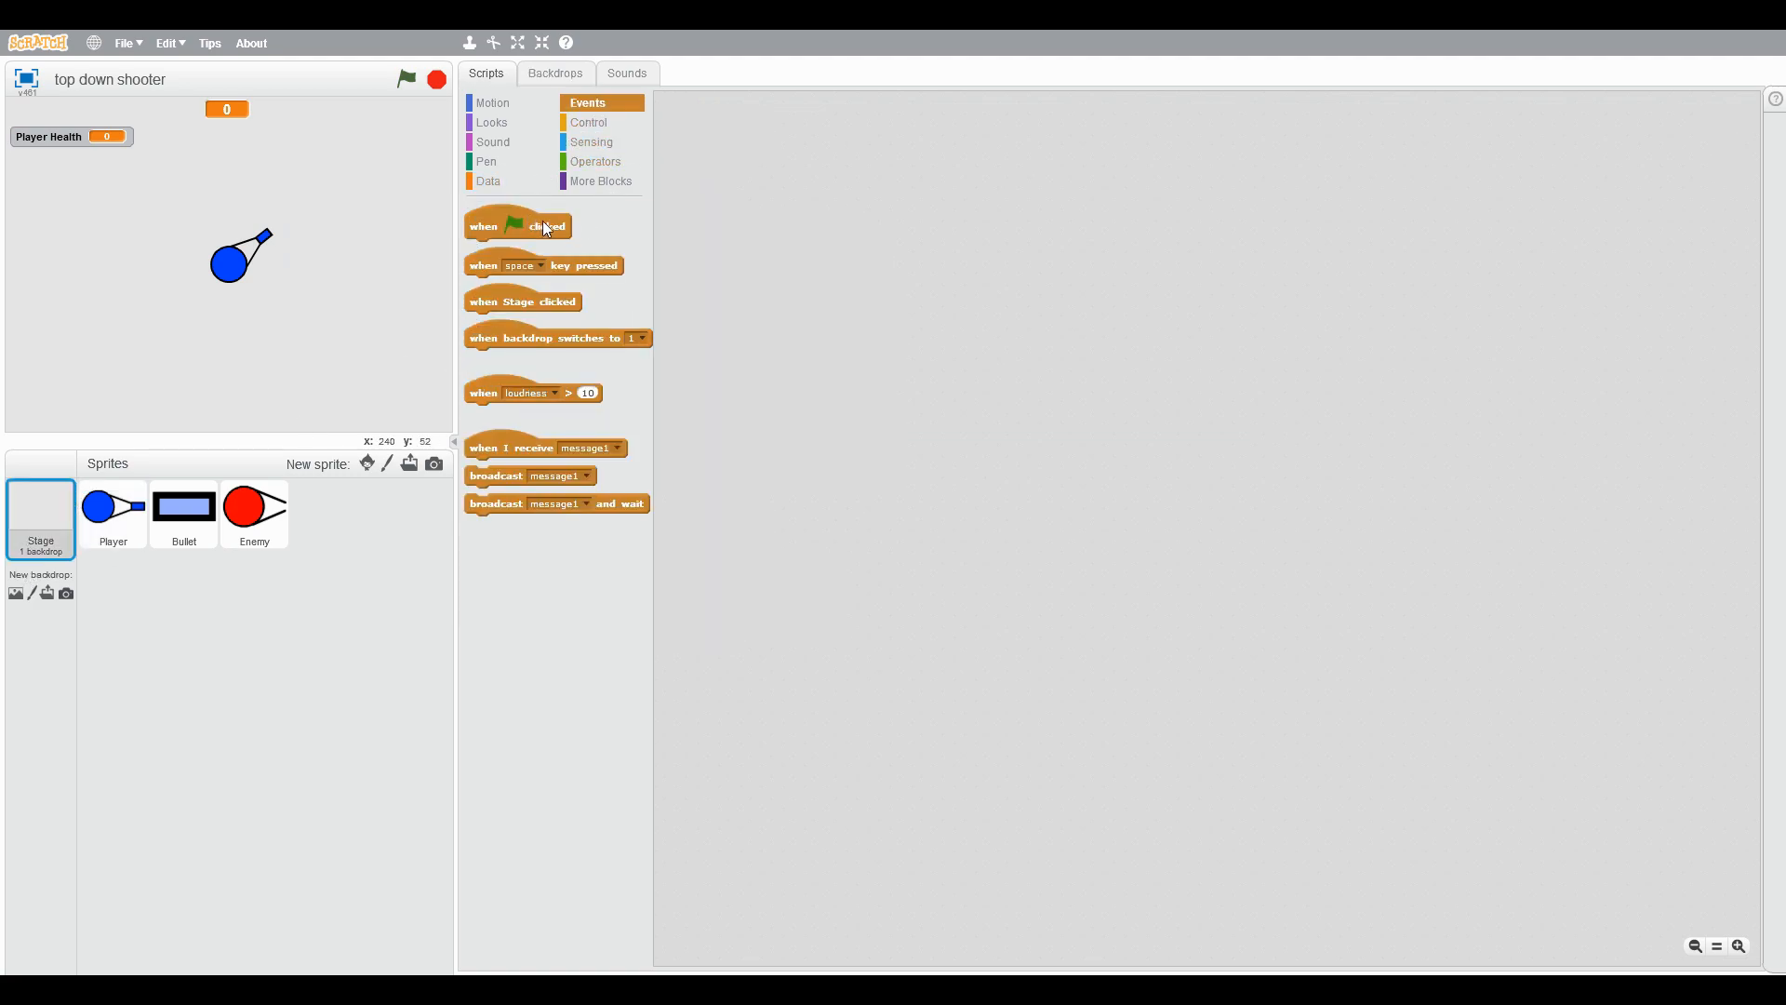
Step: Have the flag-clicked script set Player Health to 100 and Score to 0
{"action": "left_click", "coordinate": [487, 180]}
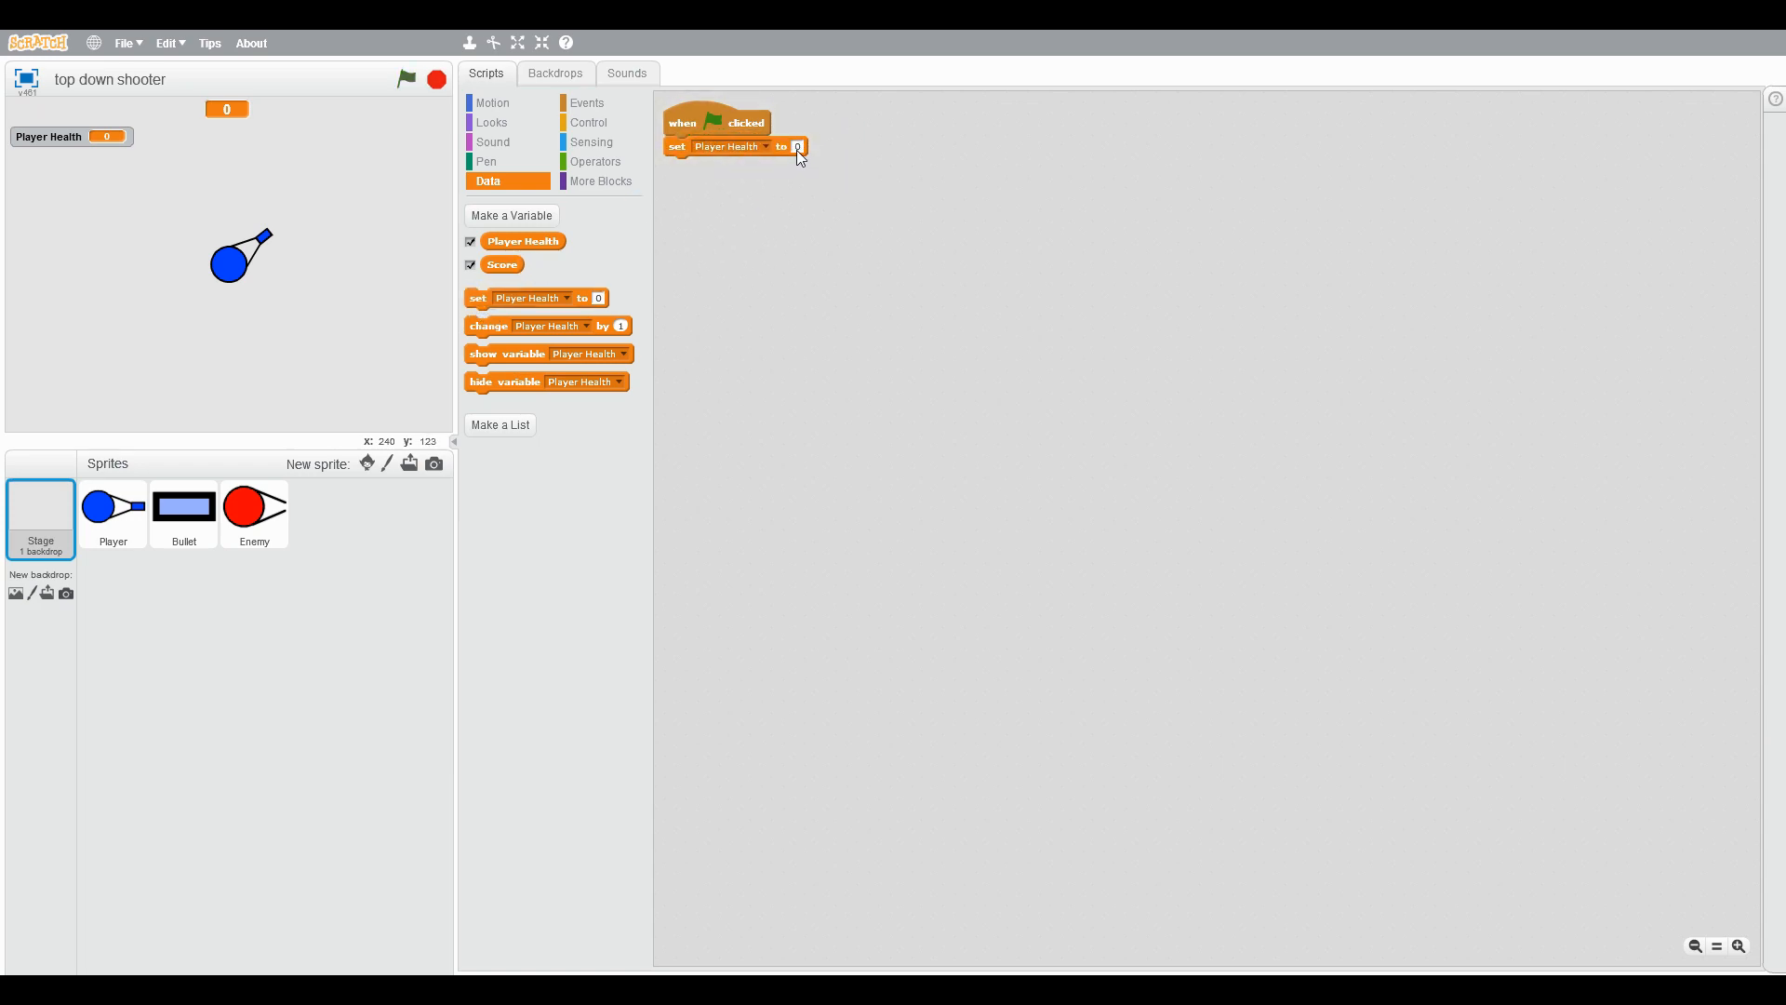
{"action": "type", "text": "100"}
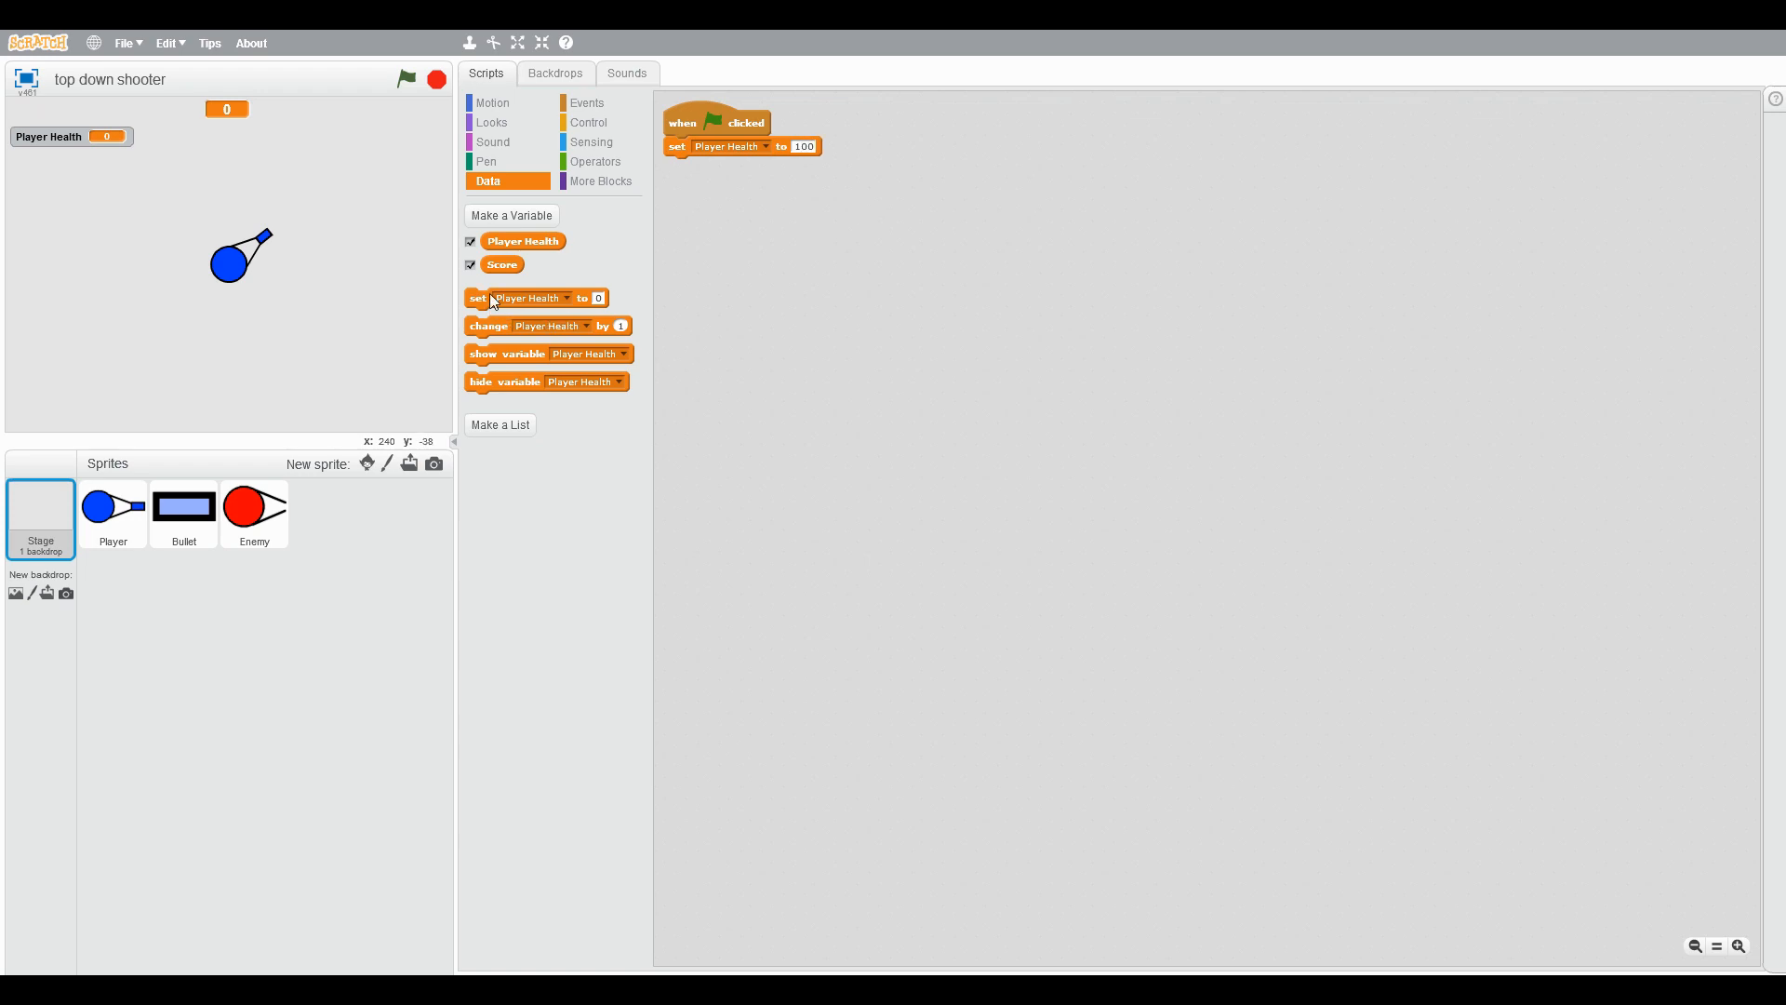
{"action": "left_click_drag", "start_coordinate": [536, 297], "coordinate": [714, 166]}
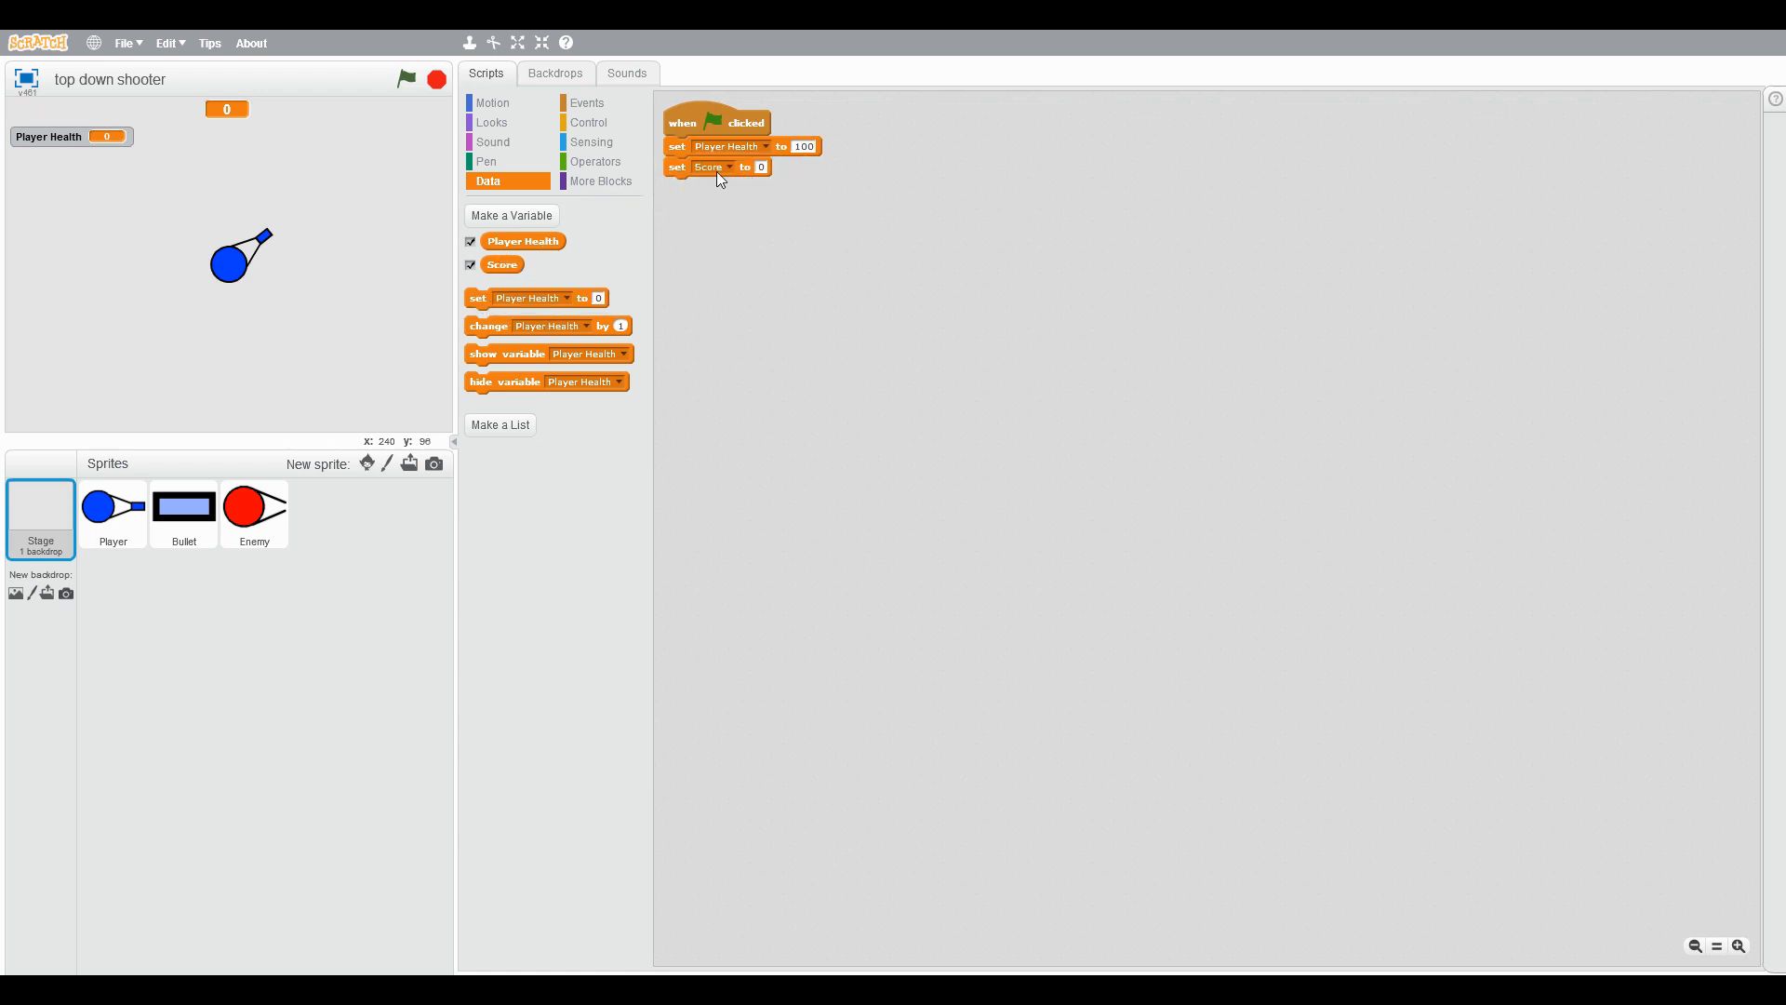
{"action": "left_click", "coordinate": [491, 103]}
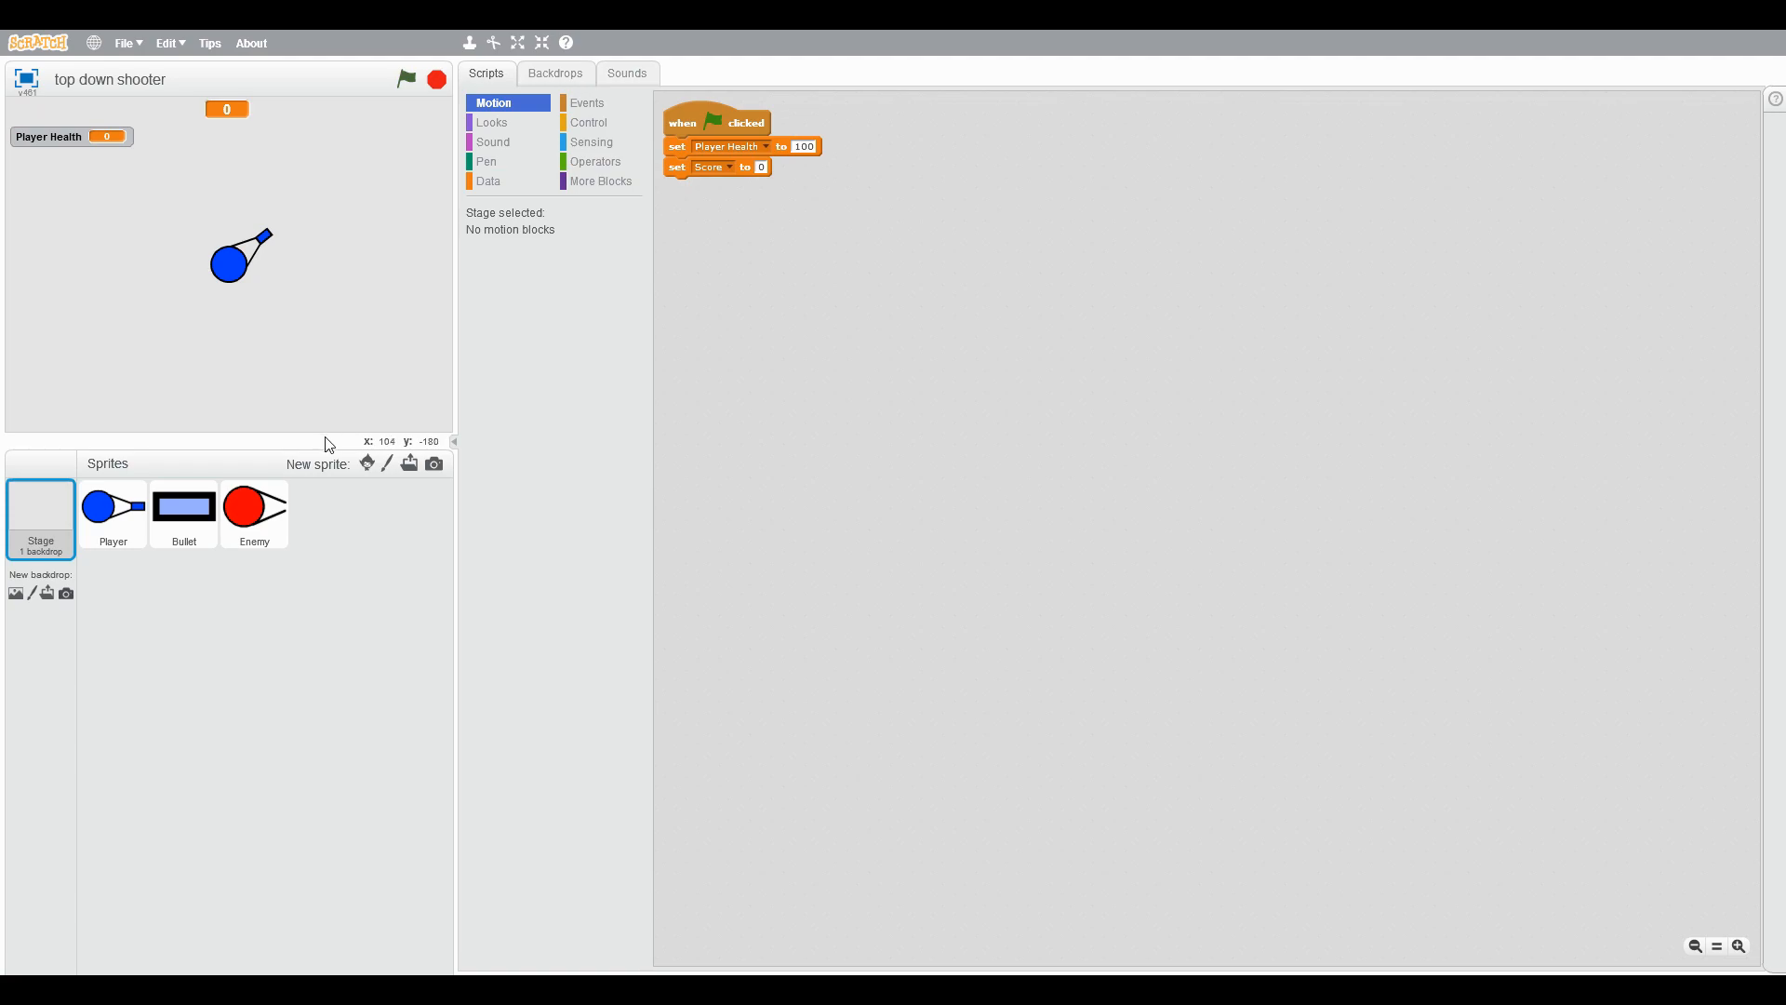
Step: Duplicate the enemy's touching check into a clone script that tests for touching Player
{"action": "left_click", "coordinate": [255, 506]}
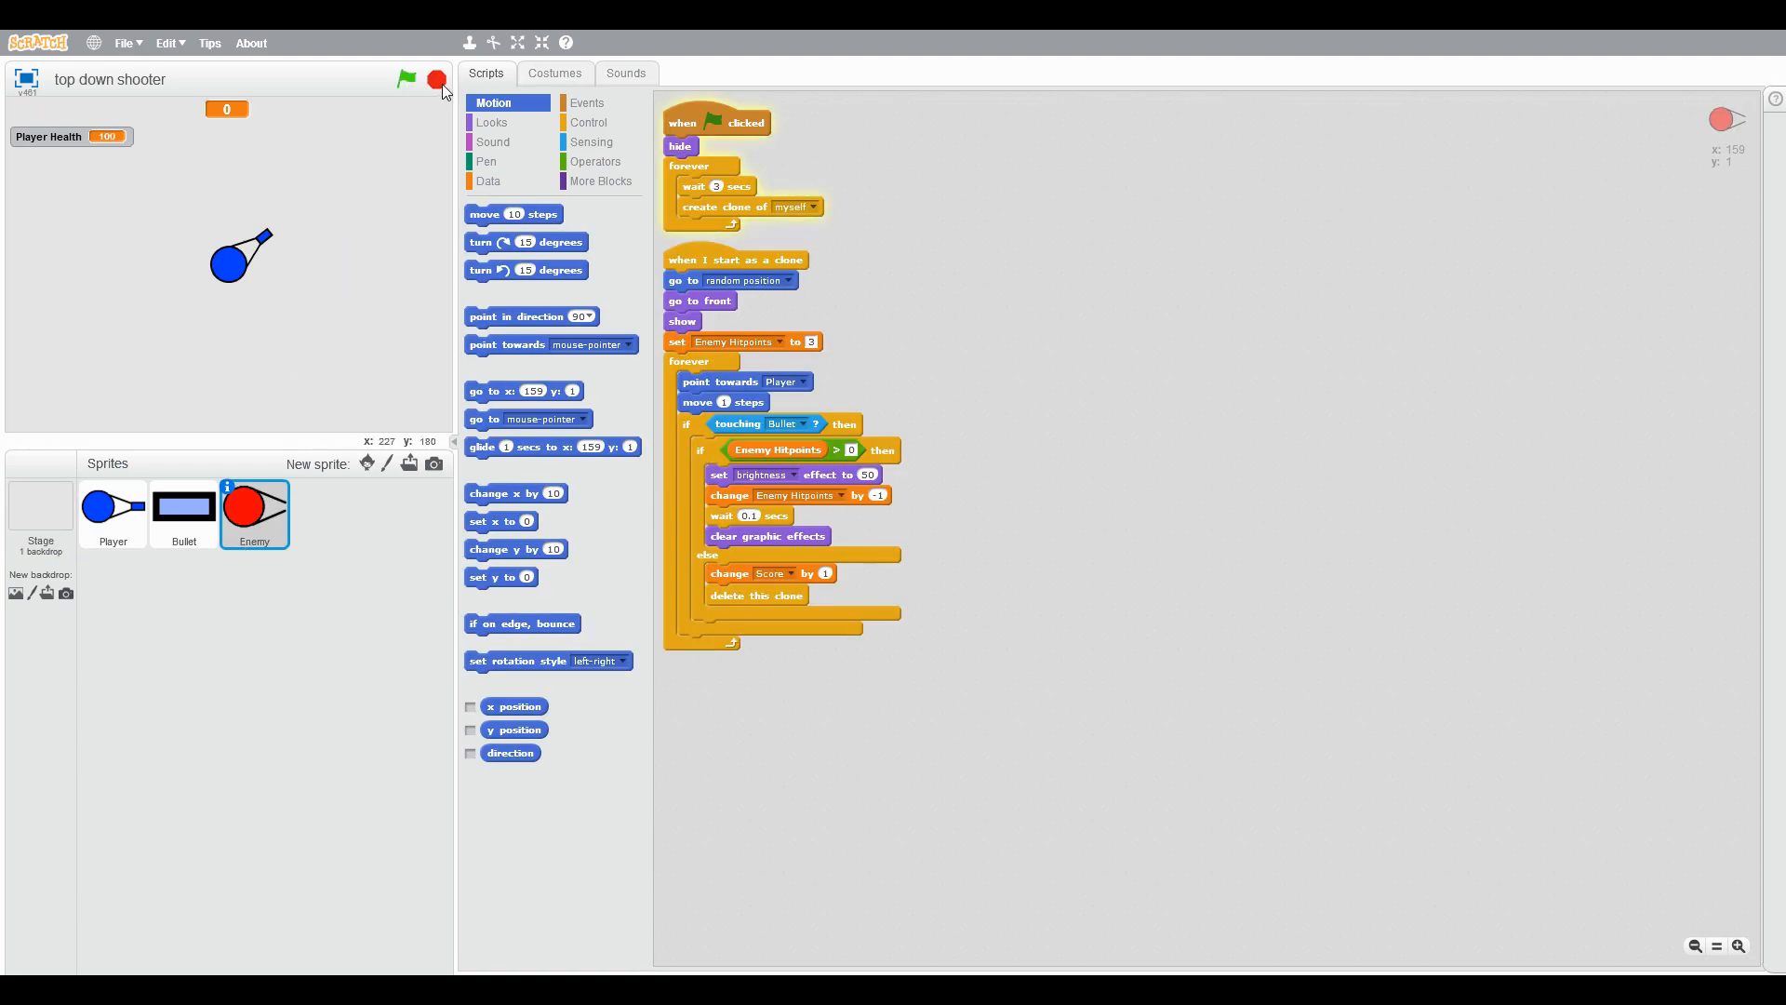
{"action": "left_click", "coordinate": [487, 180]}
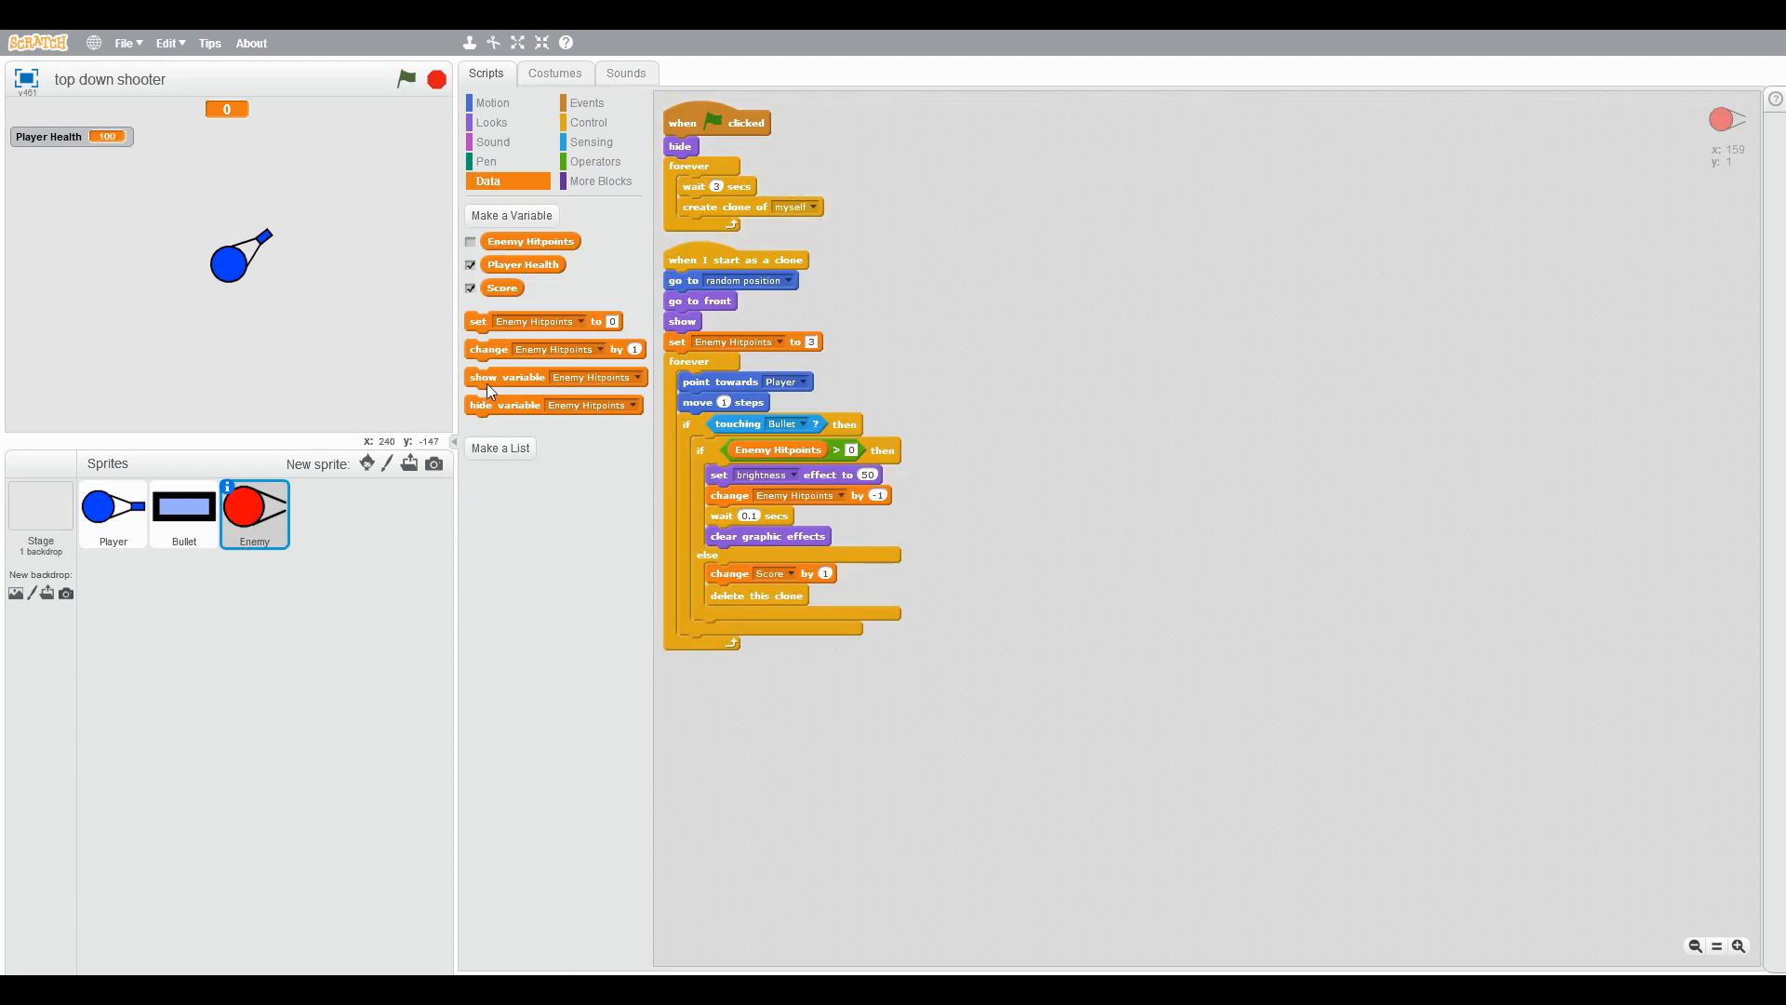
{"action": "right_click", "coordinate": [687, 424]}
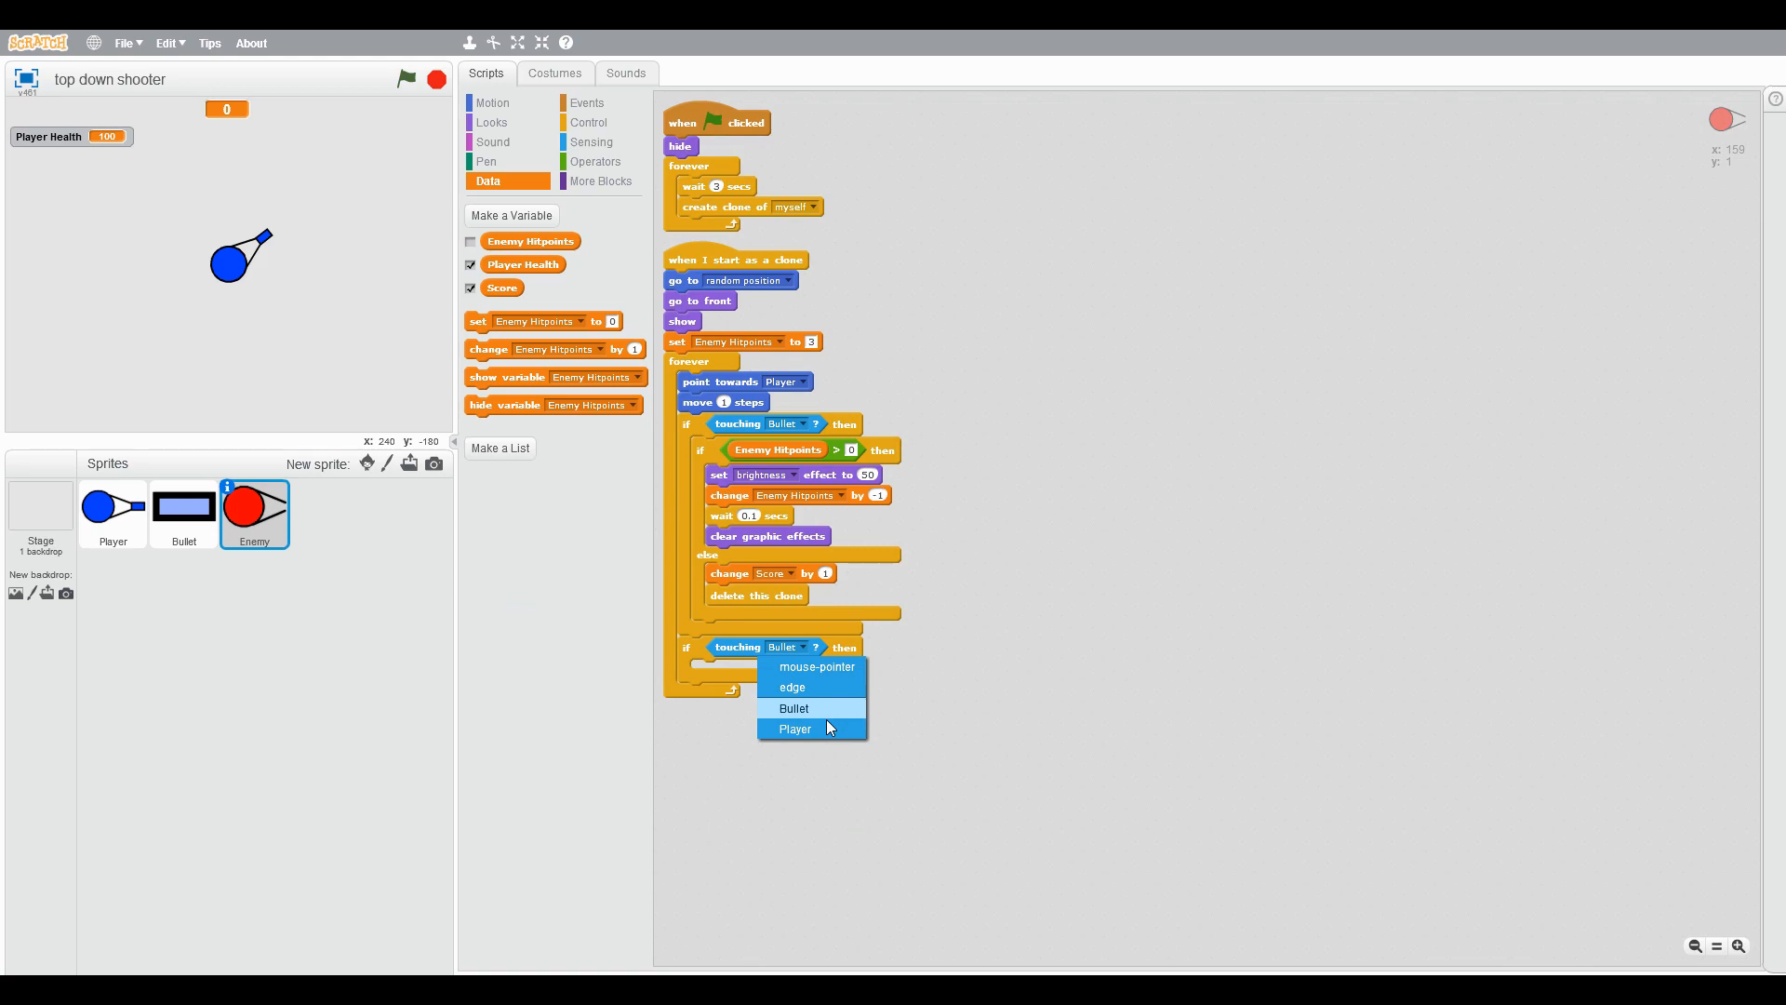
{"action": "left_click", "coordinate": [794, 727]}
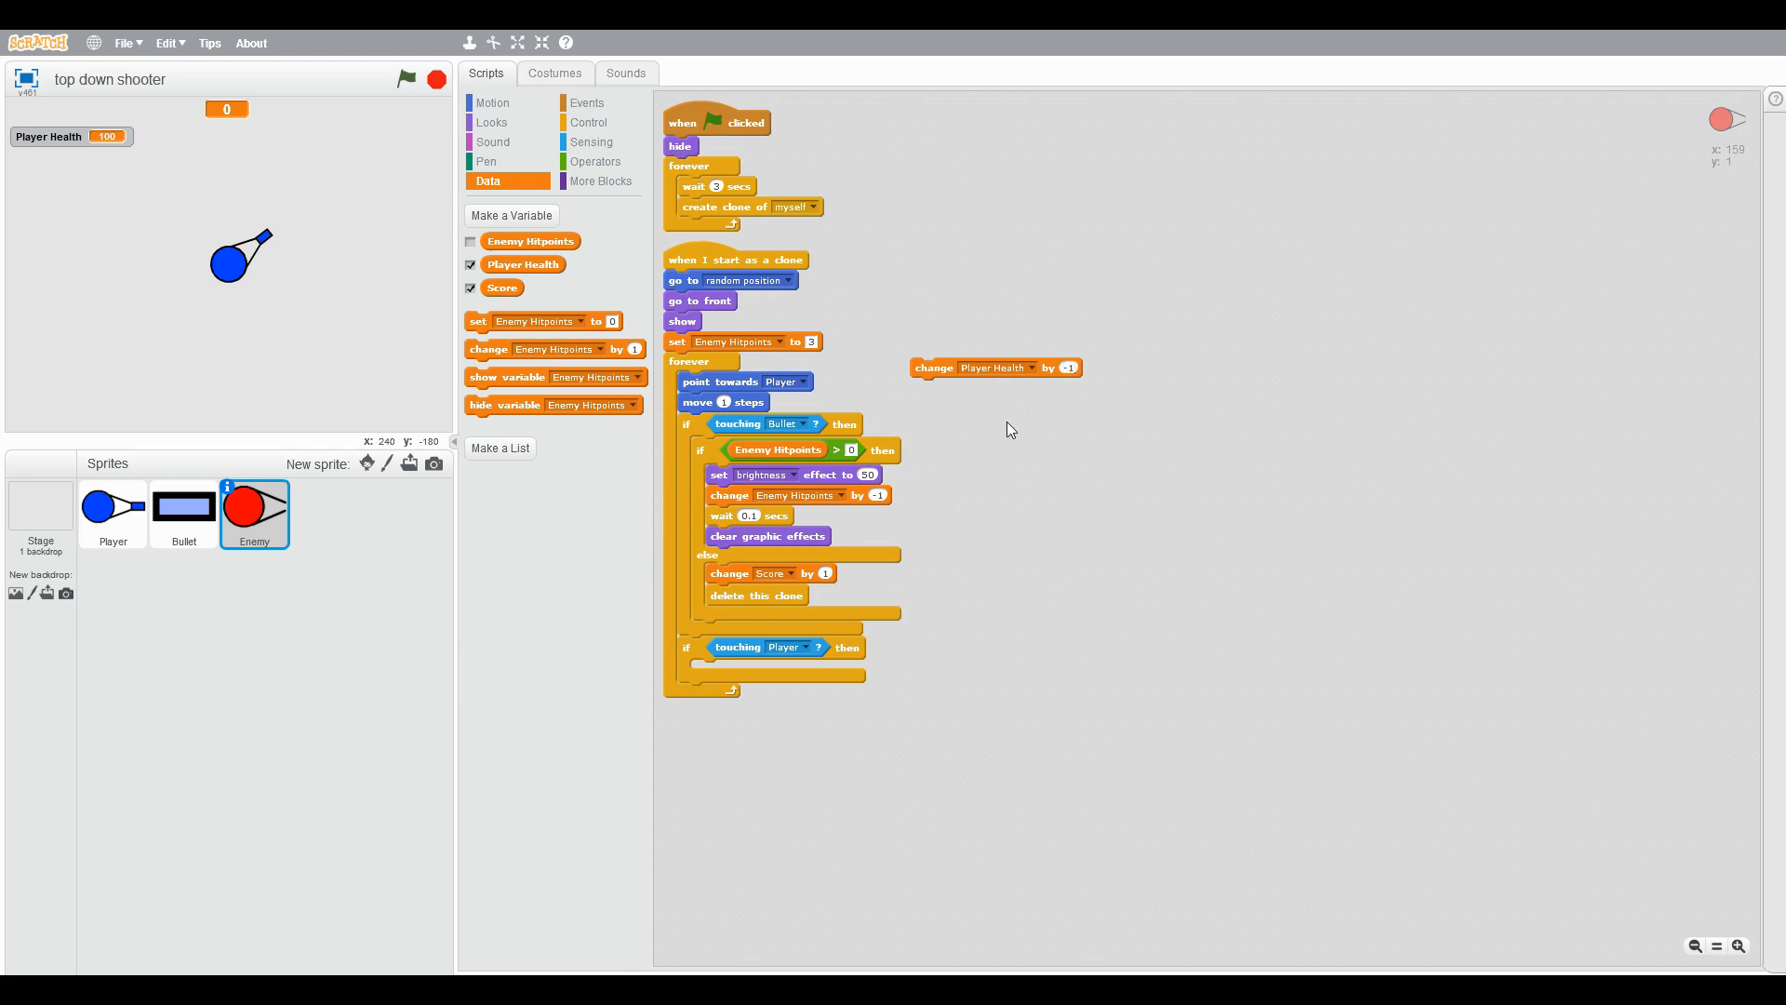
Step: Change Player Health by -1 and wait 0.1 secs inside that check, forever
{"action": "left_click", "coordinate": [589, 123]}
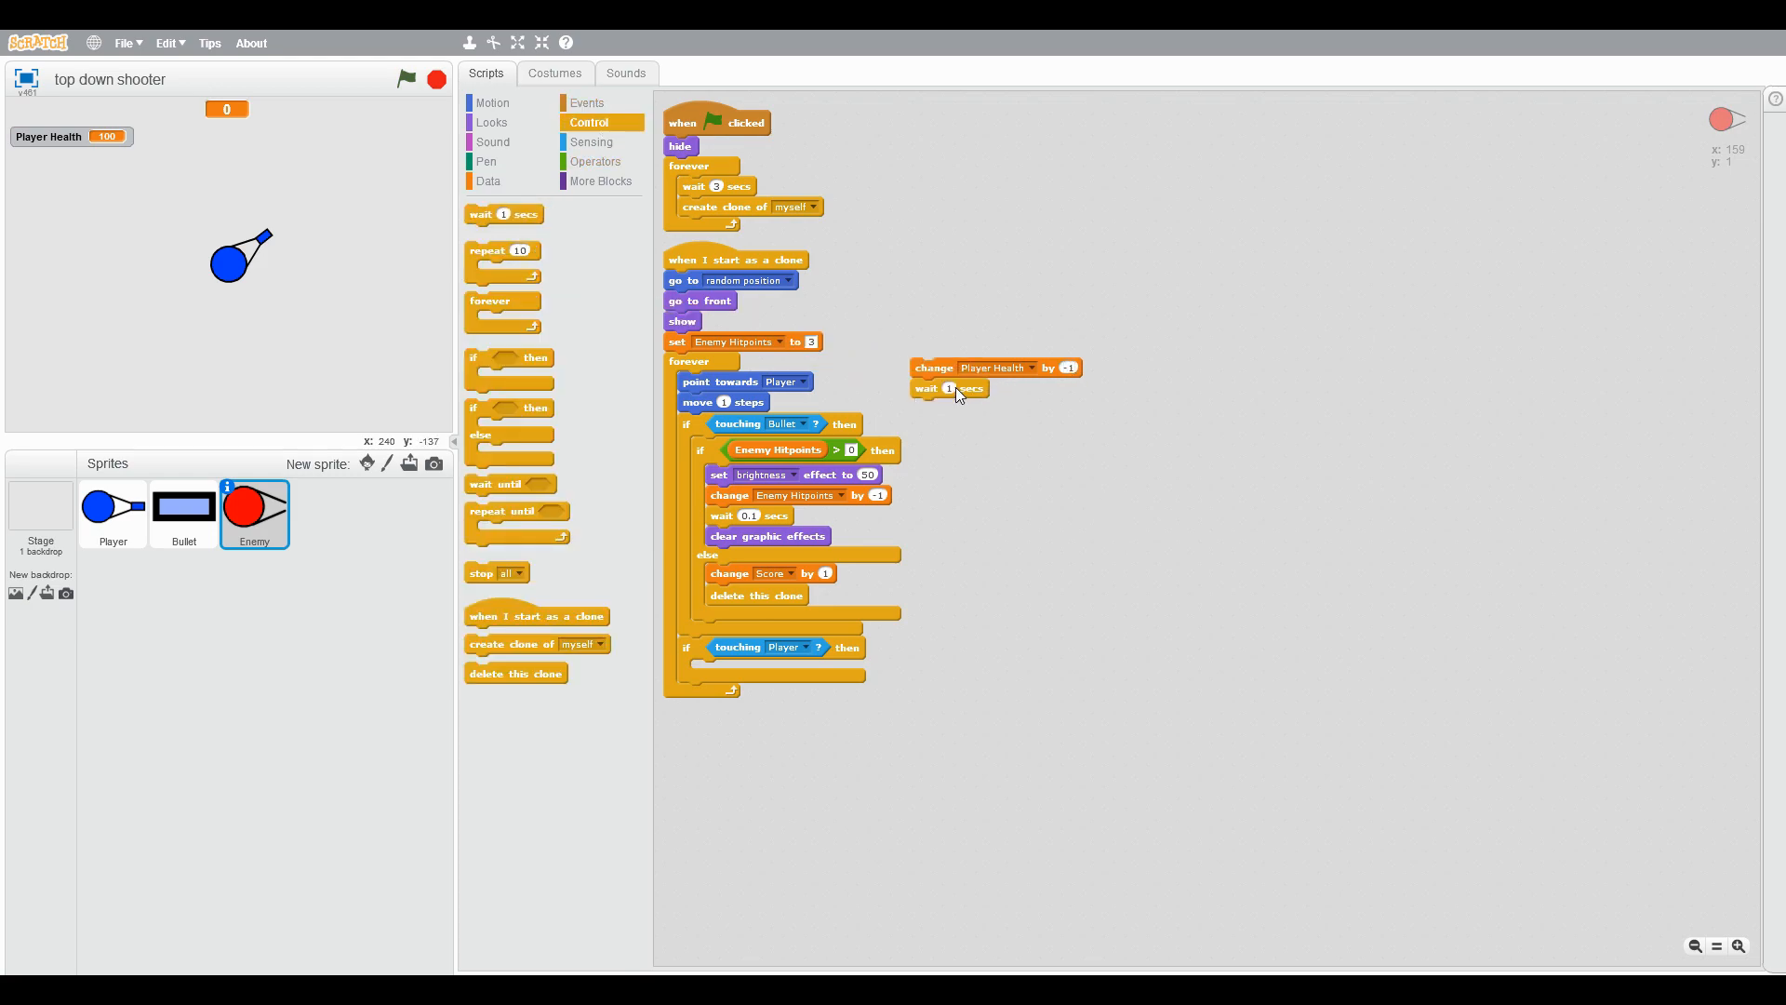
{"action": "left_click_drag", "start_coordinate": [932, 367], "coordinate": [701, 692]}
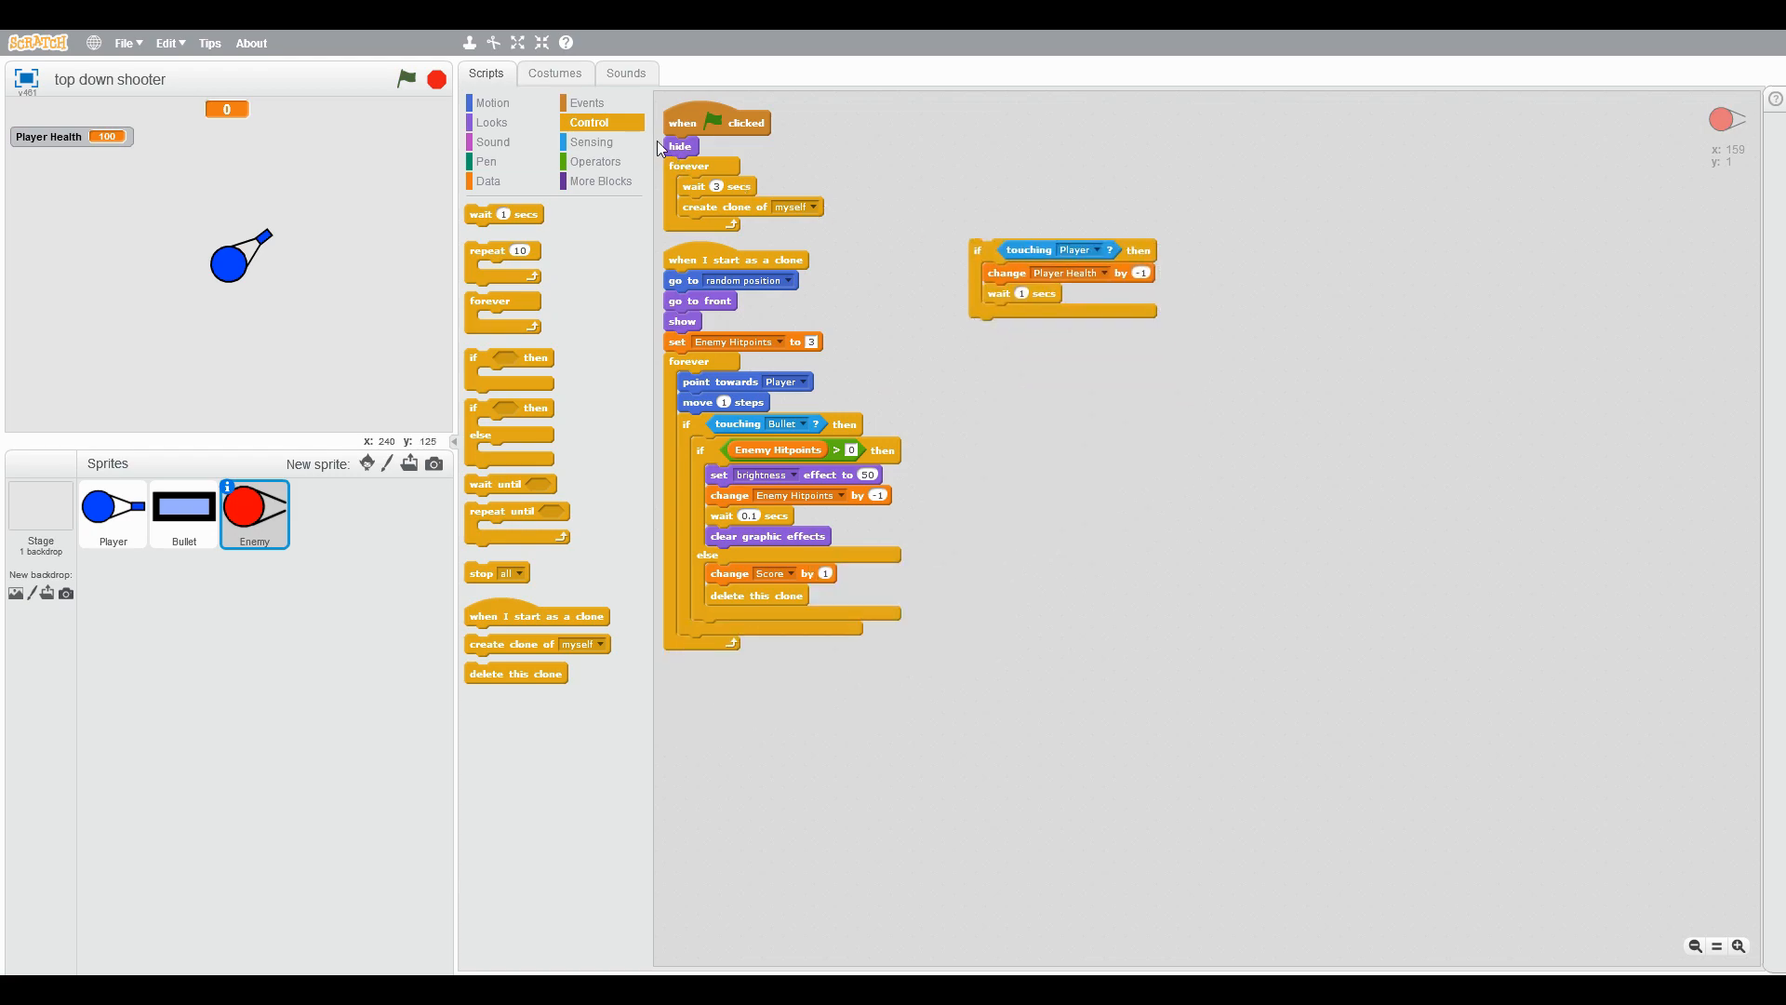
{"action": "mouse_move", "coordinate": [573, 214]}
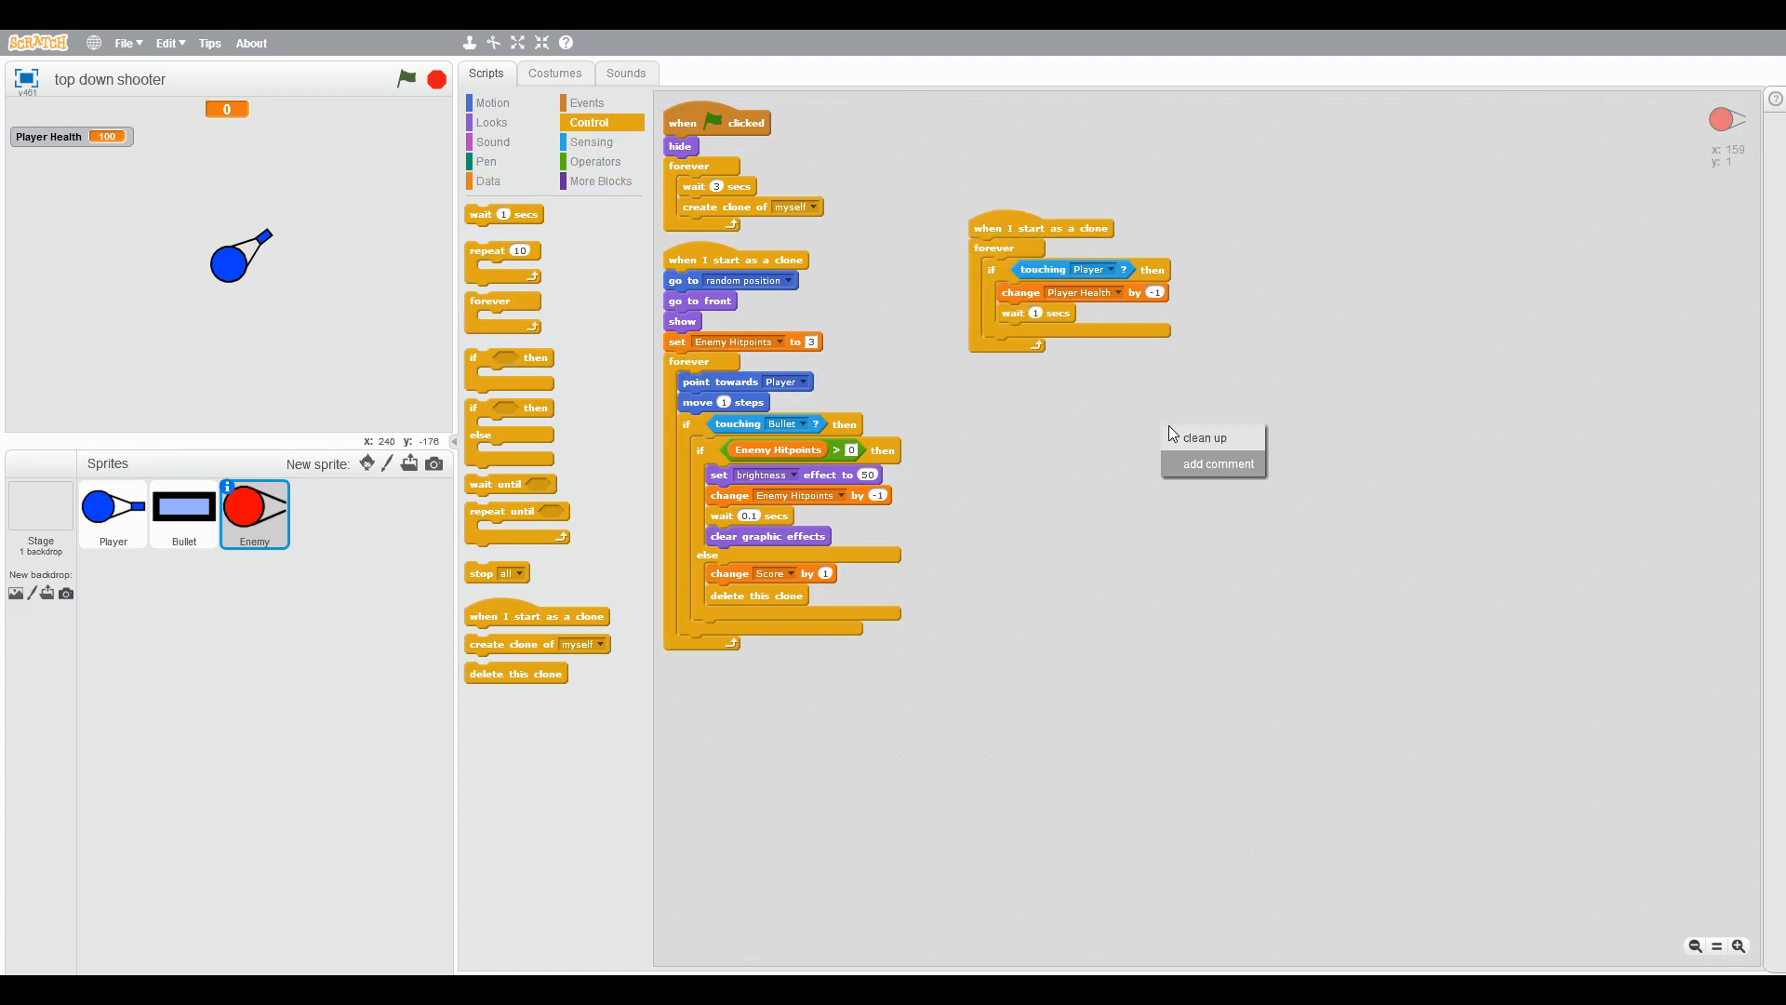
{"action": "left_click", "coordinate": [491, 103]}
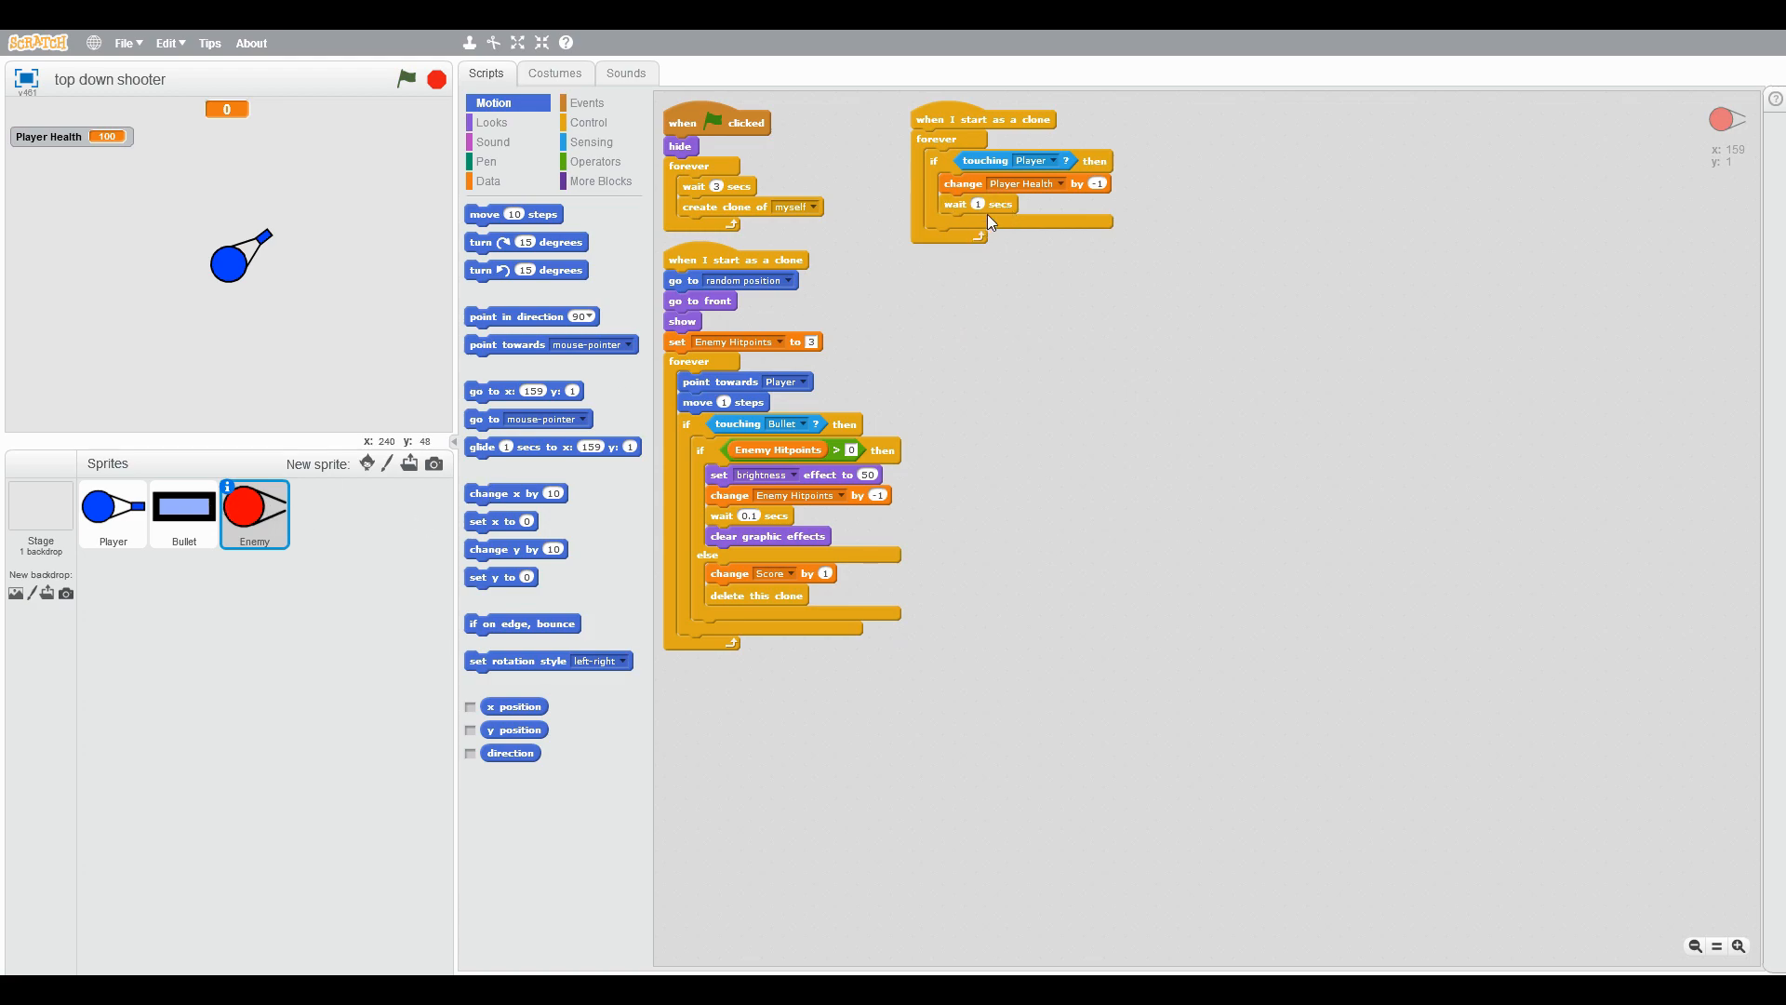
{"action": "left_click", "coordinate": [977, 205]}
{"action": "type", "text": "0.1"}
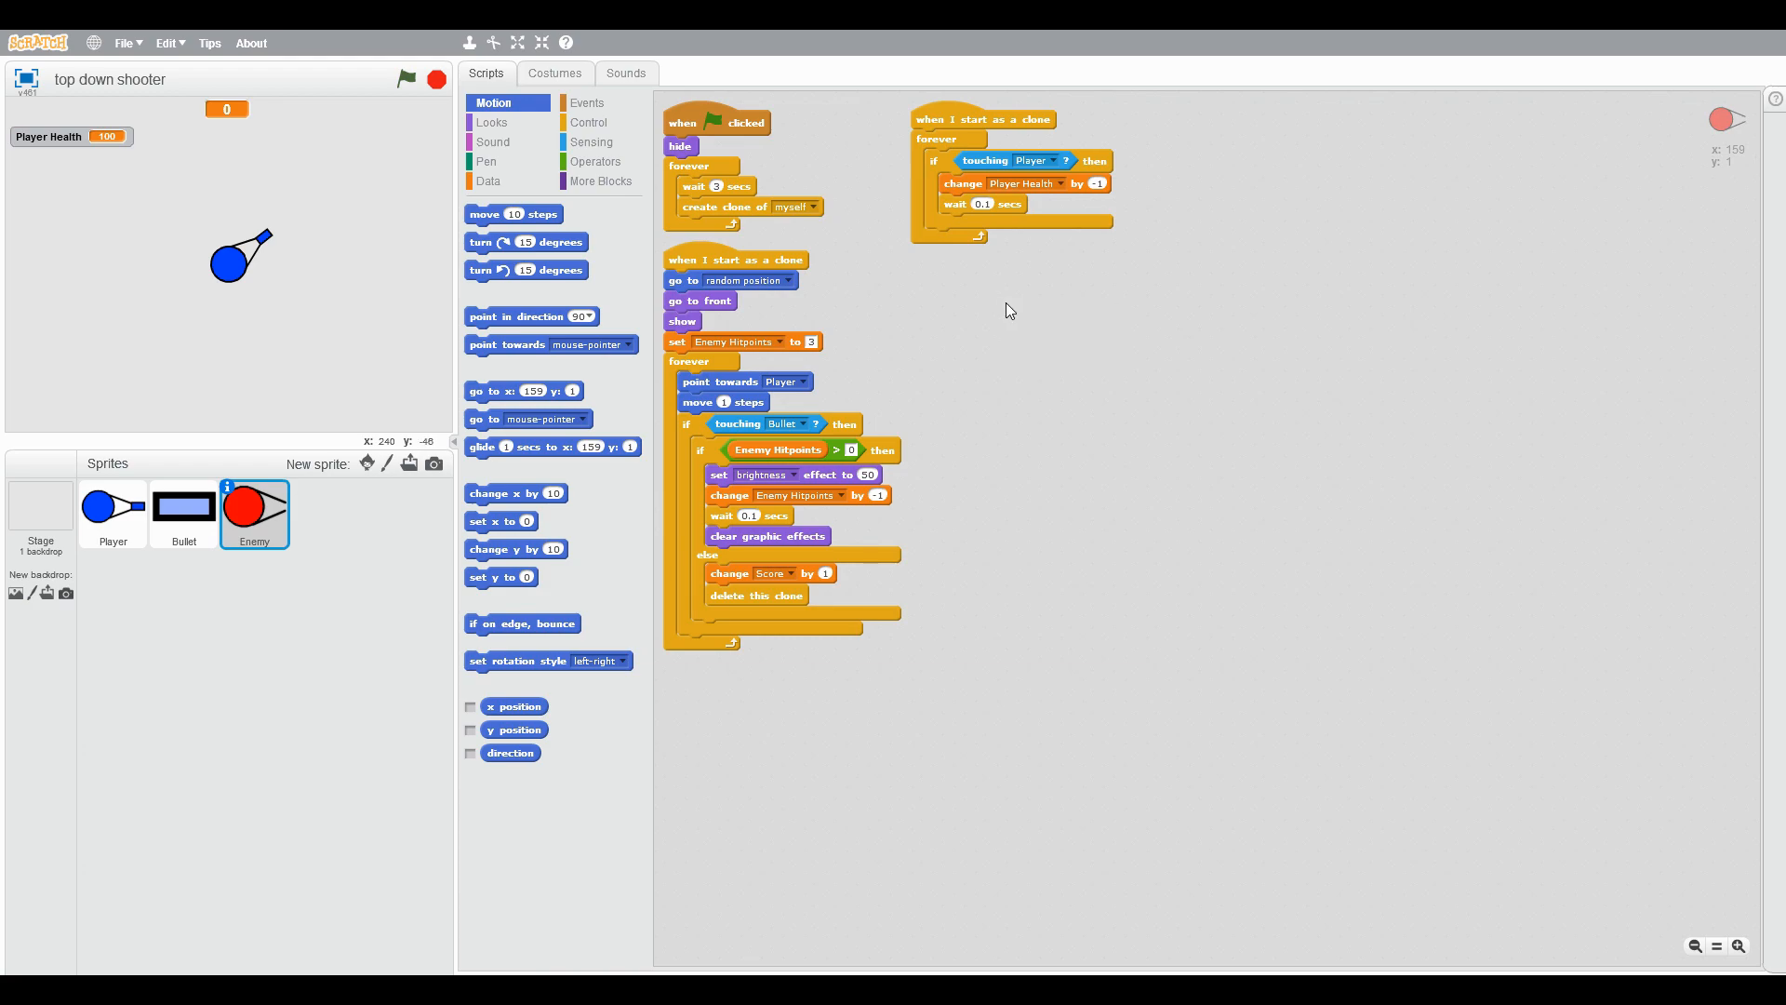
Step: Give the Player a flag-clicked forever loop that stops all when Player Health < 0
{"action": "left_click", "coordinate": [112, 514]}
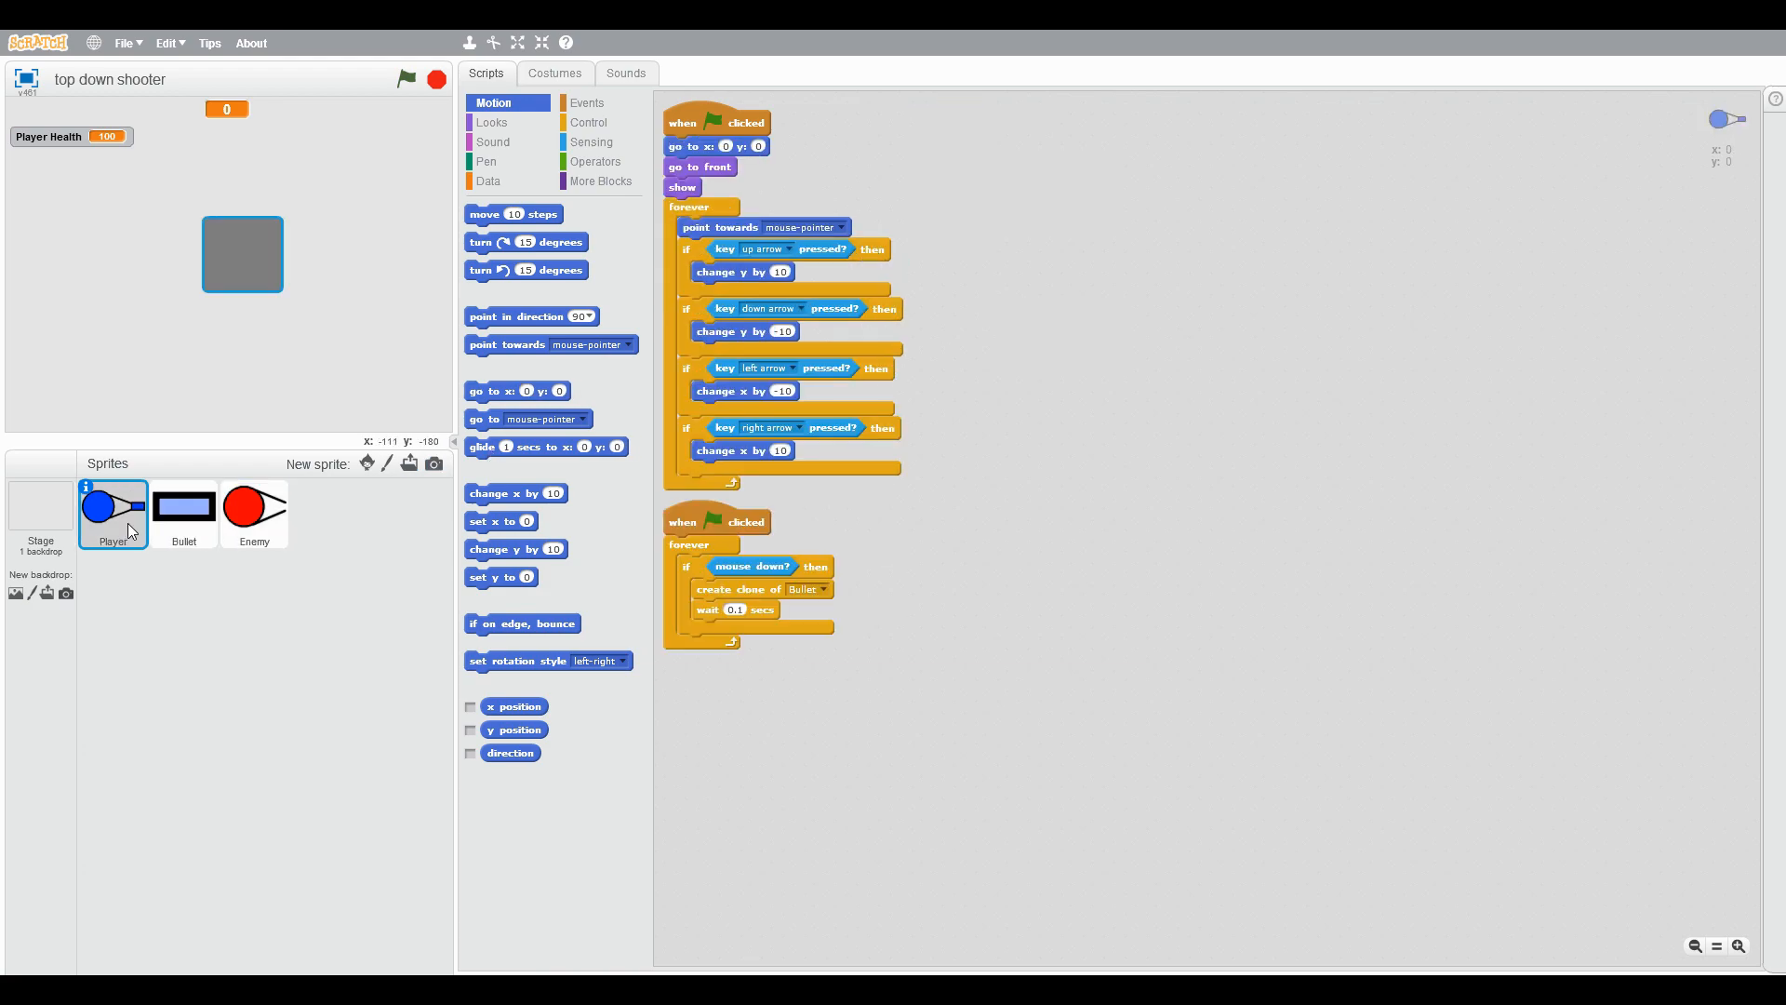
{"action": "left_click", "coordinate": [586, 102]}
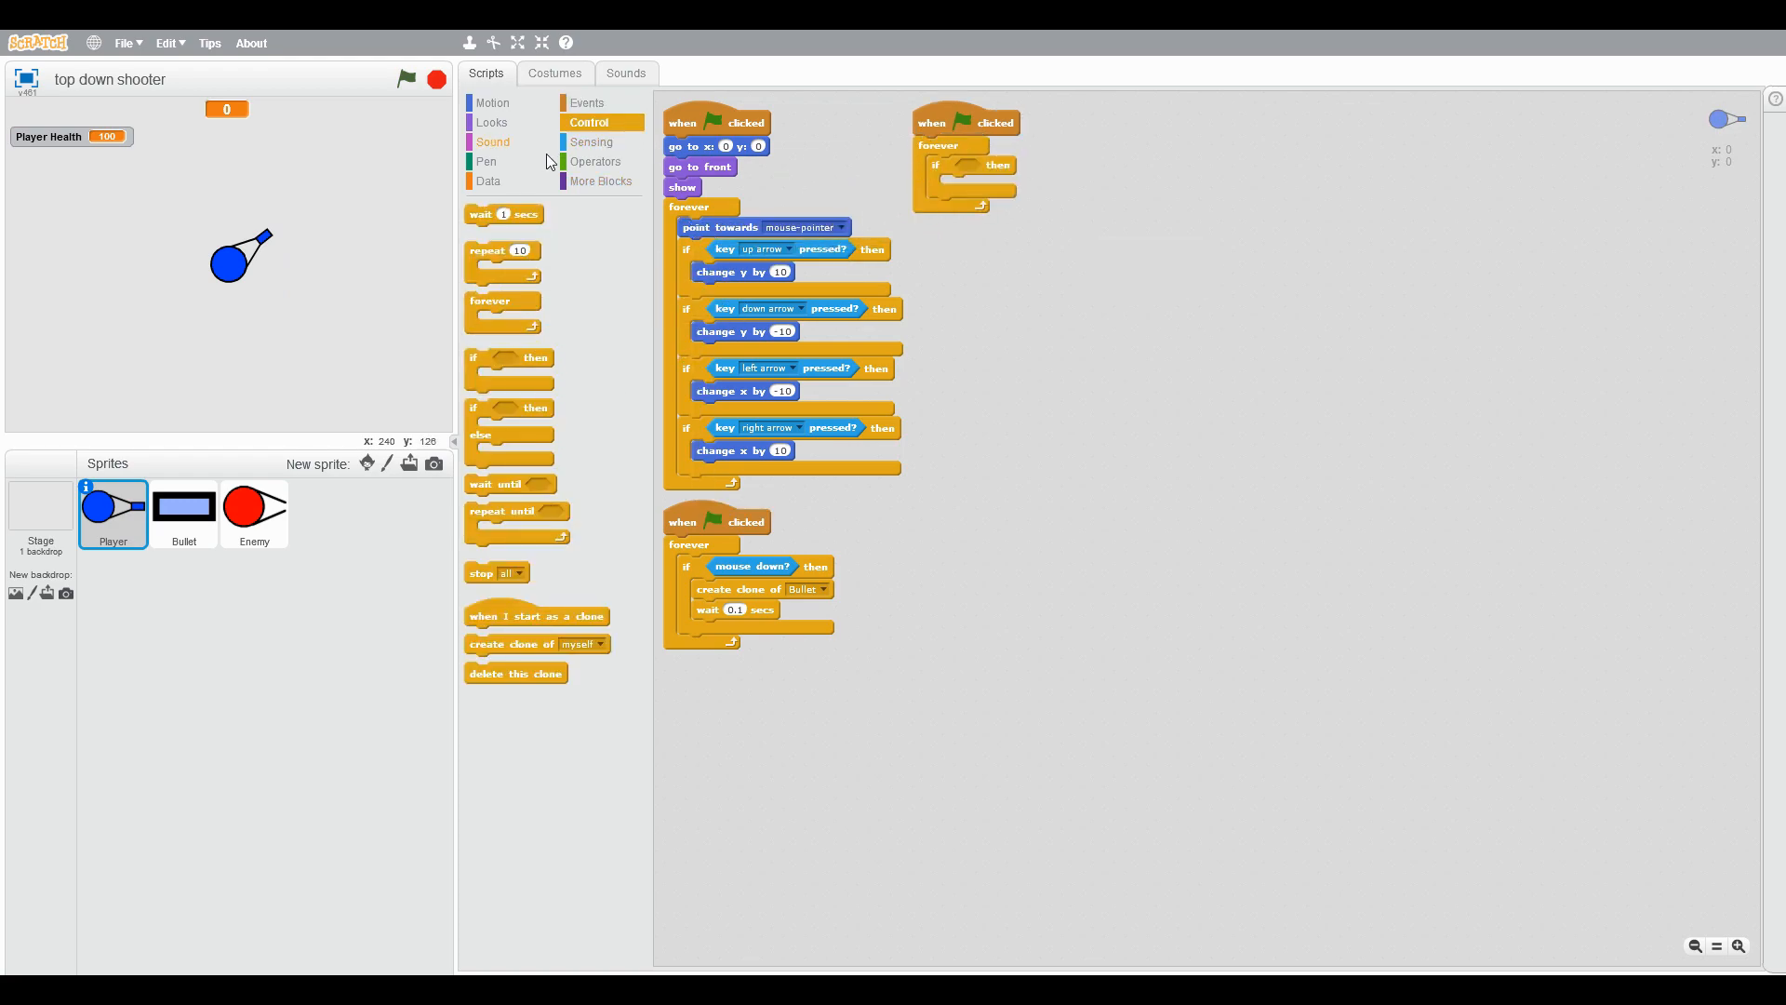
{"action": "left_click", "coordinate": [596, 160]}
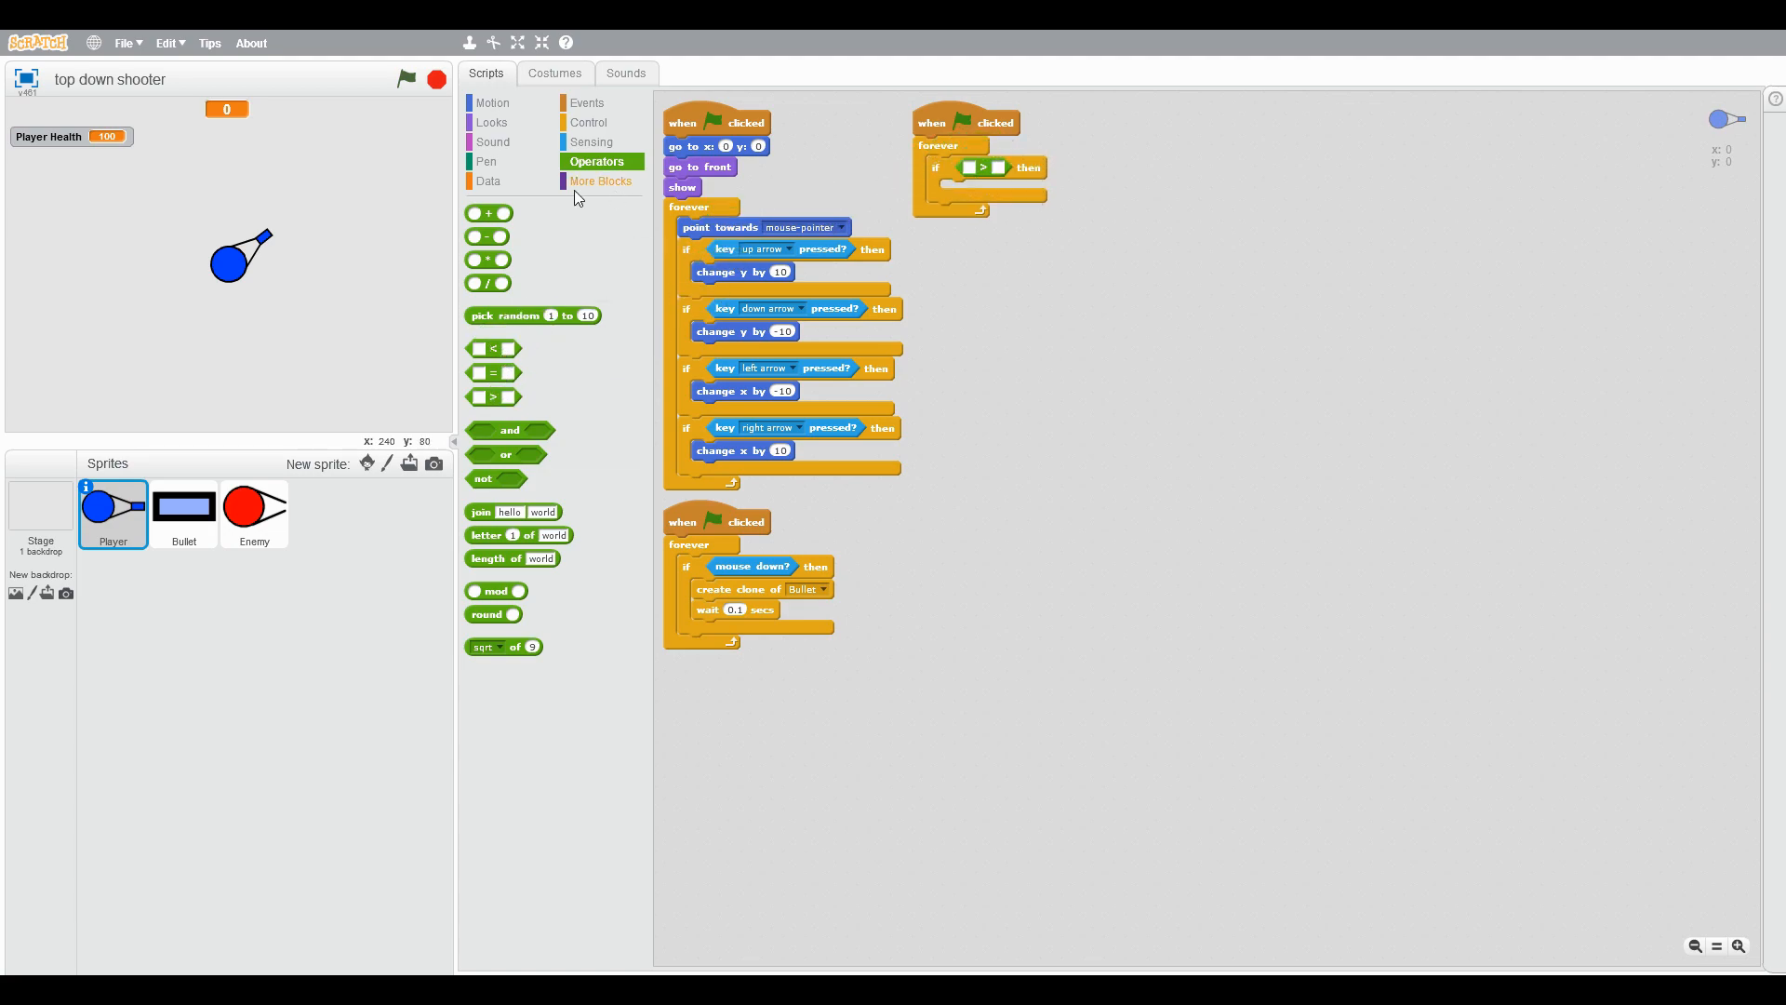
{"action": "left_click", "coordinate": [487, 180]}
{"action": "type", "text": "0"}
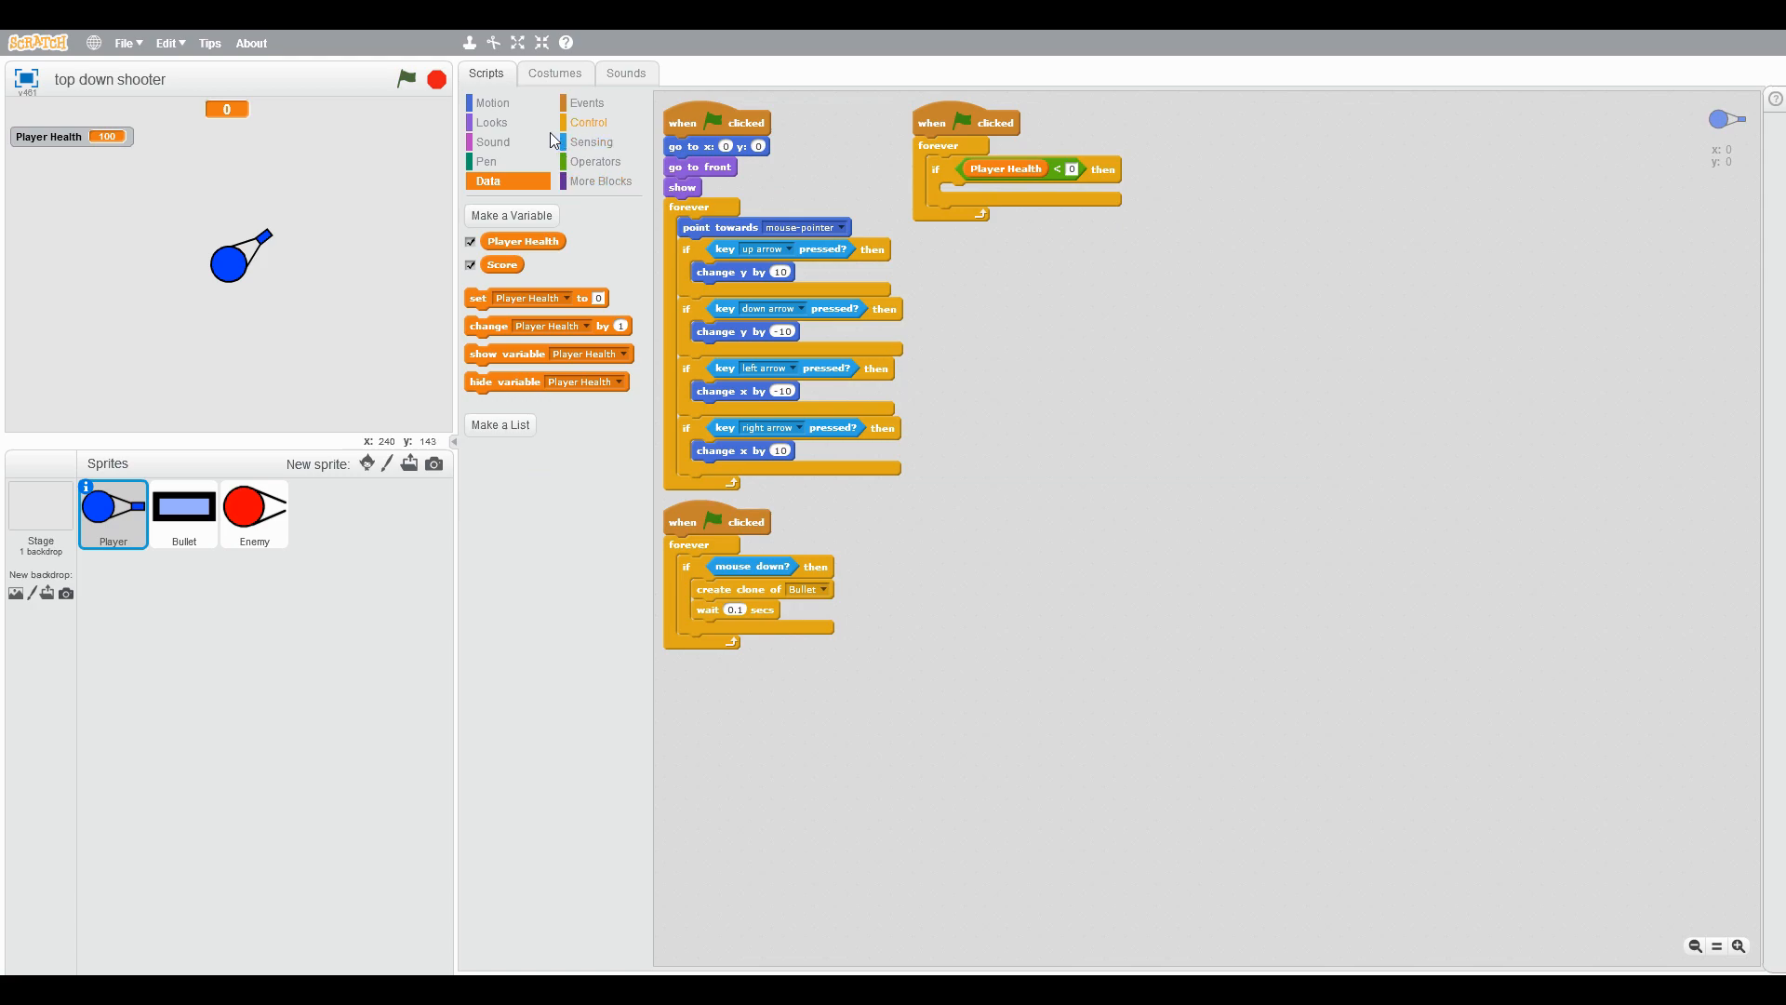
{"action": "left_click", "coordinate": [588, 123]}
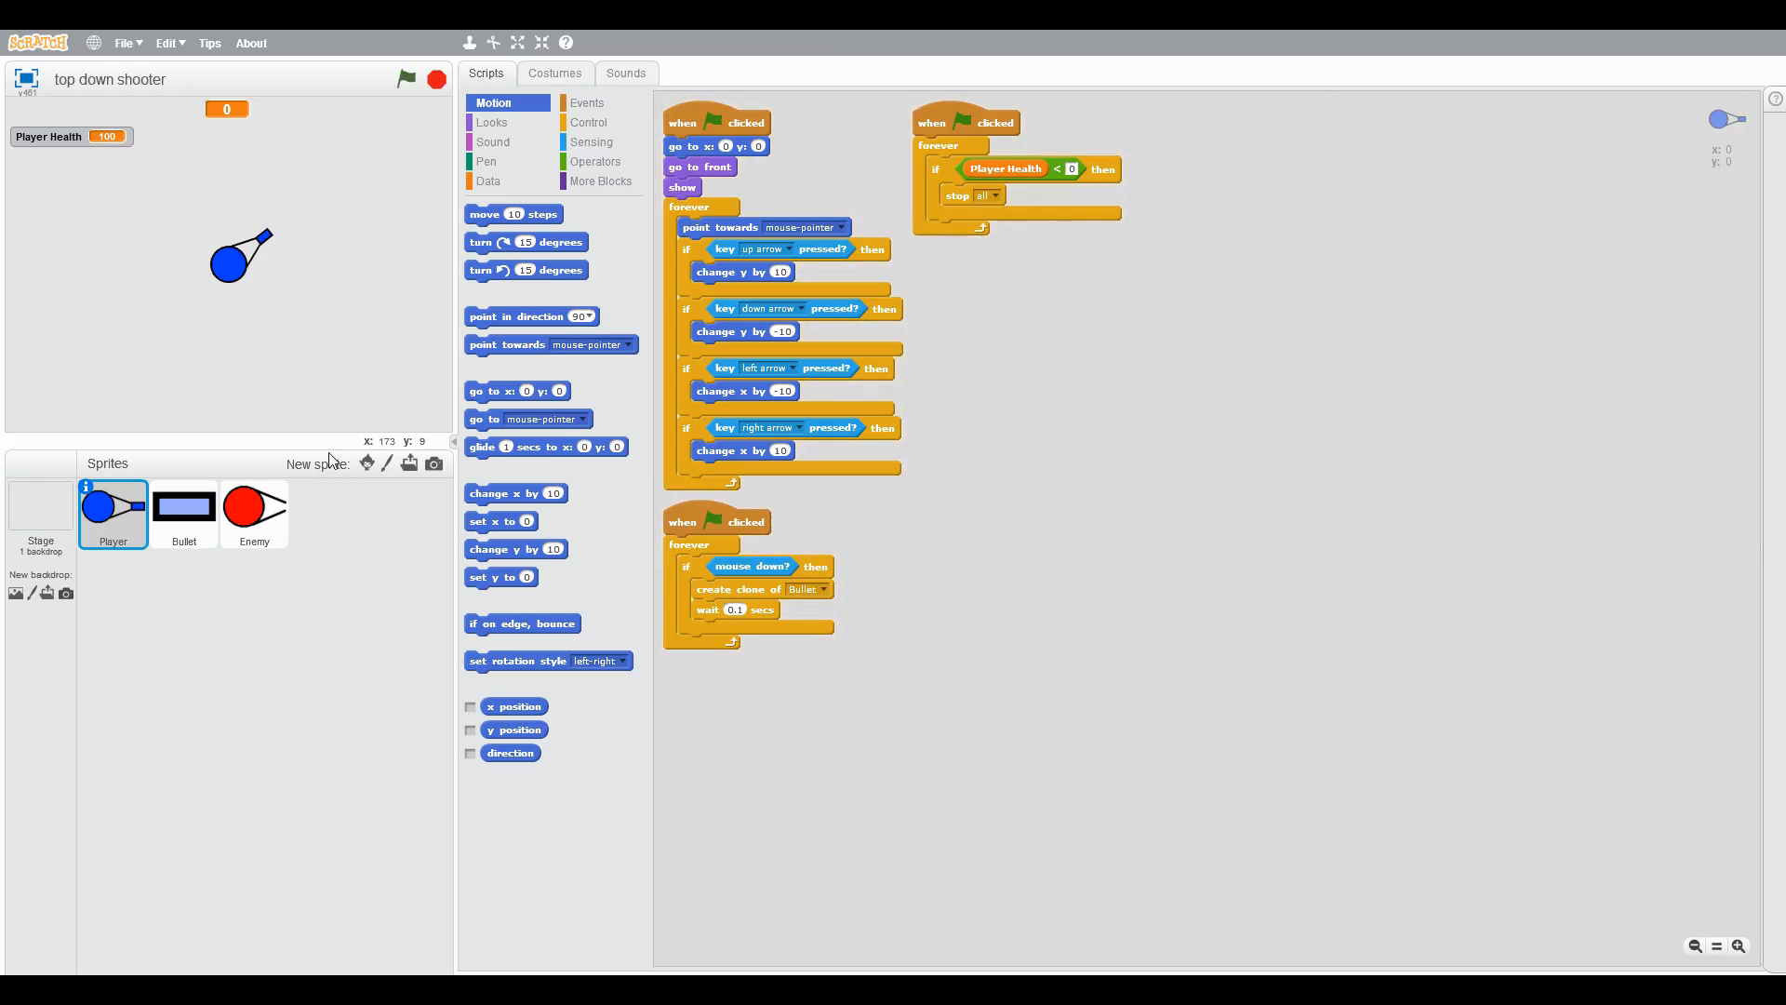
{"action": "left_click", "coordinate": [240, 254]}
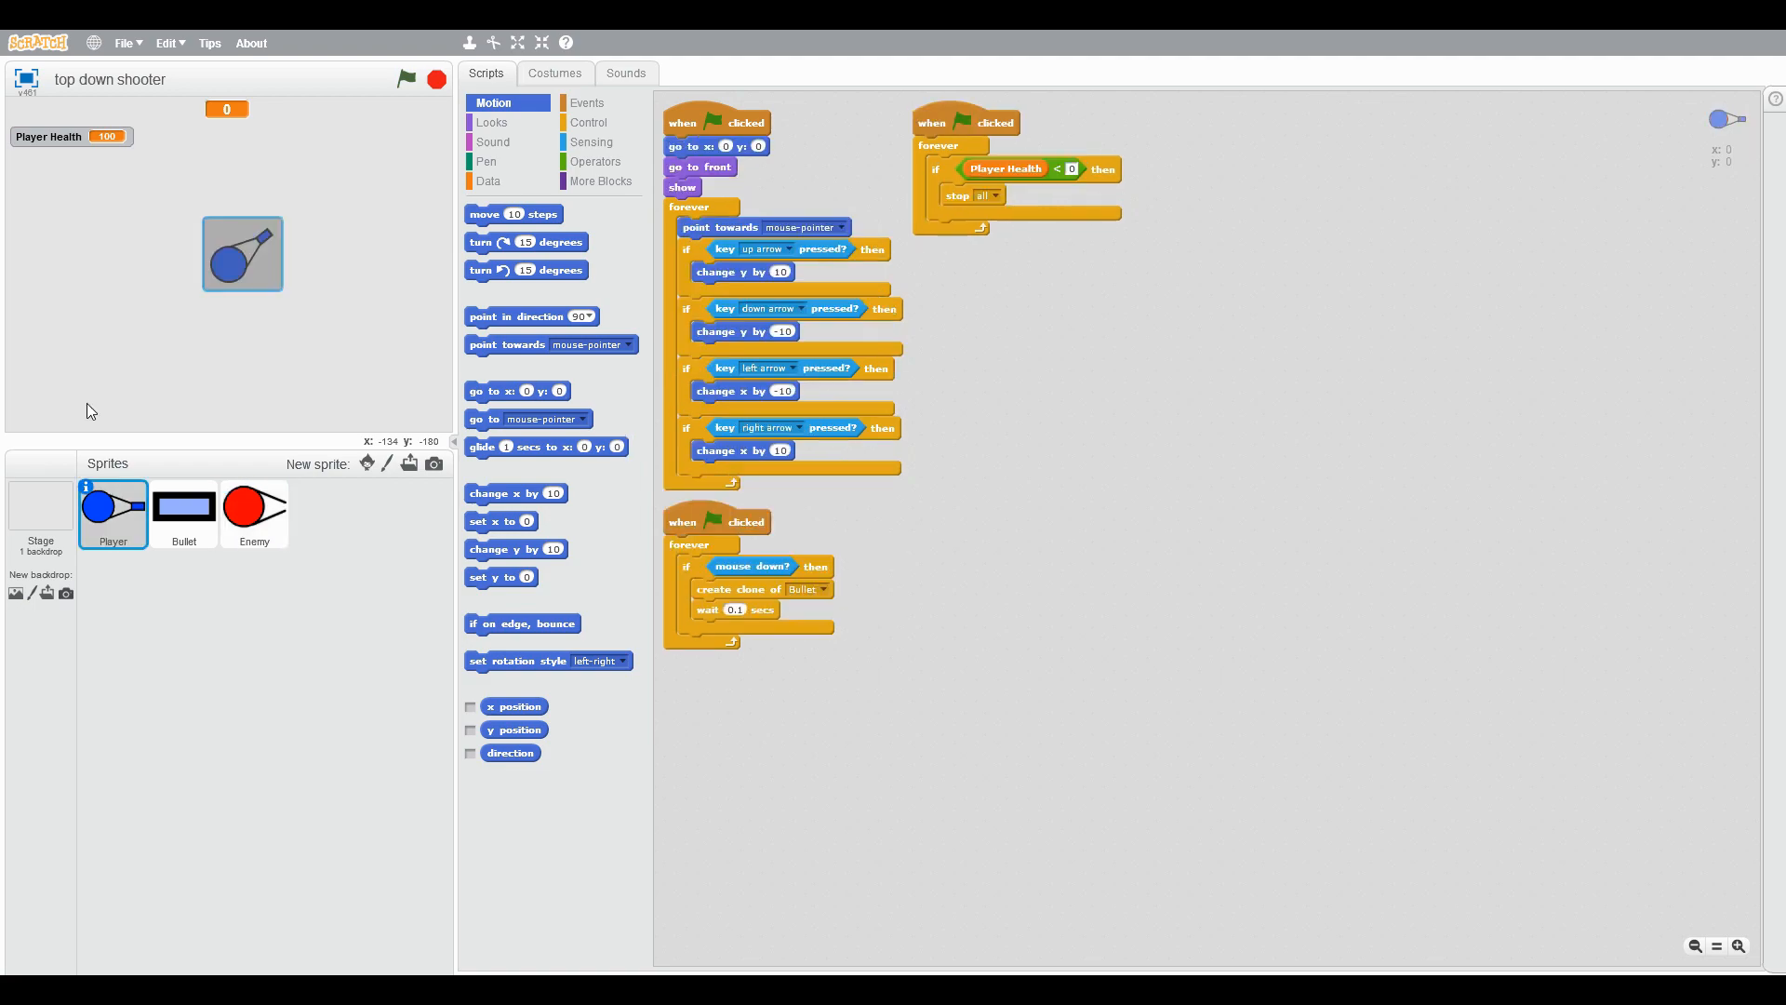